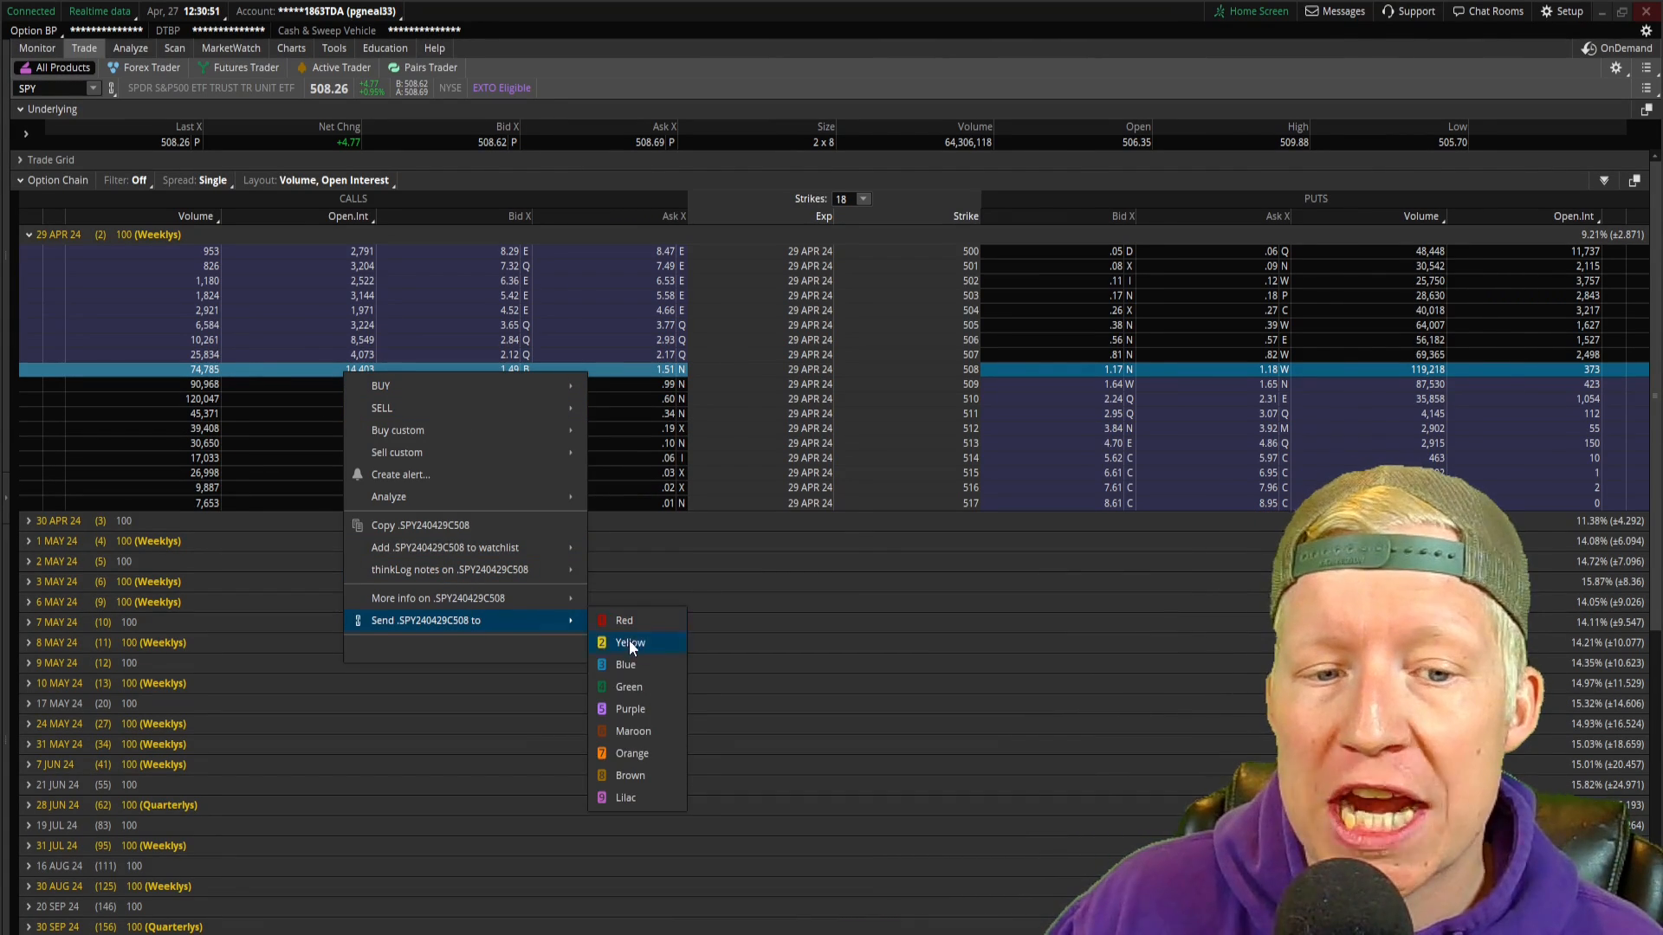
# Load the SPY 29 Apr 24 508 call into the yellow-linked chart
pyautogui.click(290, 48)
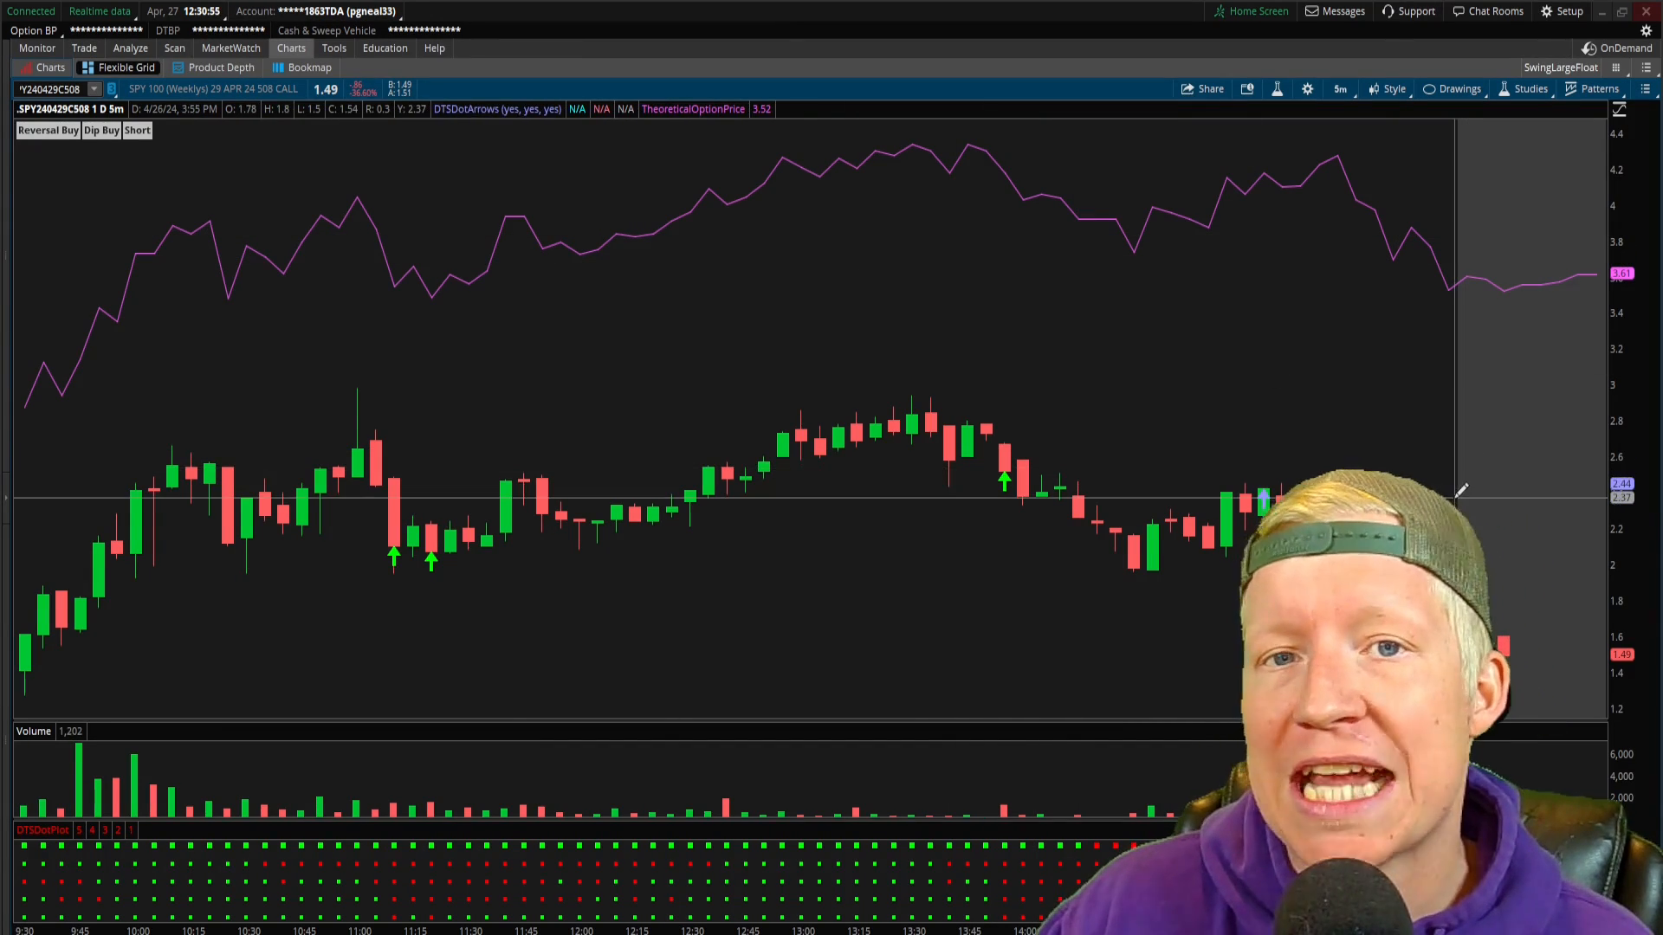
pyautogui.moveTo(1055, 635)
pyautogui.write('SPY')
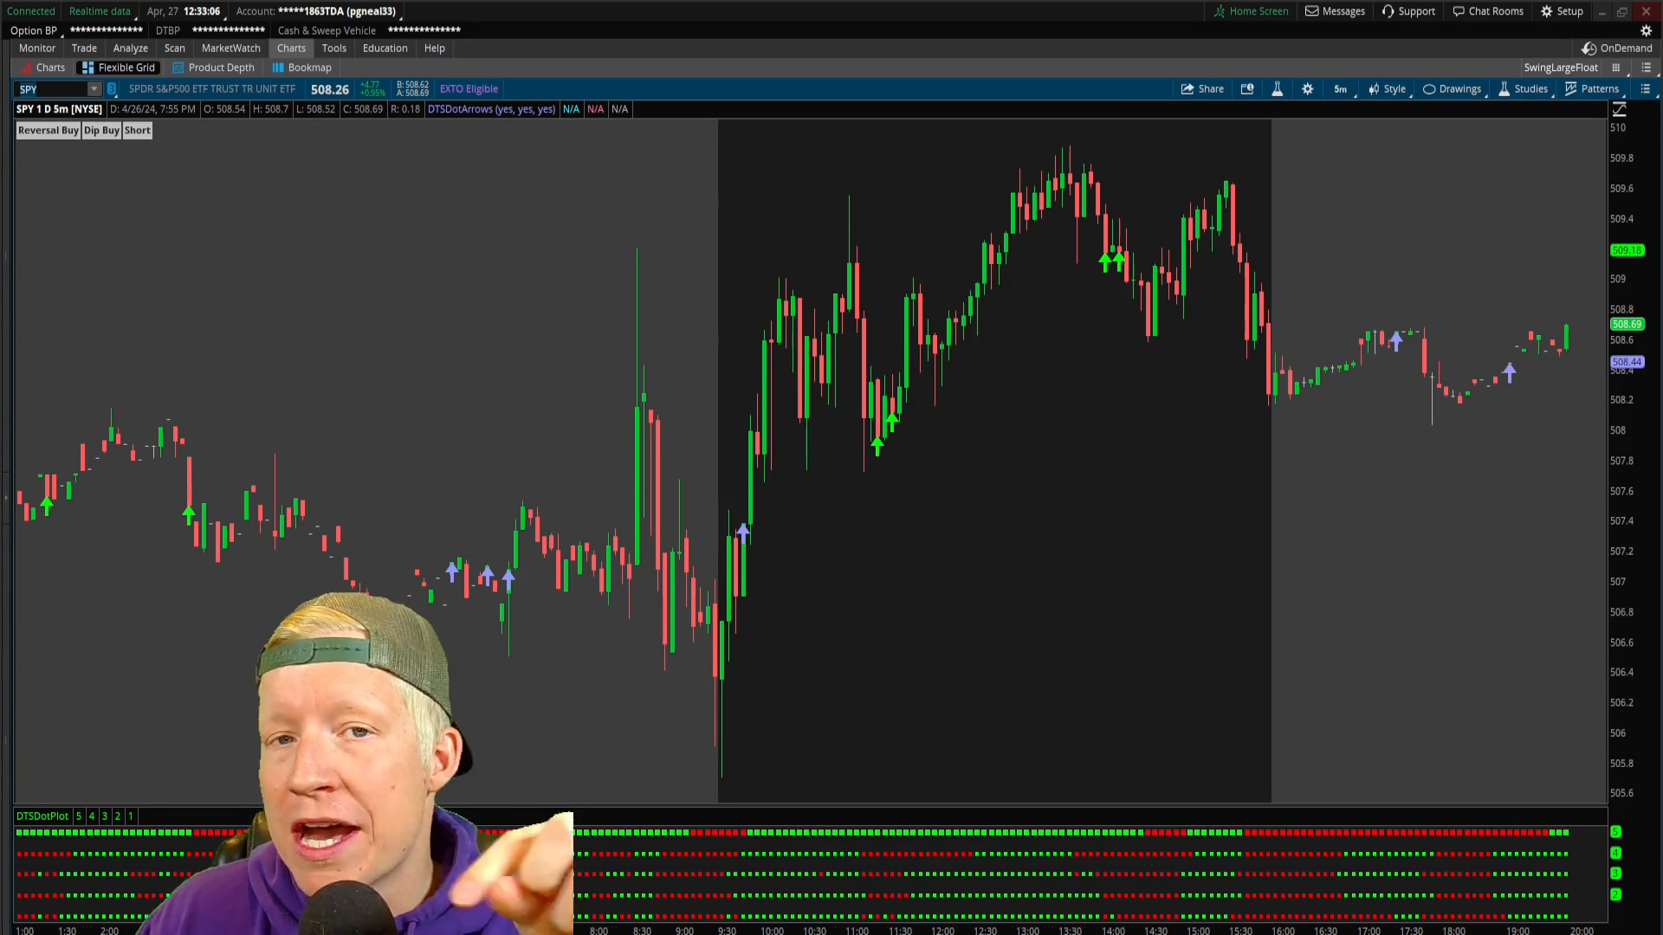
pyautogui.moveTo(654, 584)
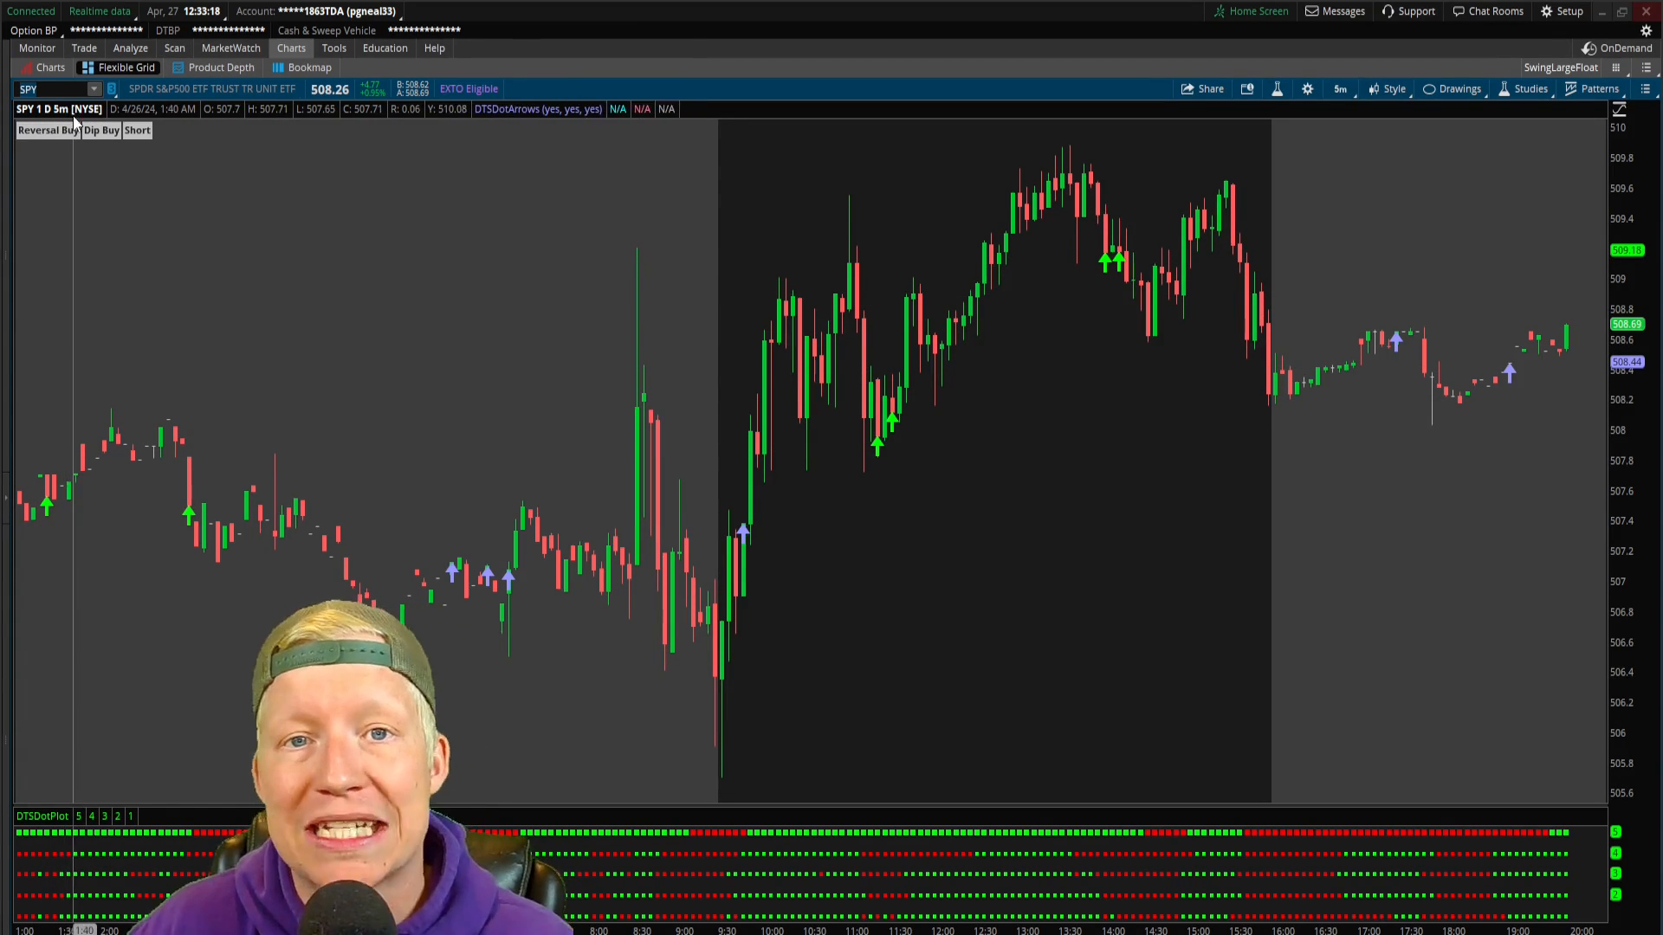
pyautogui.click(91, 88)
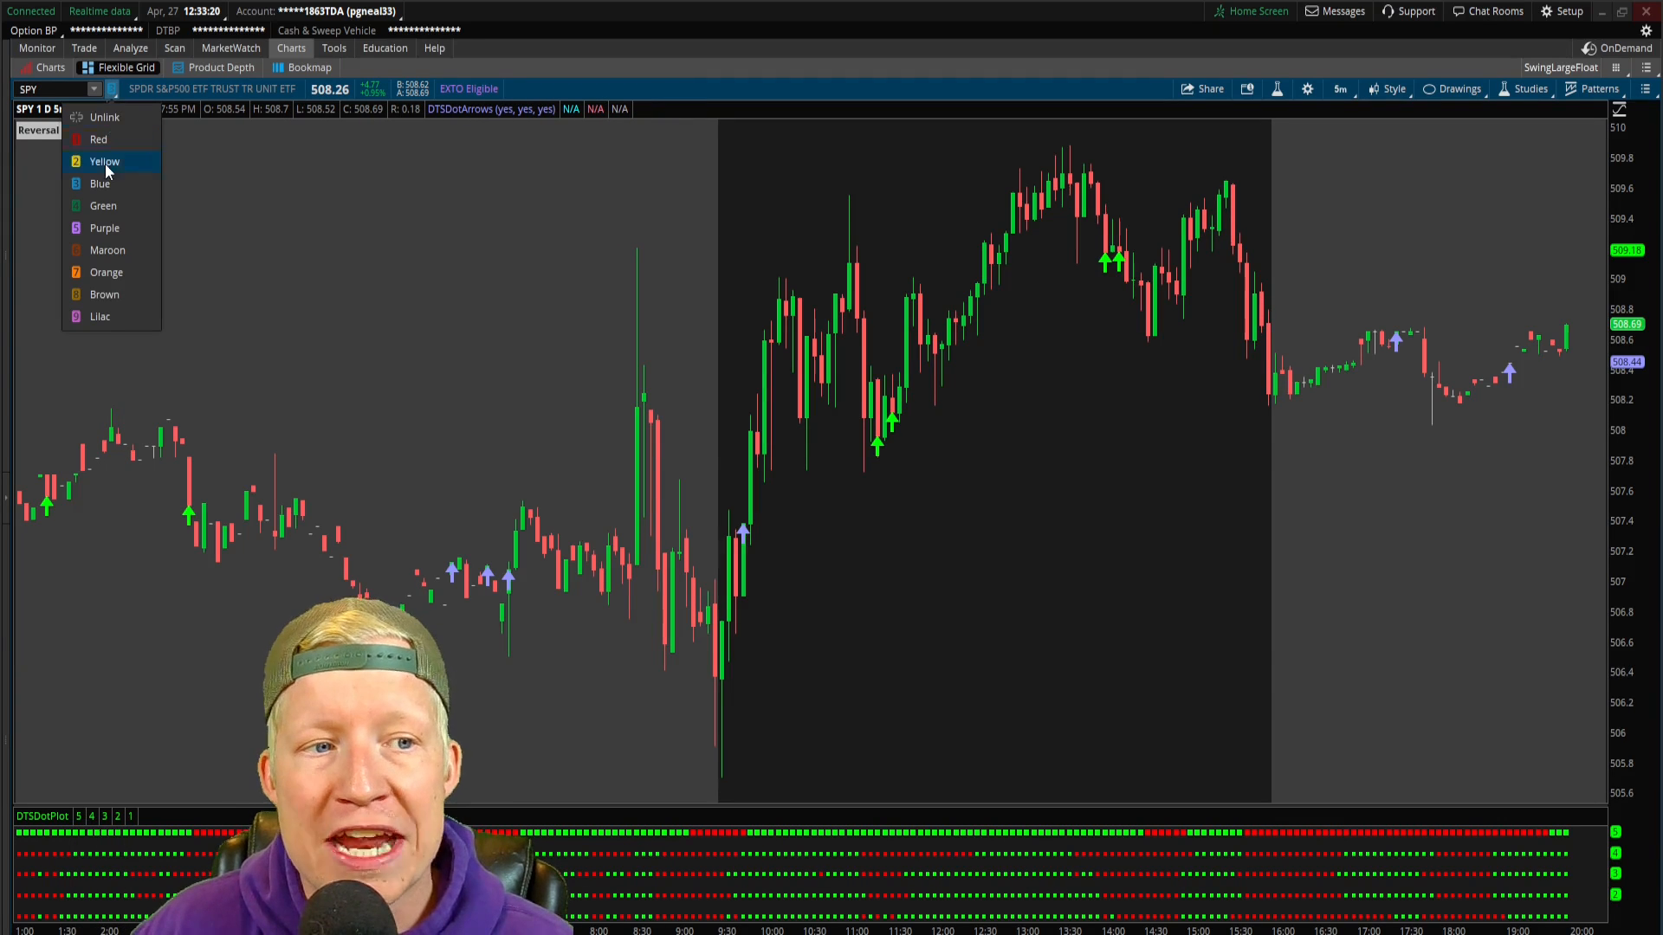
pyautogui.moveTo(121, 109)
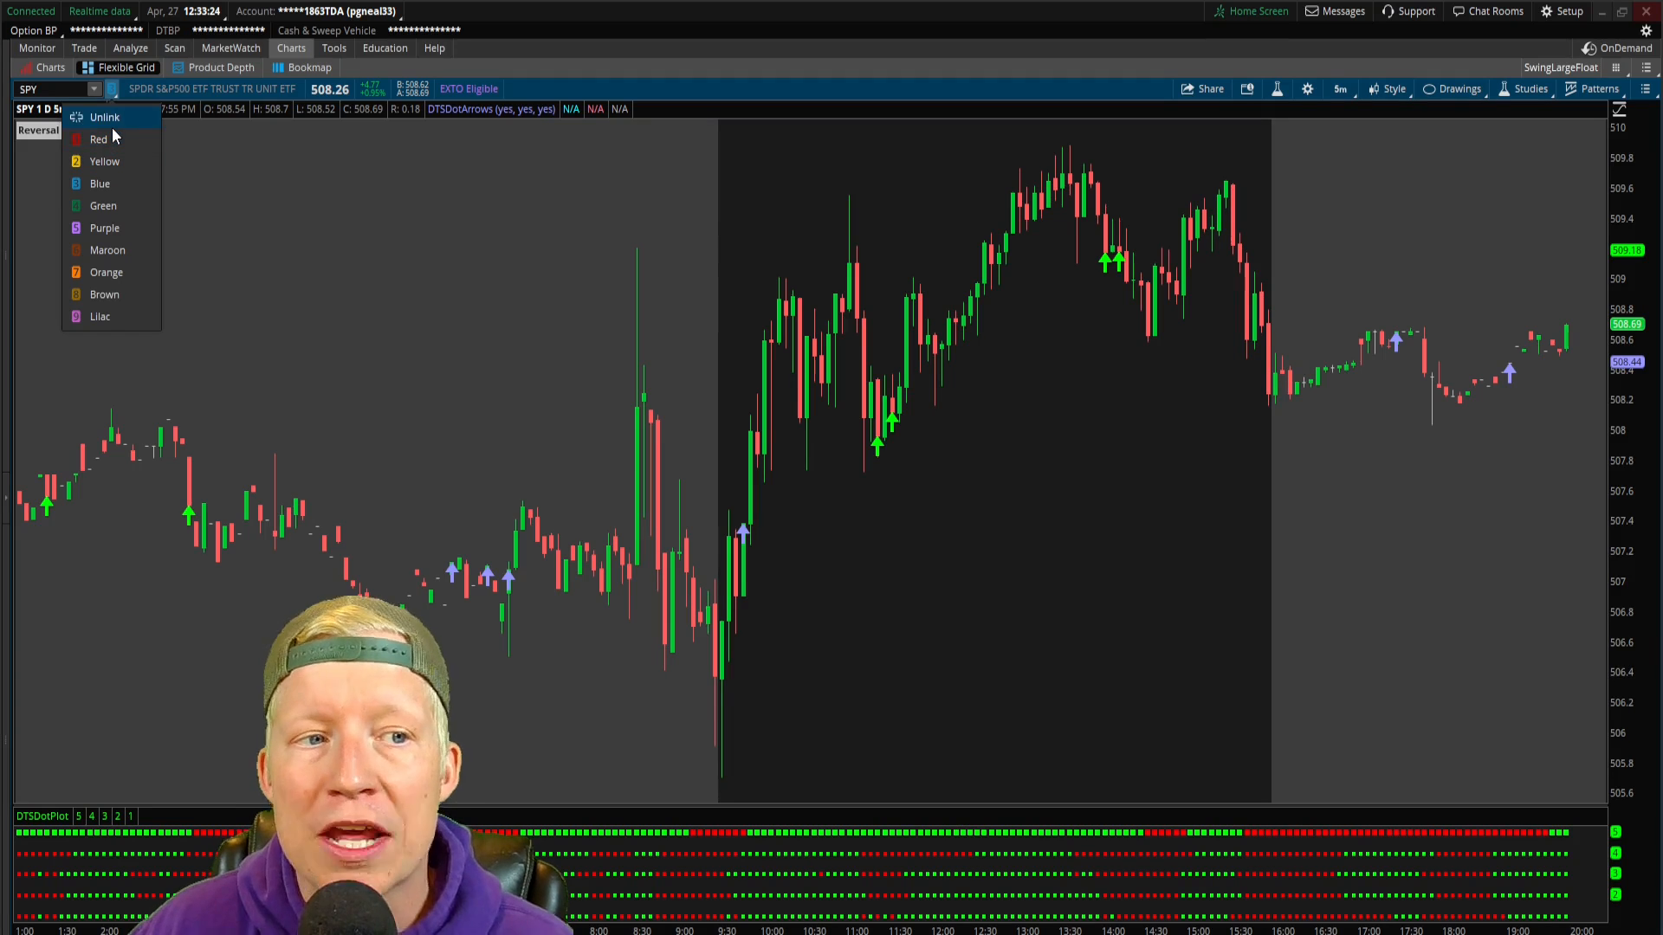
pyautogui.moveTo(104, 161)
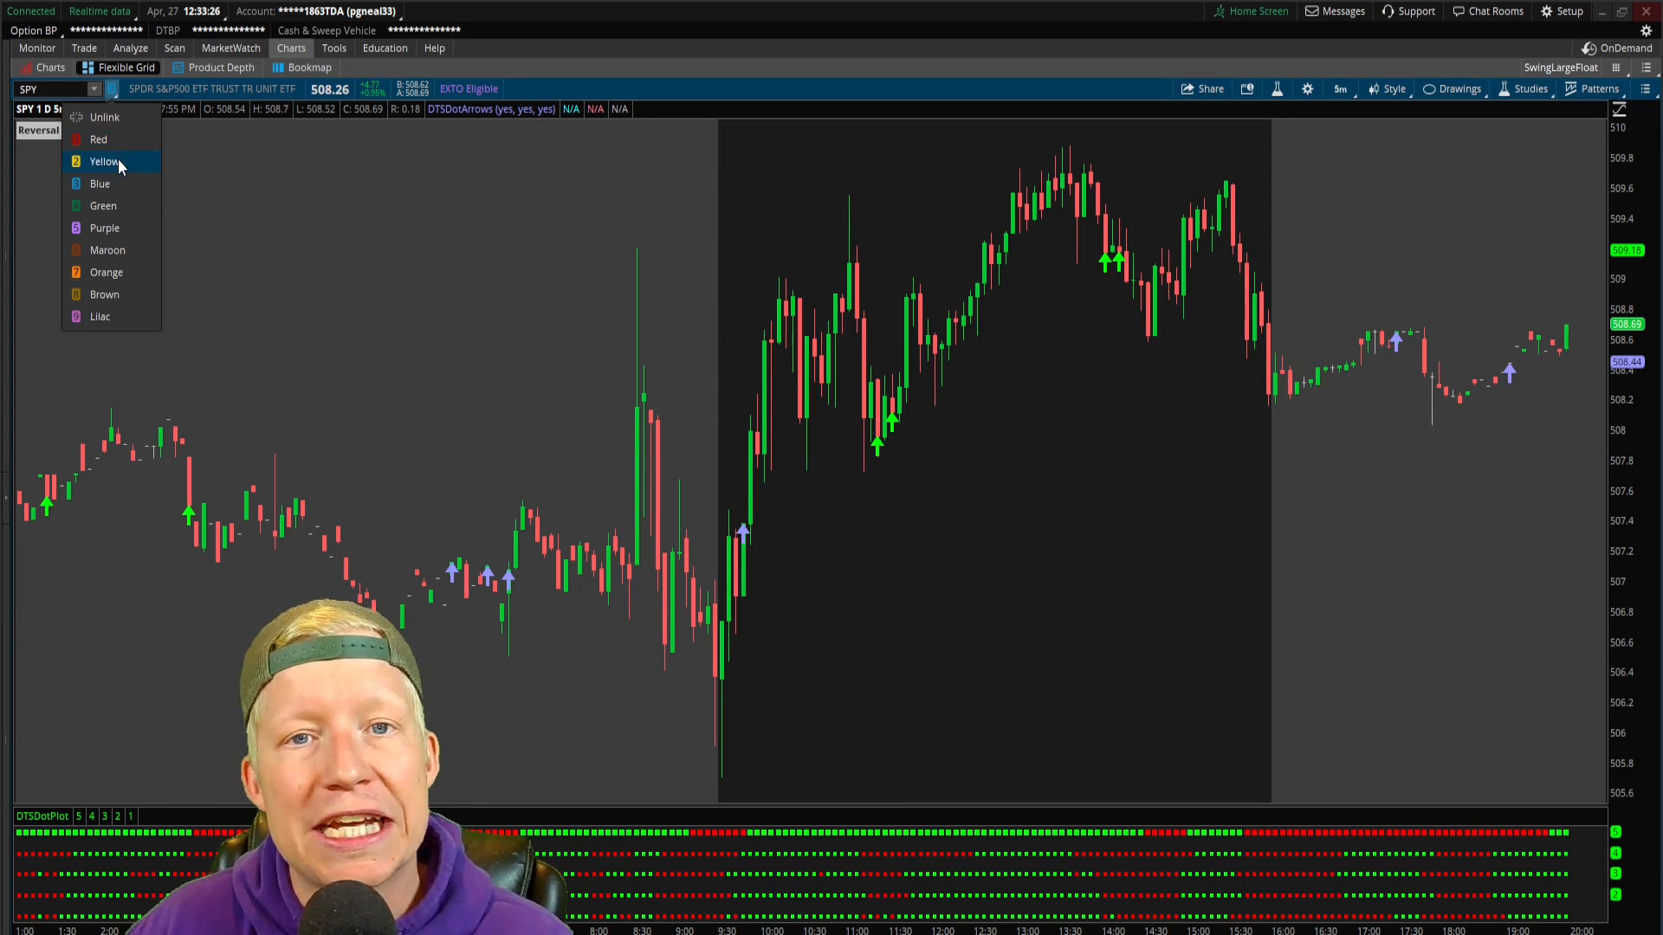
pyautogui.moveTo(104, 229)
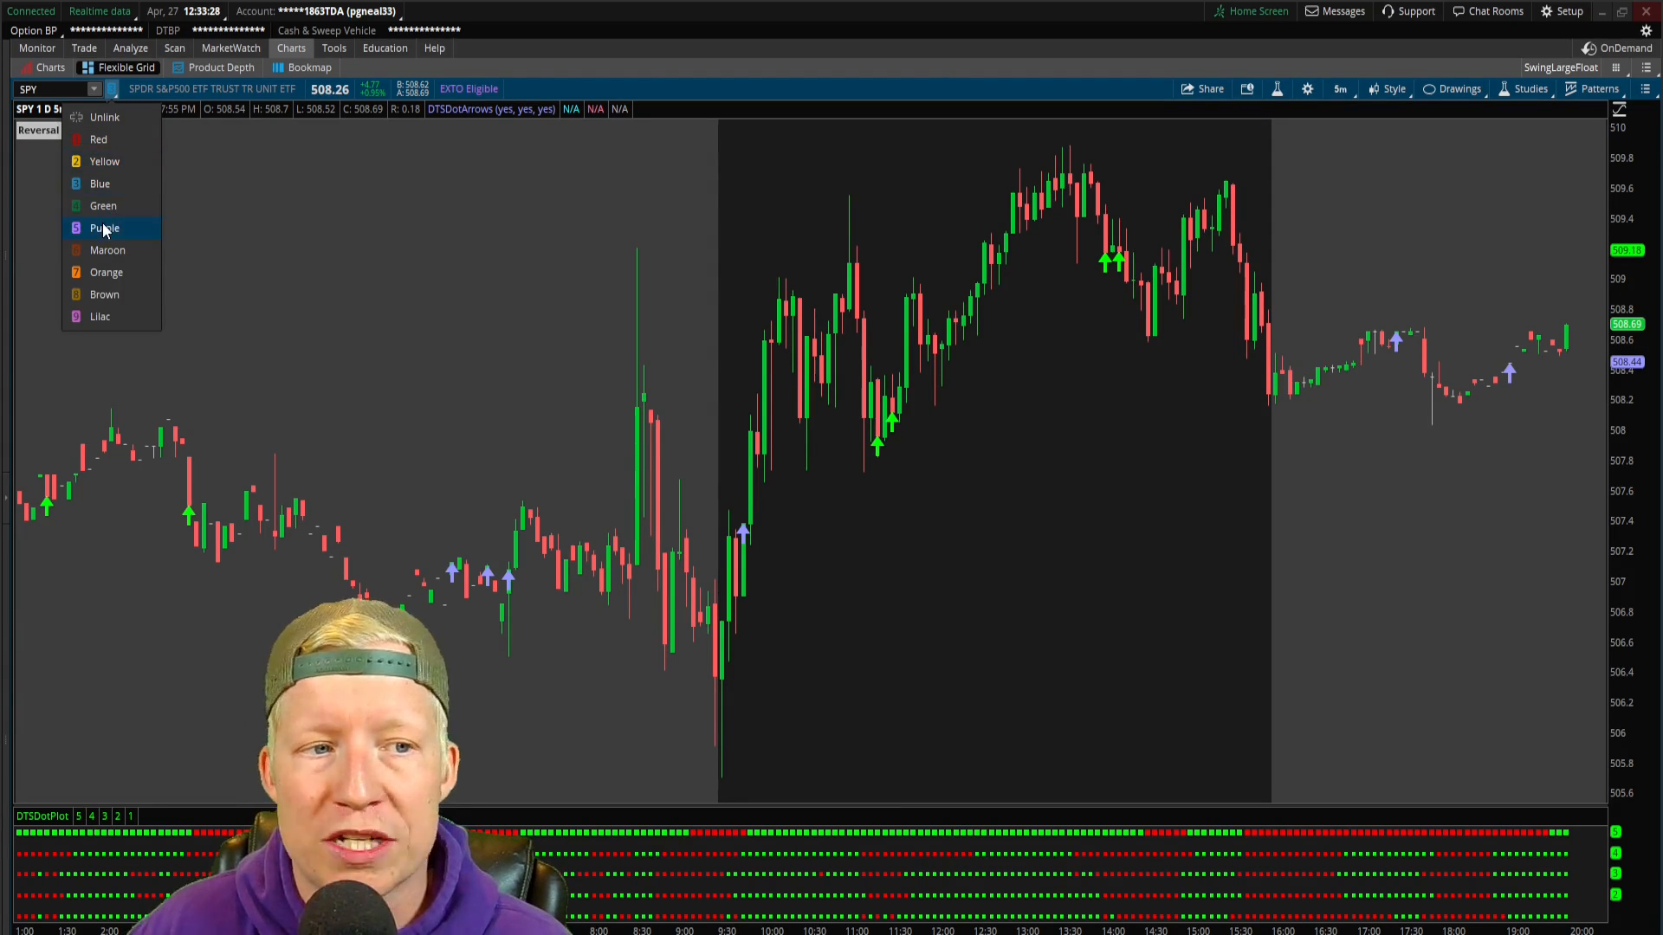
pyautogui.click(105, 226)
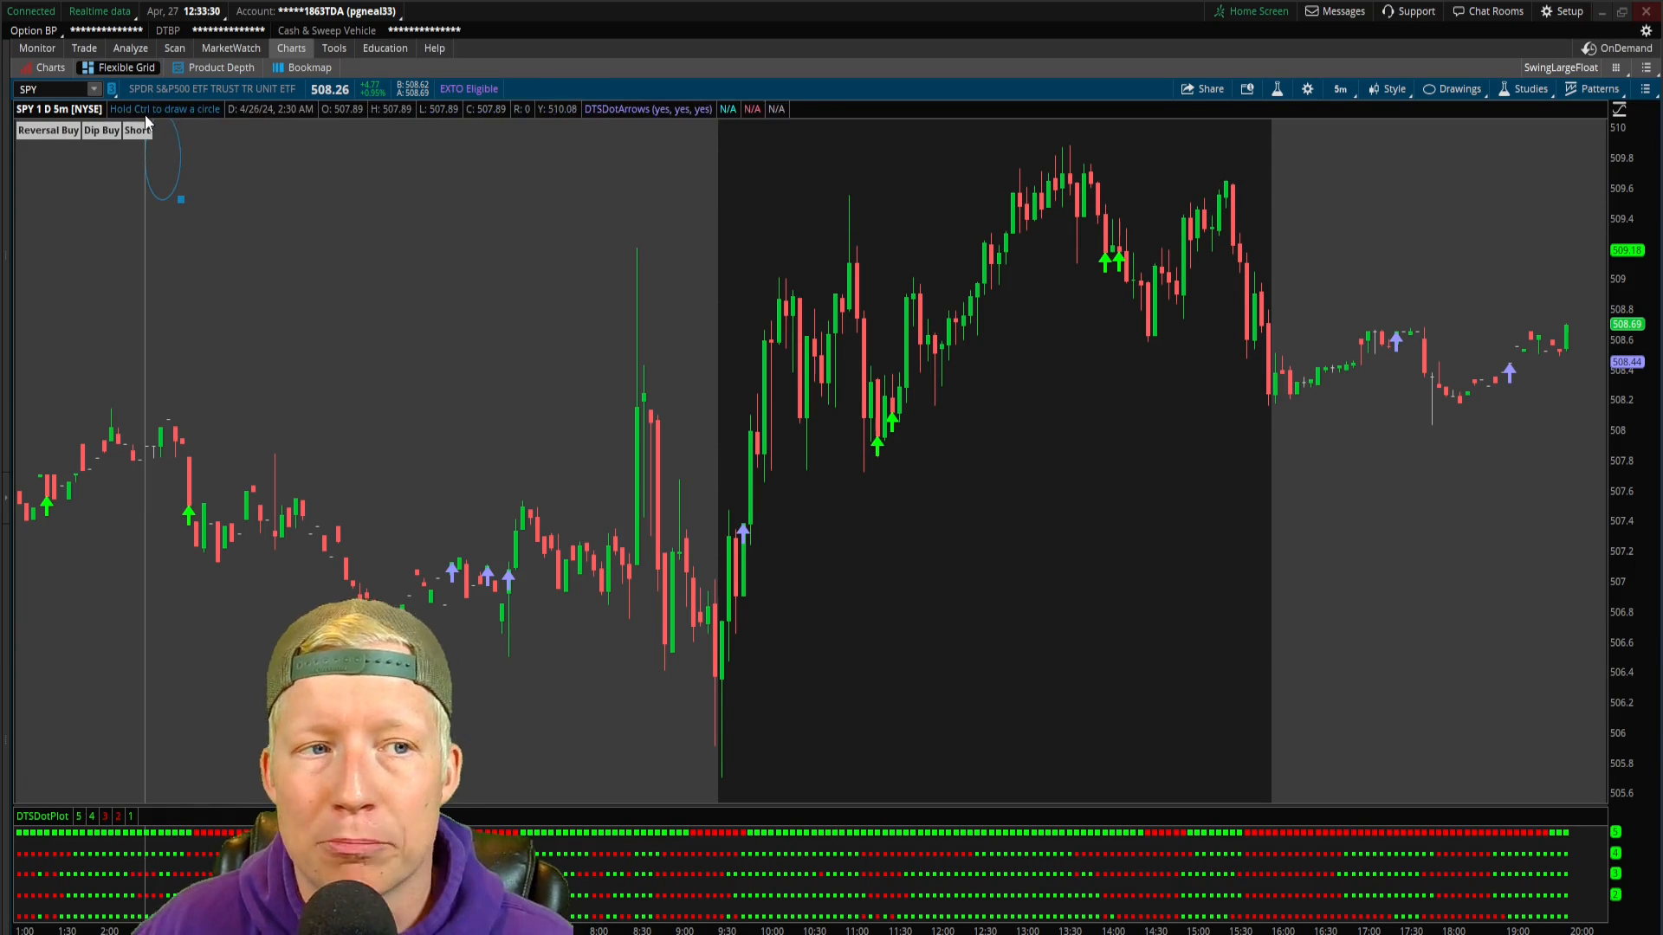
pyautogui.click(83, 49)
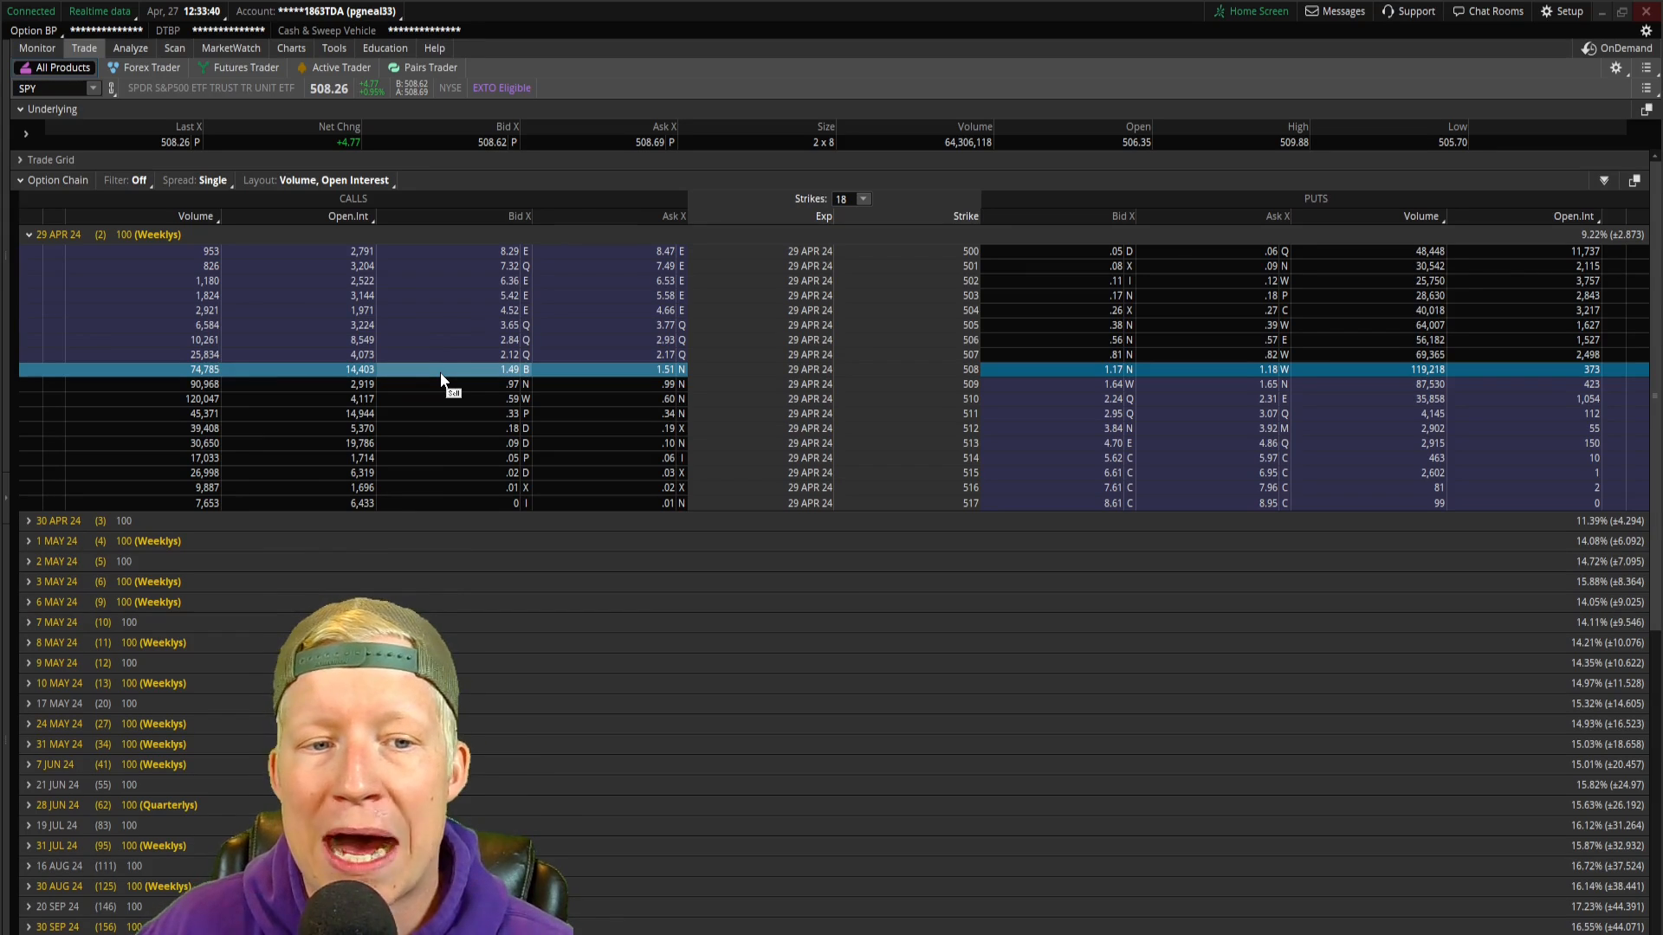
pyautogui.moveTo(306, 337)
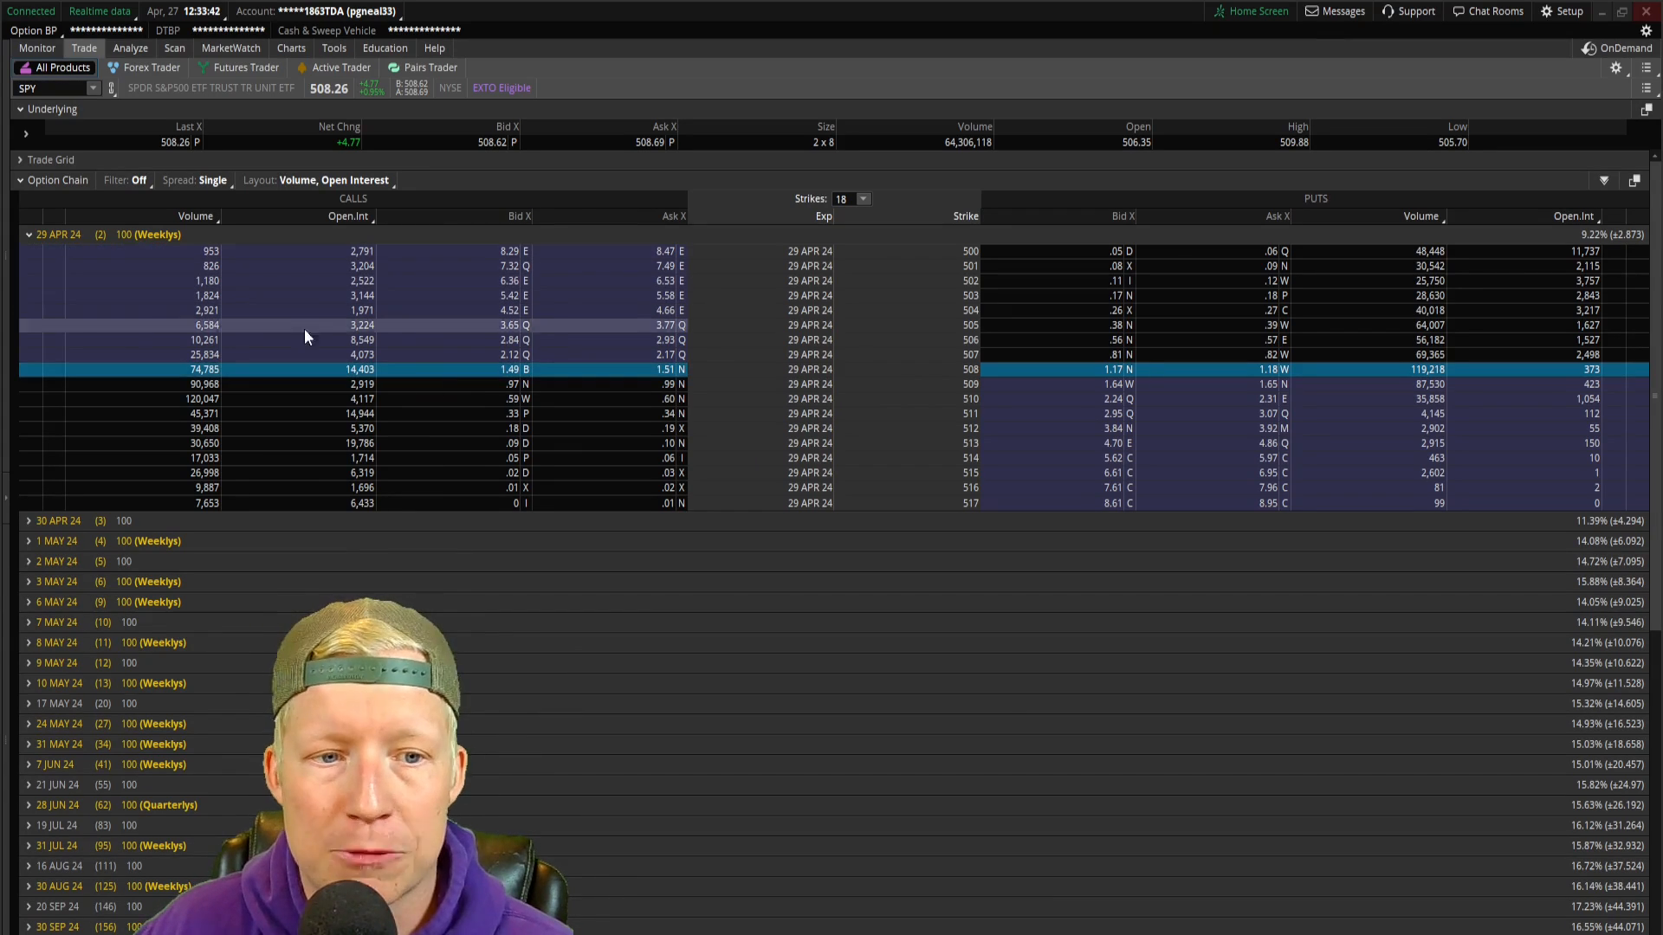
# Check the 508 call's actions in the option chain, then return to its chart
pyautogui.rightClick(460, 369)
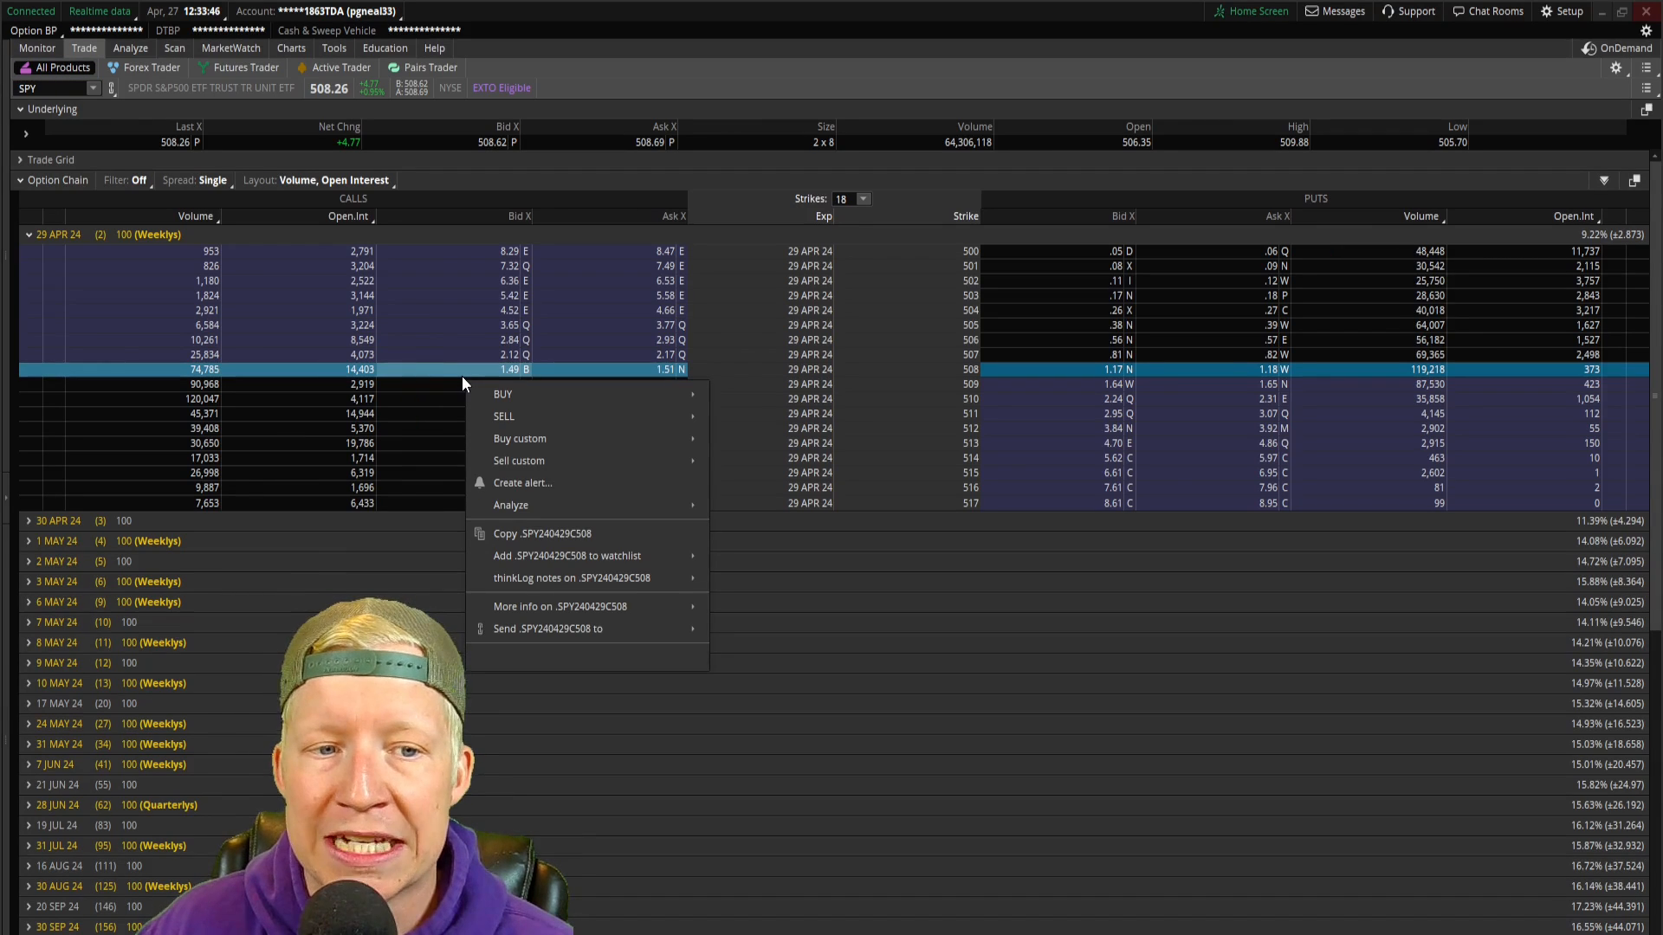
pyautogui.moveTo(589, 627)
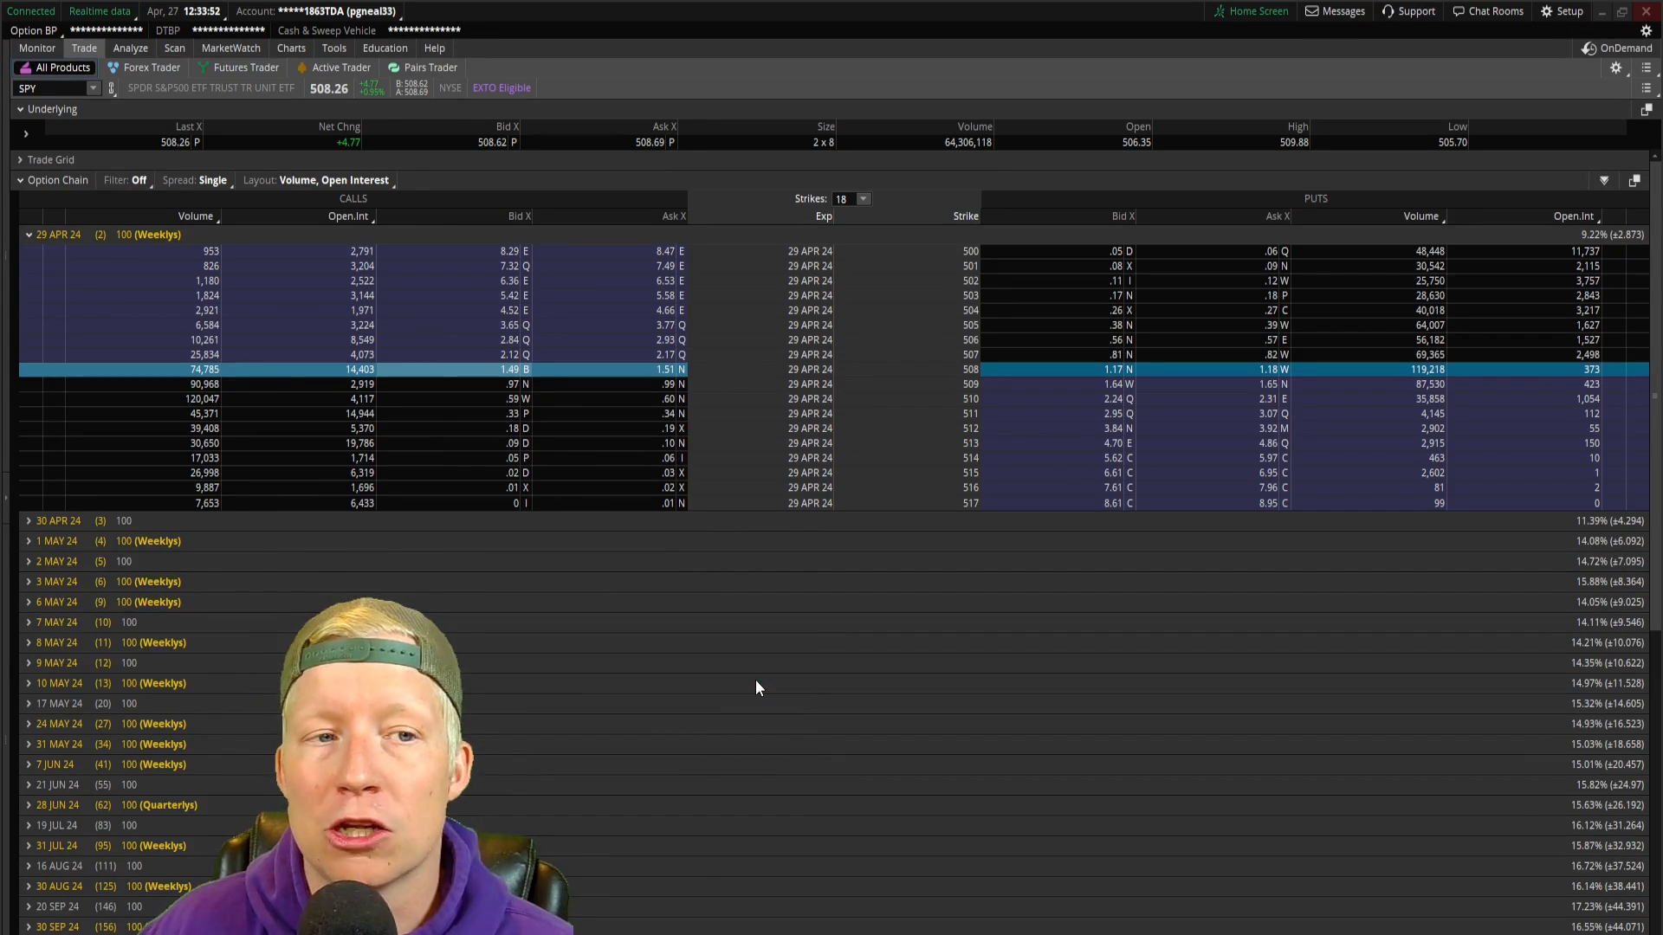
pyautogui.click(291, 48)
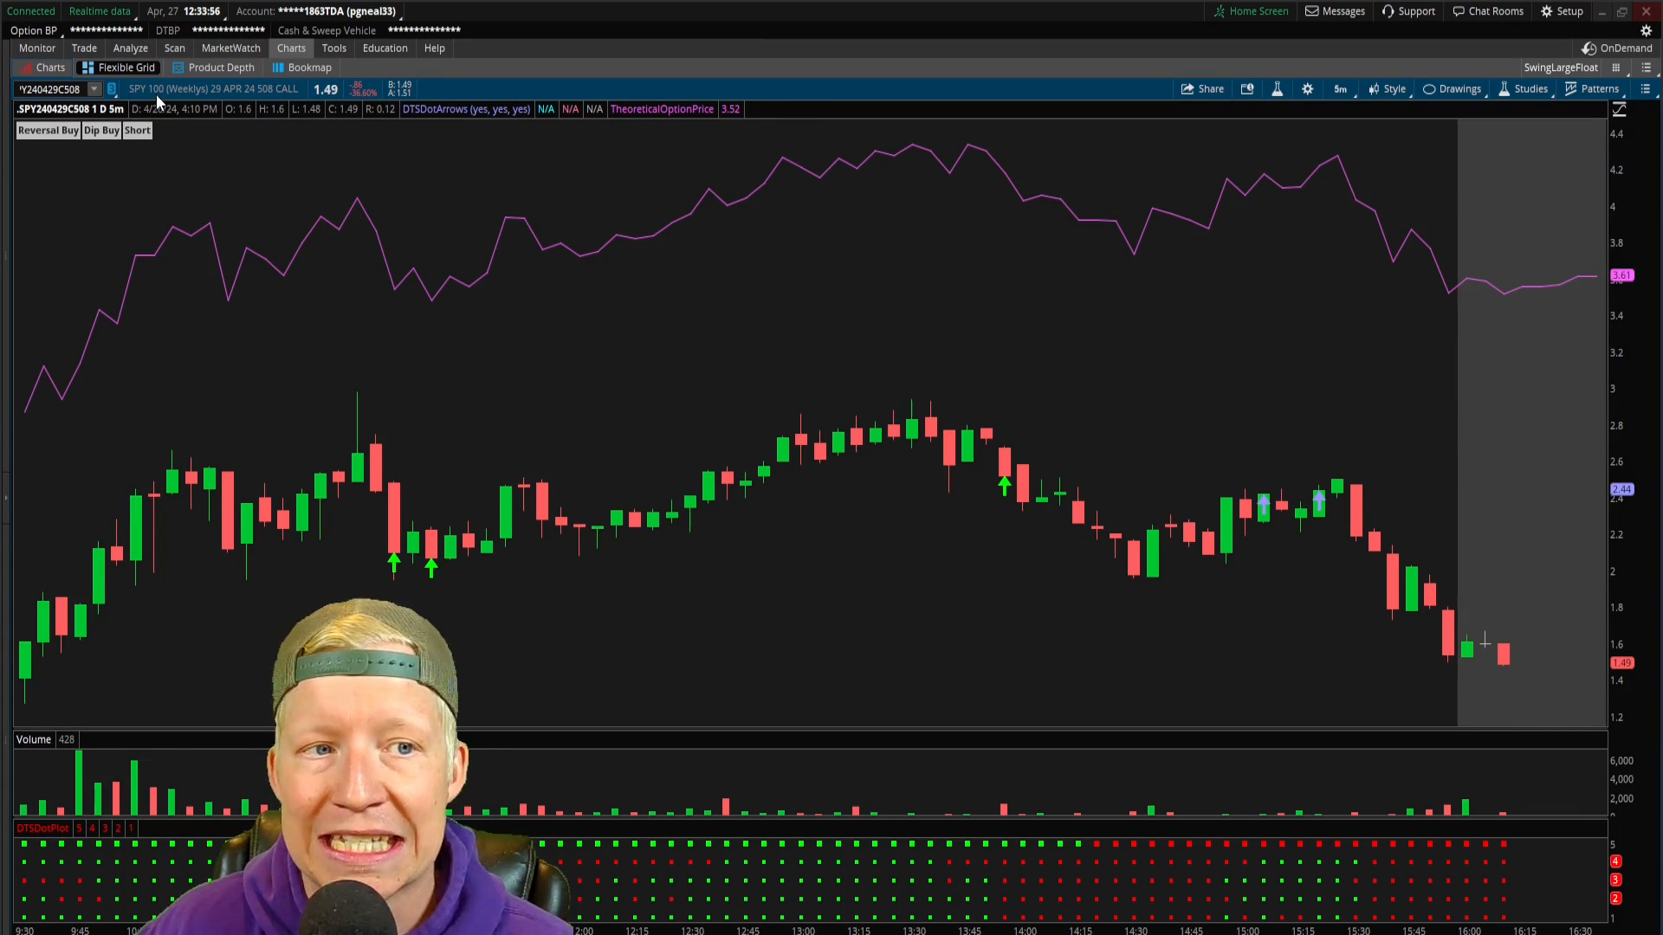
pyautogui.moveTo(236, 97)
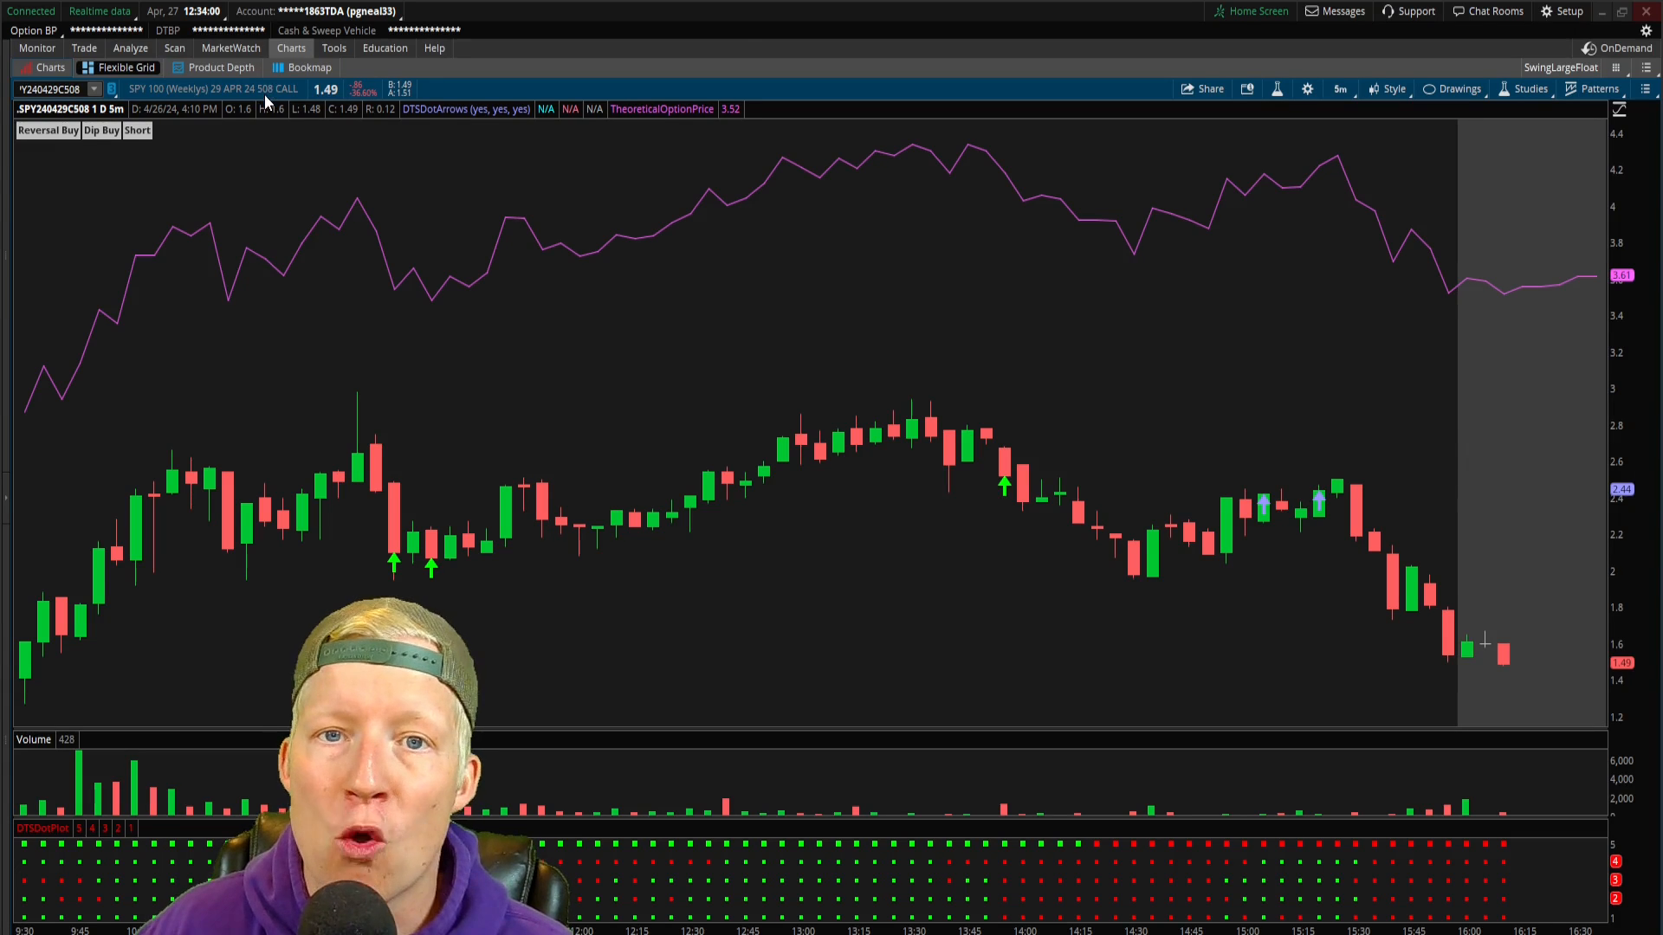
pyautogui.moveTo(327, 276)
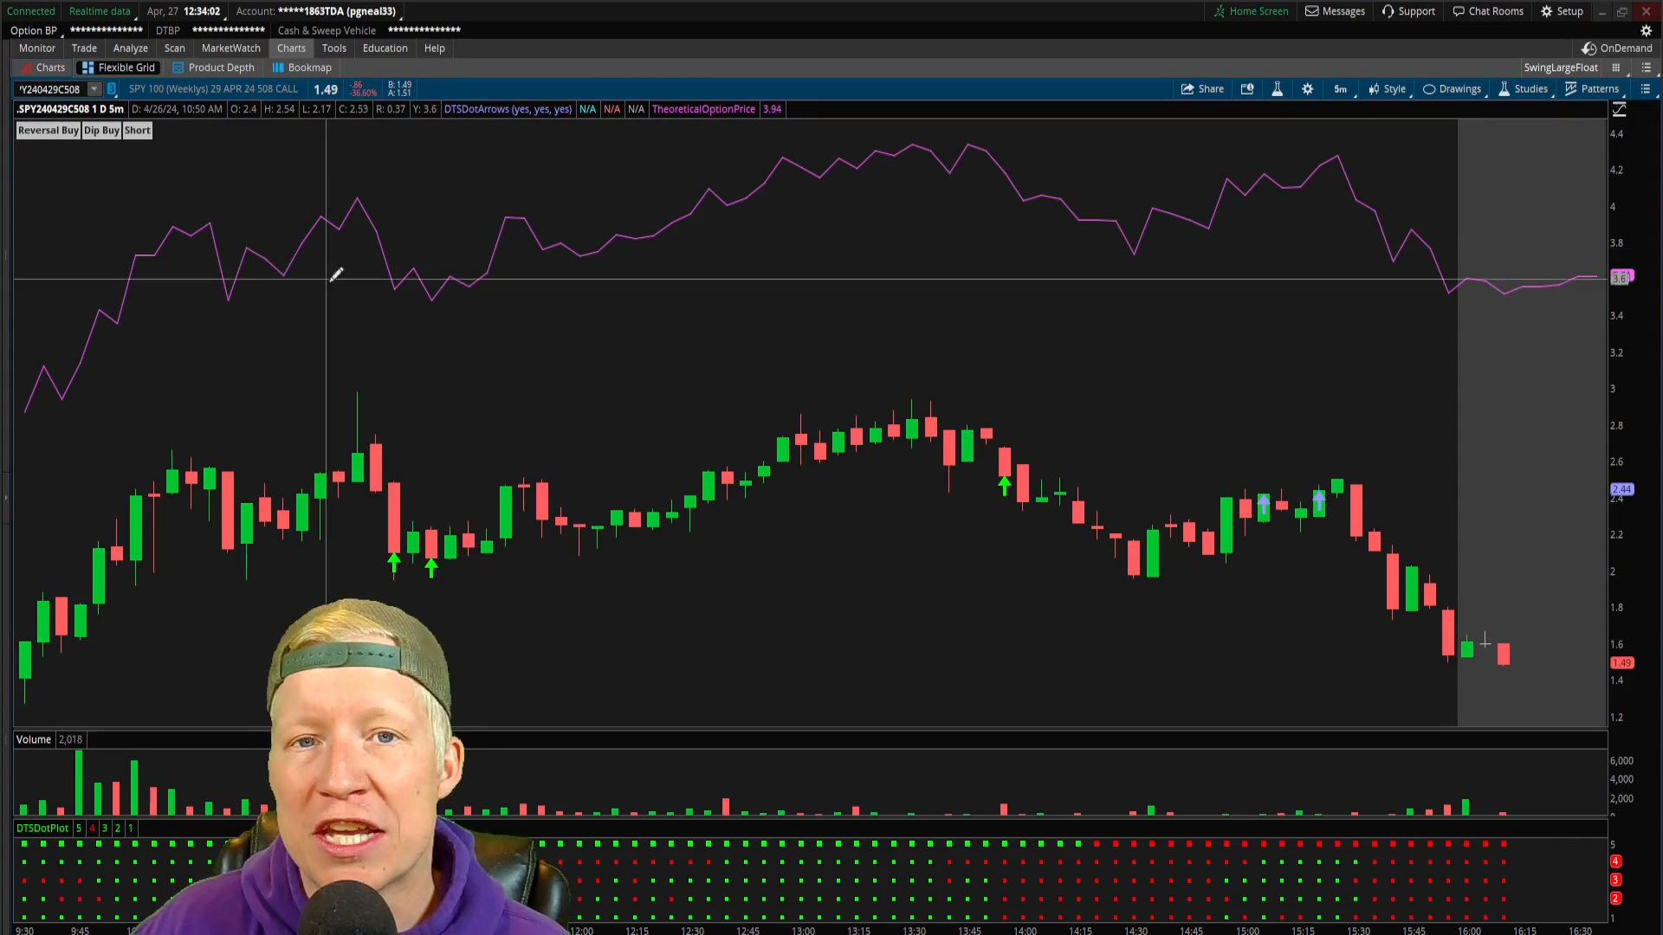
pyautogui.moveTo(636, 475)
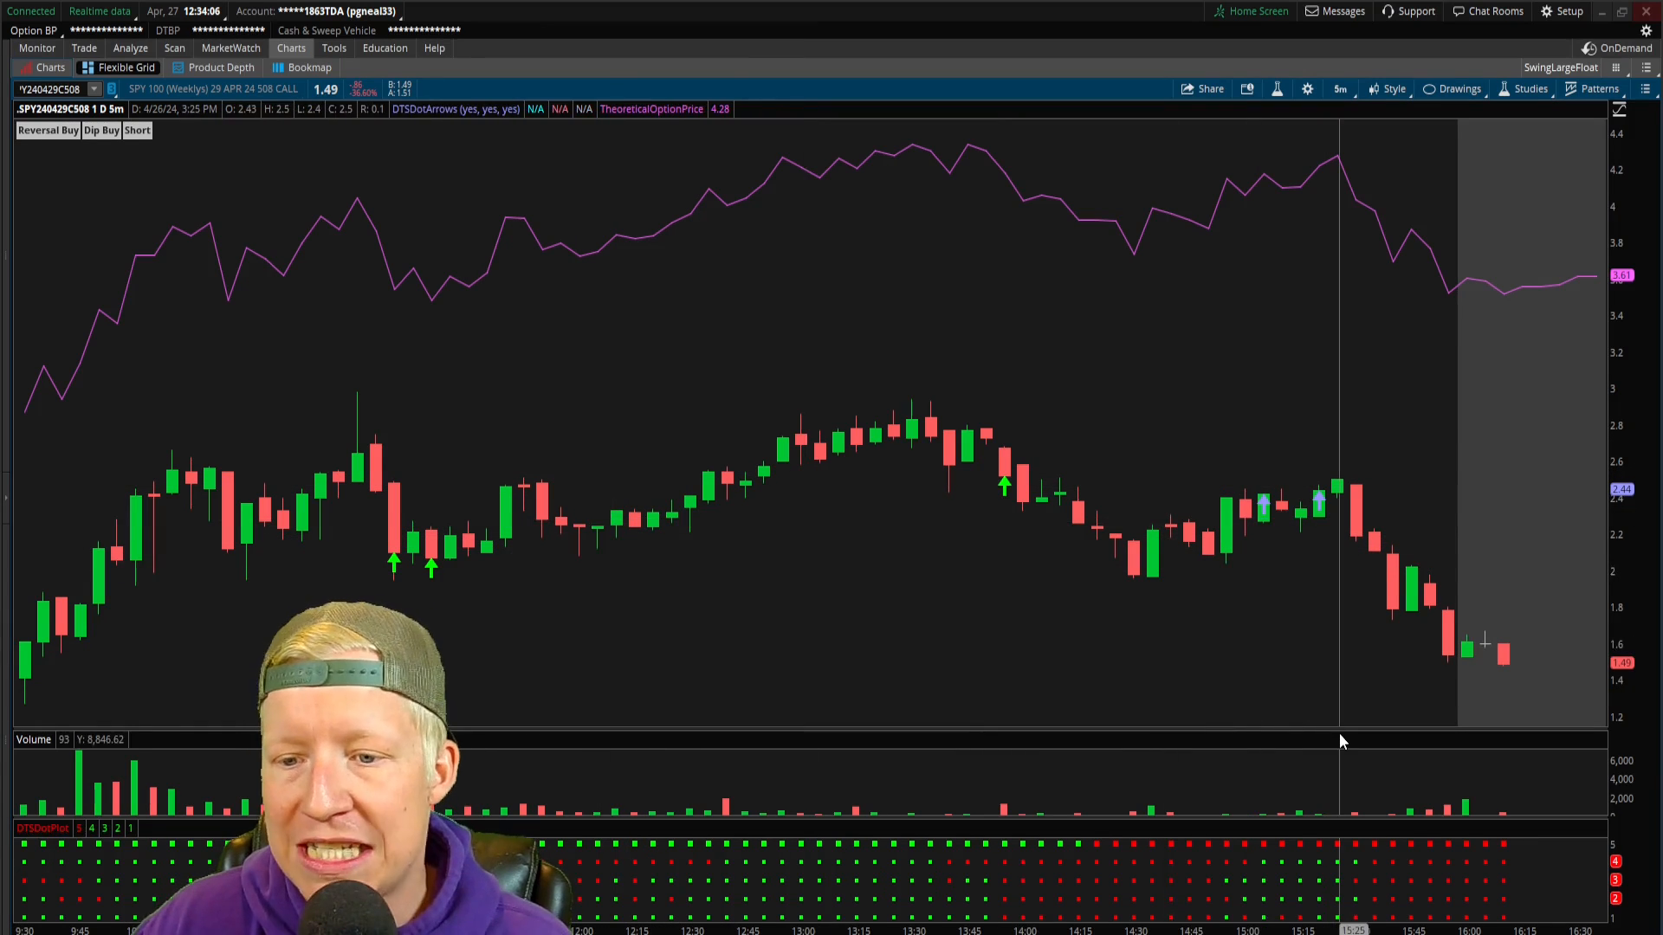
pyautogui.moveTo(365, 494)
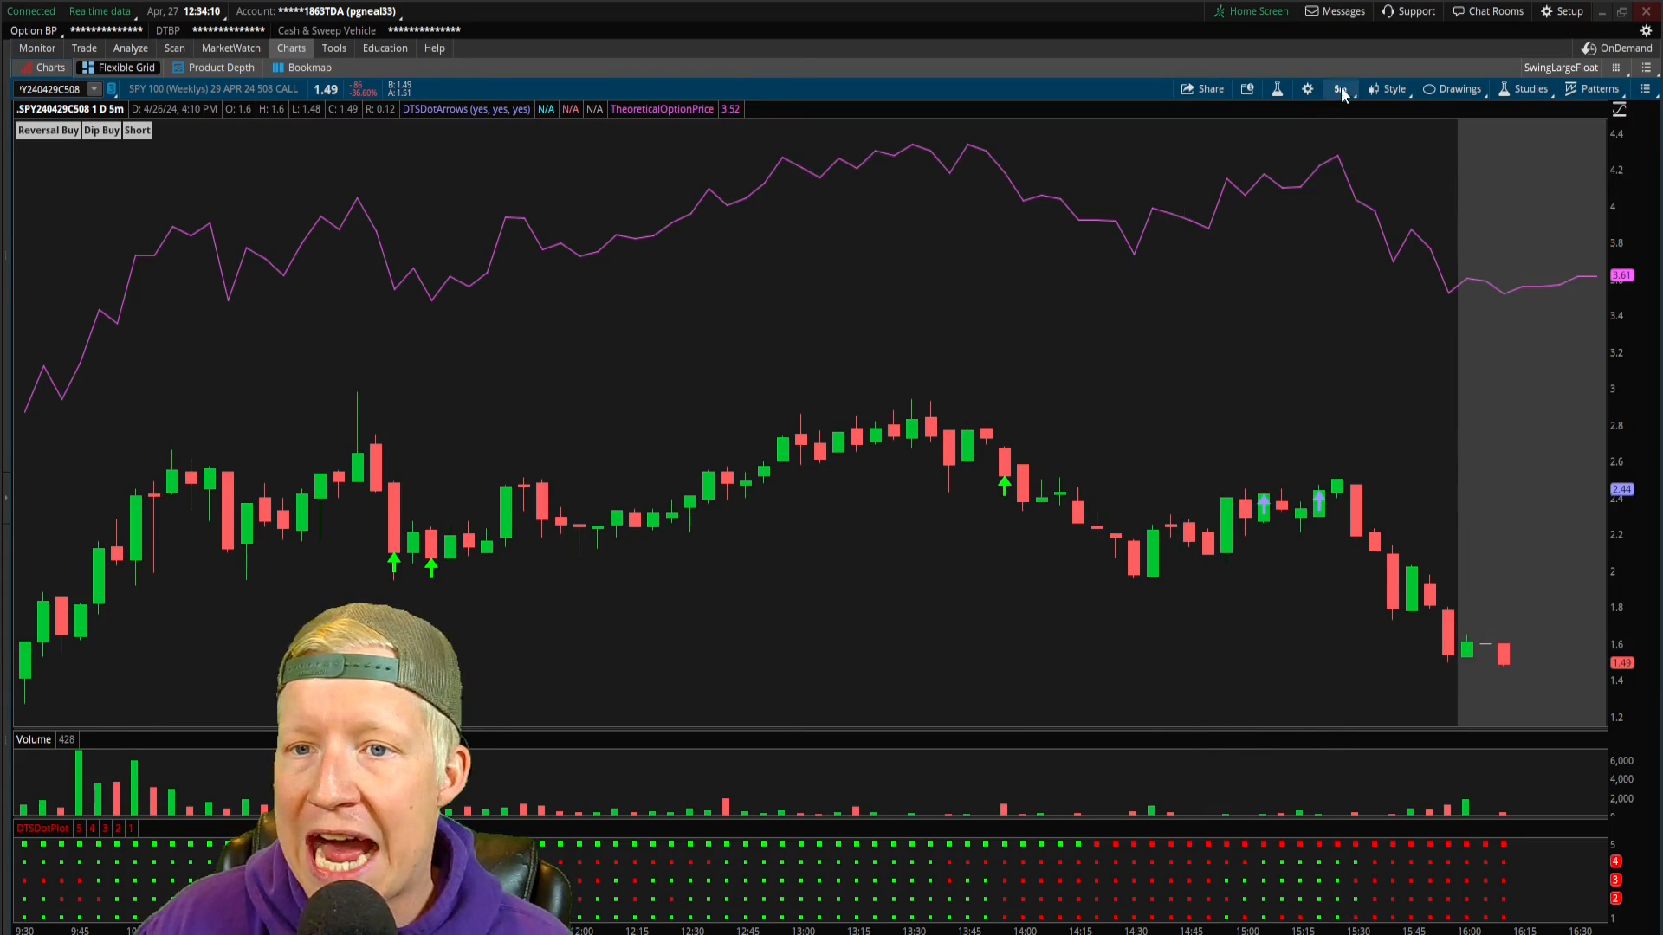
pyautogui.moveTo(100, 639)
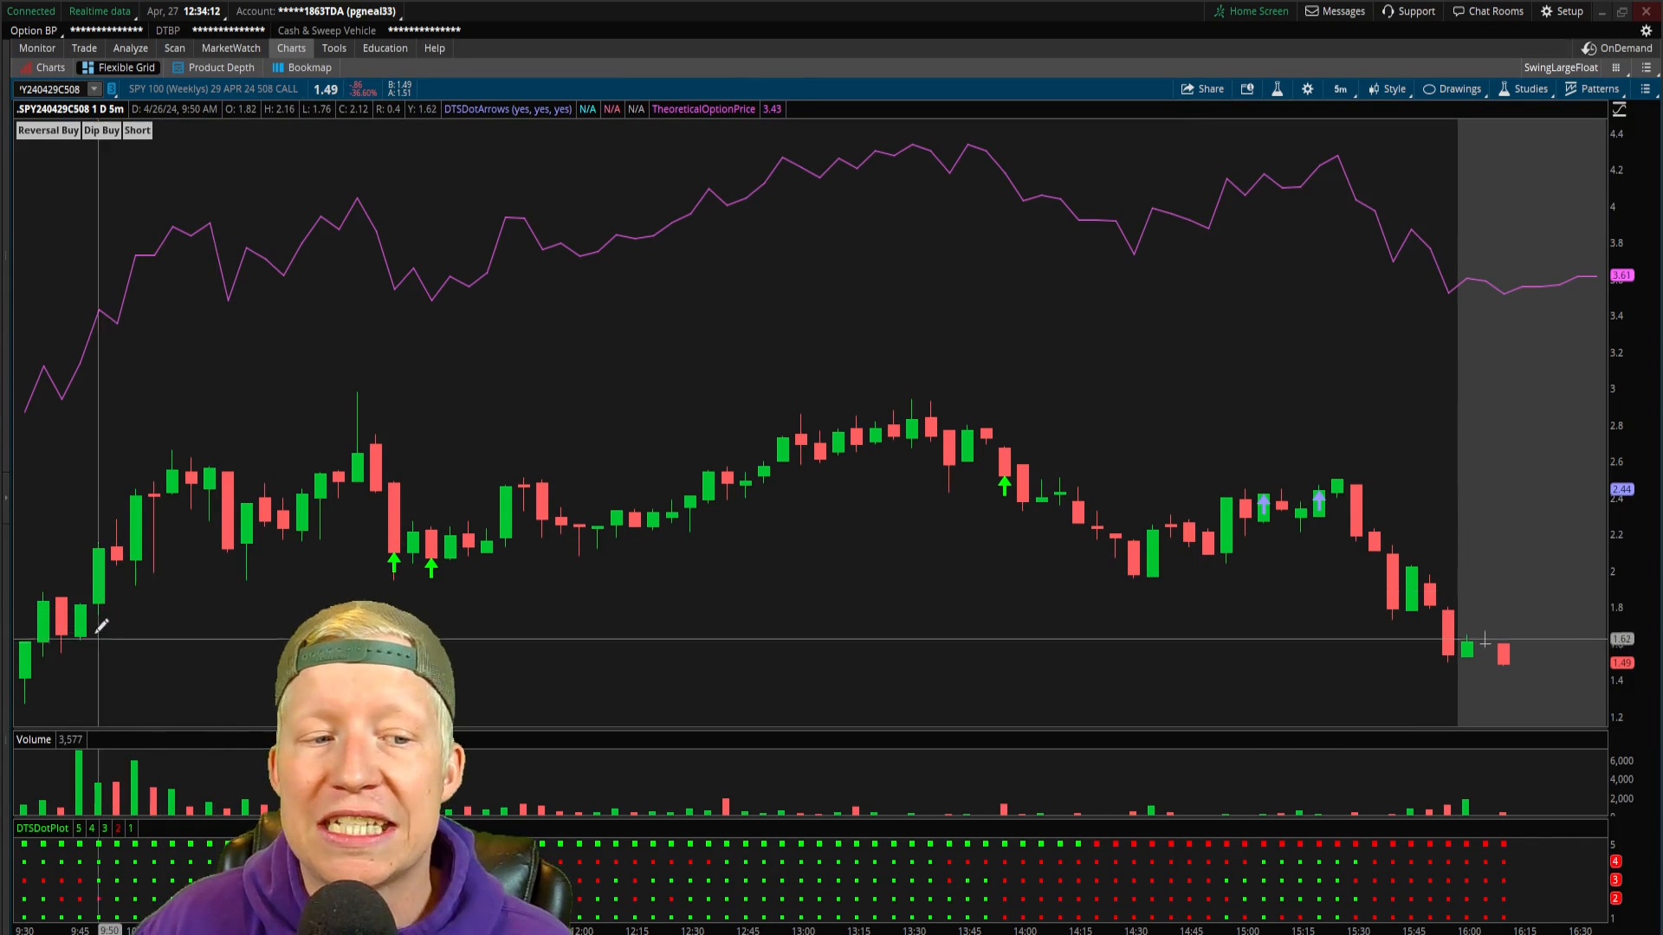
pyautogui.moveTo(161, 541)
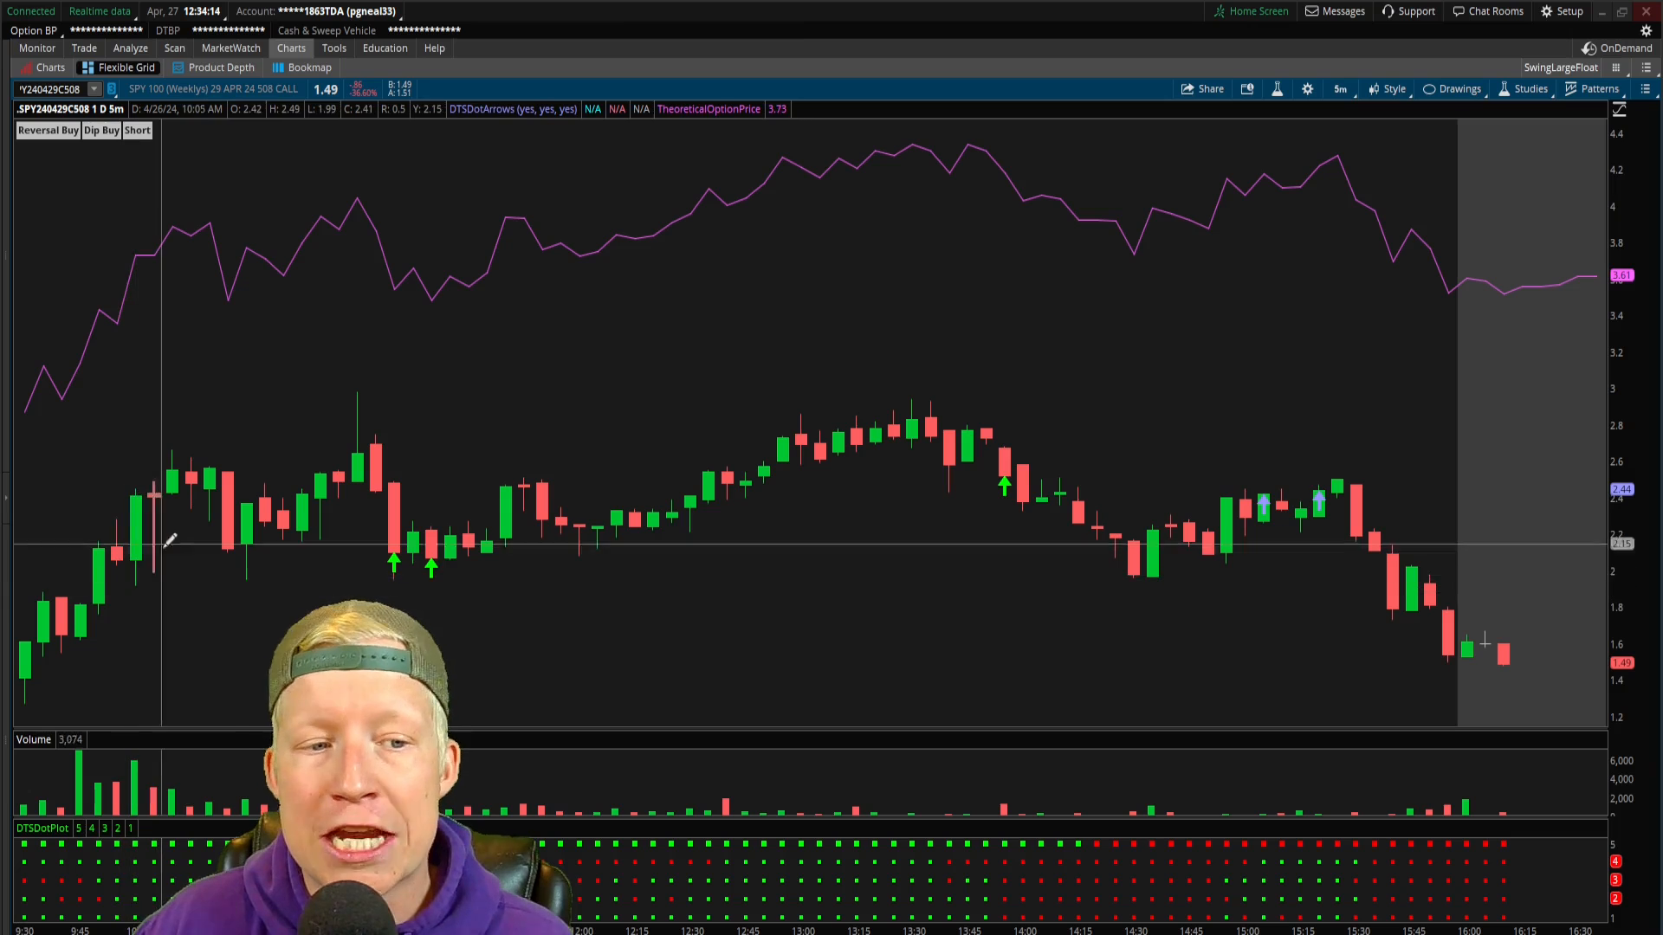
pyautogui.moveTo(658, 609)
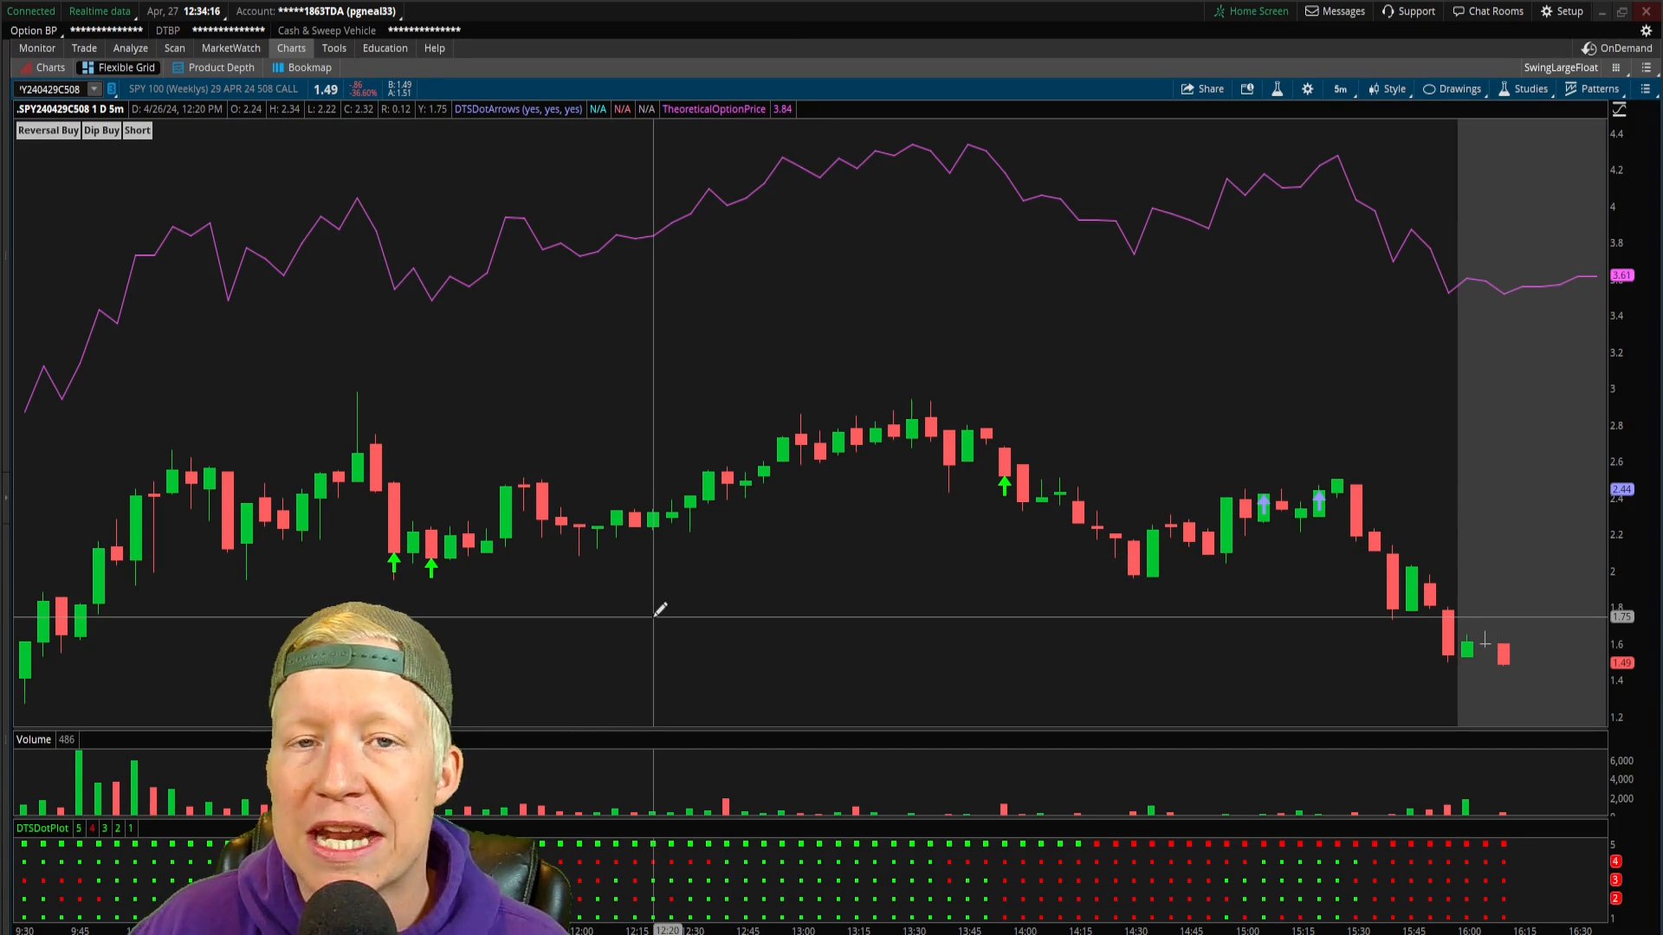
pyautogui.moveTo(734, 677)
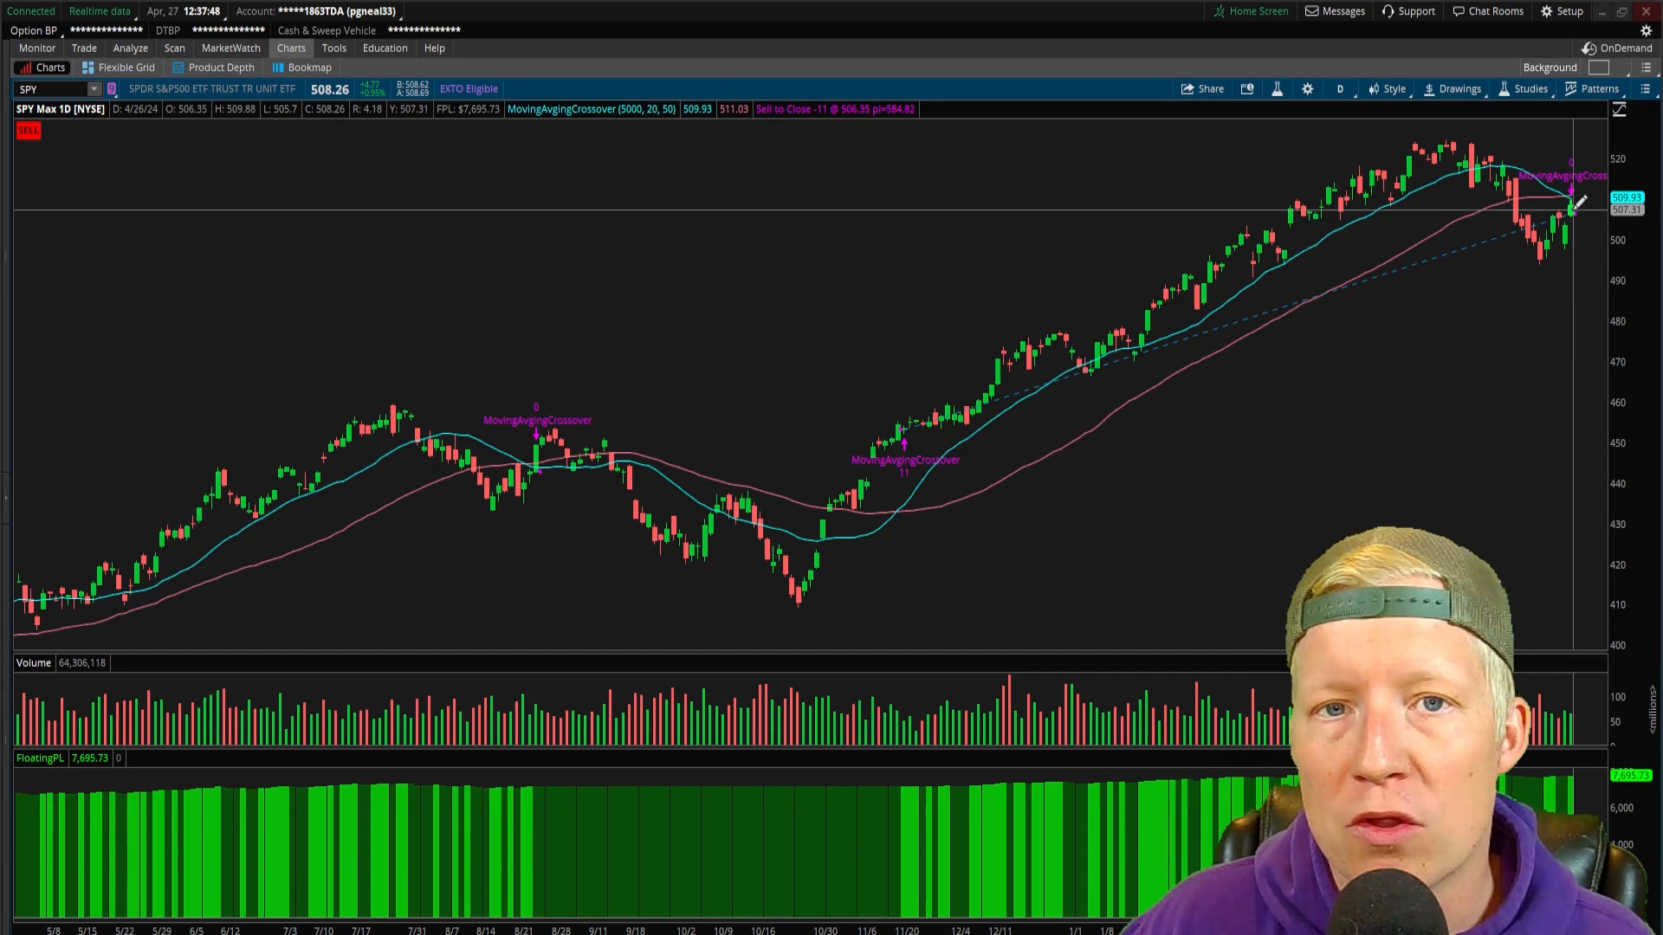
pyautogui.moveTo(1554, 609)
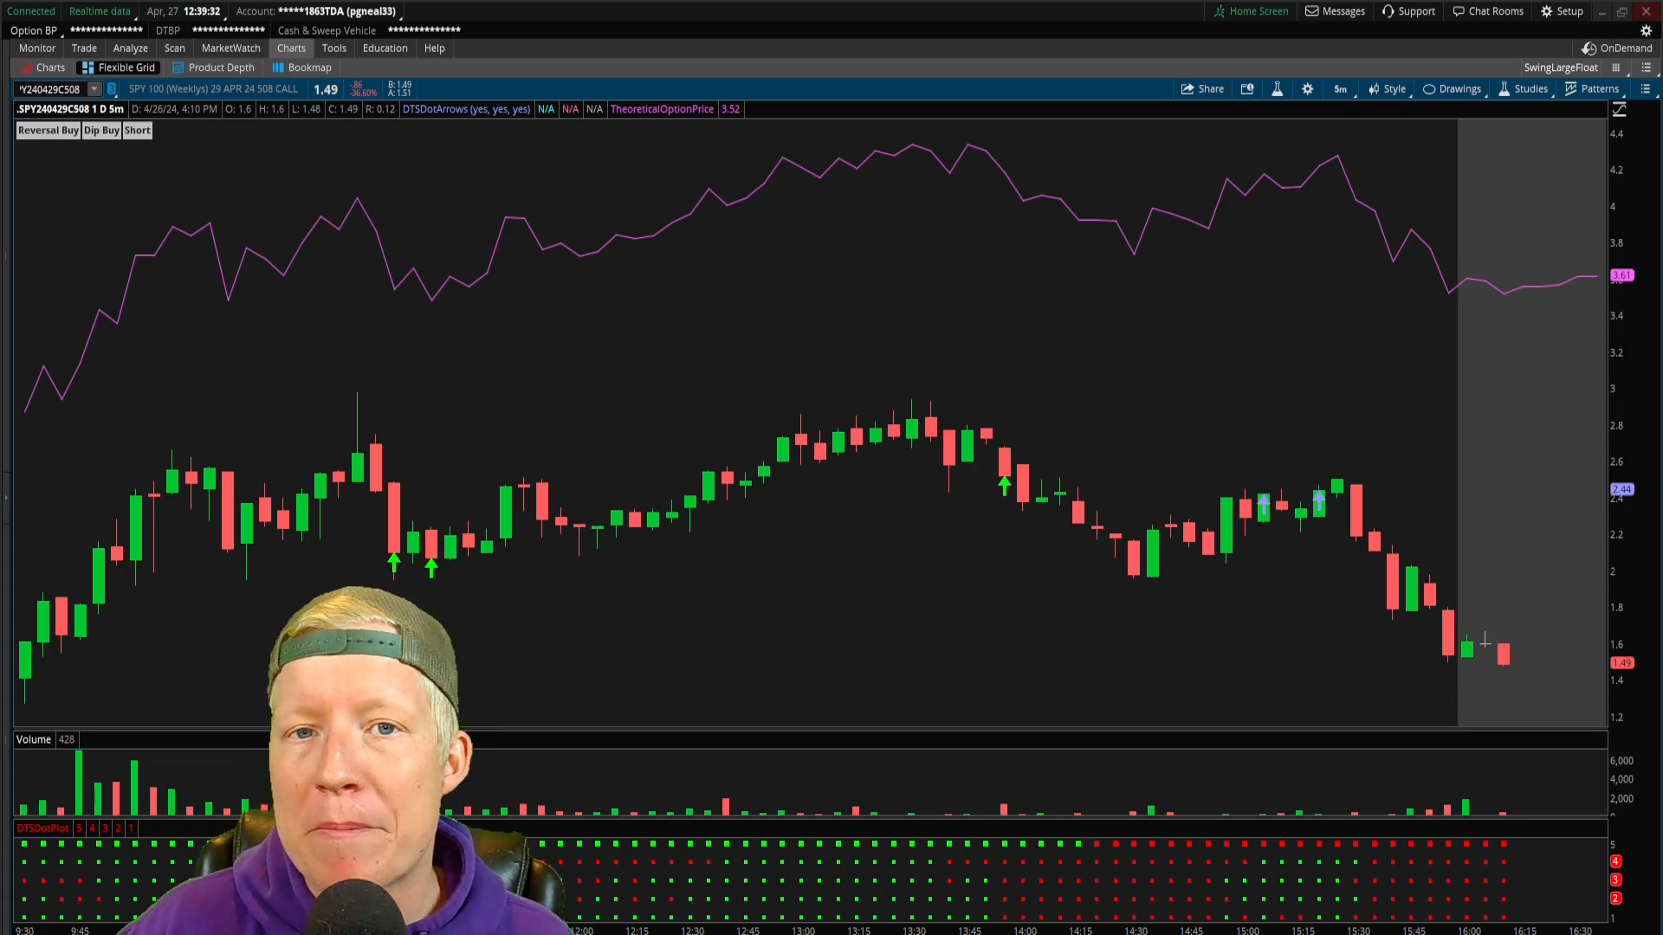
pyautogui.moveTo(1368, 376)
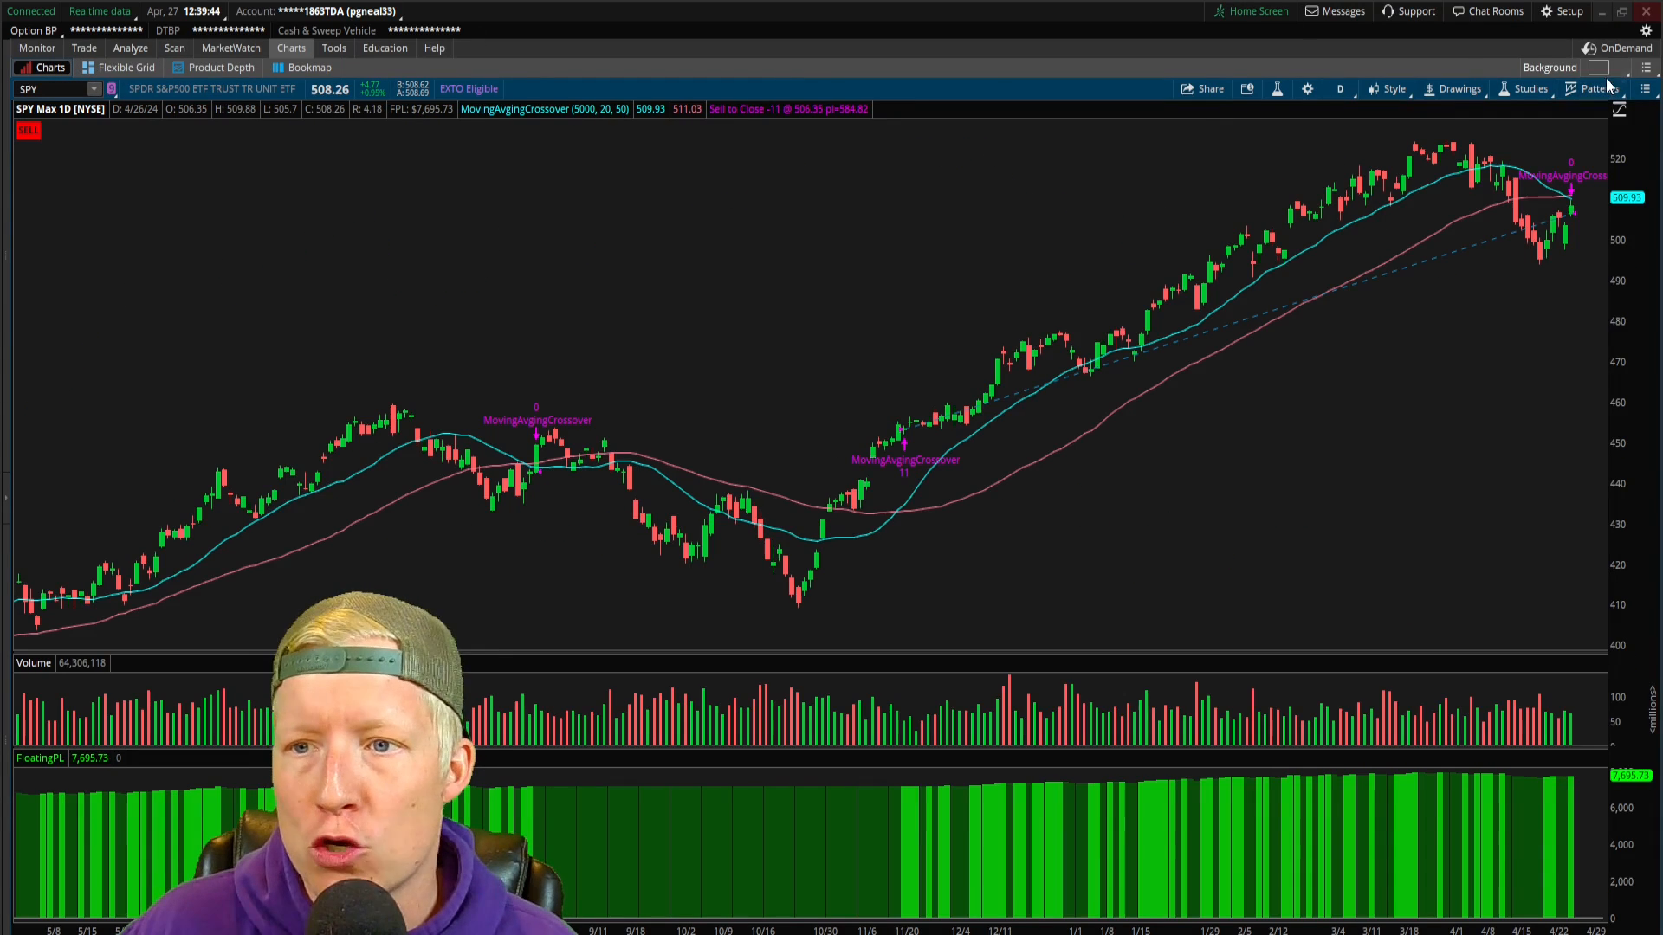
# Show the side bar with the Active Trader ladder beside the 508 call chart
pyautogui.click(1612, 88)
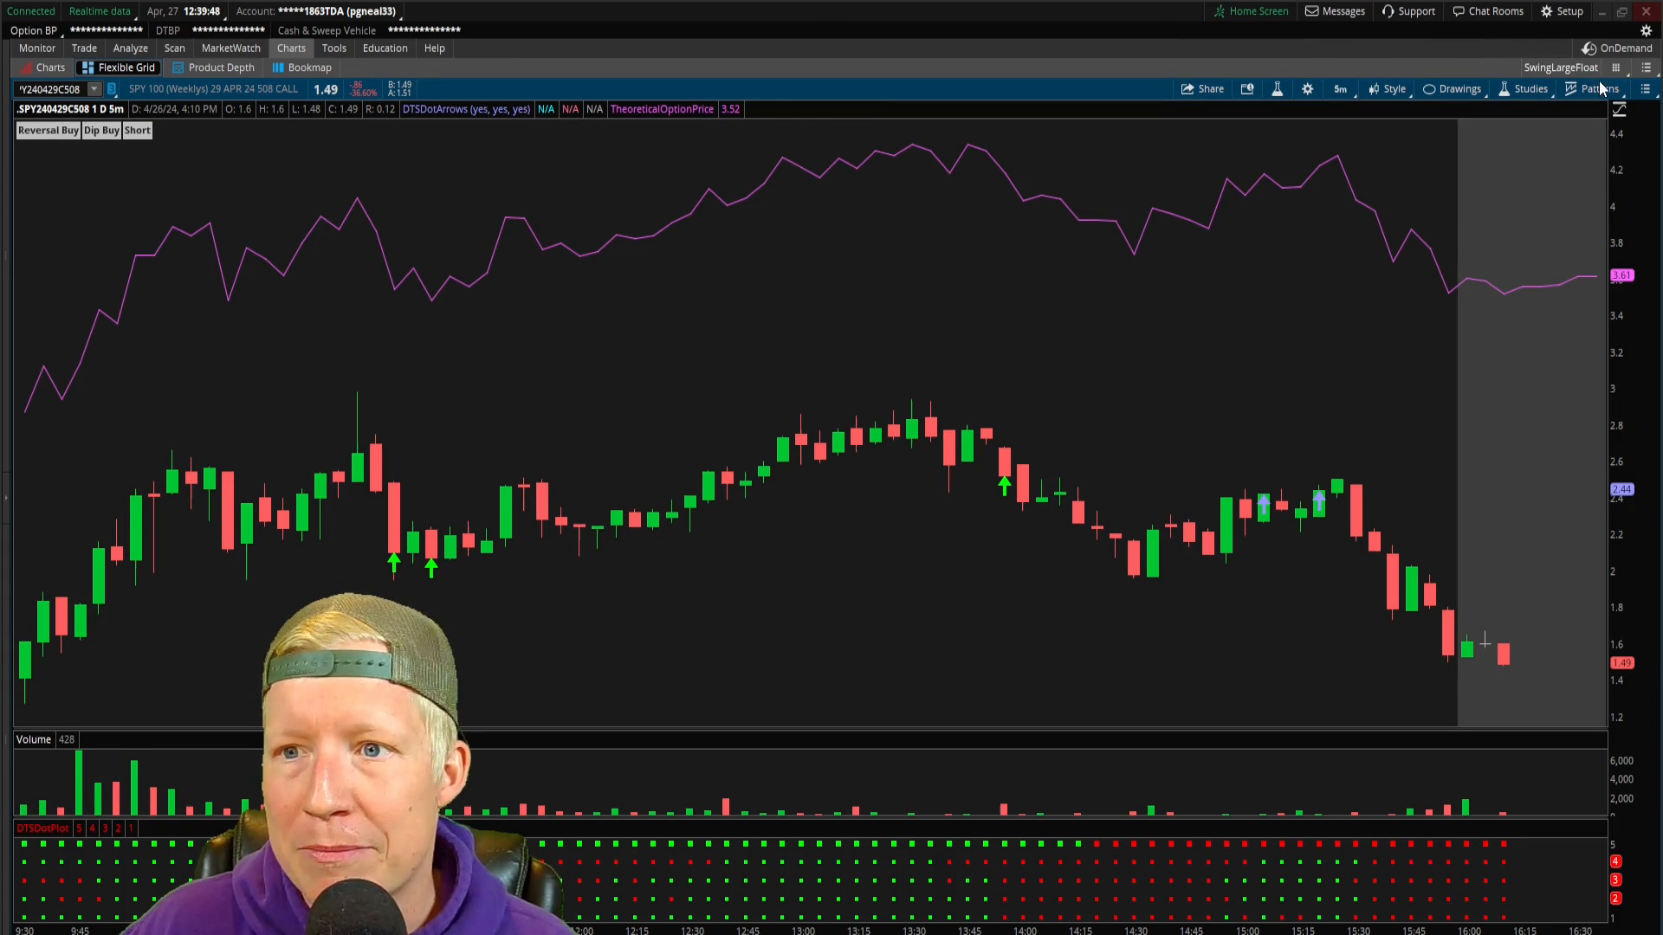
pyautogui.click(1614, 68)
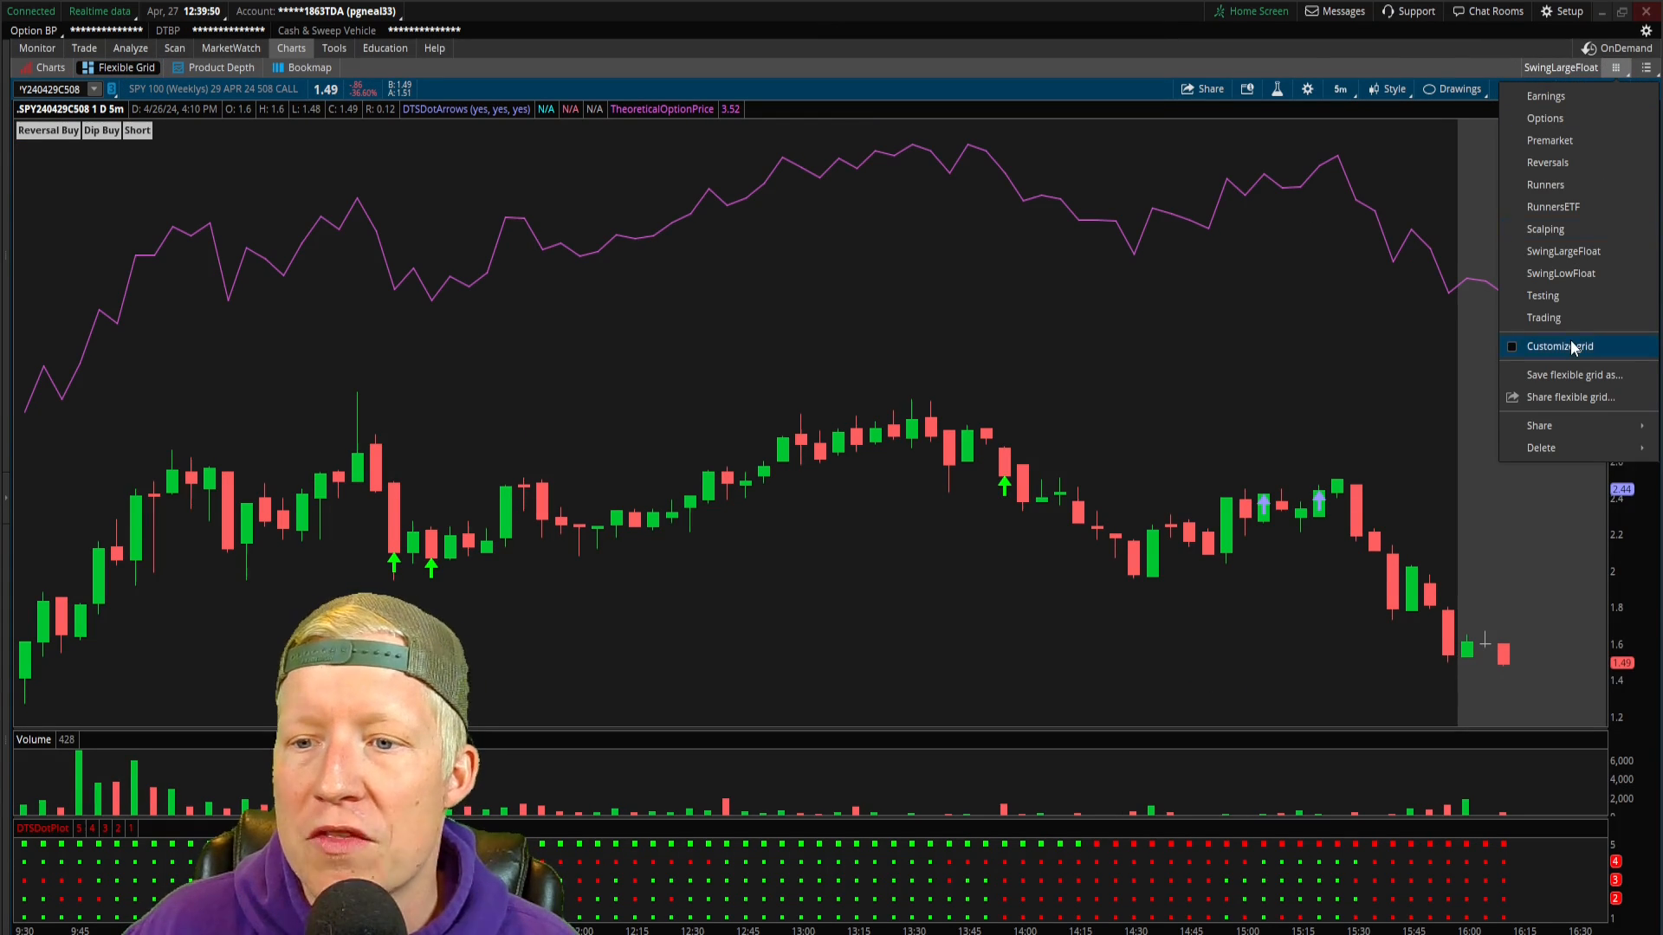
pyautogui.click(1558, 346)
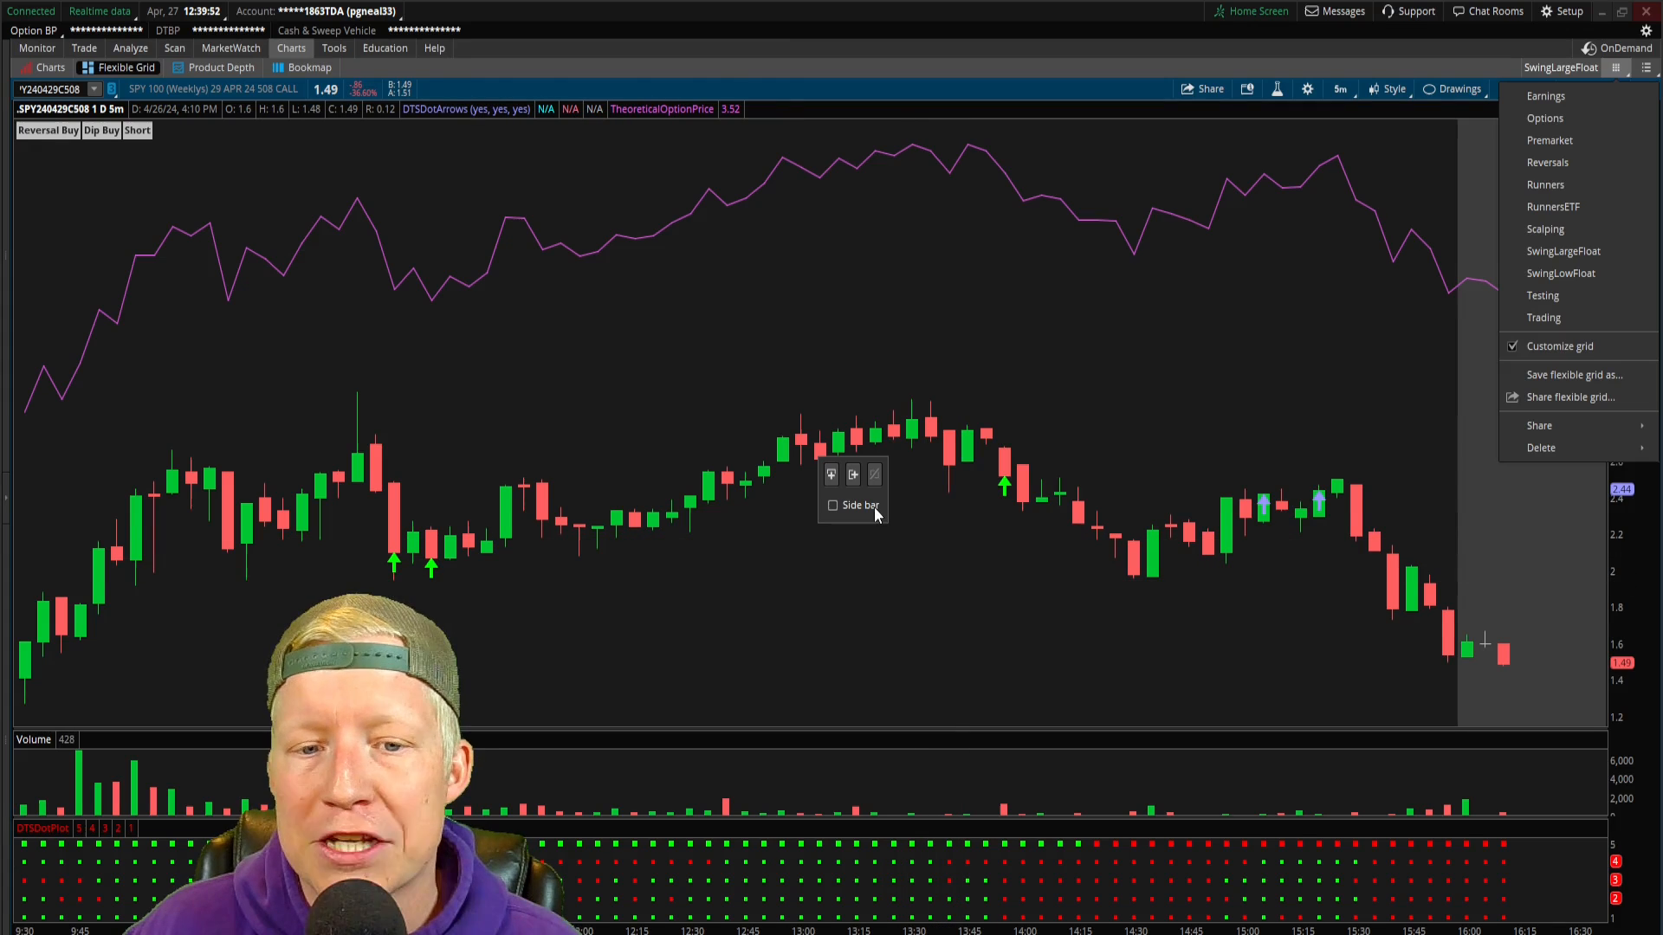
pyautogui.click(833, 504)
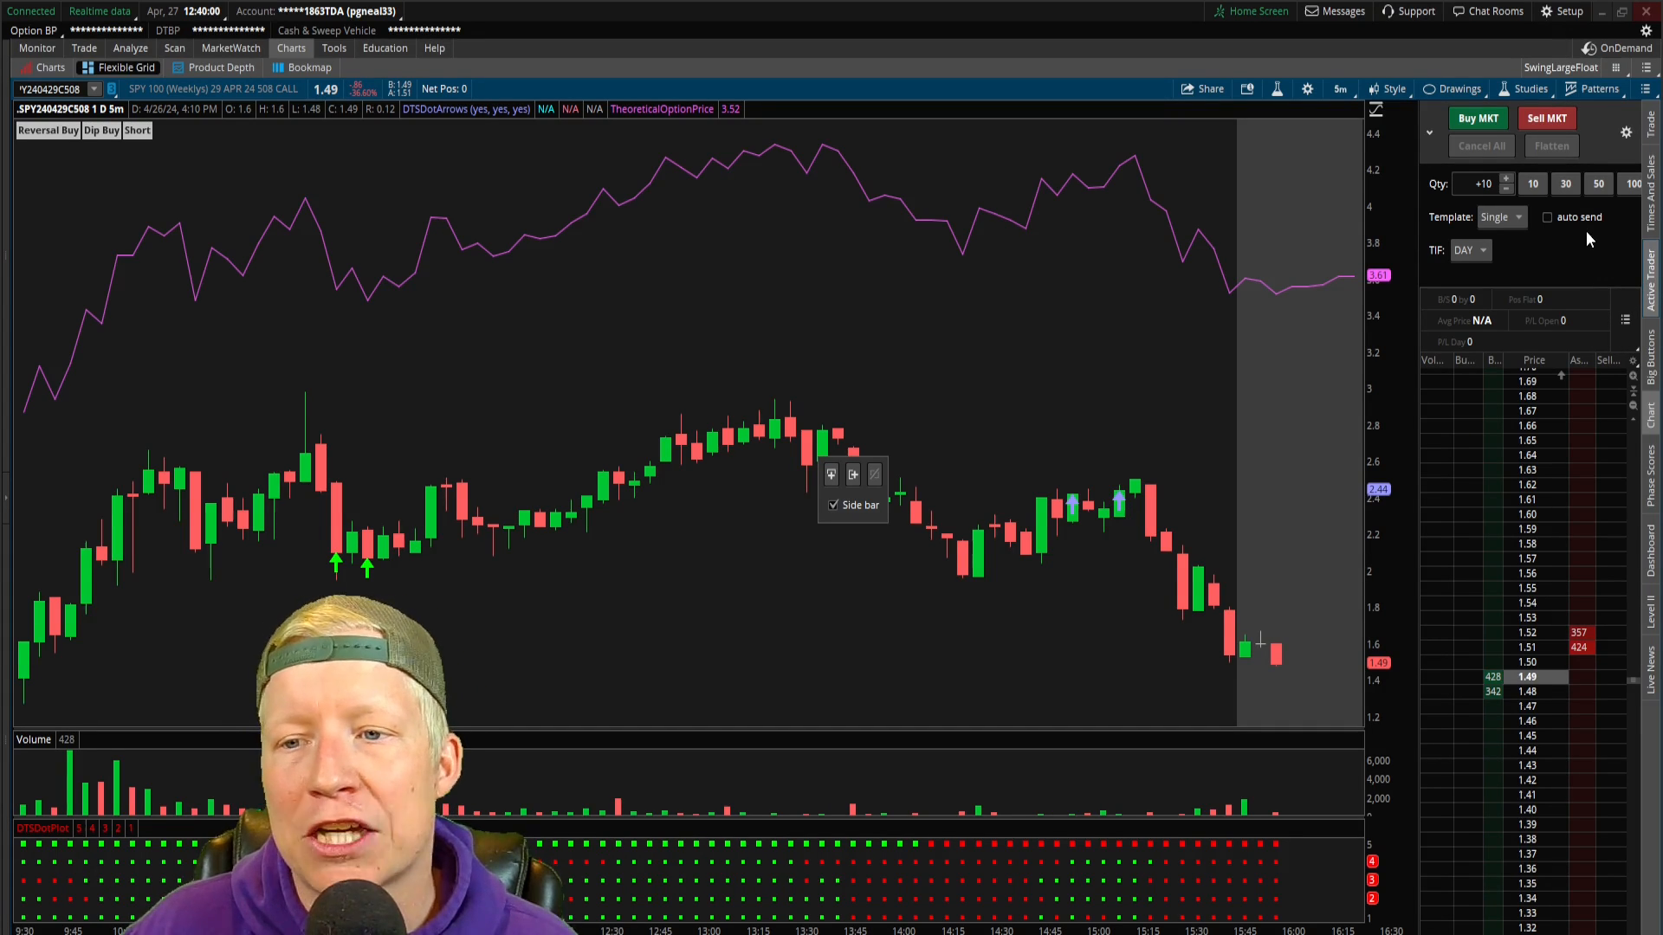
pyautogui.moveTo(1577, 219)
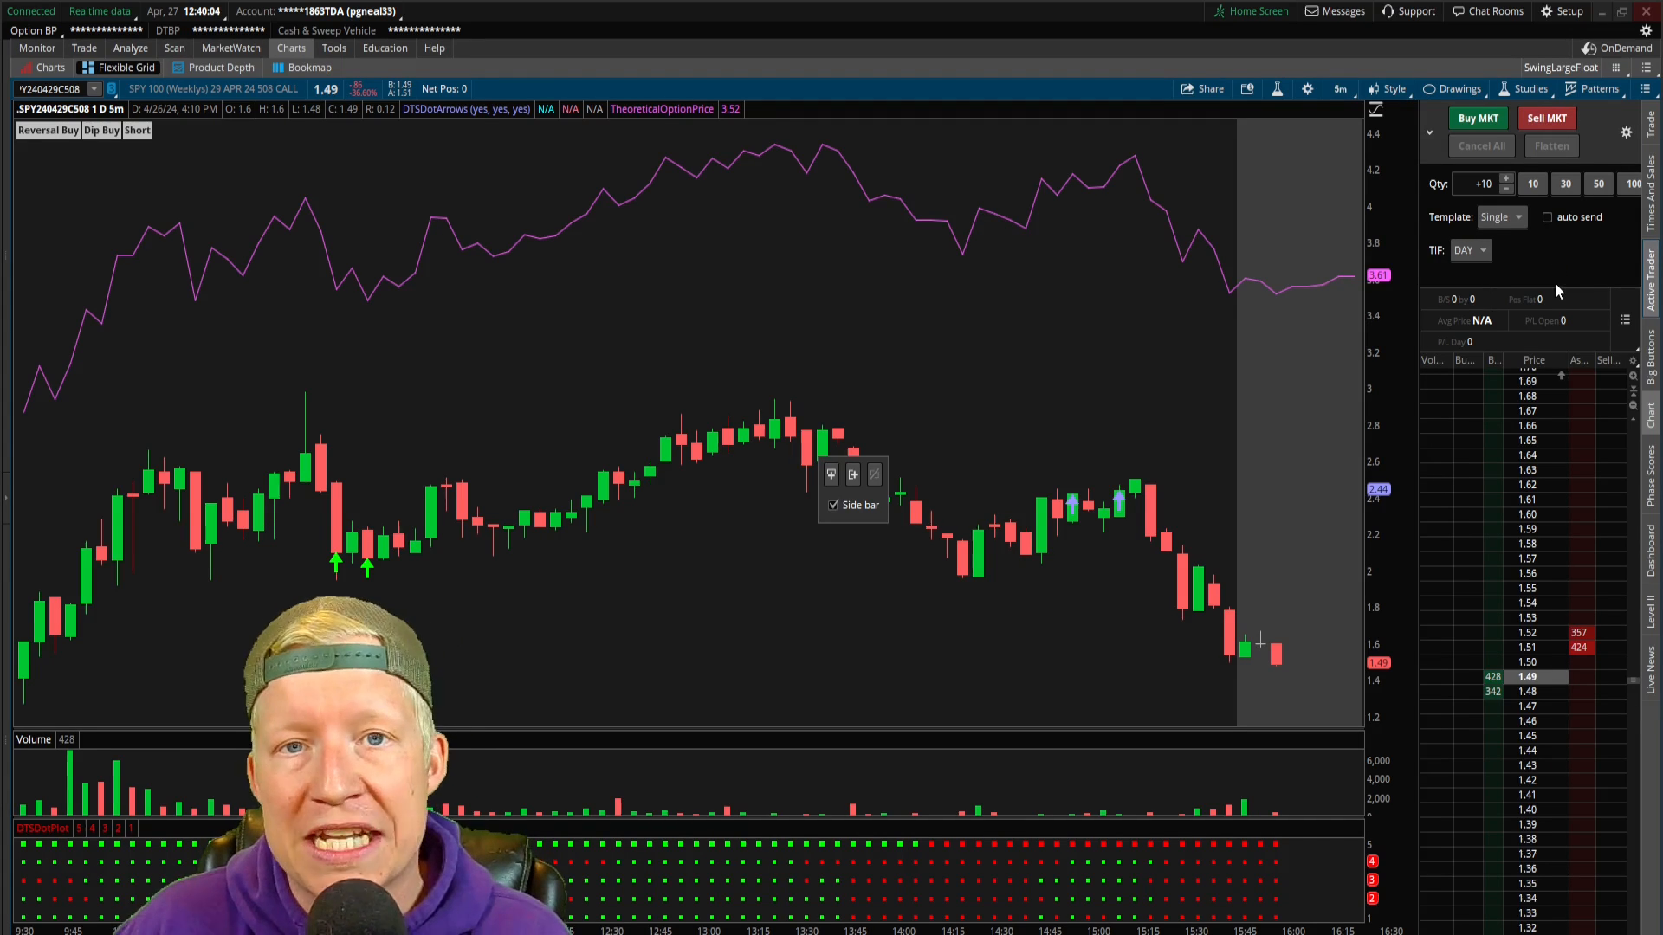
pyautogui.moveTo(1548, 218)
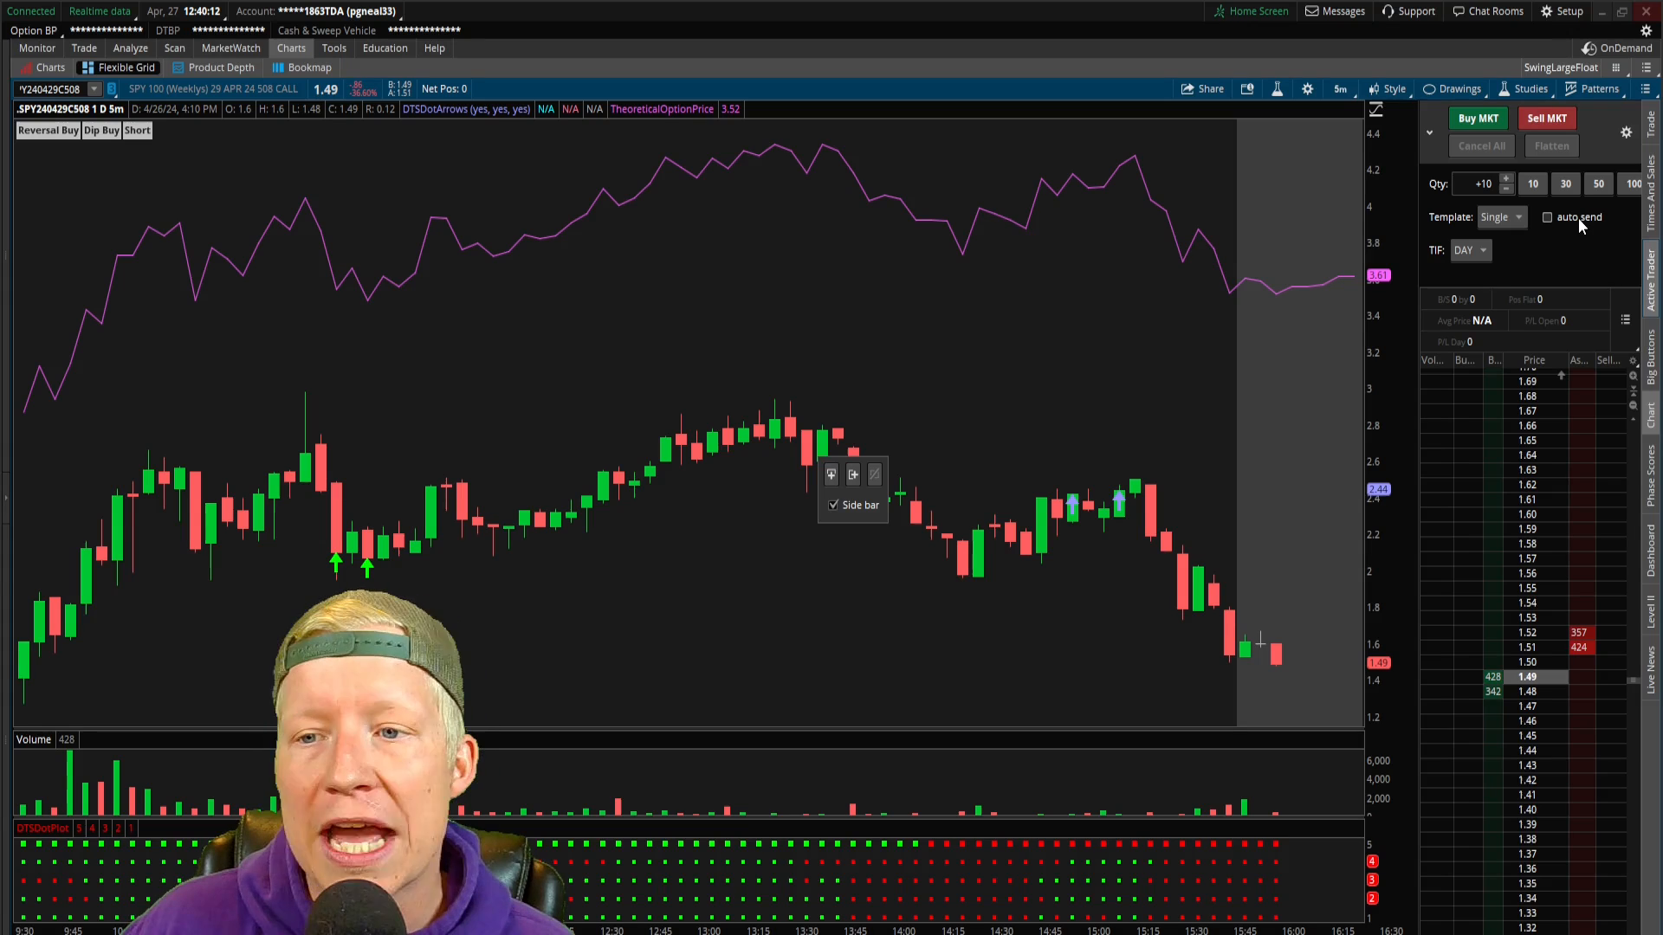
pyautogui.moveTo(1624, 132)
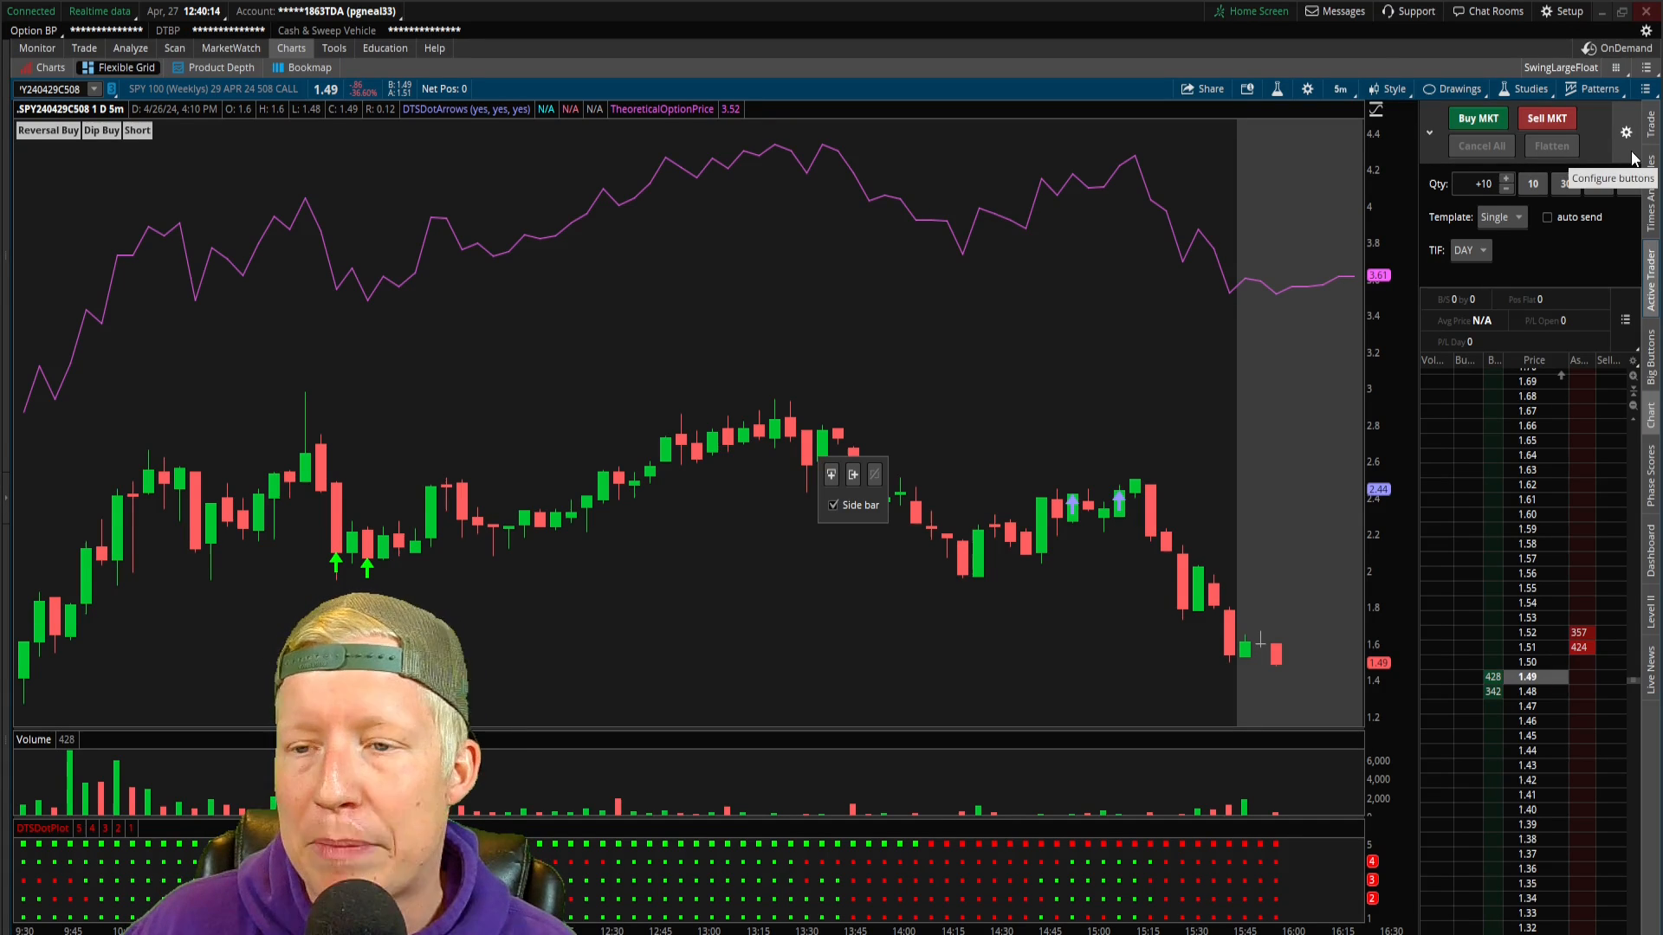
# Search 'auto' in the Active Trader button customization to find Auto Send on/off
pyautogui.click(1622, 132)
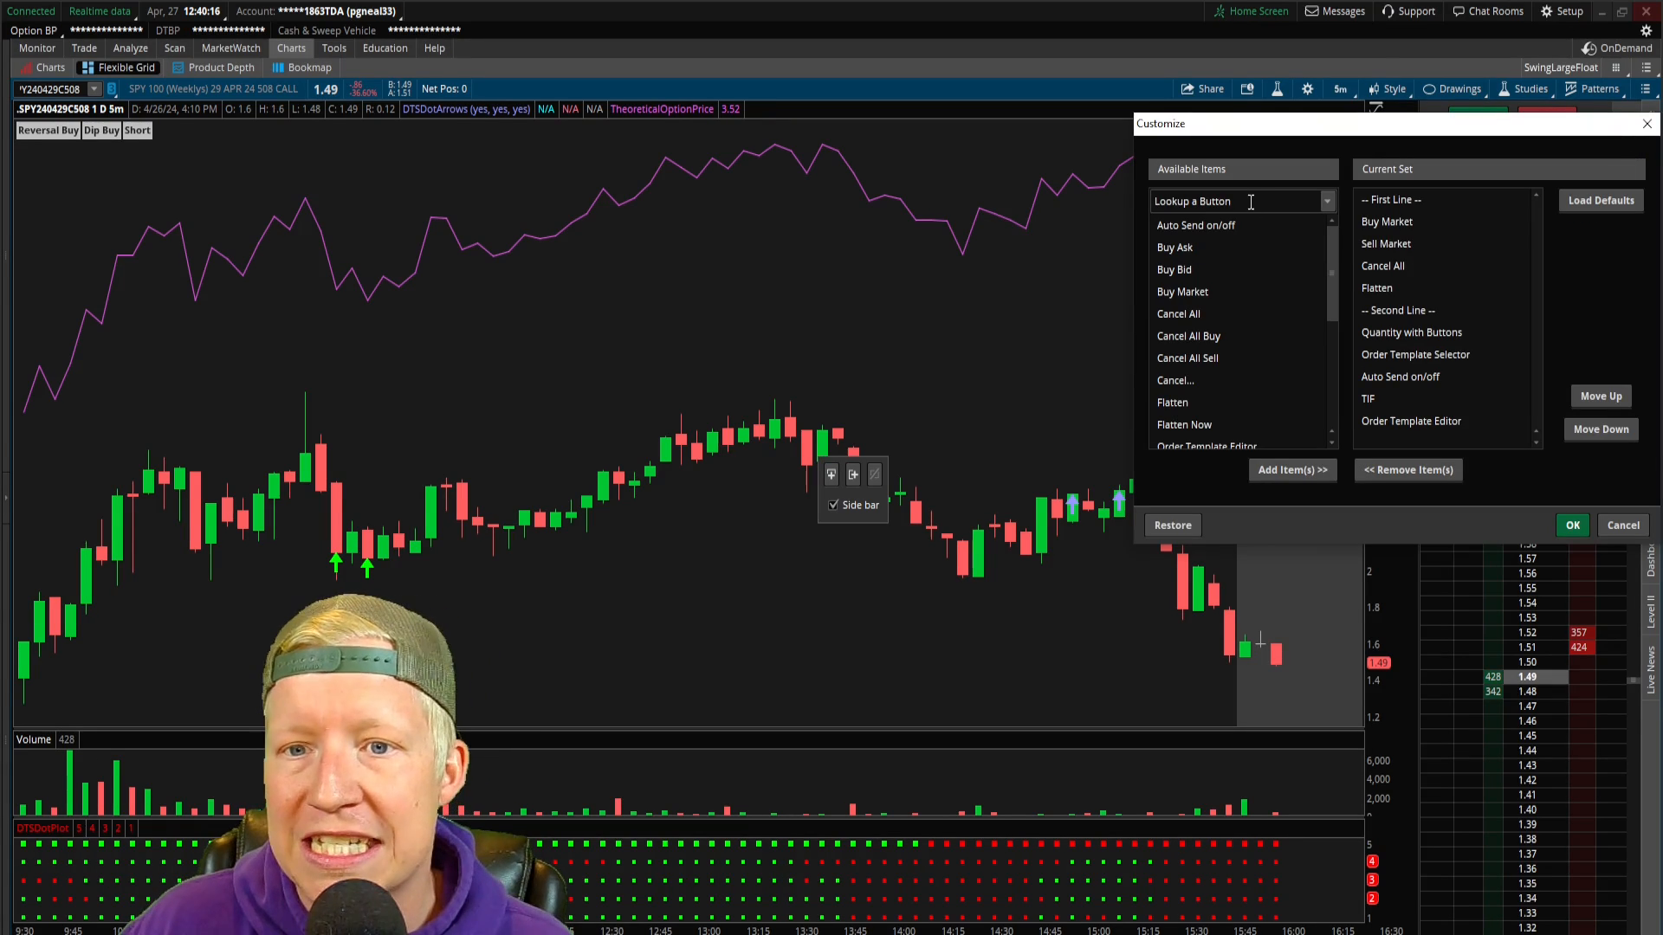
pyautogui.write('auto')
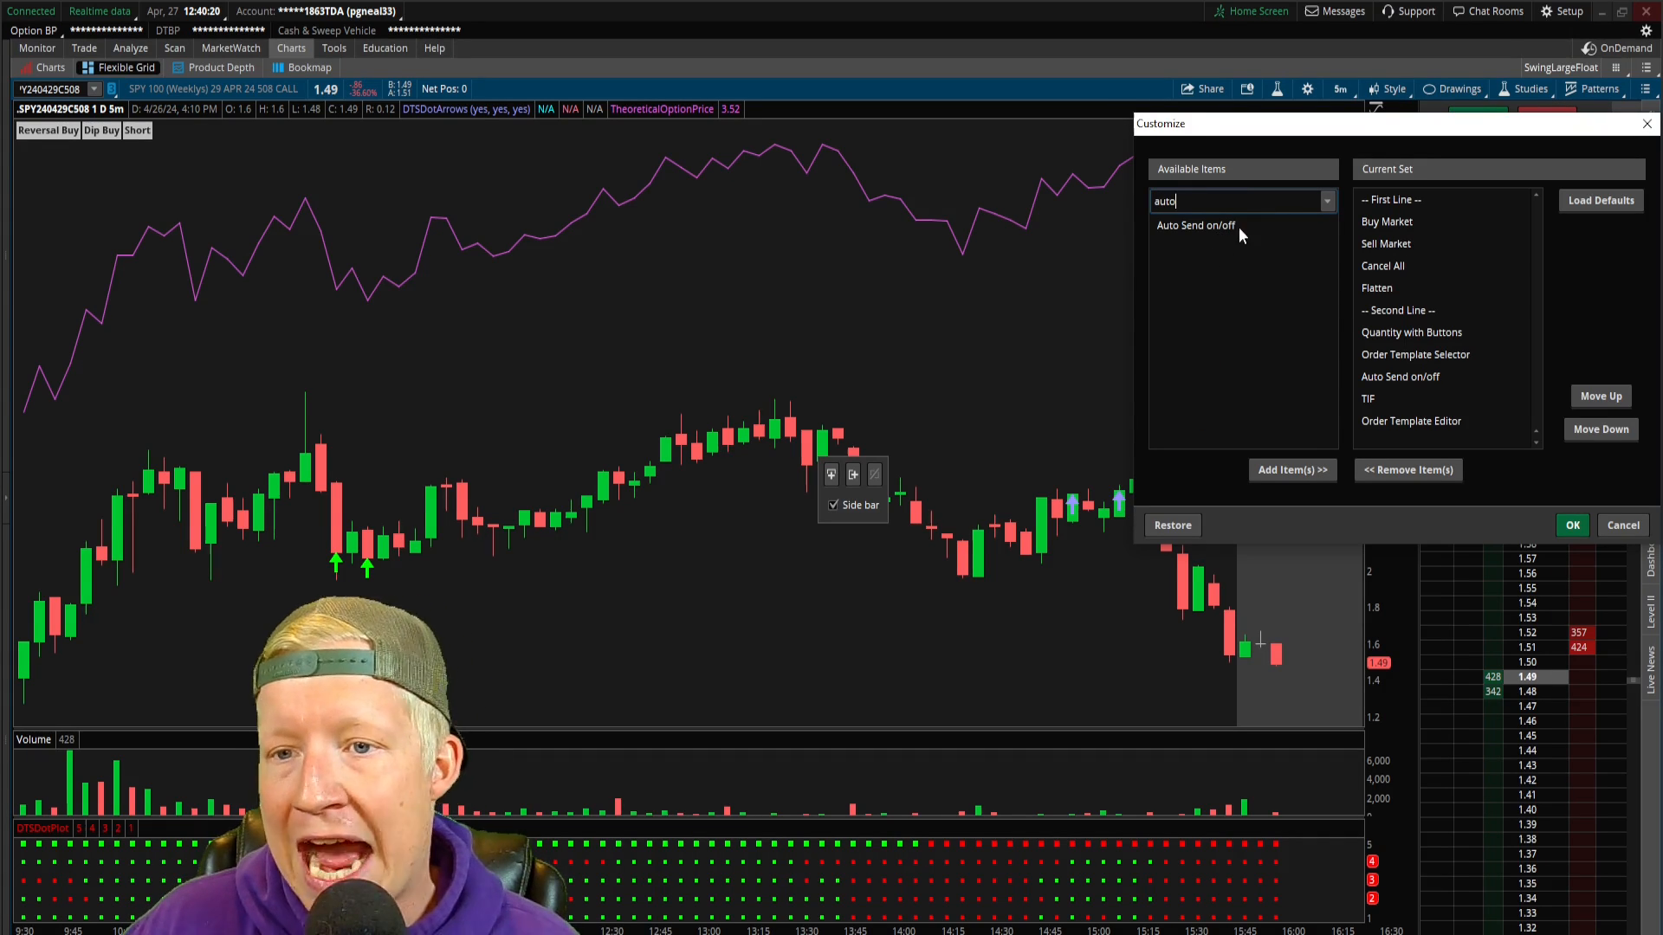
pyautogui.moveTo(1233, 505)
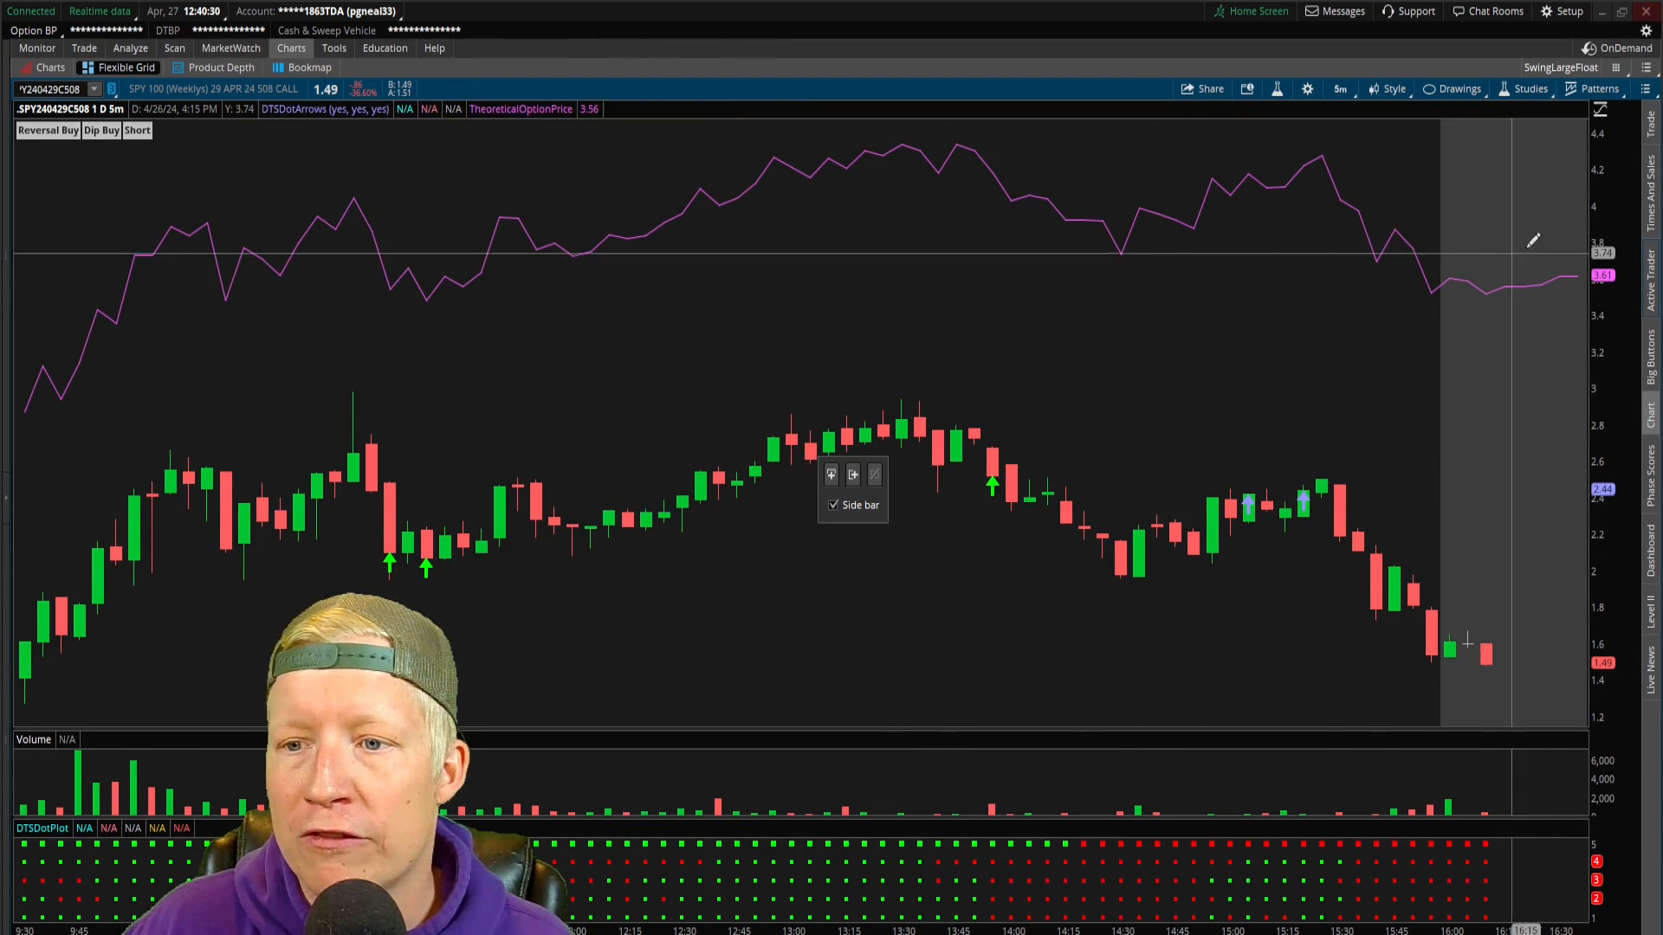
# Hide the side bar so the 508 call chart fills the whole window
pyautogui.click(833, 504)
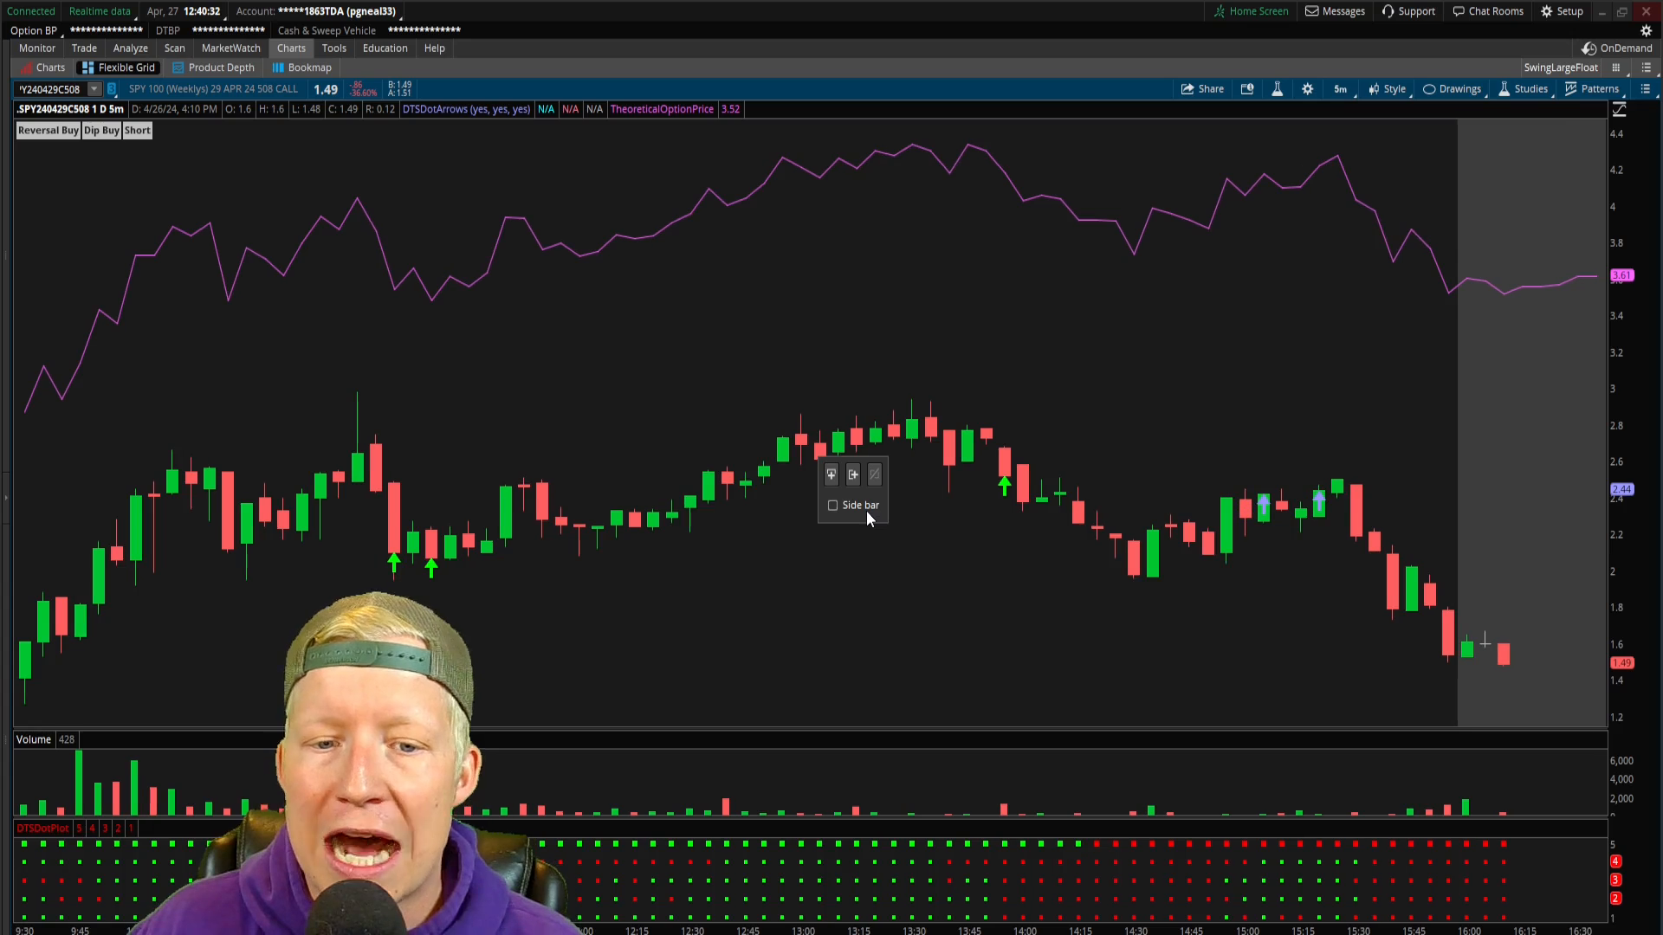
pyautogui.click(1617, 67)
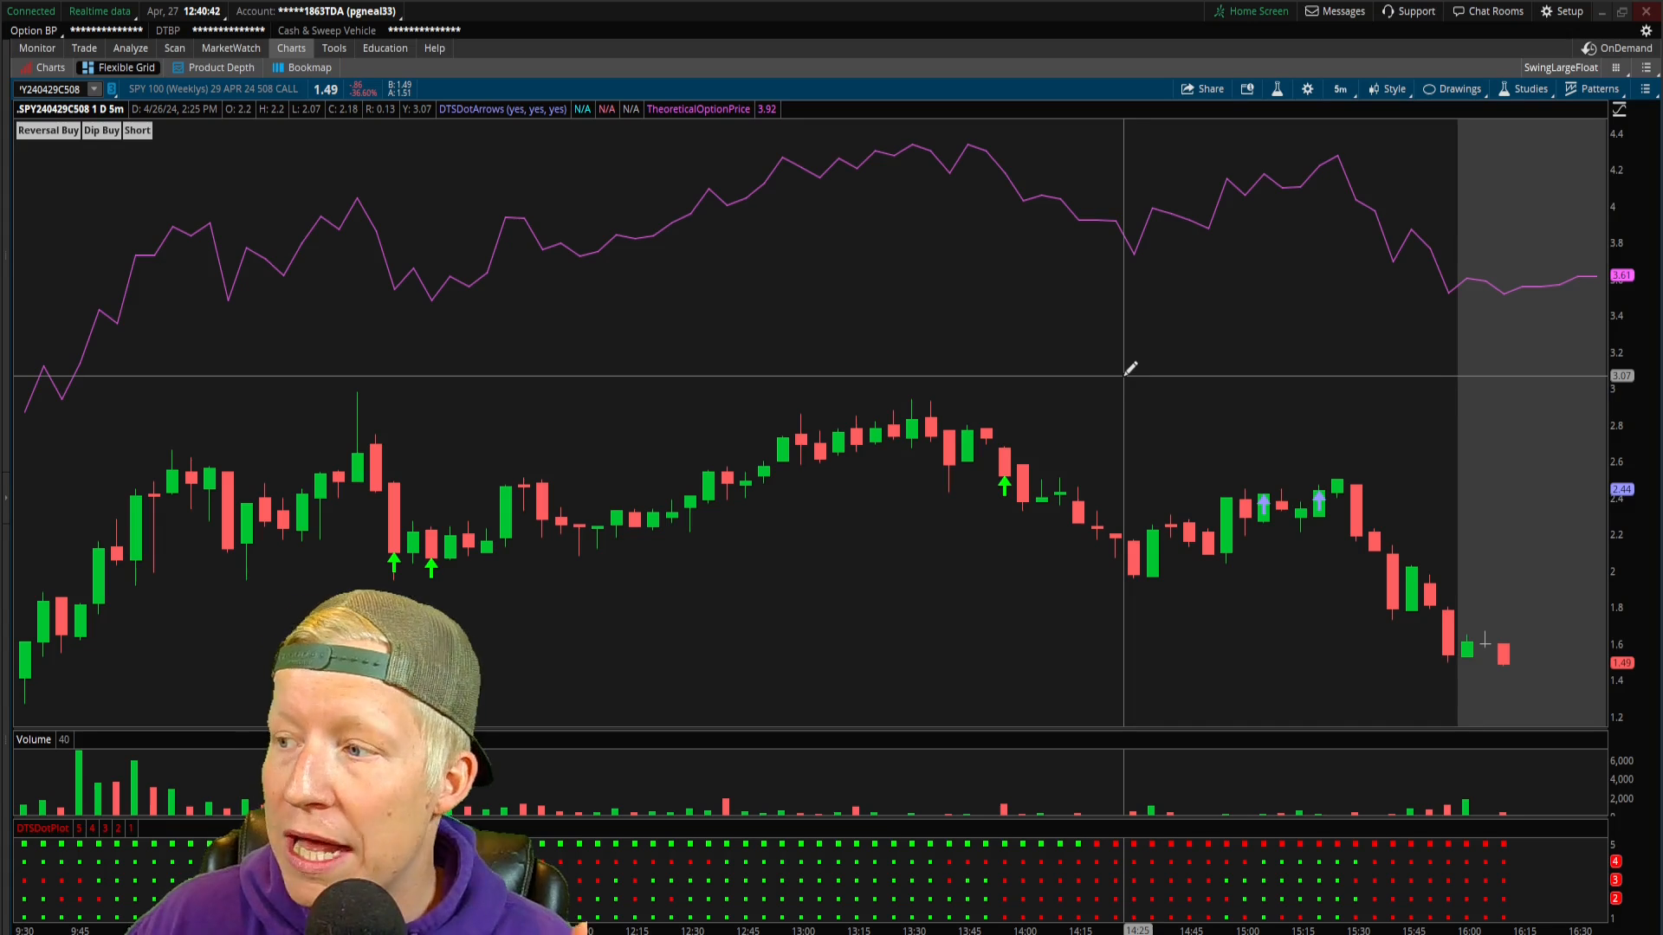
pyautogui.moveTo(1119, 466)
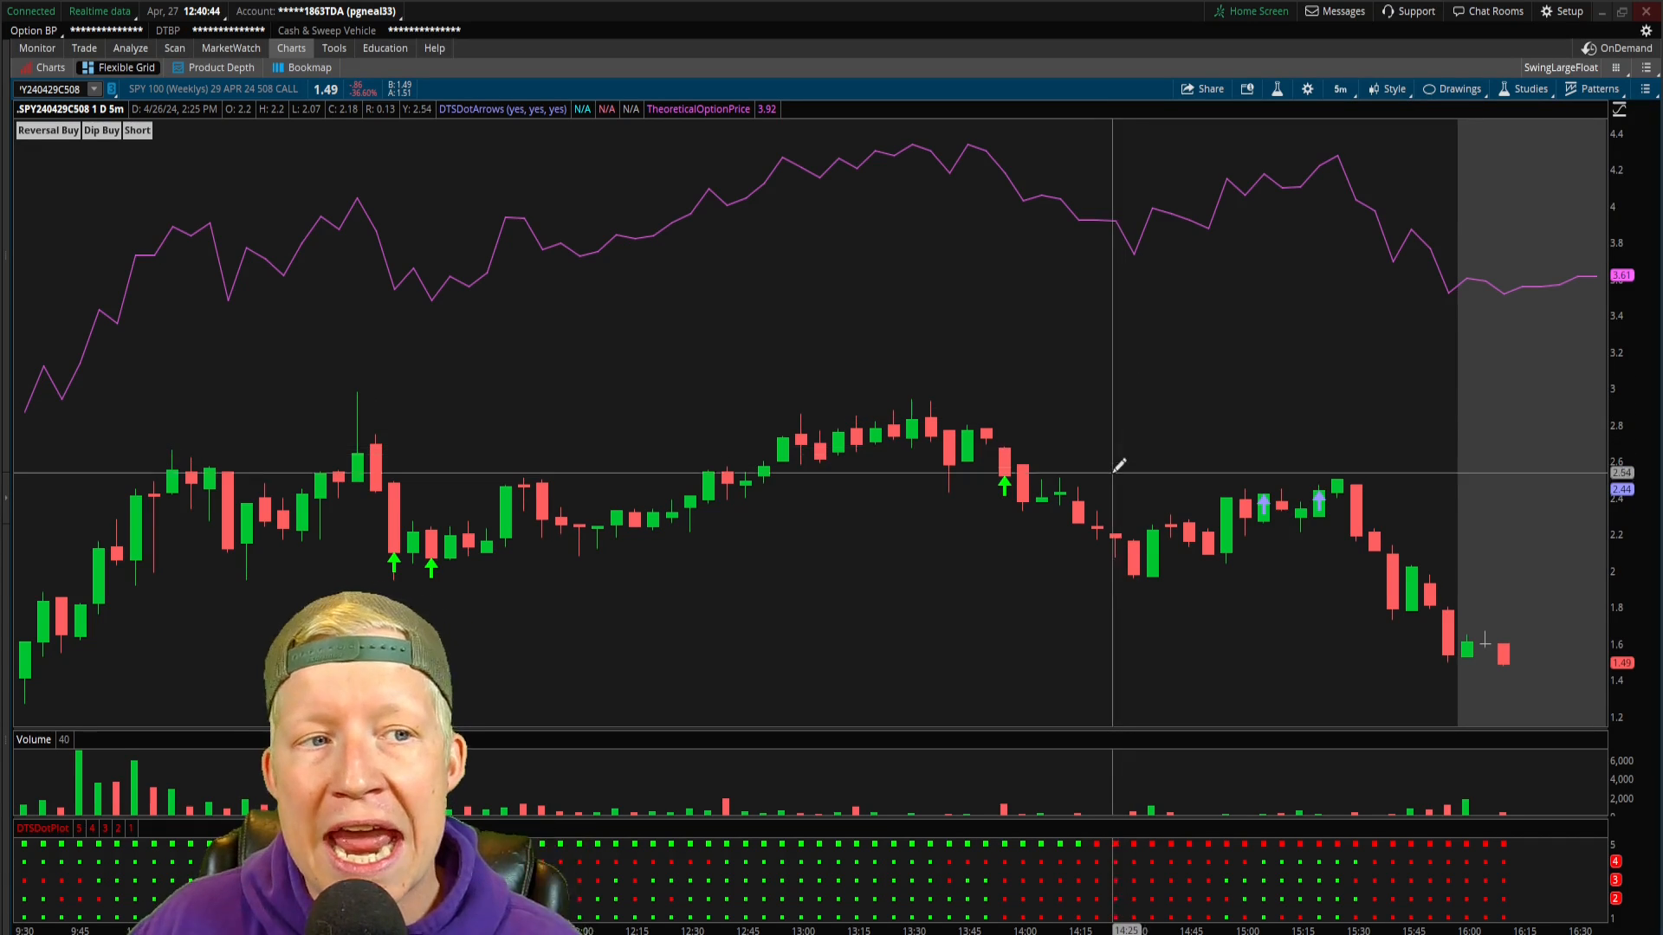
pyautogui.moveTo(1111, 490)
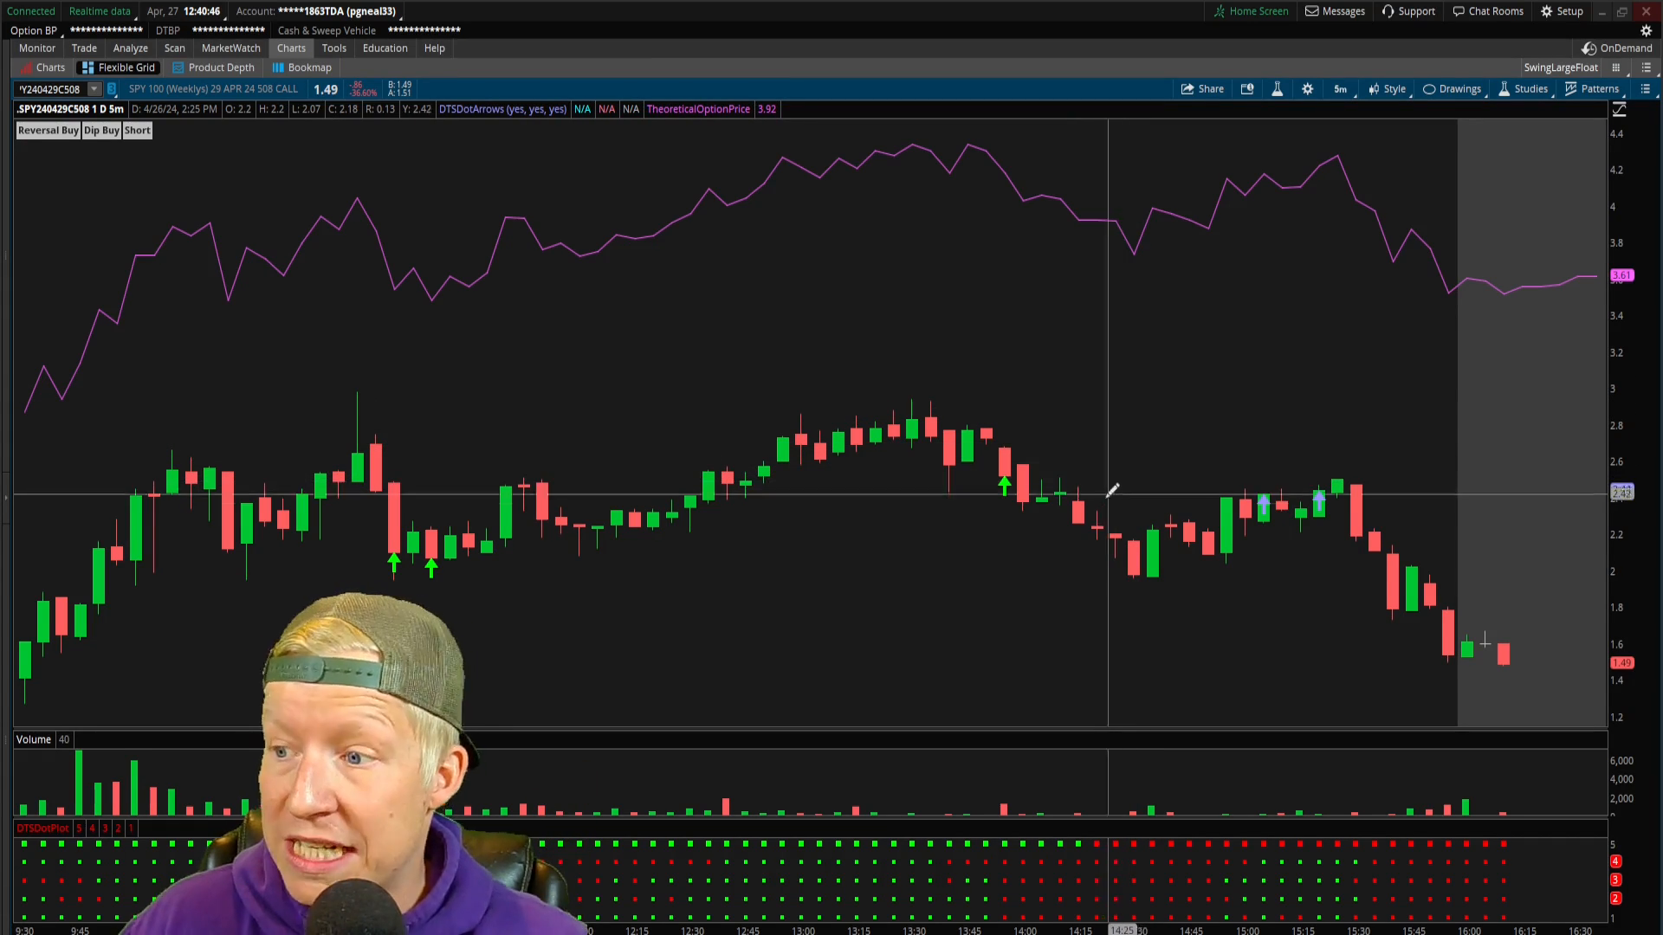
pyautogui.moveTo(1093, 521)
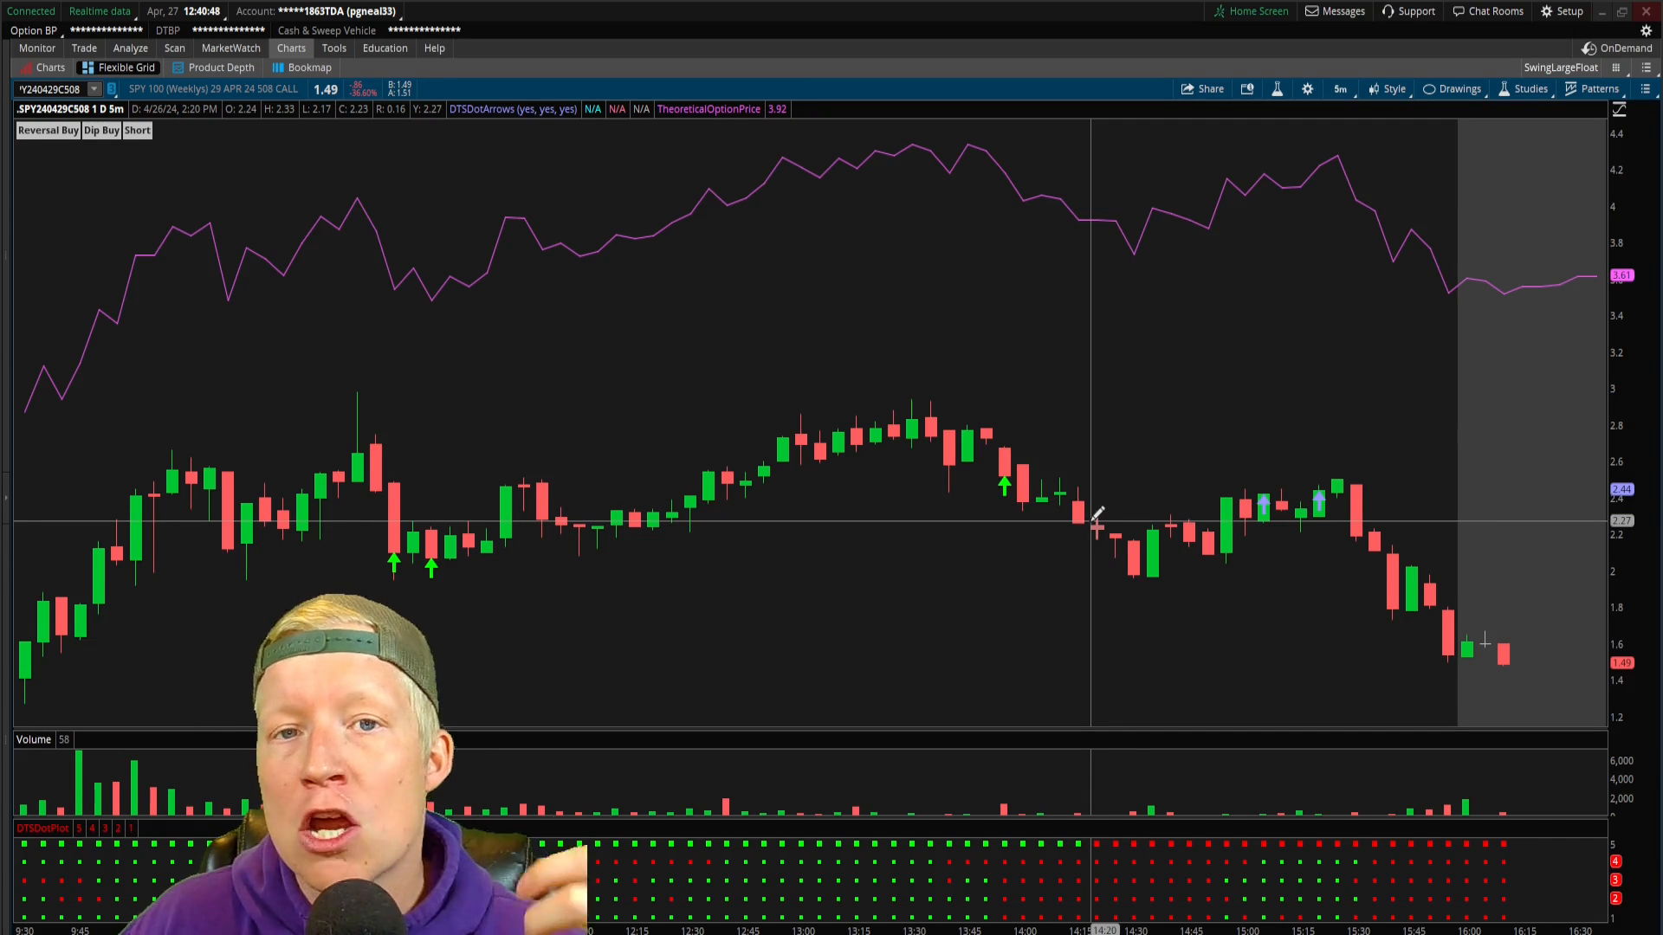
pyautogui.moveTo(305, 265)
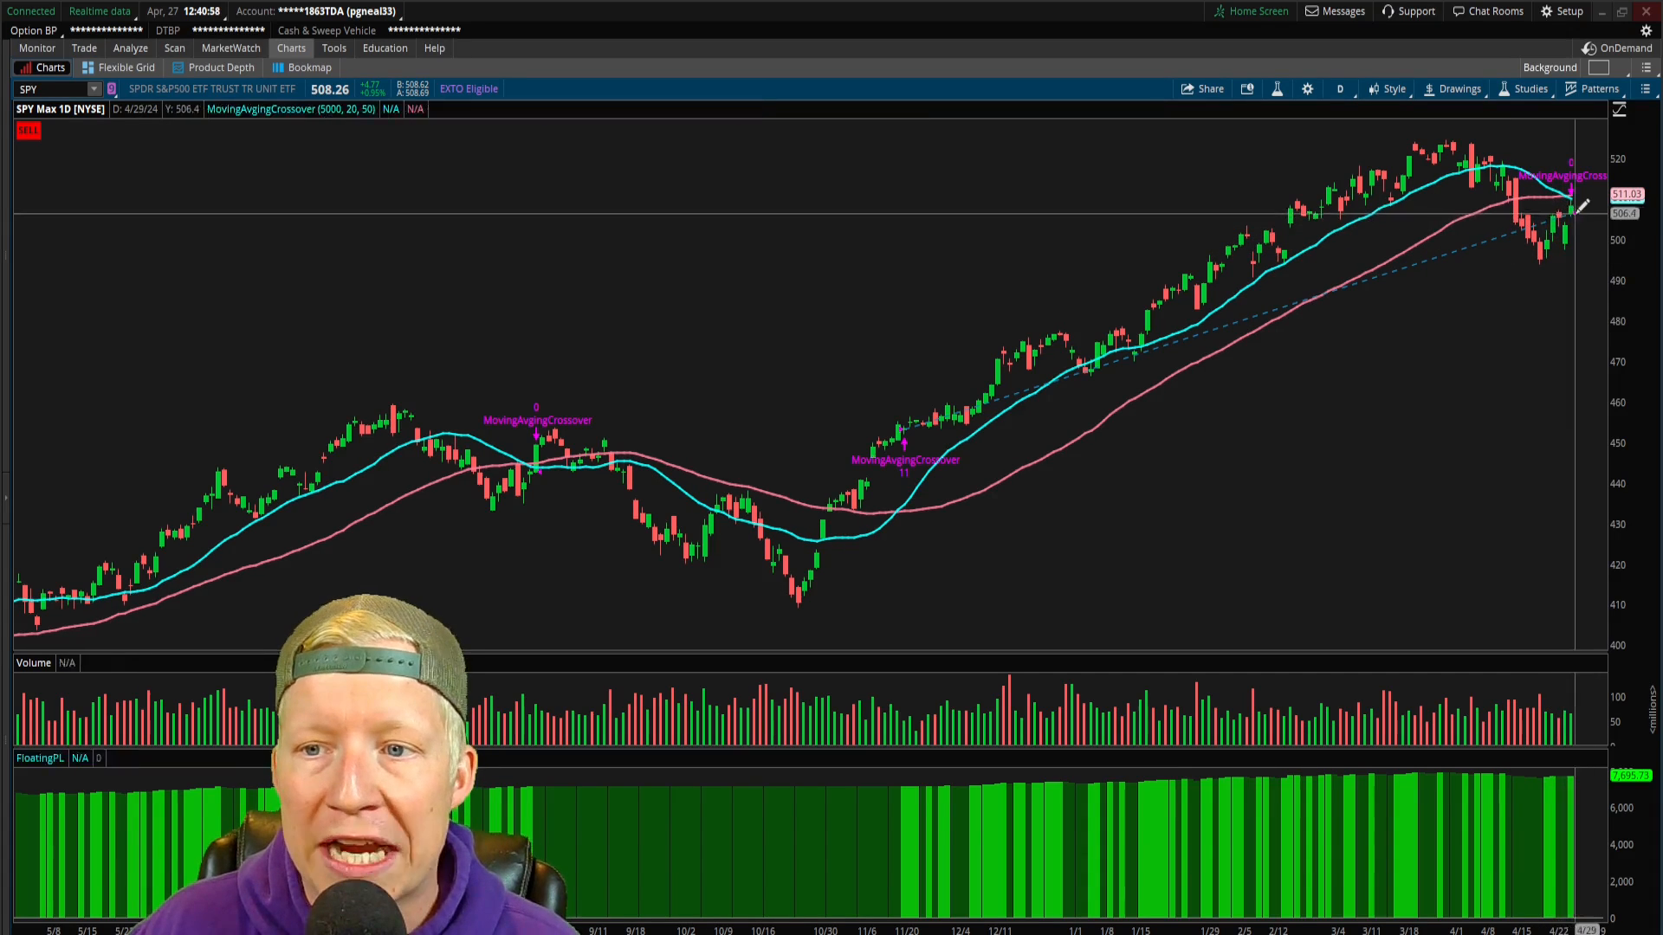
pyautogui.moveTo(1569, 201)
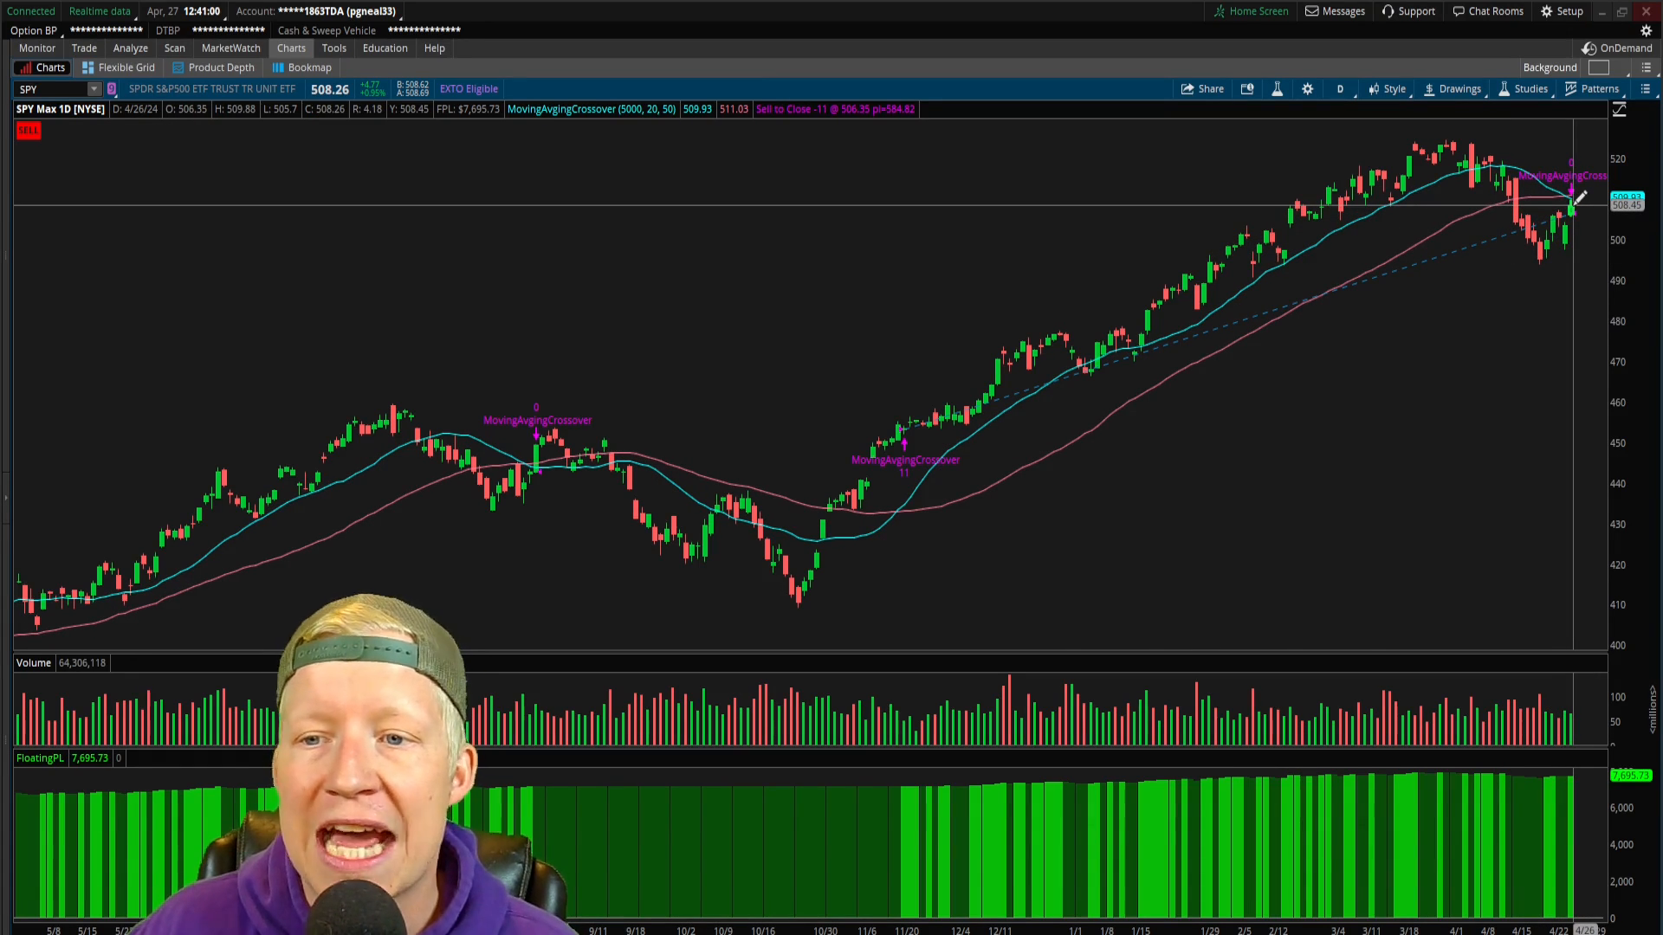
pyautogui.moveTo(1474, 242)
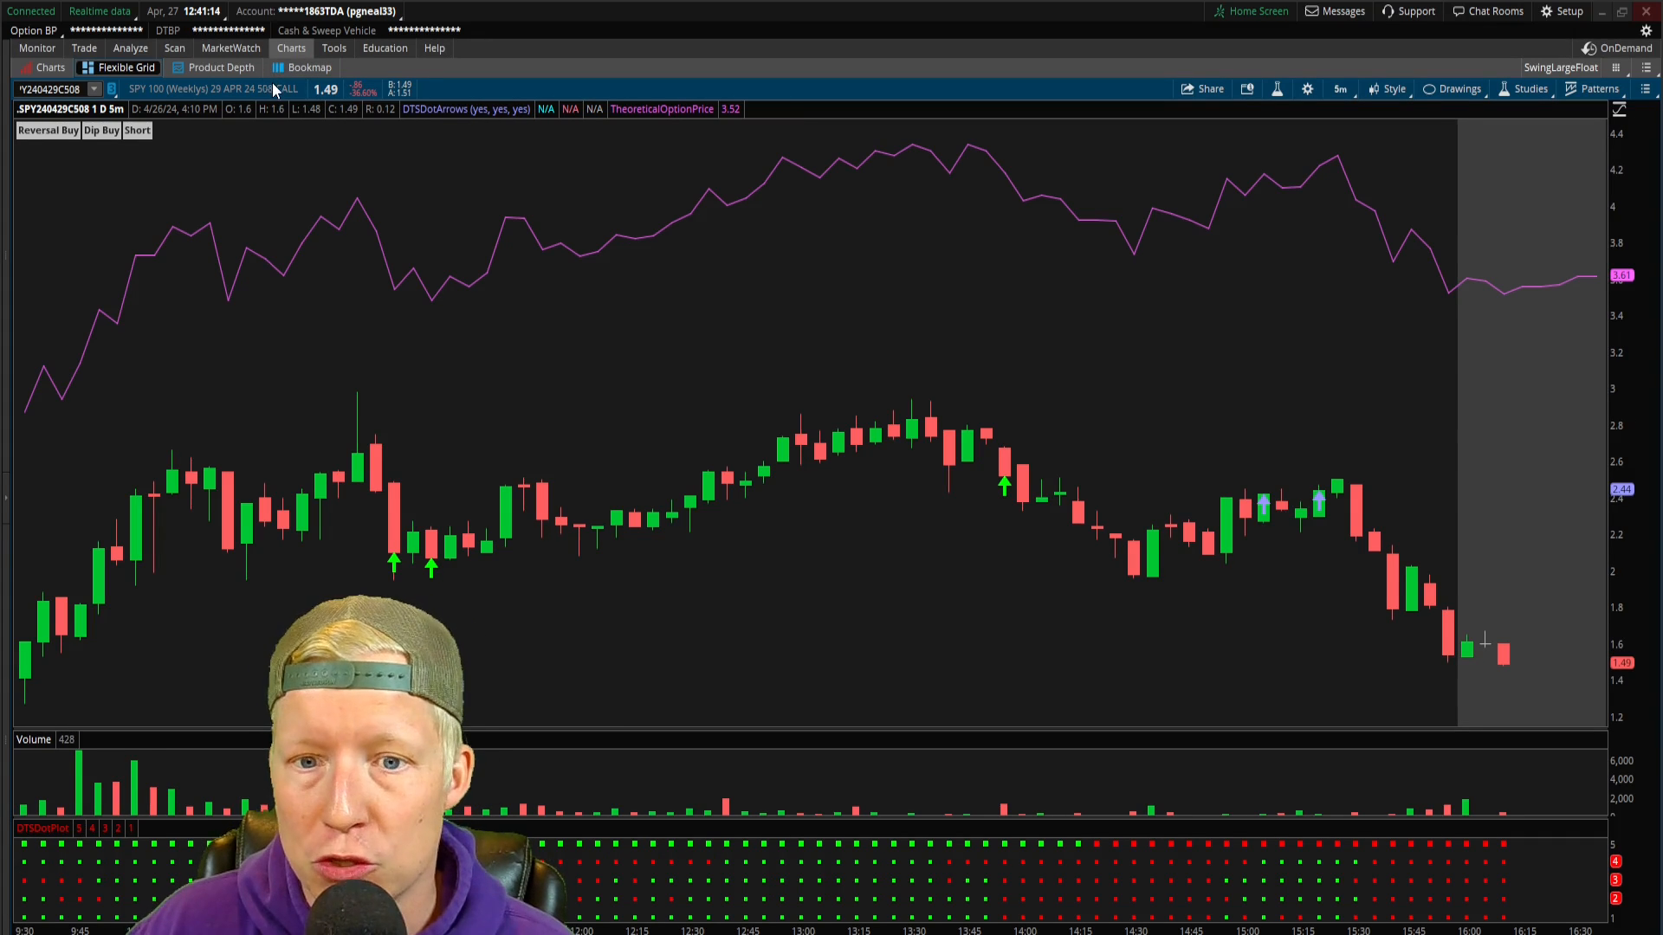
# Start a buy of 10 SPY 29 Apr 508 calls at a 3.42 limit from the chart
pyautogui.rightClick(1139, 318)
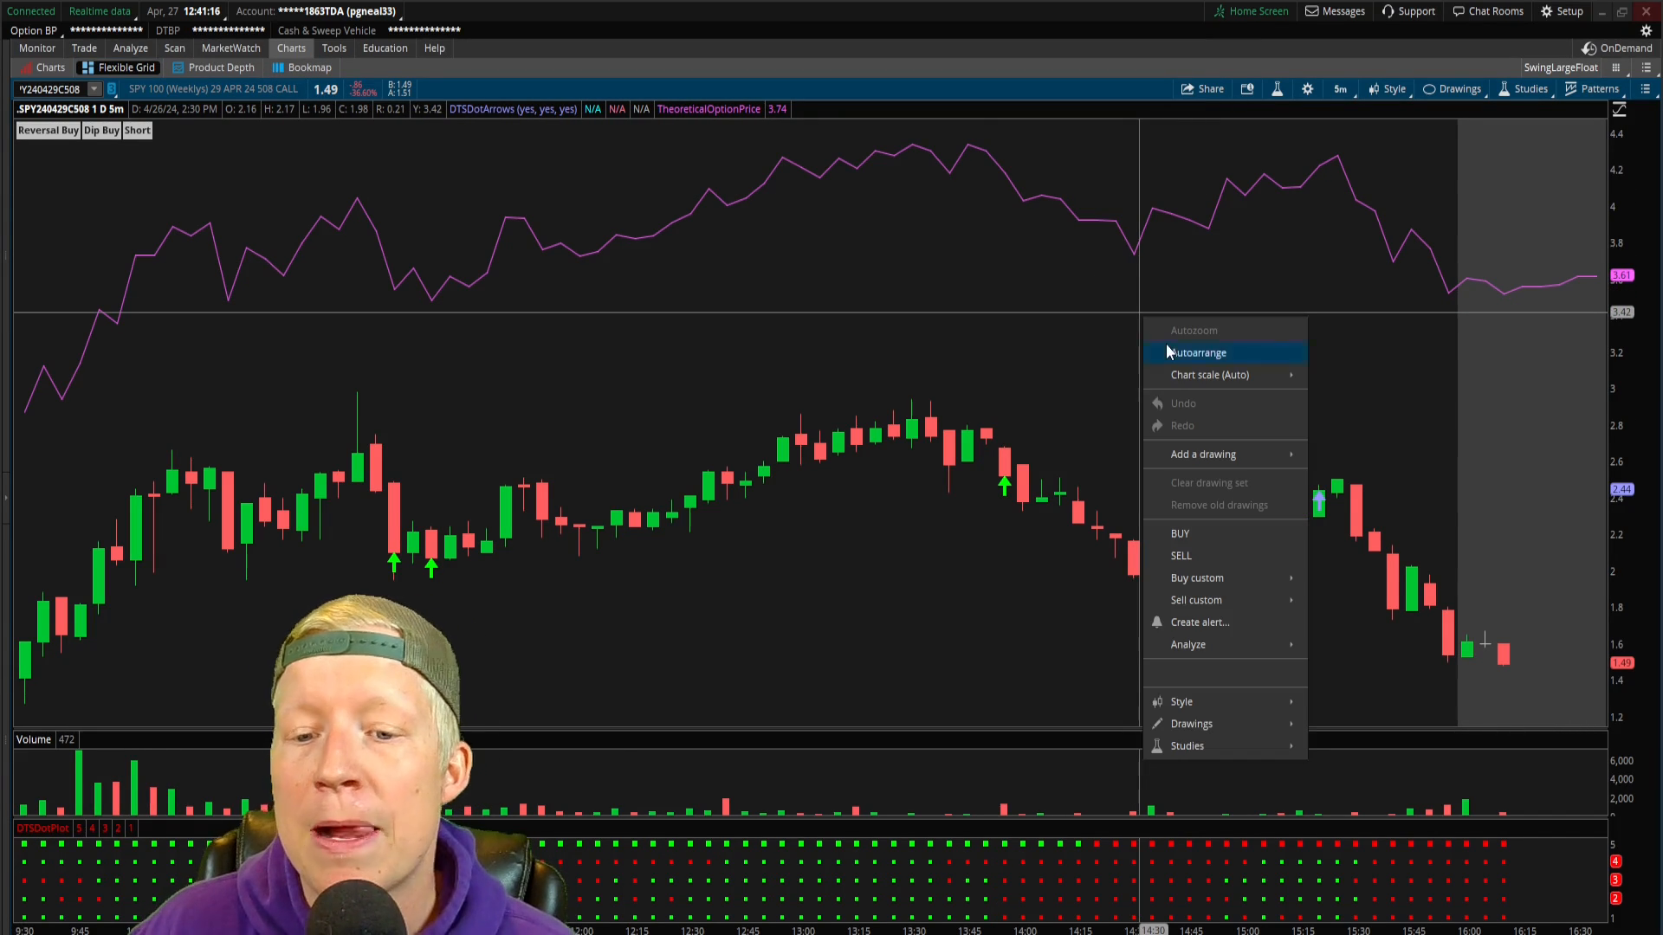
pyautogui.moveTo(1179, 533)
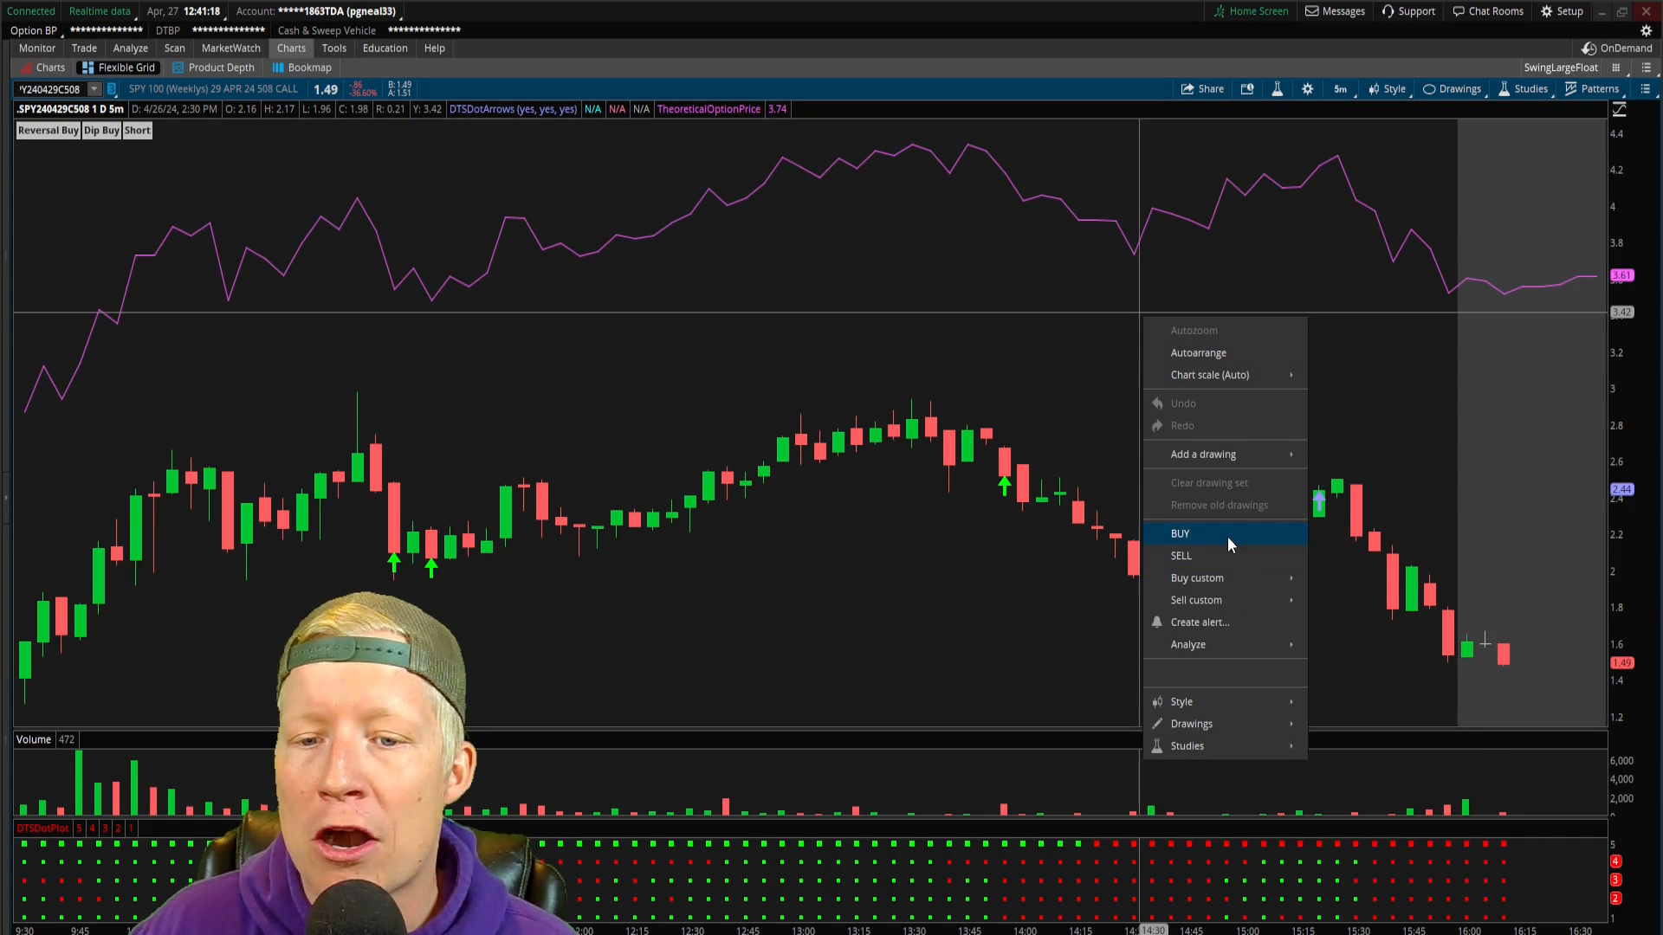
pyautogui.click(1179, 531)
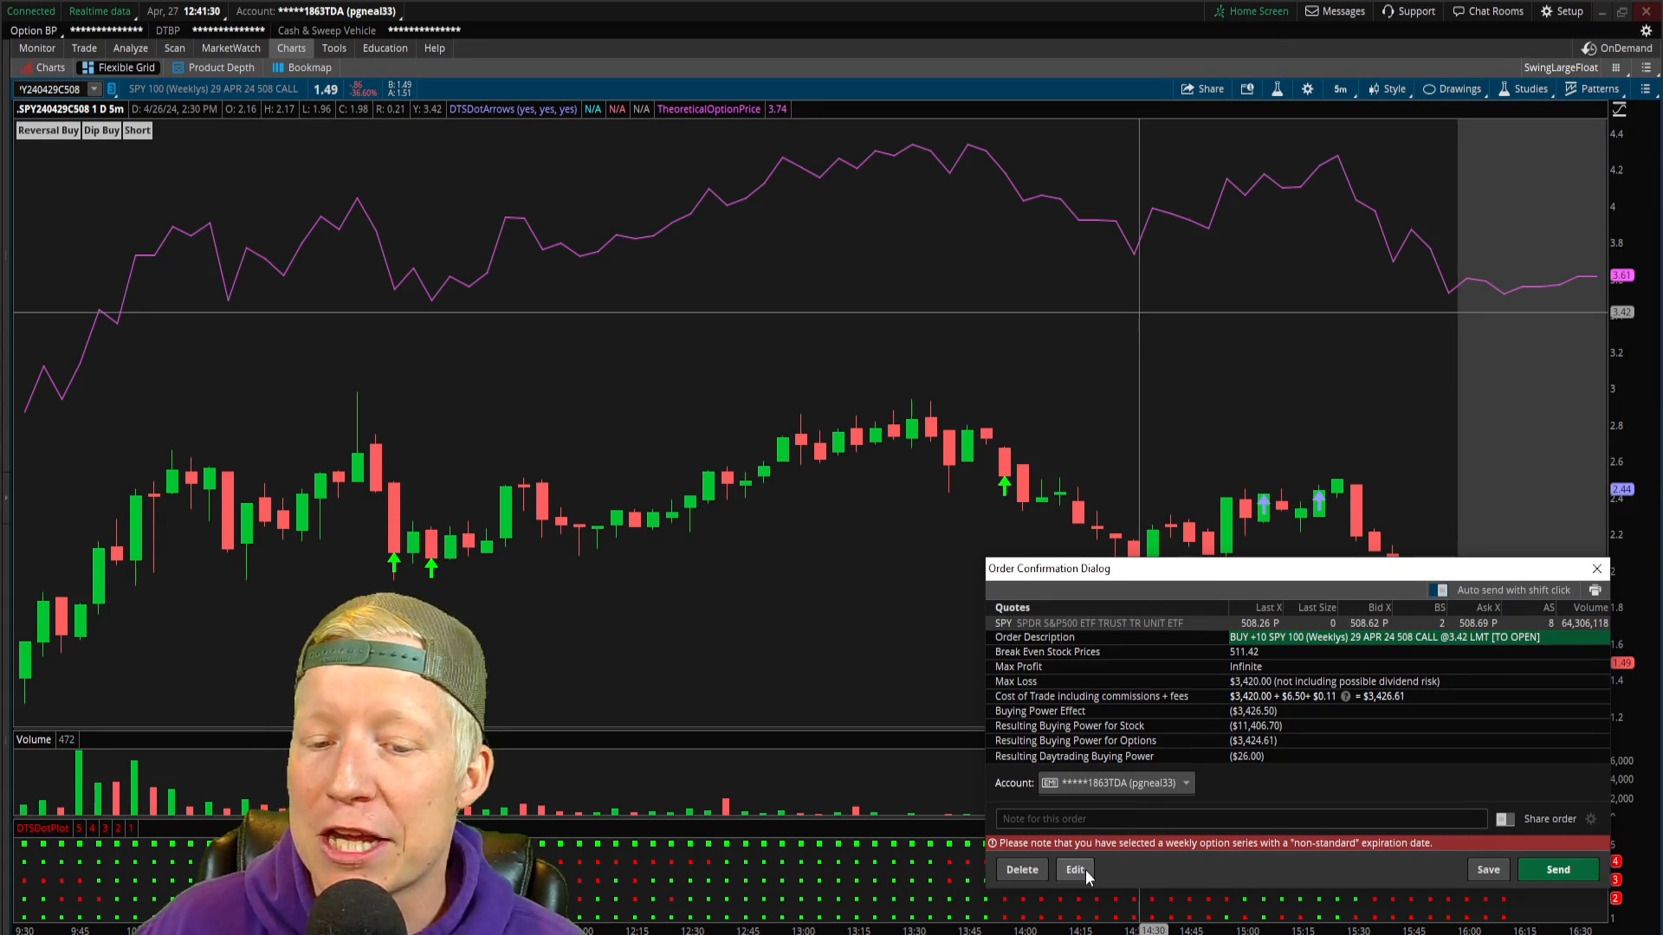
# Edit the 10-contract 508 call buy instead of sending it
pyautogui.click(1074, 869)
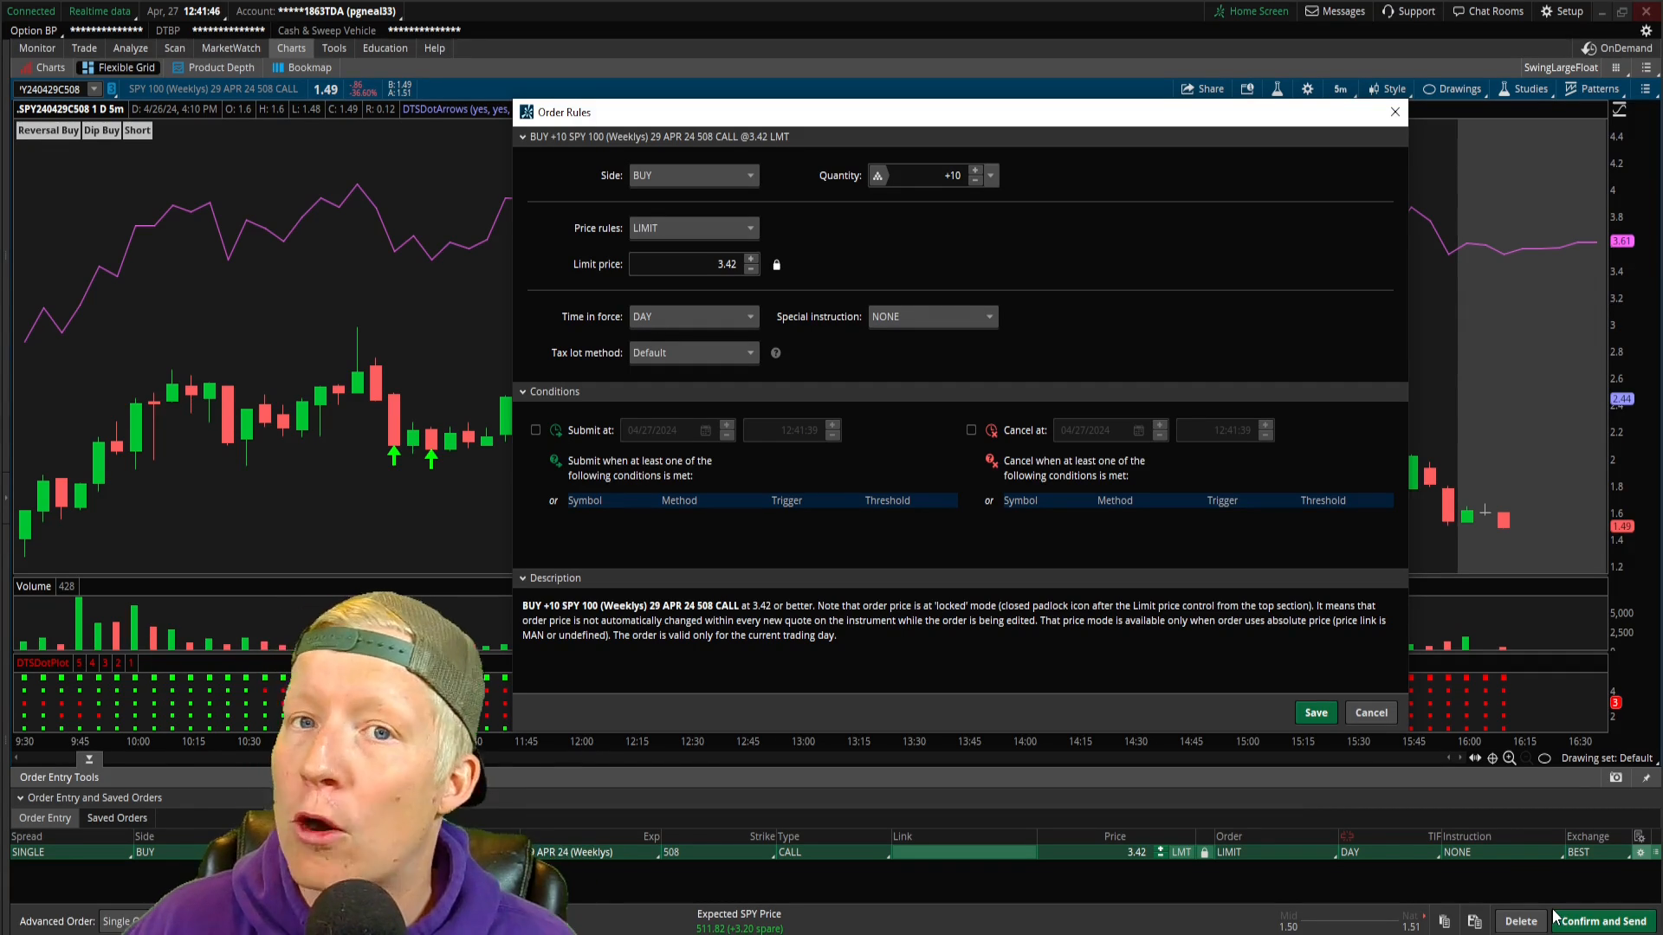
pyautogui.moveTo(1524, 902)
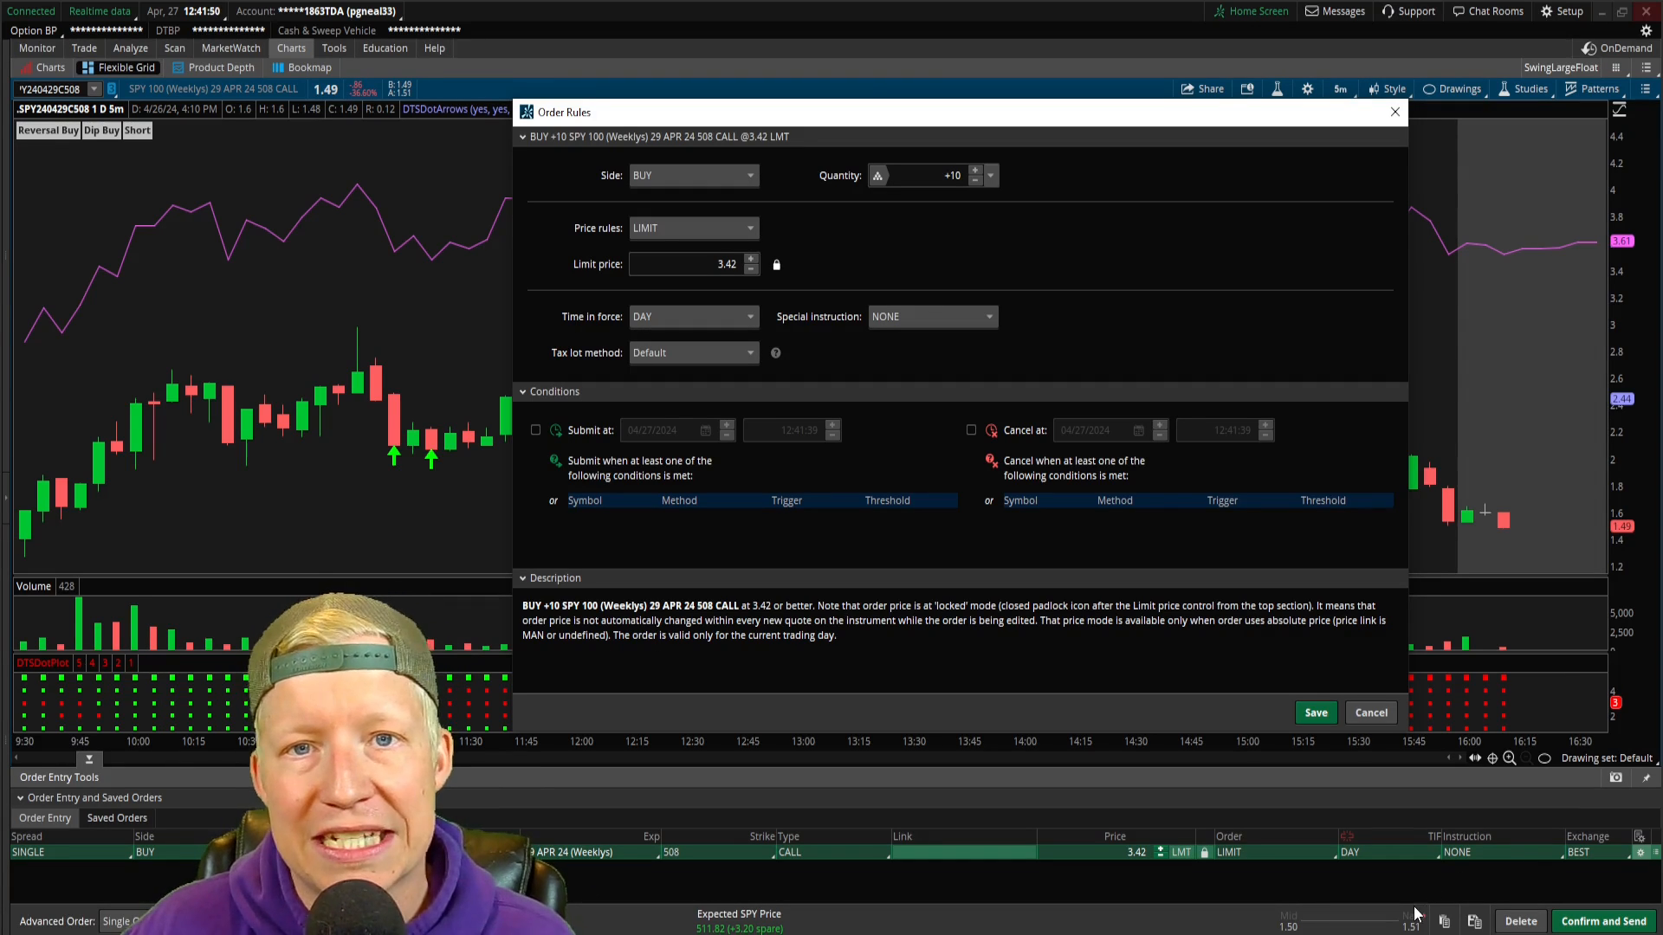
pyautogui.moveTo(1432, 885)
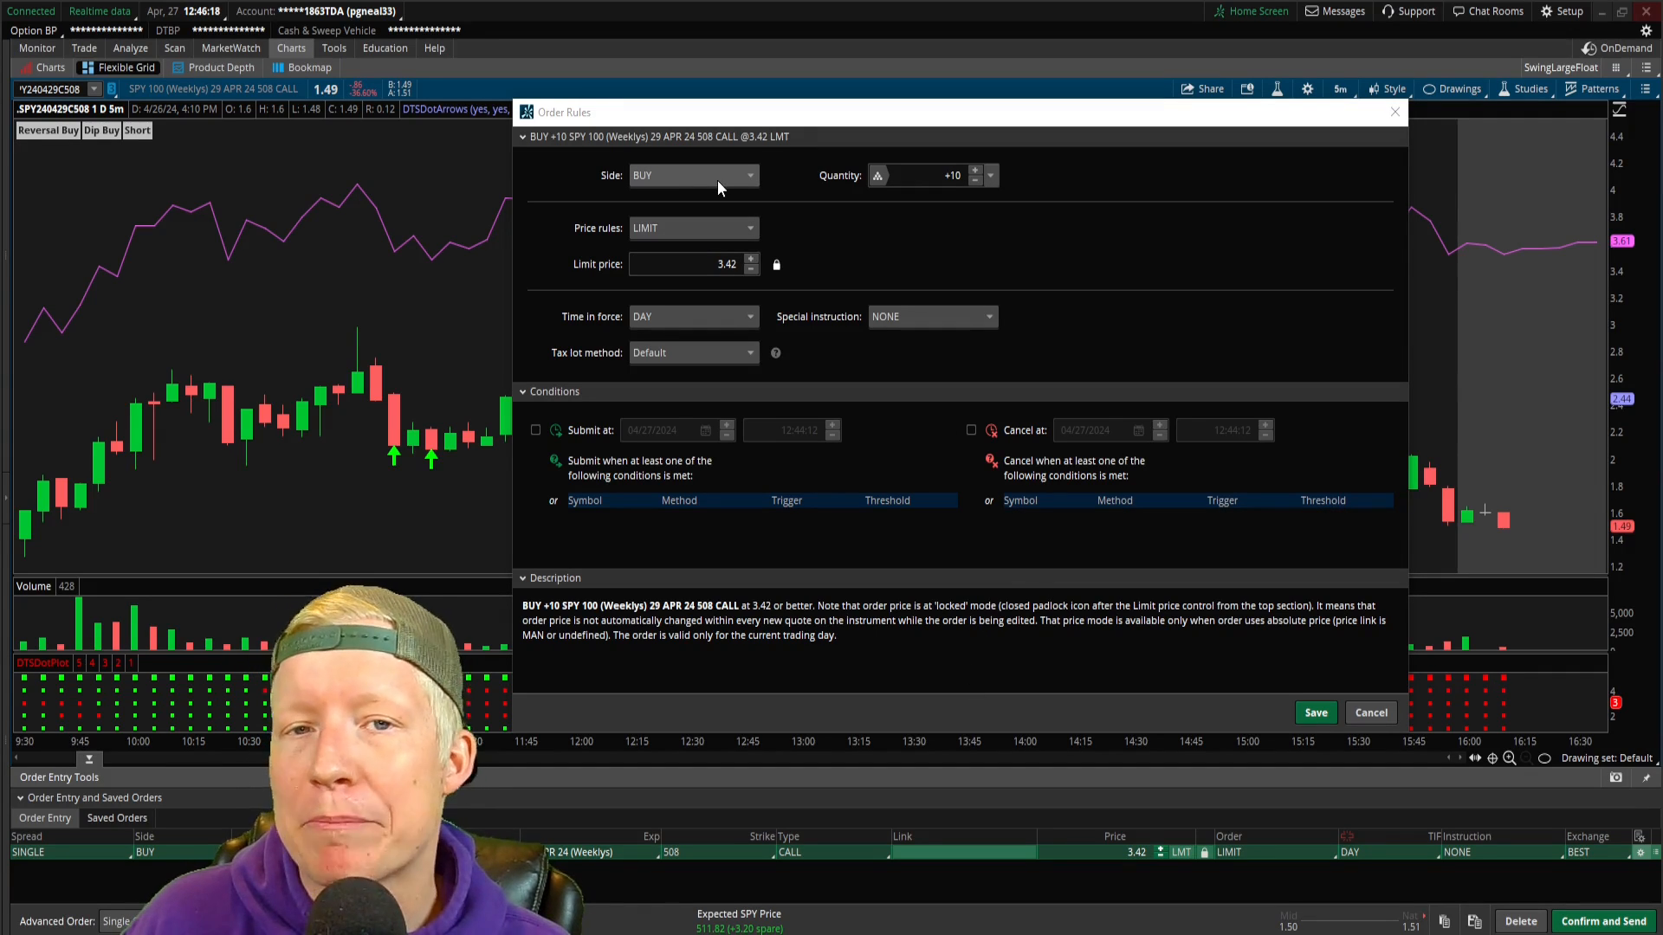
pyautogui.moveTo(743, 182)
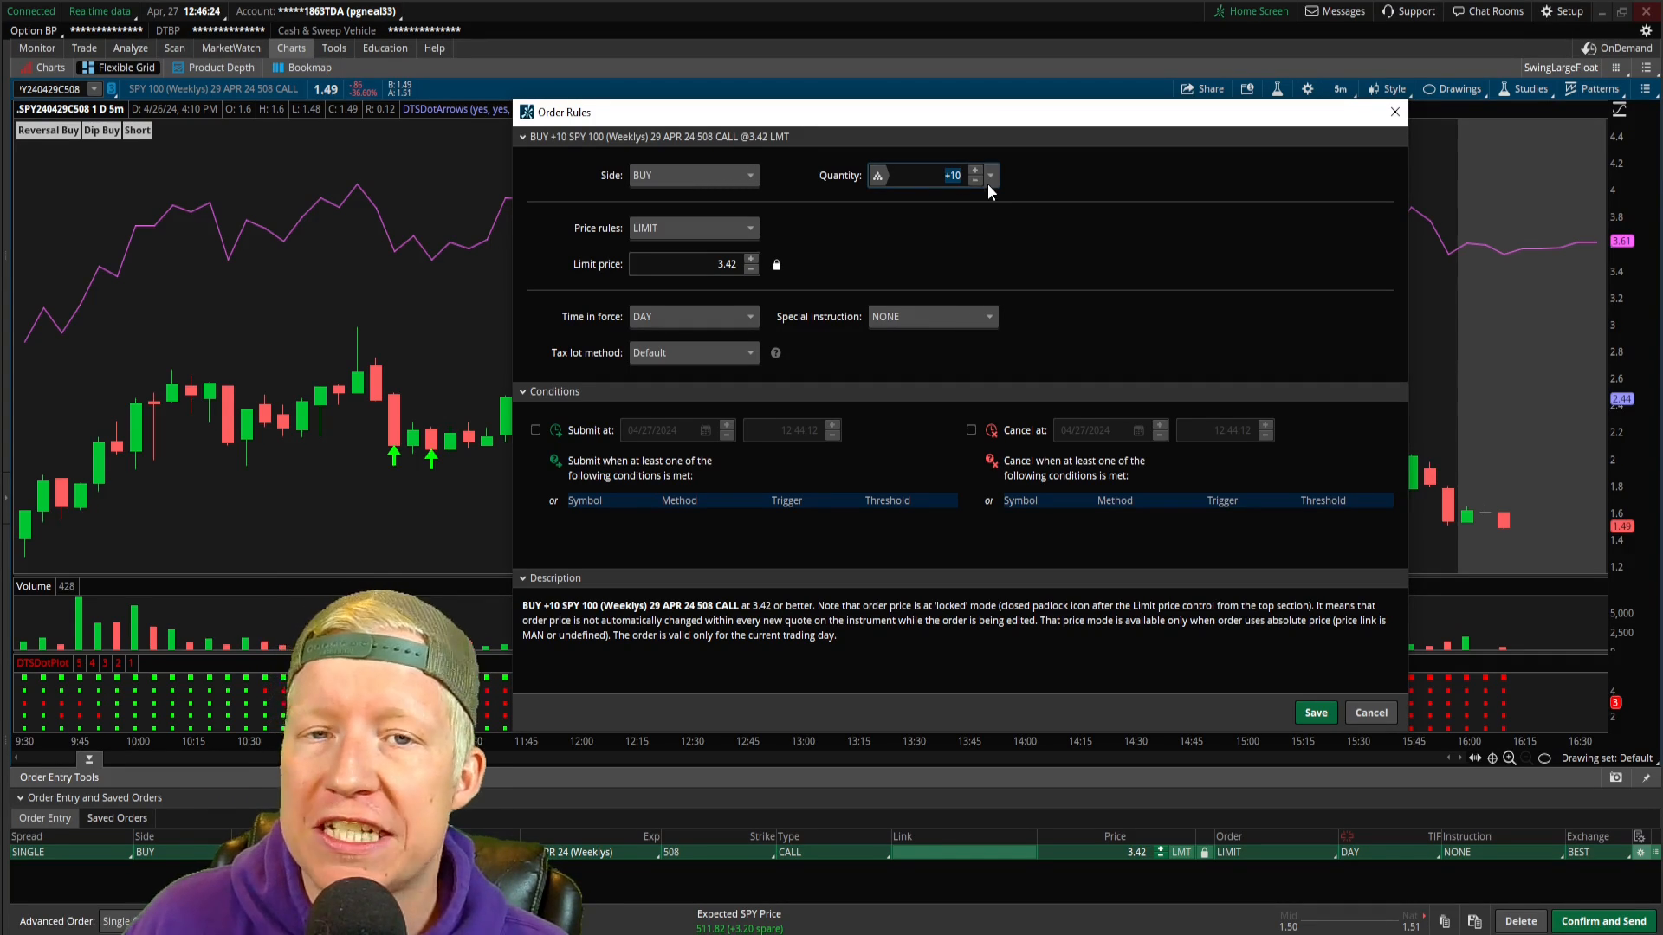
# Reduce the order quantity from 10 contracts to 1
pyautogui.click(975, 182)
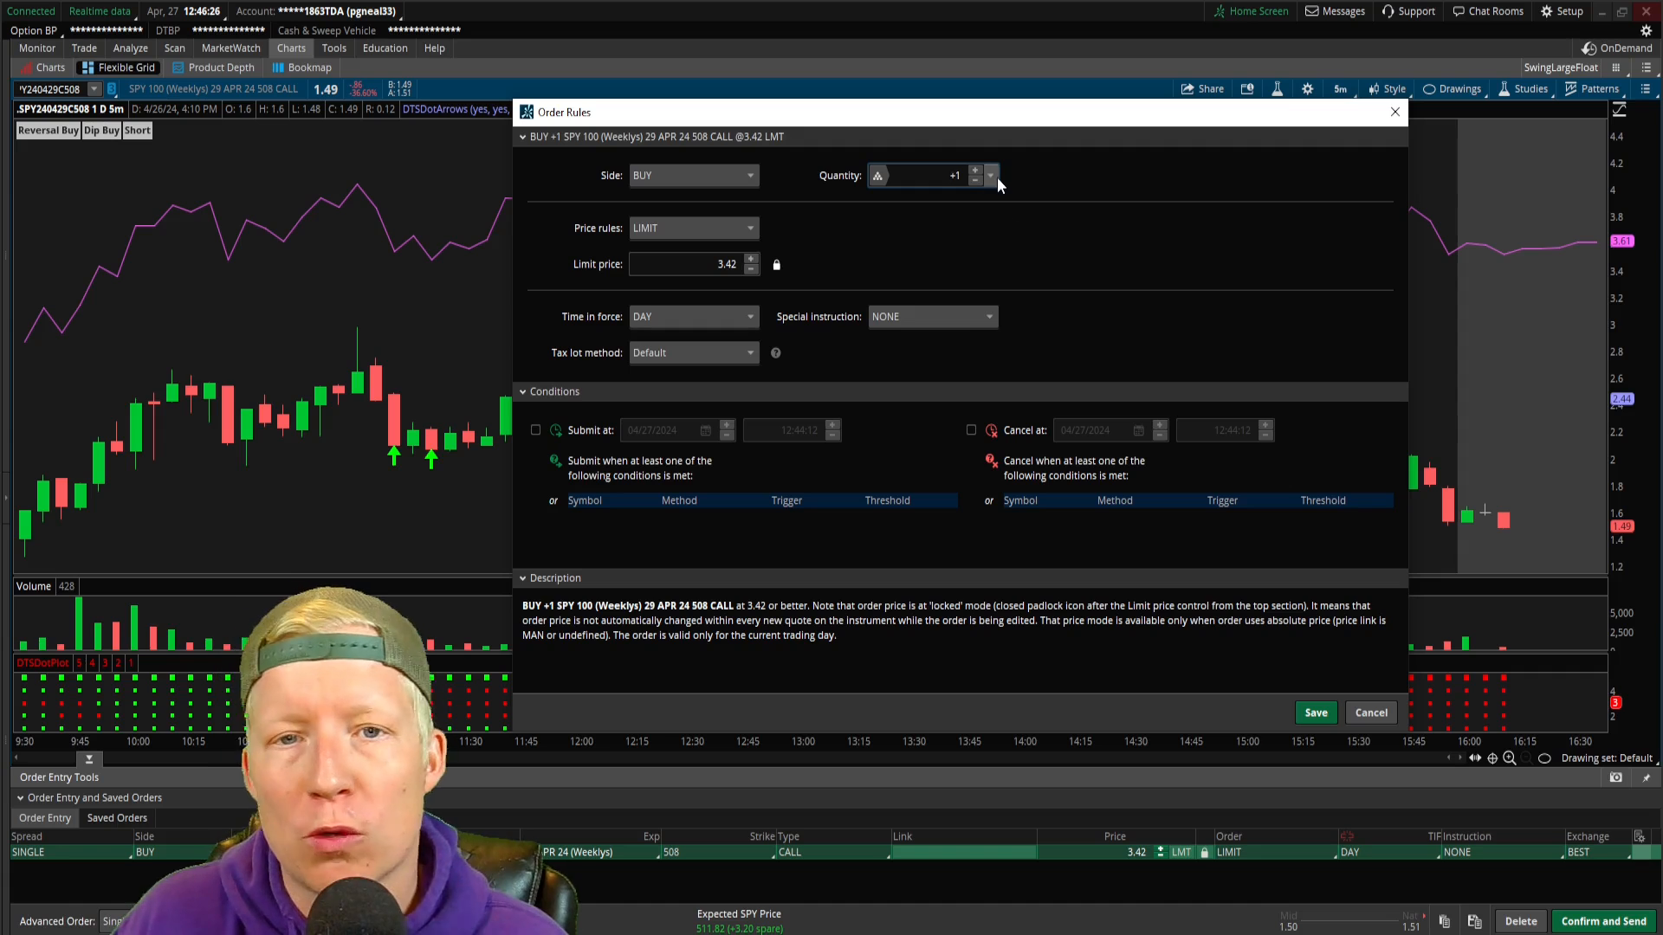
pyautogui.moveTo(985, 280)
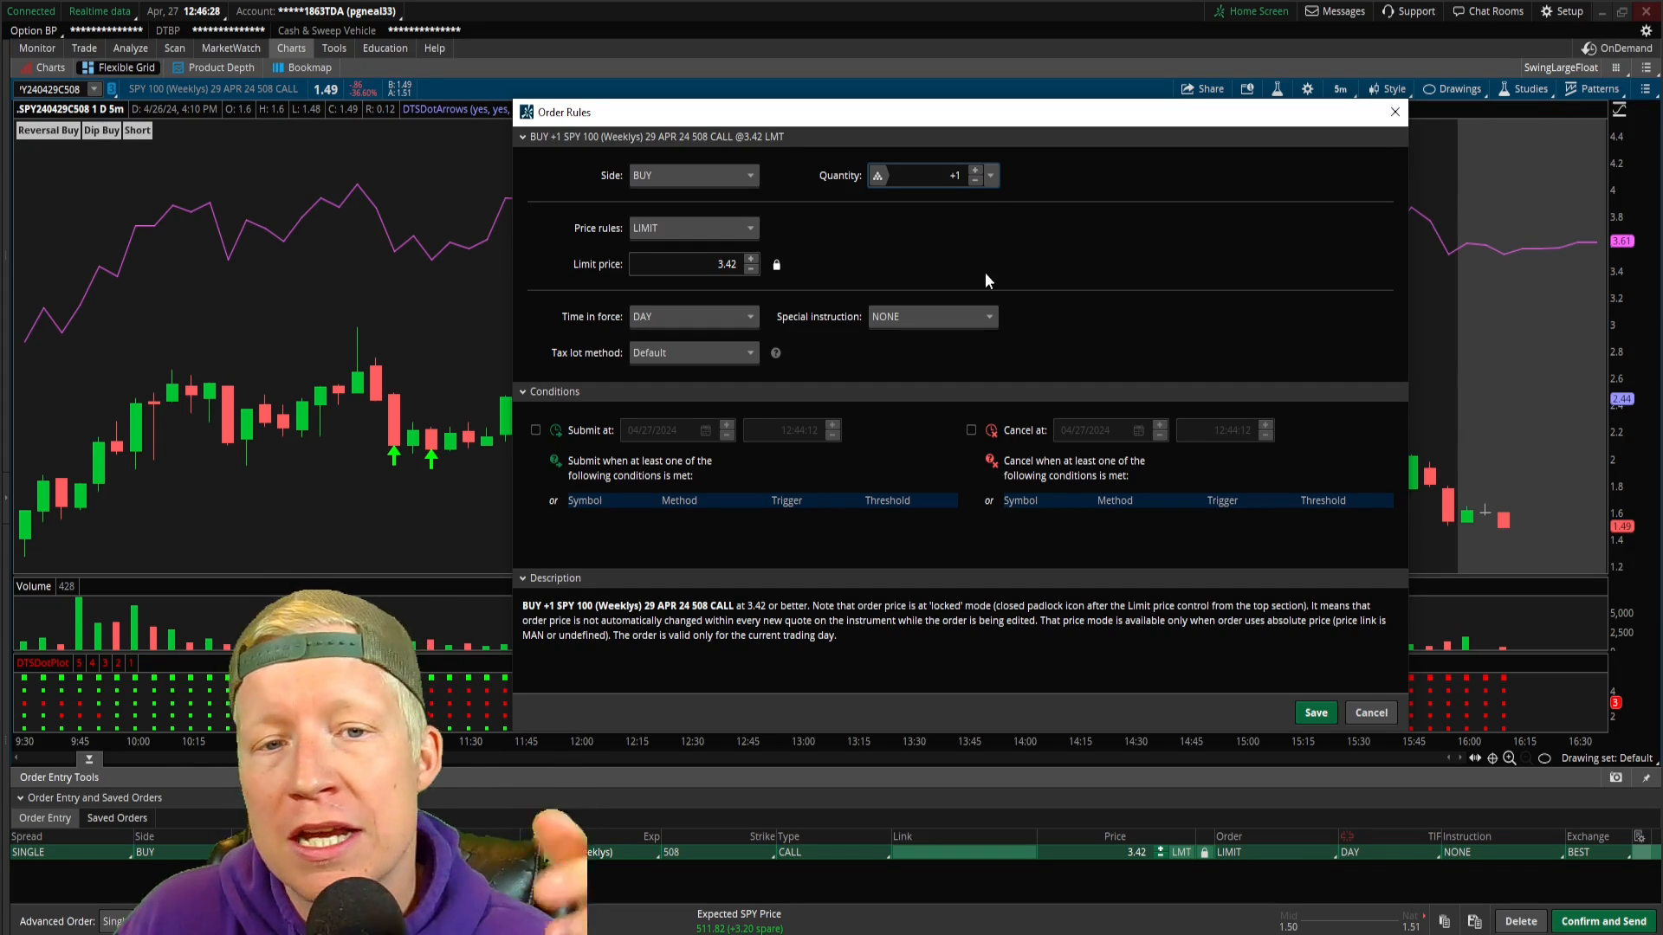
pyautogui.moveTo(951, 226)
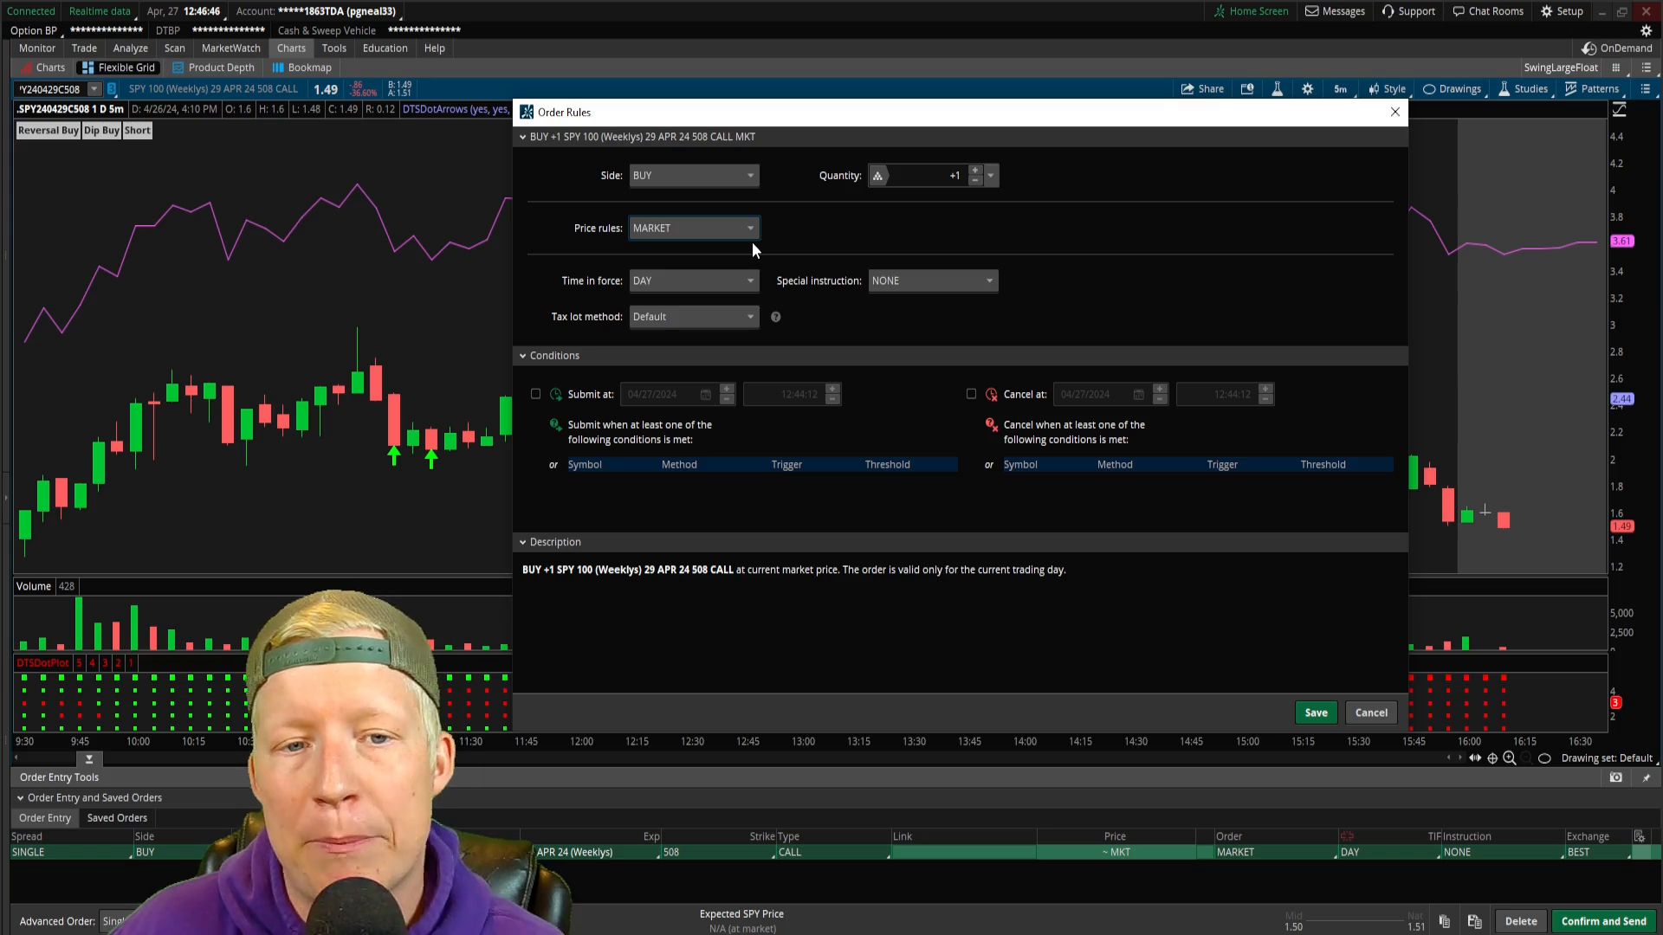
# Make the order a limit buy again with a 2.5 limit price
pyautogui.click(693, 227)
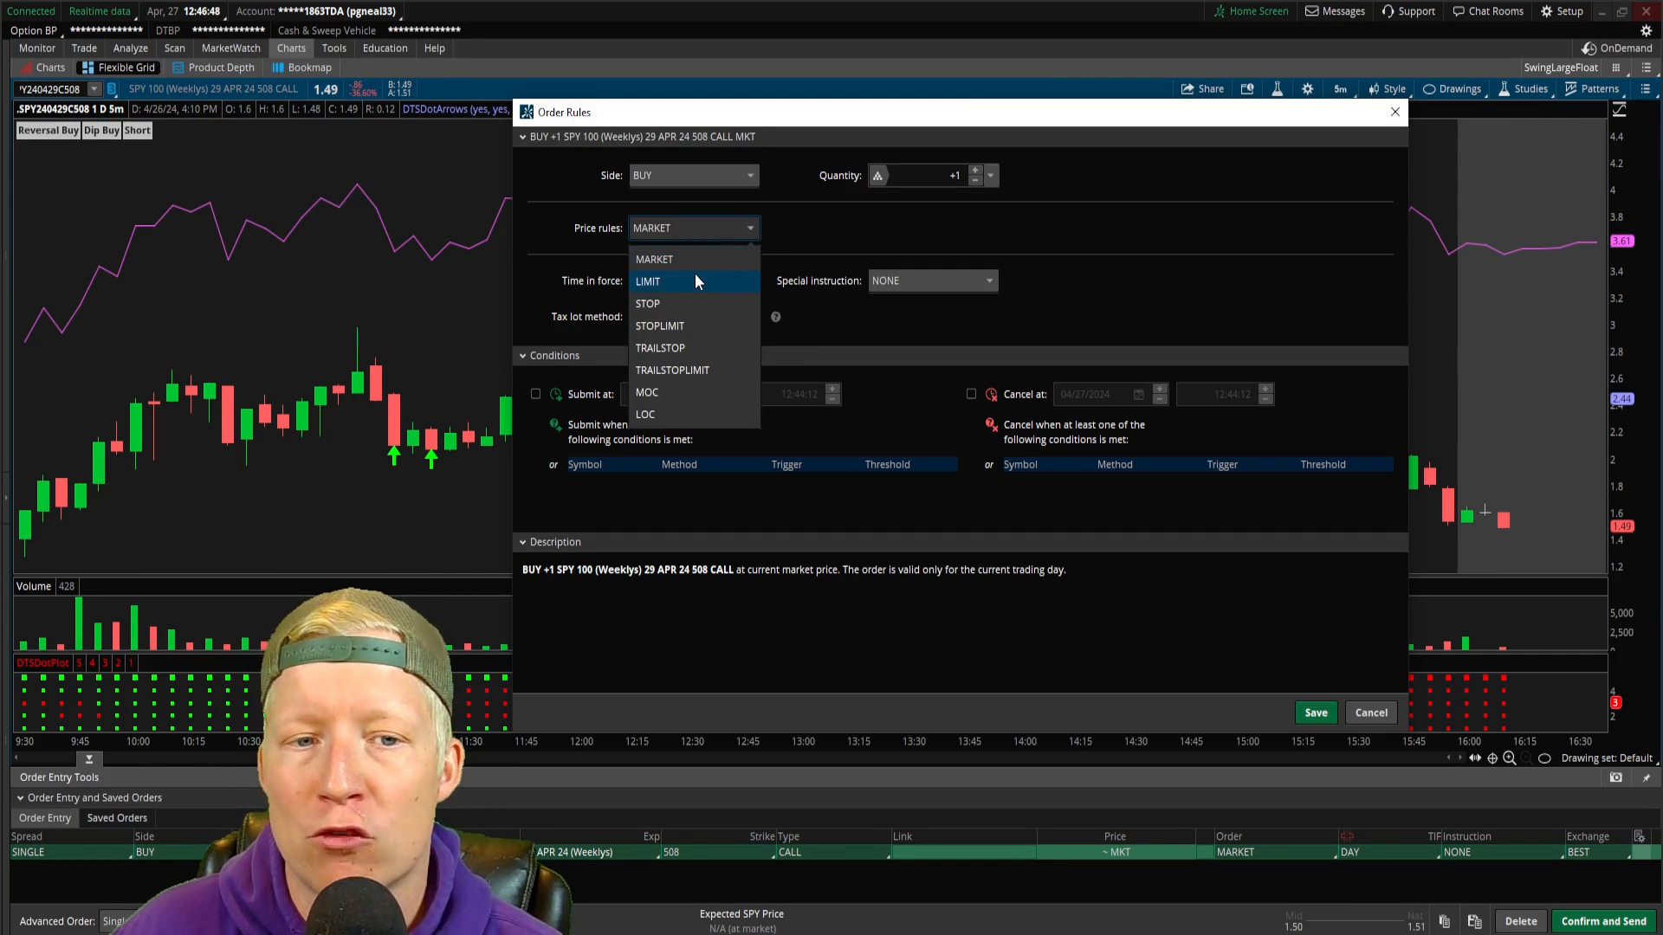
pyautogui.click(648, 281)
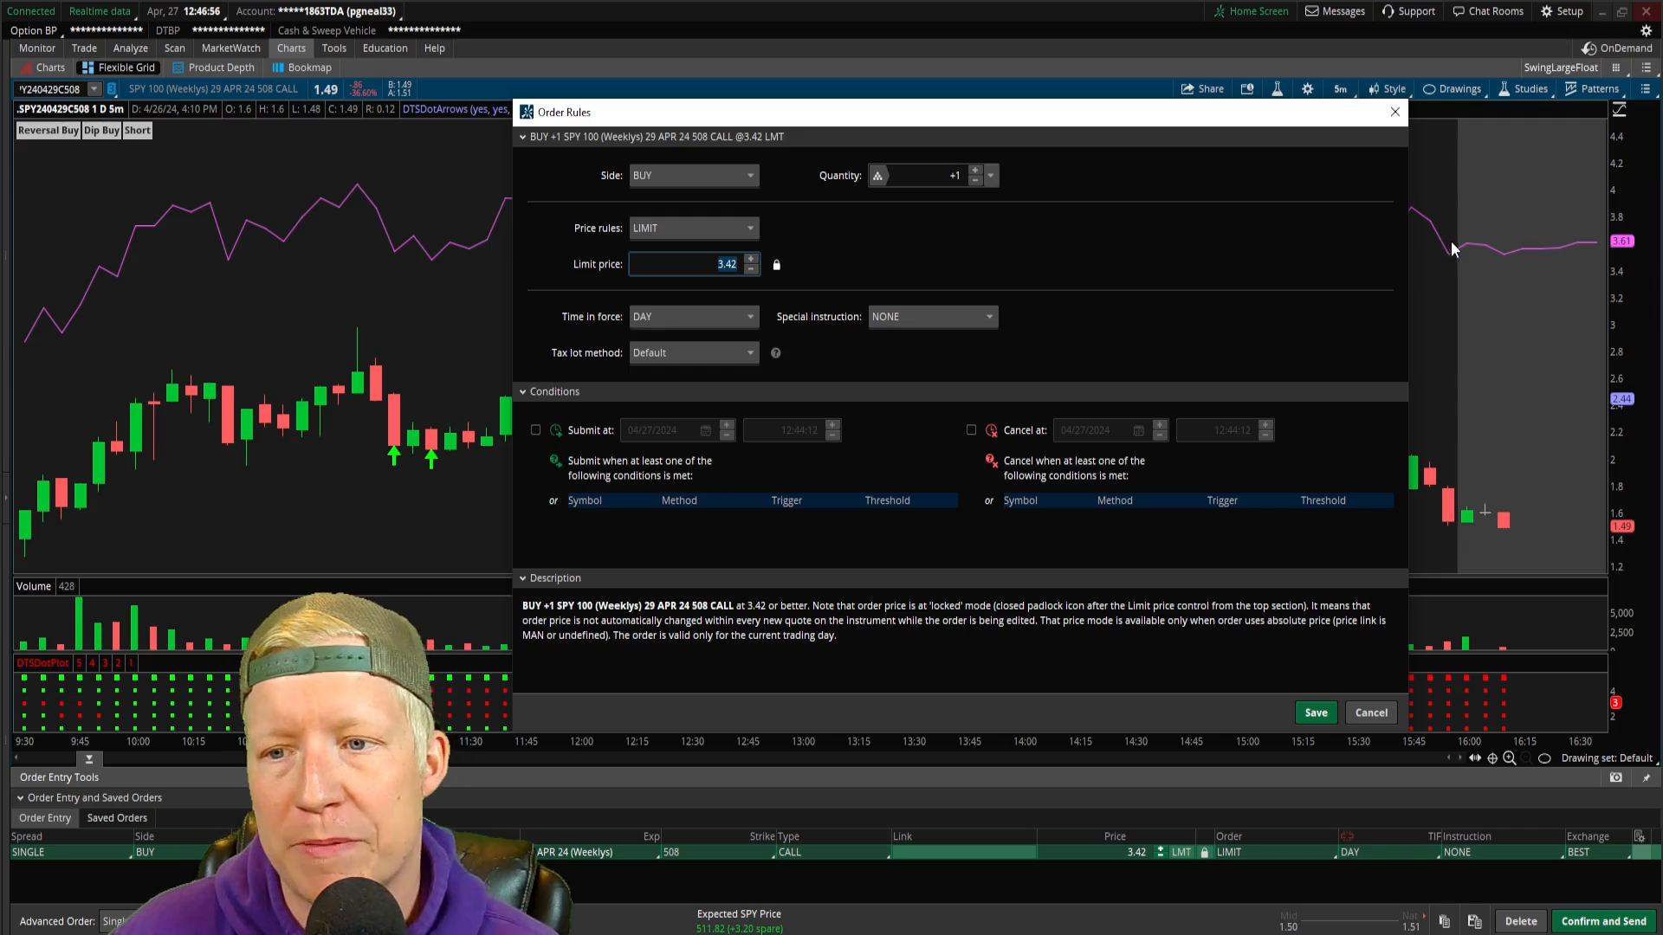
pyautogui.moveTo(1352, 315)
pyautogui.write('2')
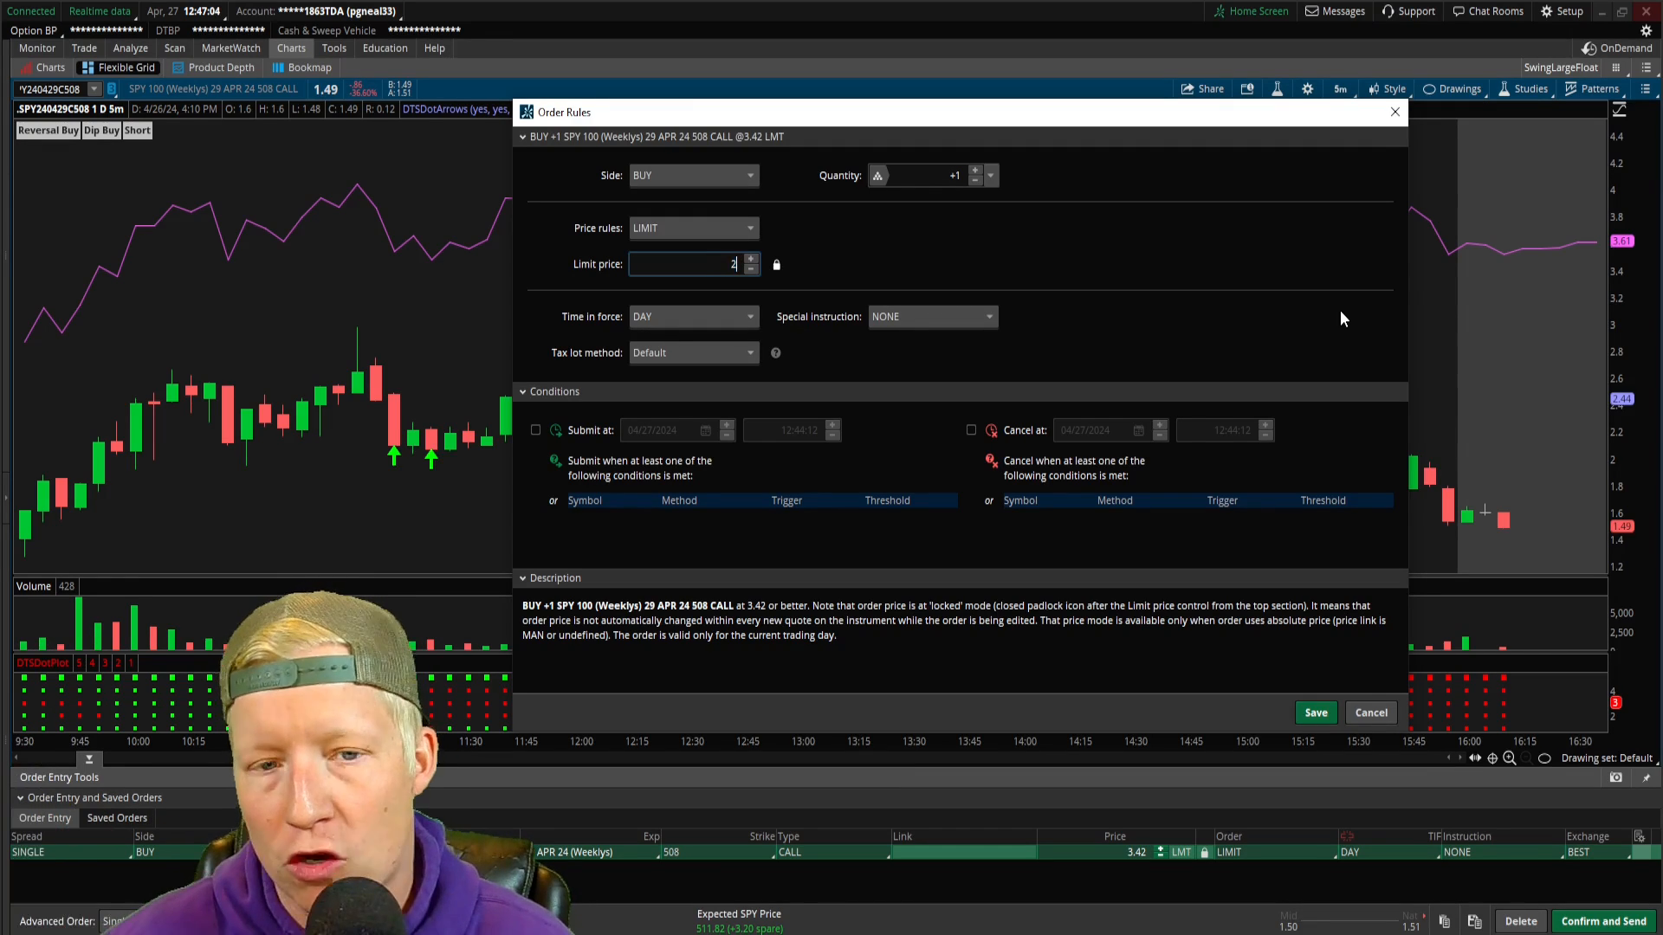
pyautogui.write('.5')
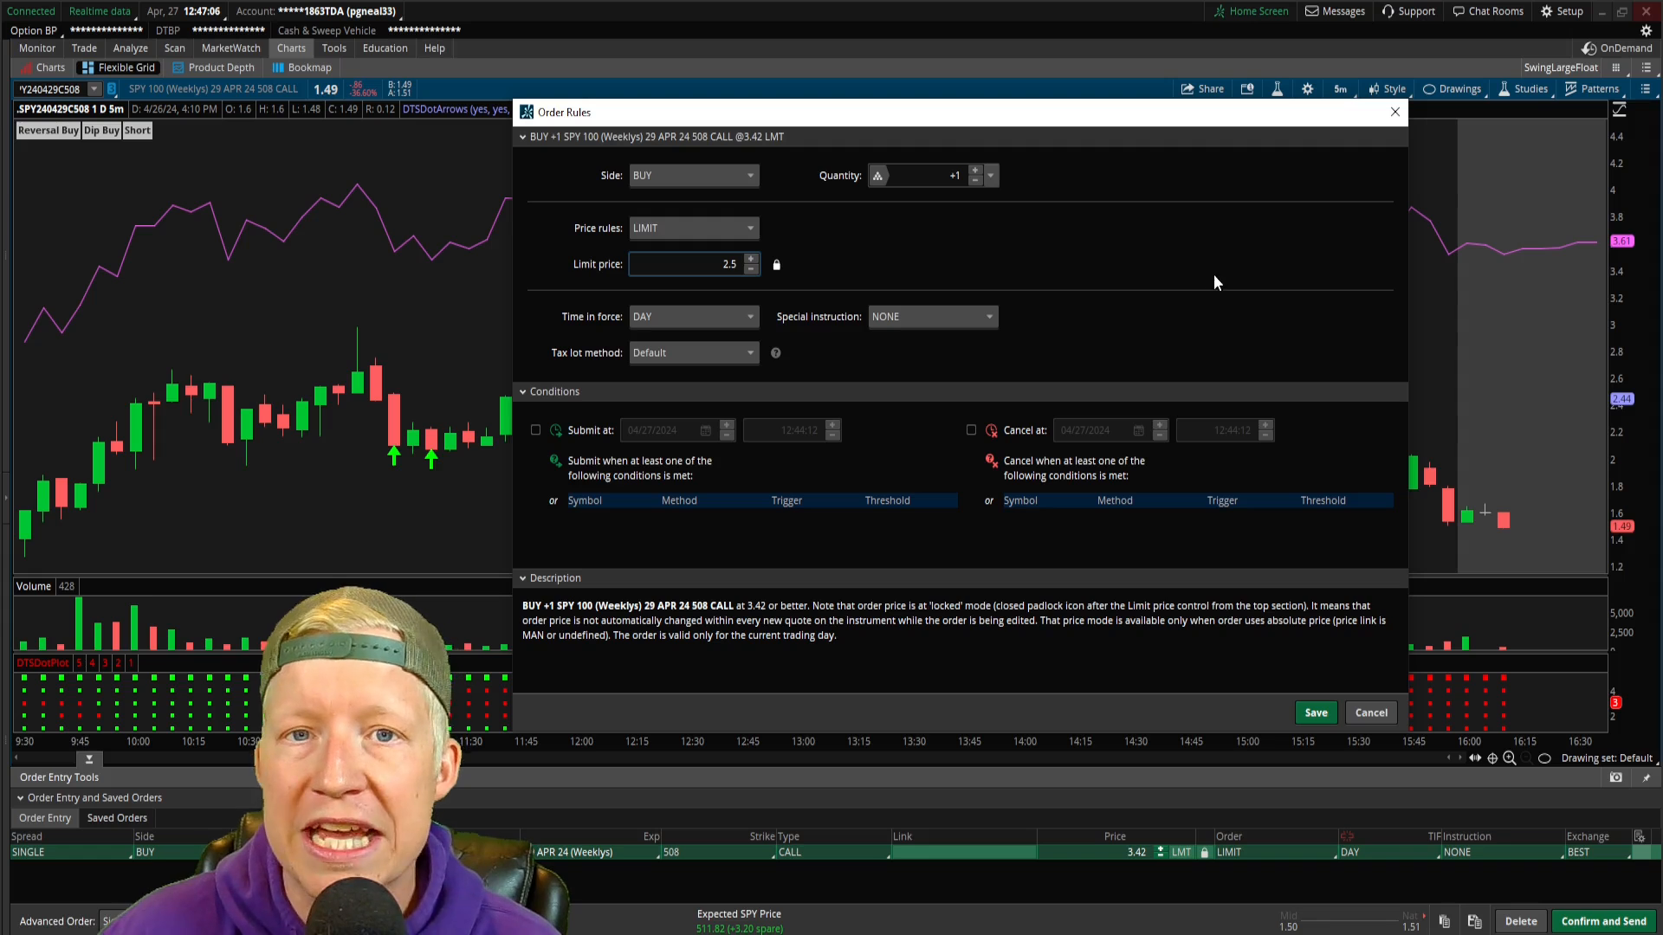
pyautogui.moveTo(1123, 386)
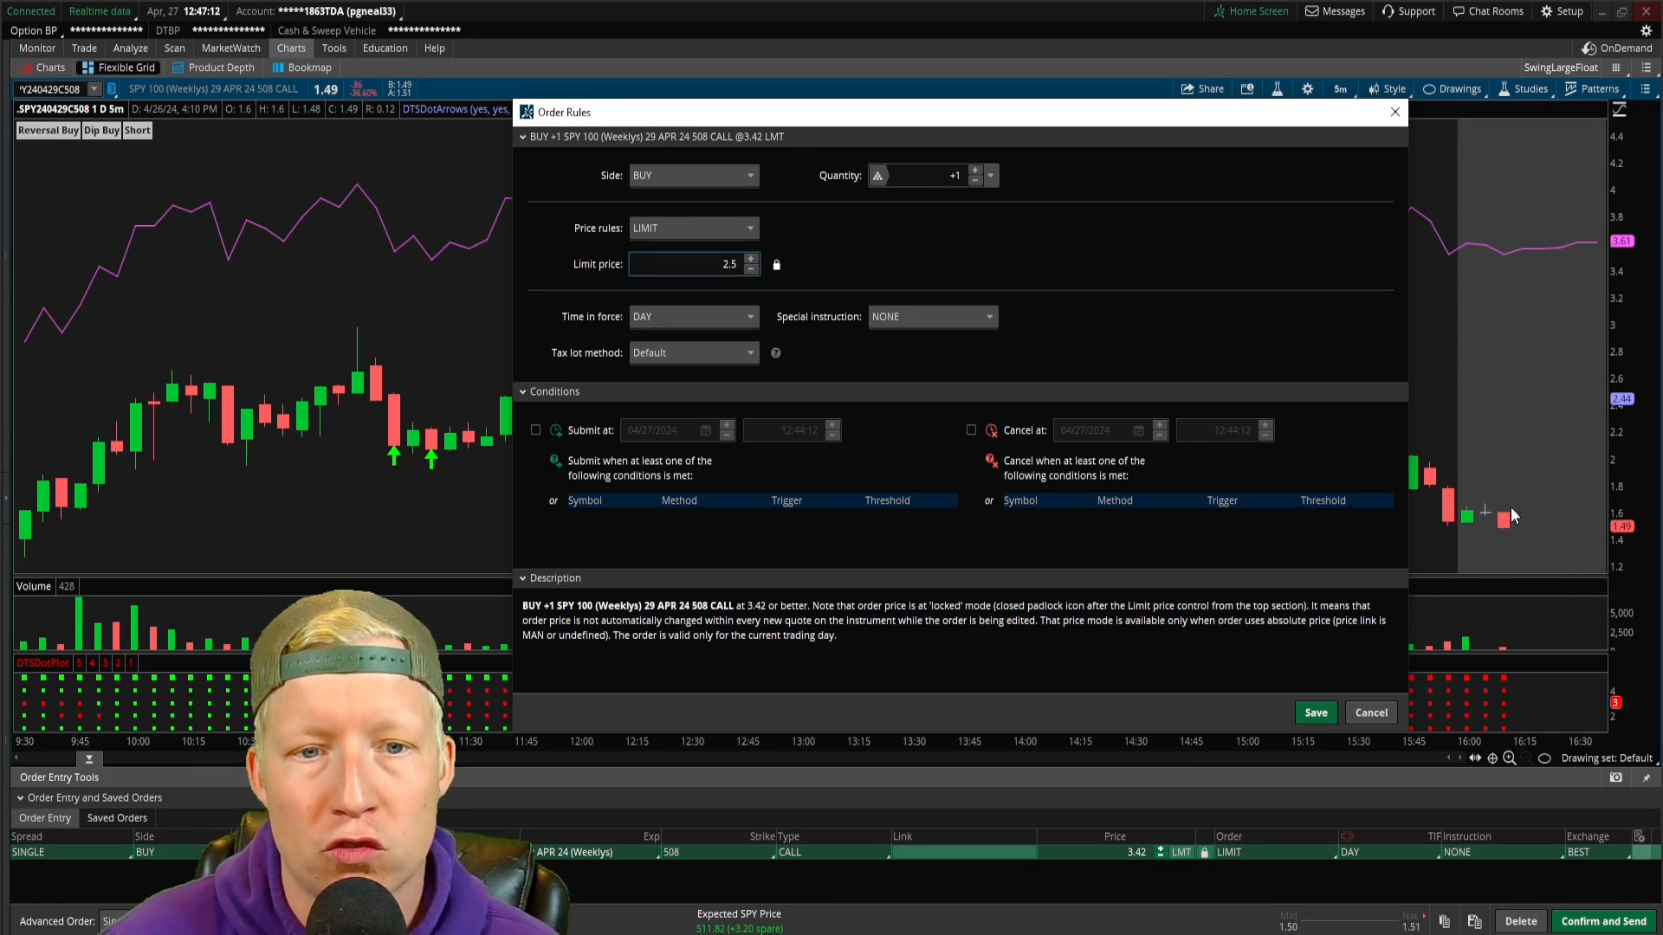
pyautogui.moveTo(1507, 357)
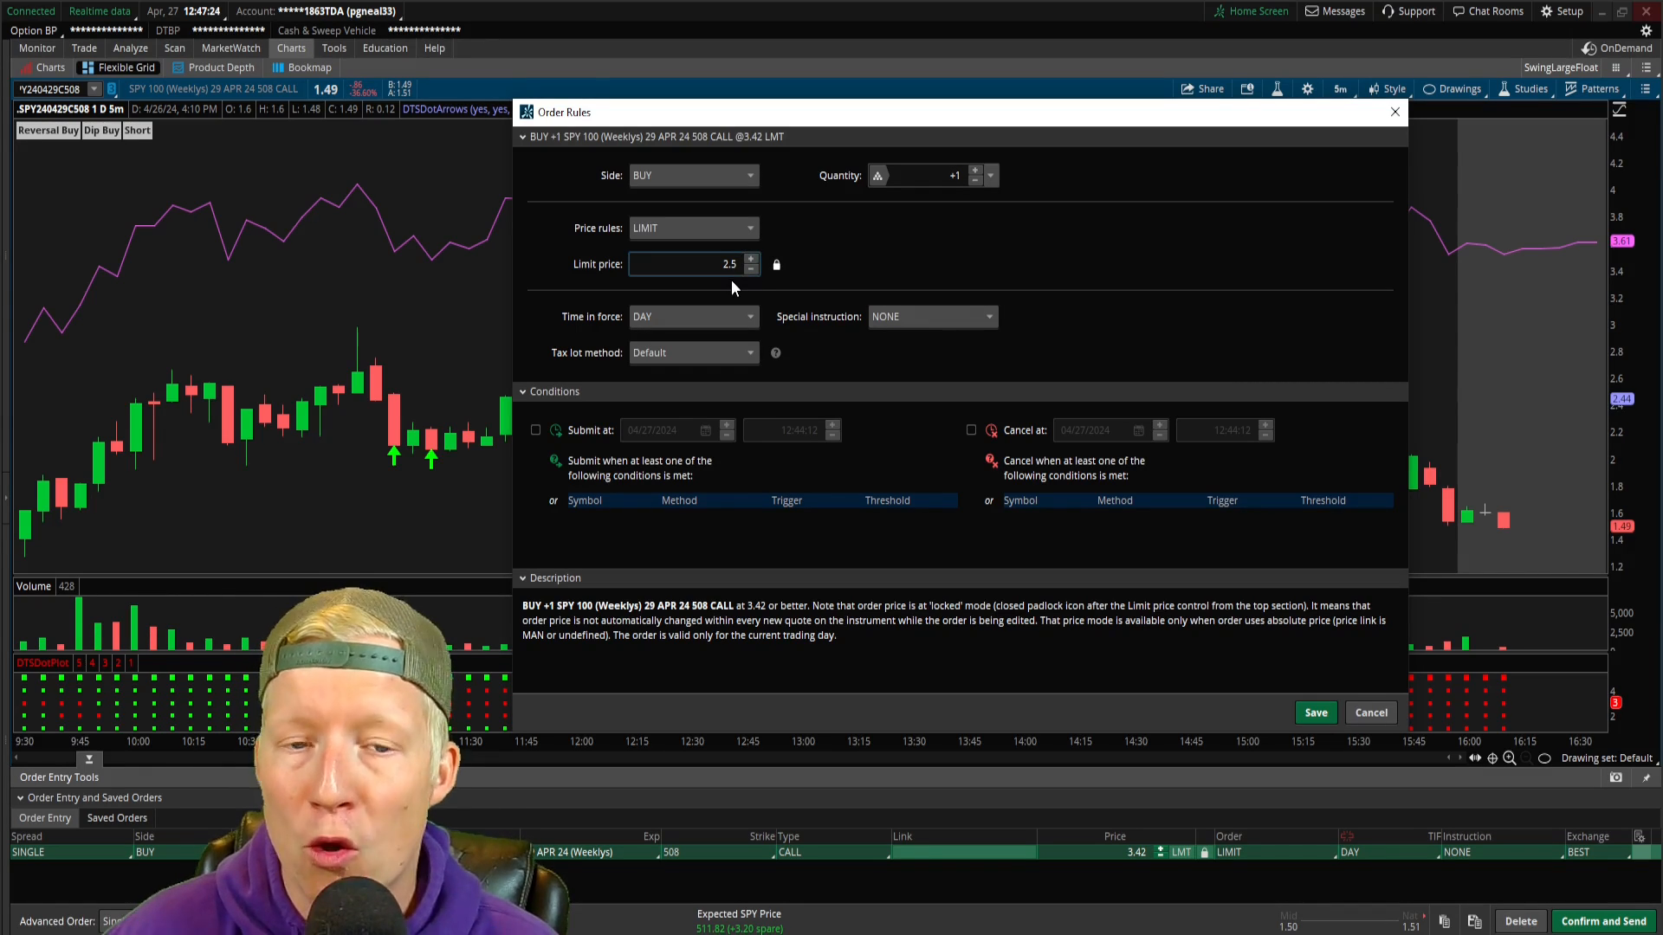
pyautogui.moveTo(1589, 374)
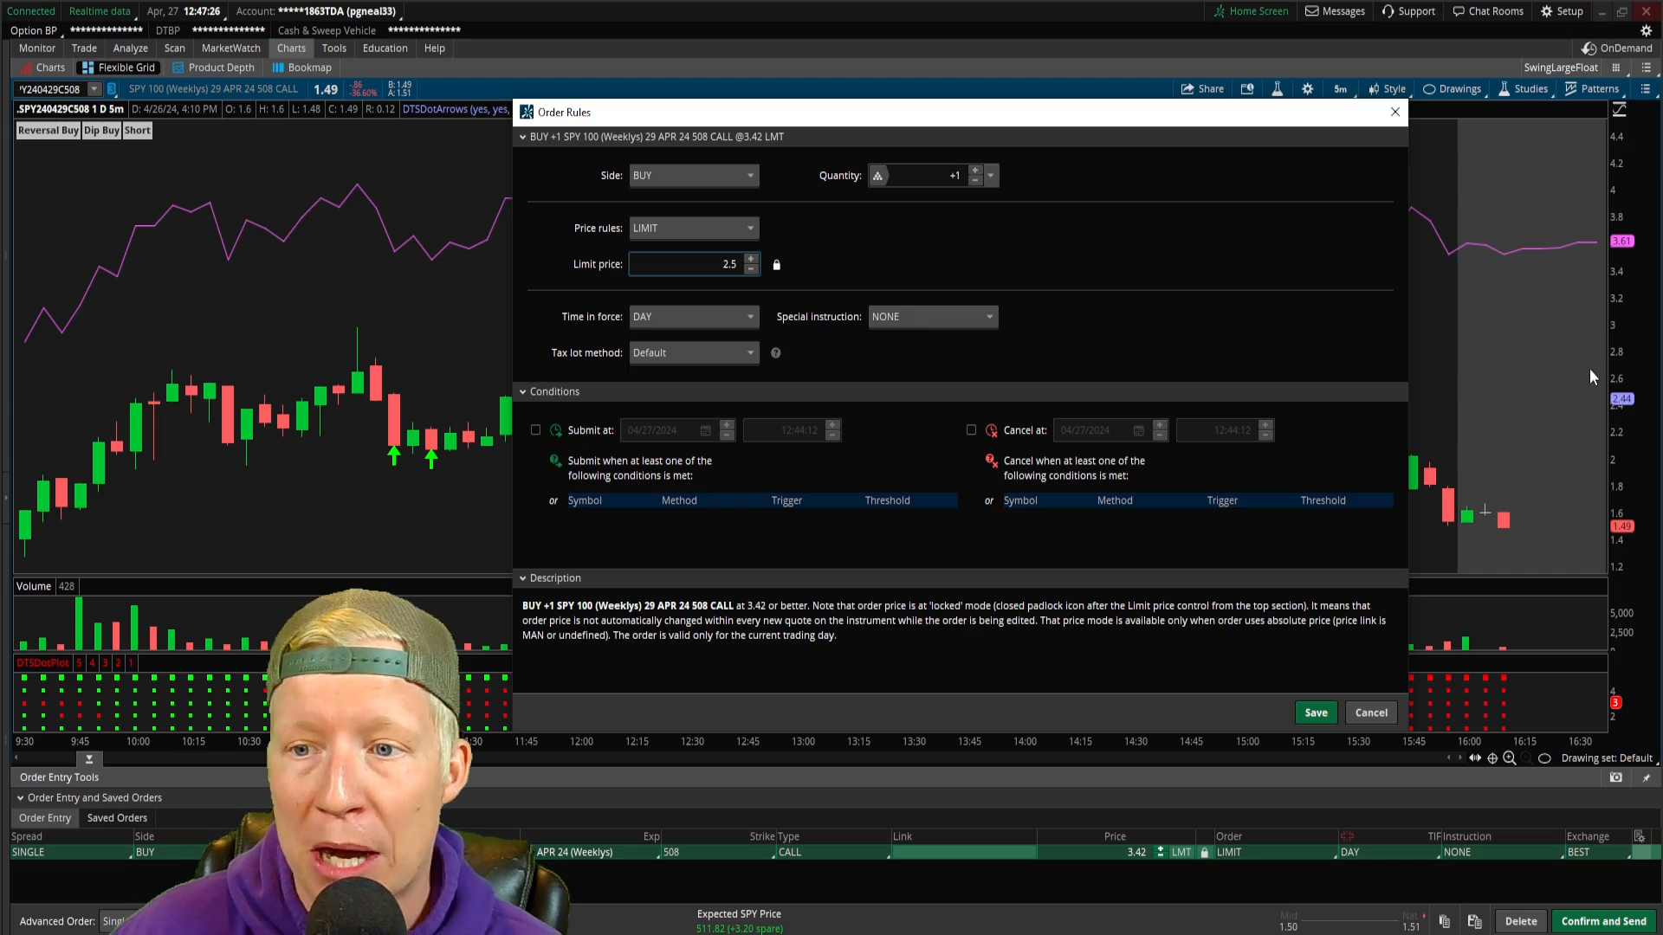
pyautogui.moveTo(1565, 360)
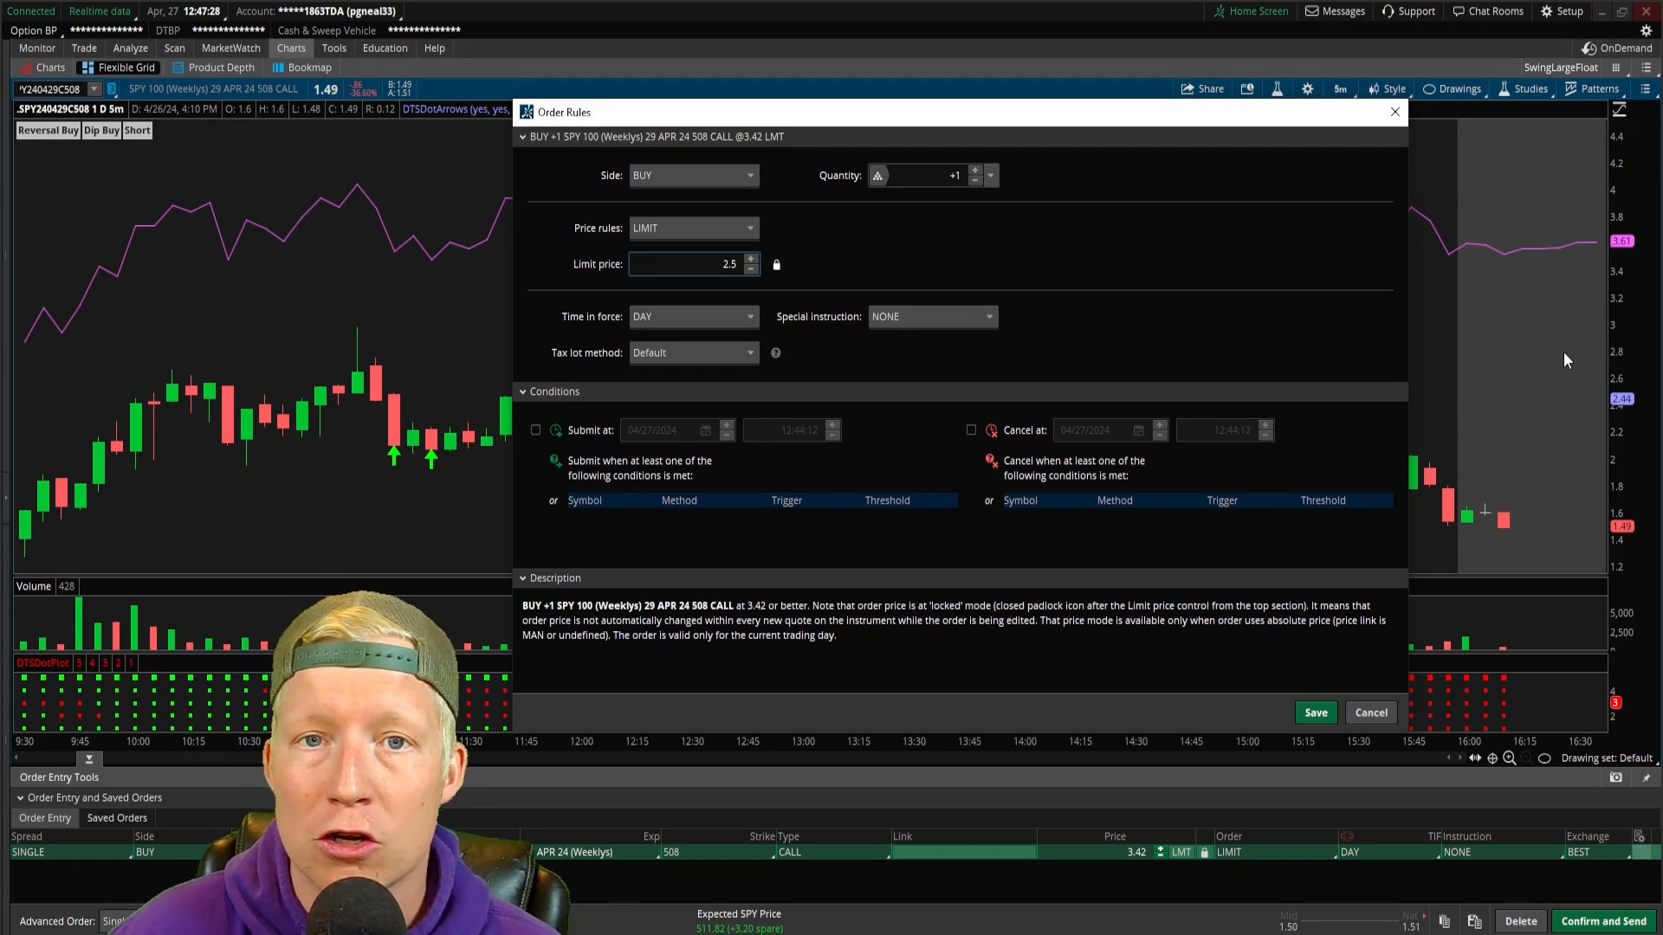
pyautogui.moveTo(1134, 301)
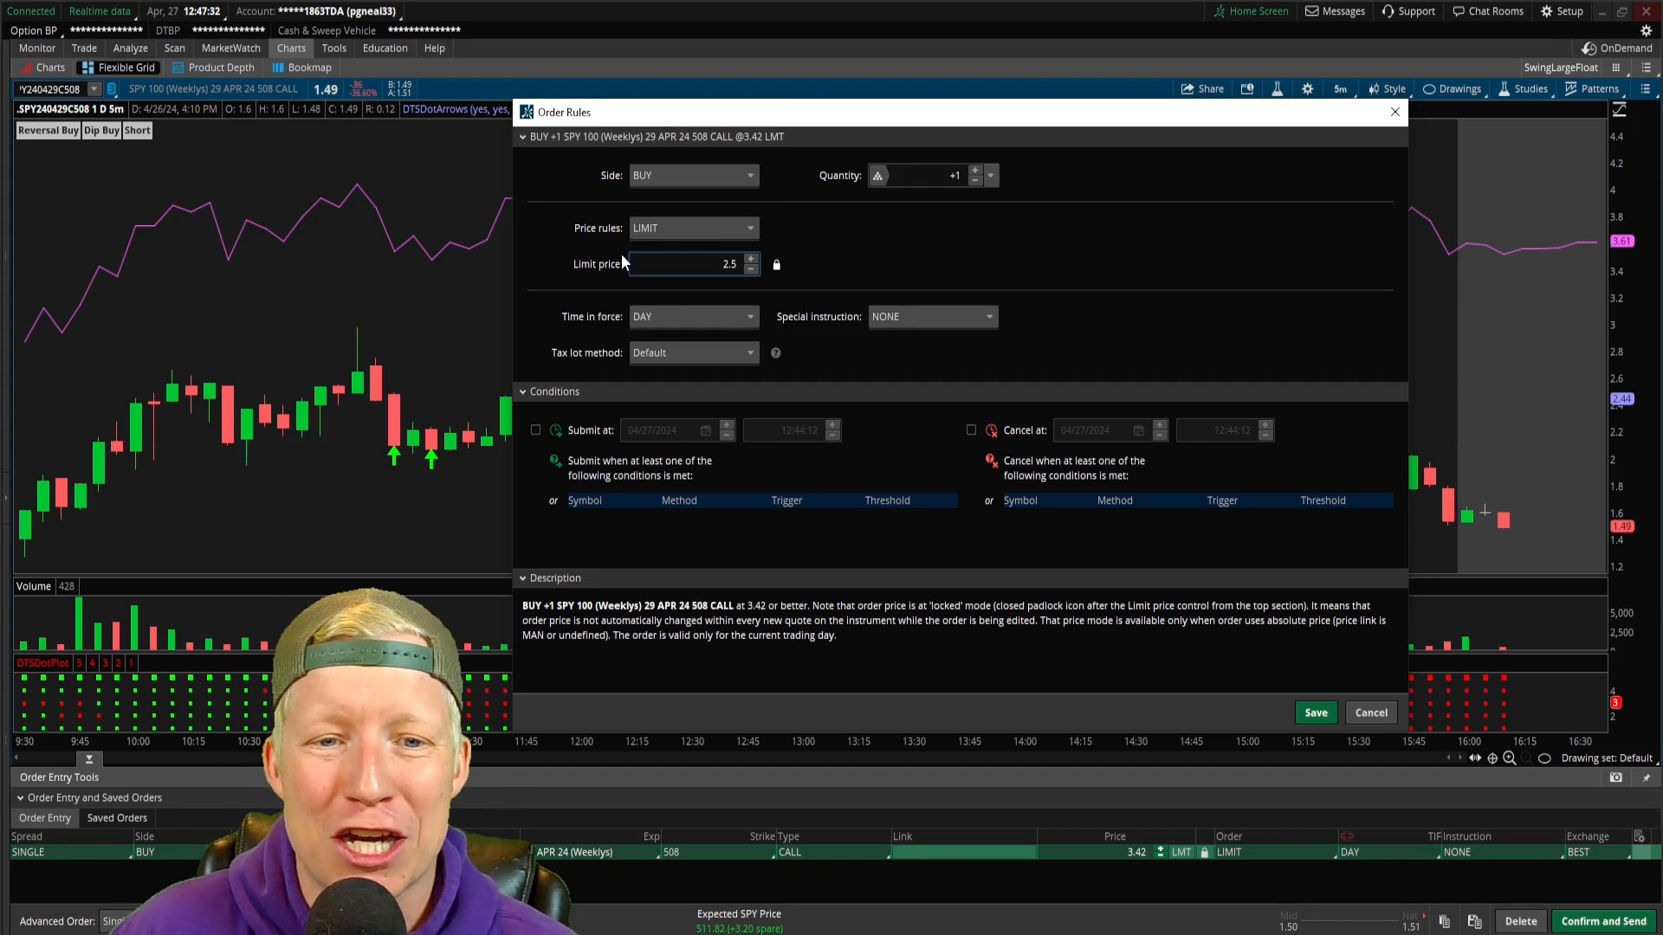
pyautogui.moveTo(738, 305)
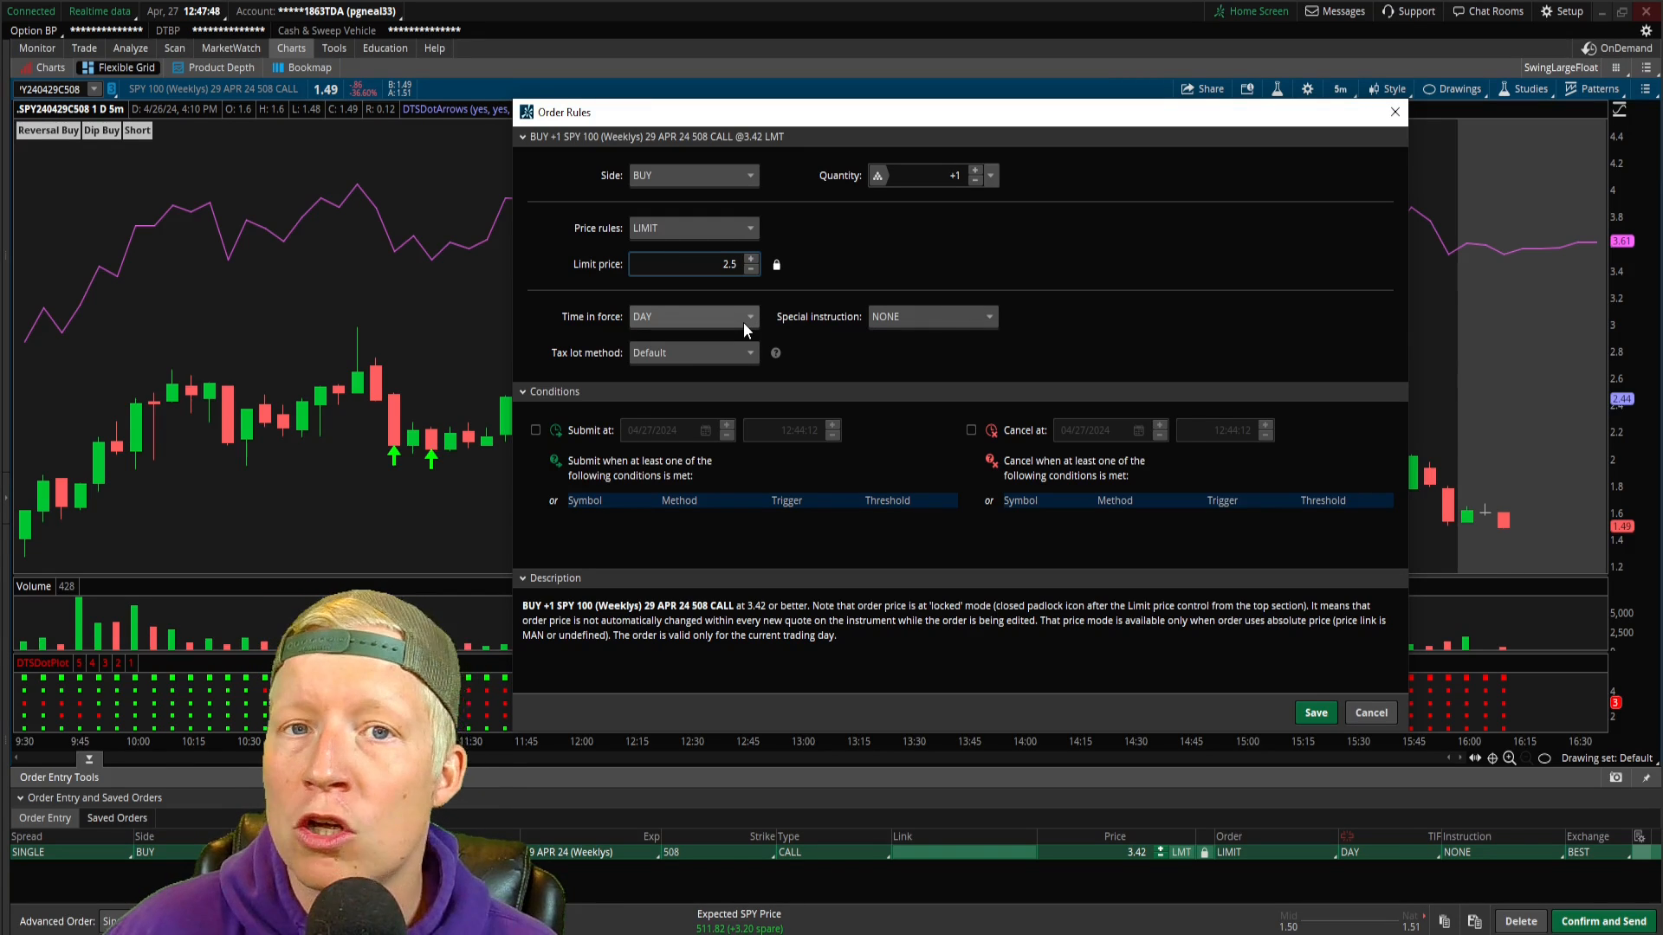
# Set the 2.50 limit buy's time in force to GTC
pyautogui.click(750, 315)
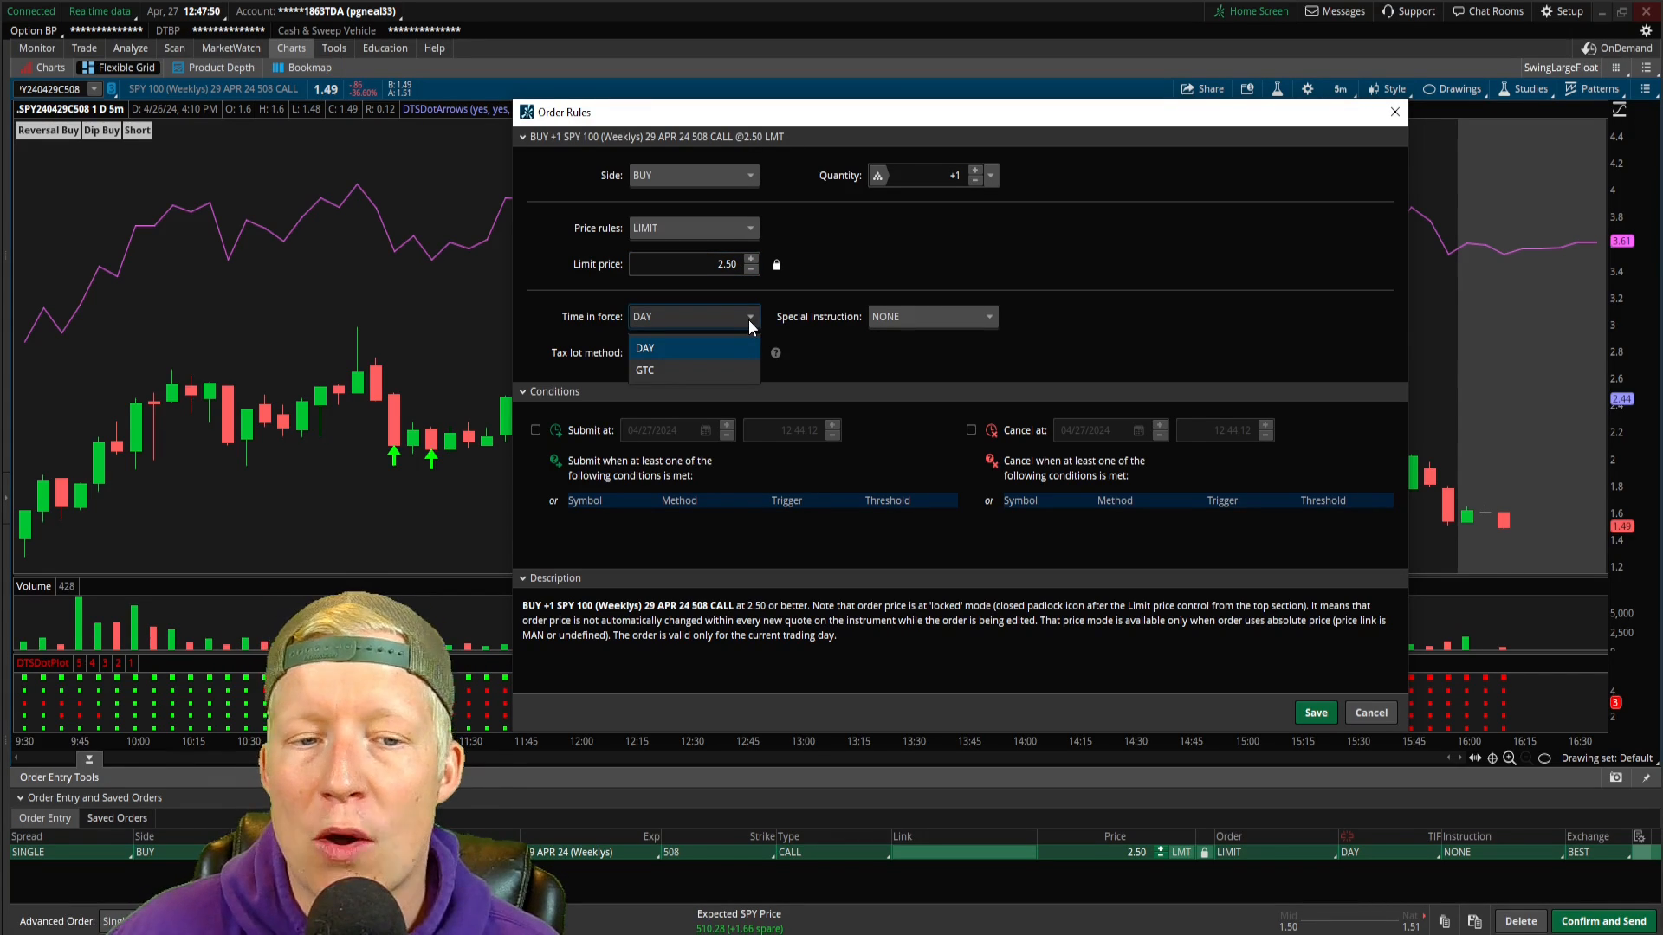
pyautogui.click(644, 369)
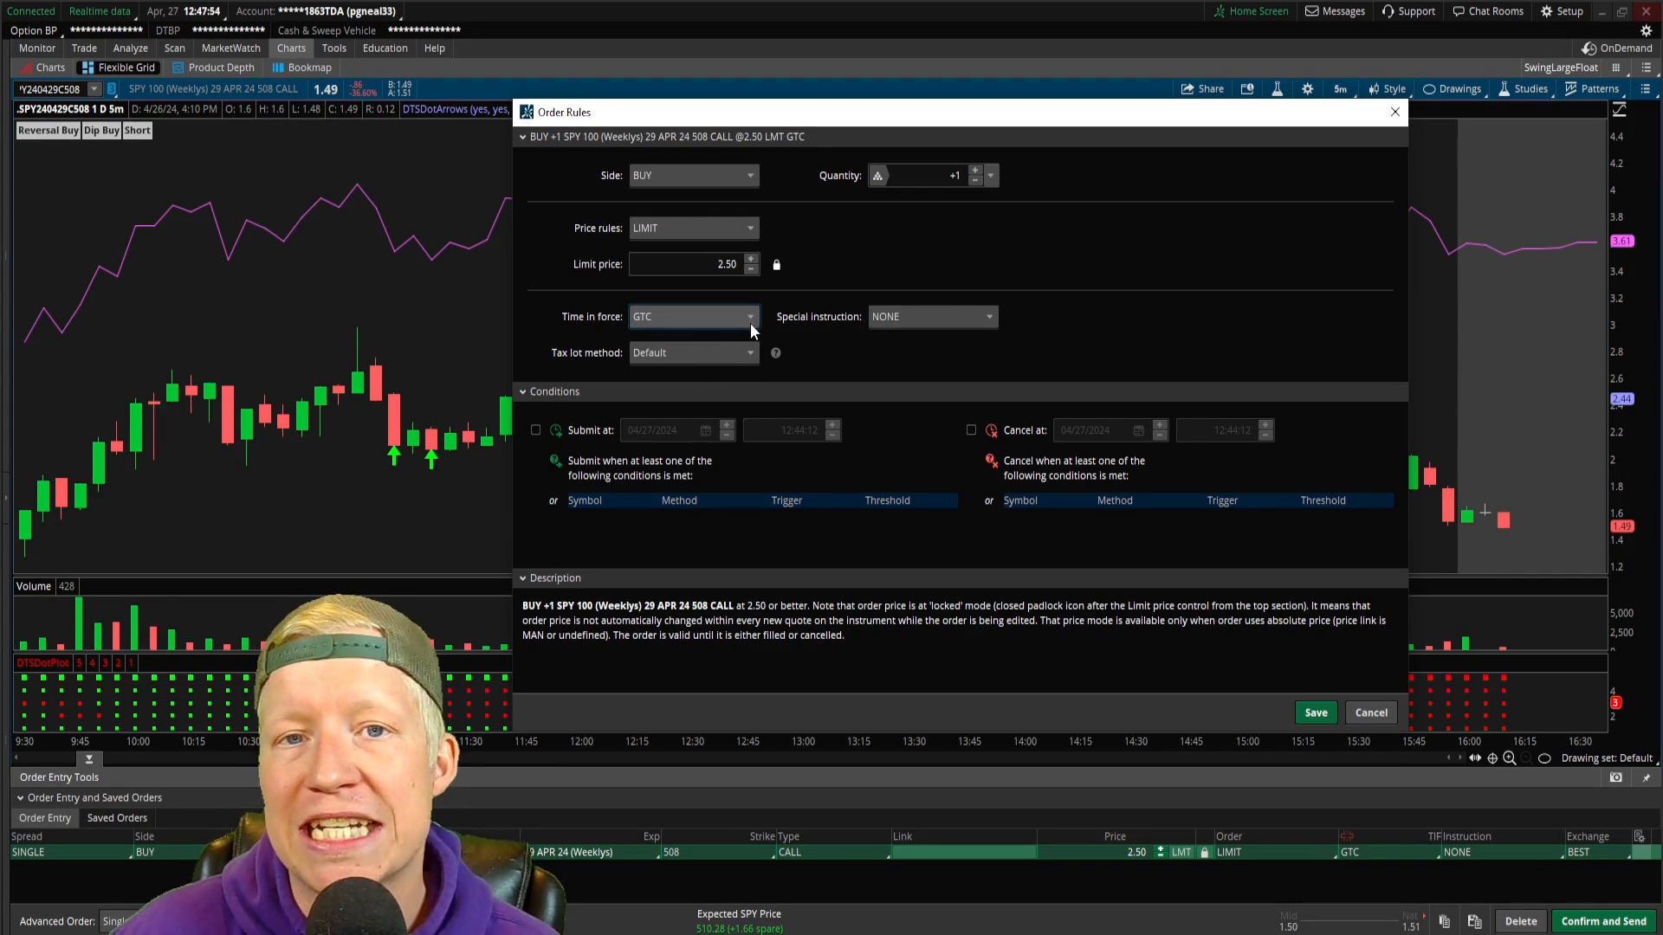
pyautogui.moveTo(1060, 324)
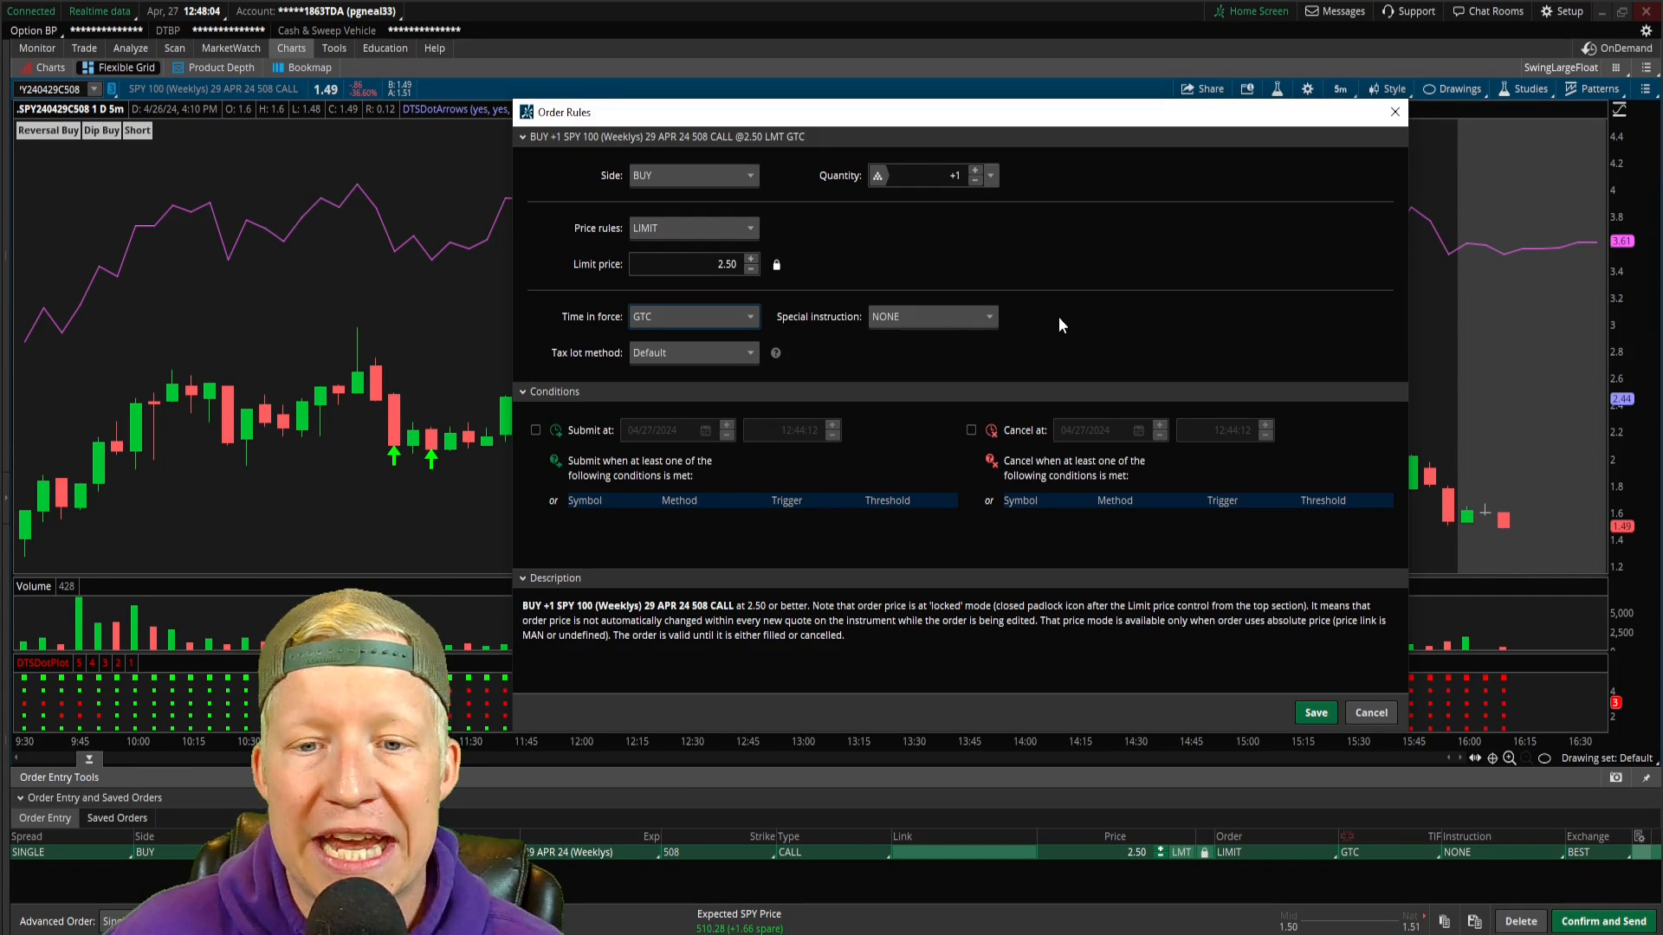
pyautogui.moveTo(779, 401)
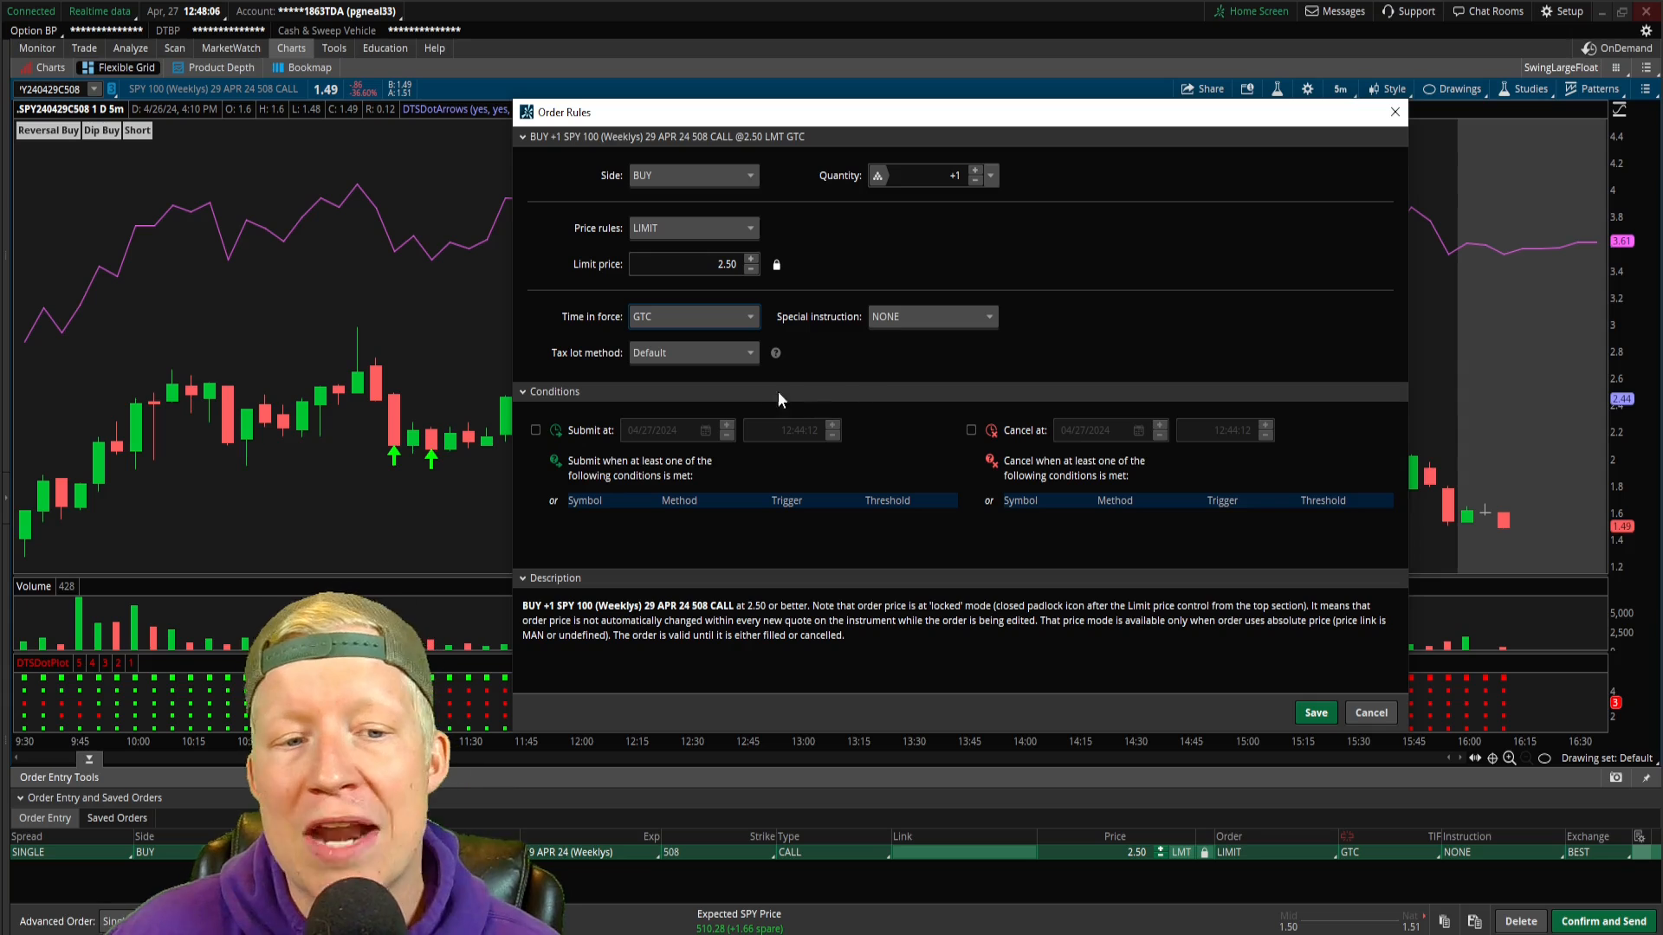
pyautogui.moveTo(575, 455)
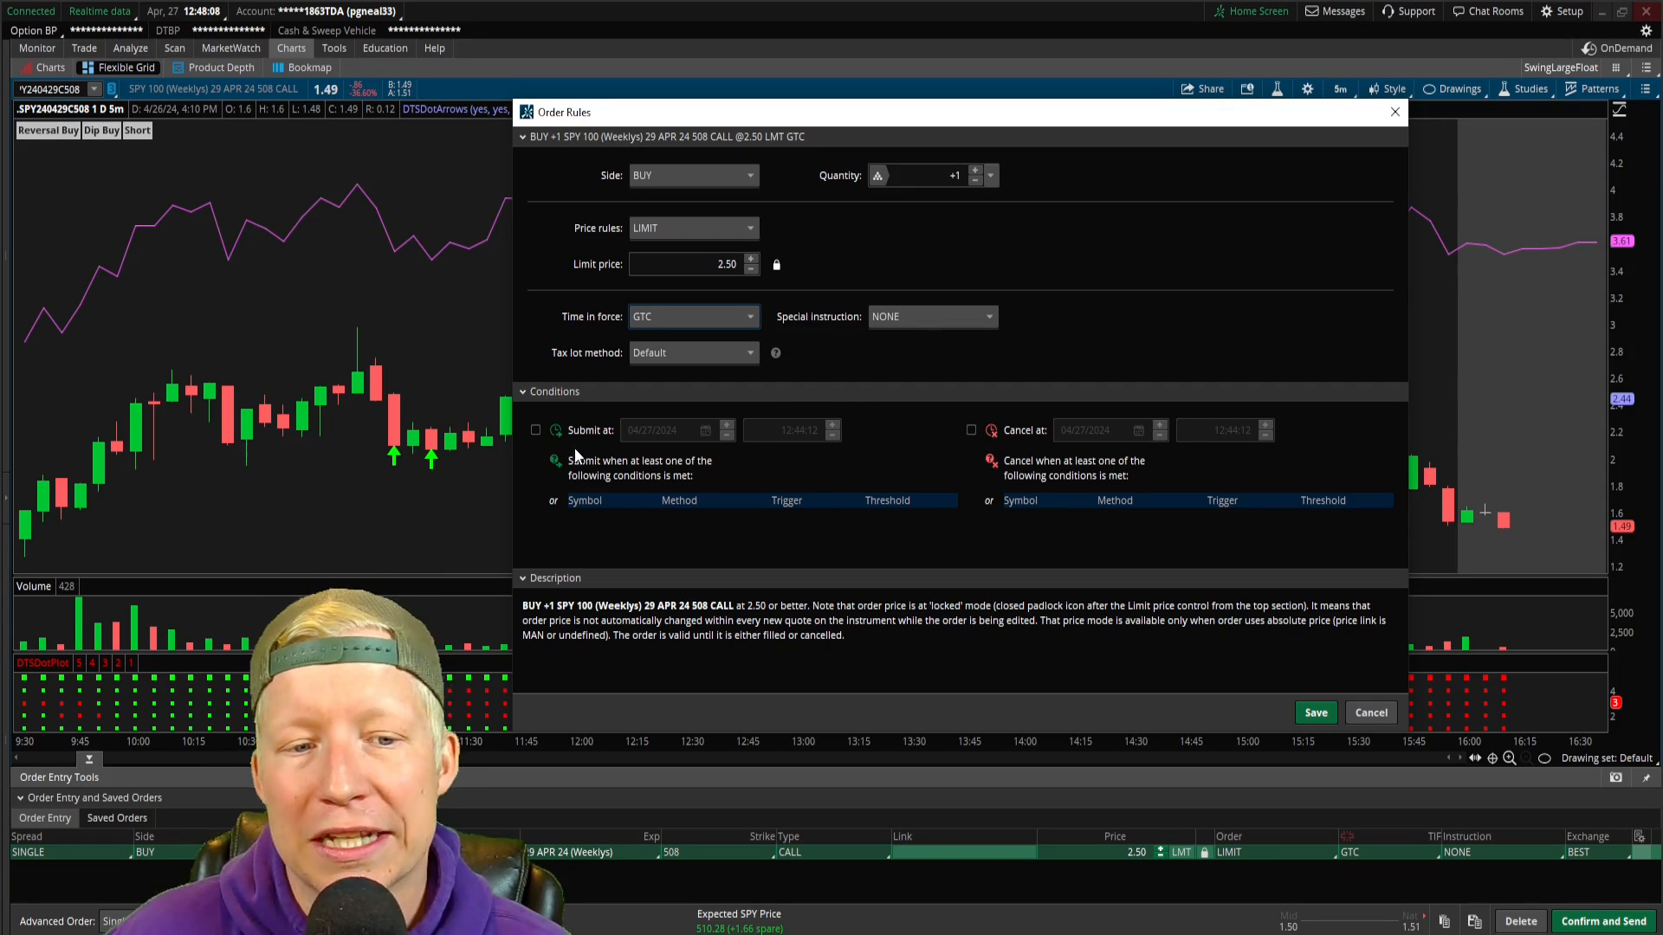
pyautogui.moveTo(1095, 456)
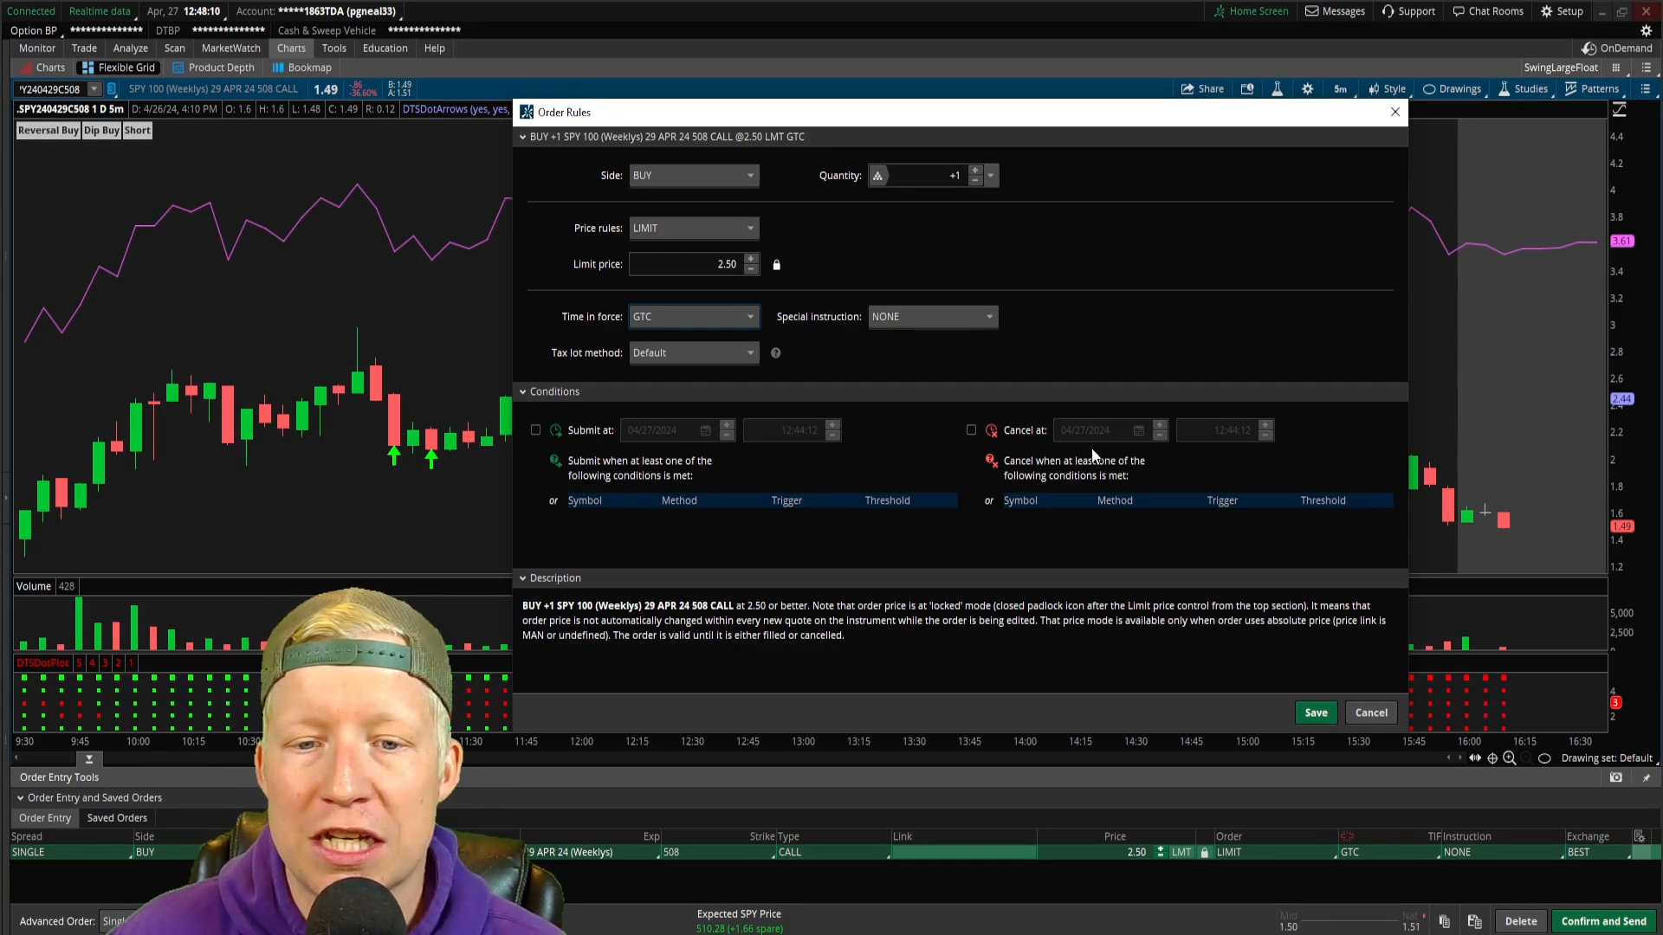
pyautogui.moveTo(504, 430)
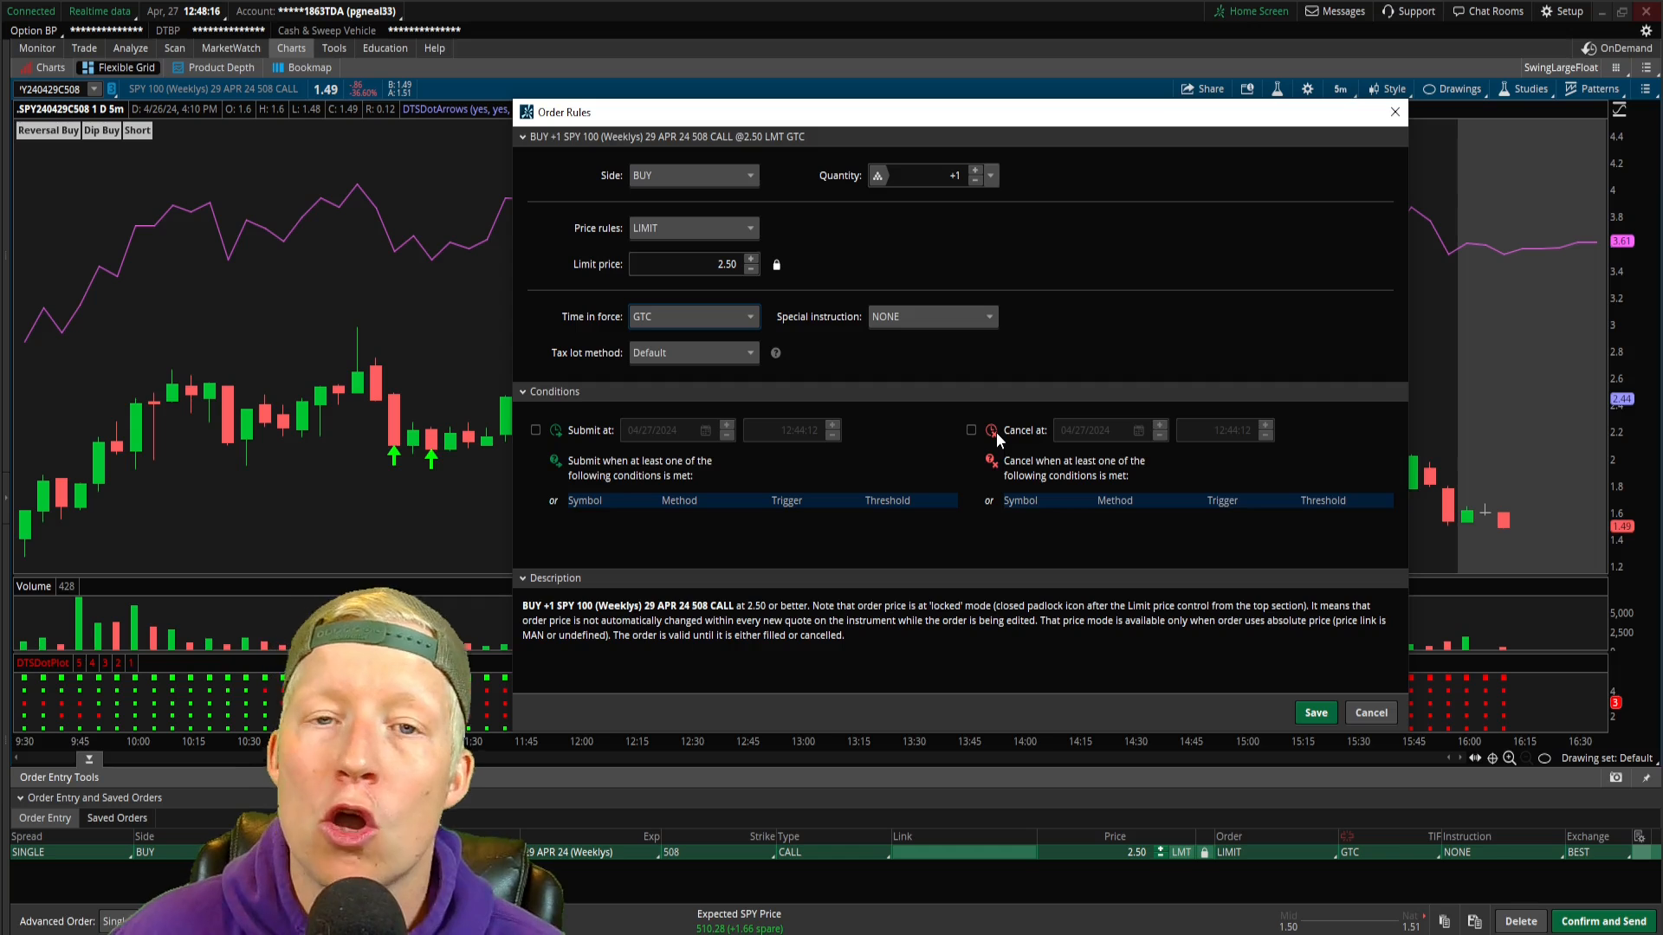
pyautogui.moveTo(1060, 450)
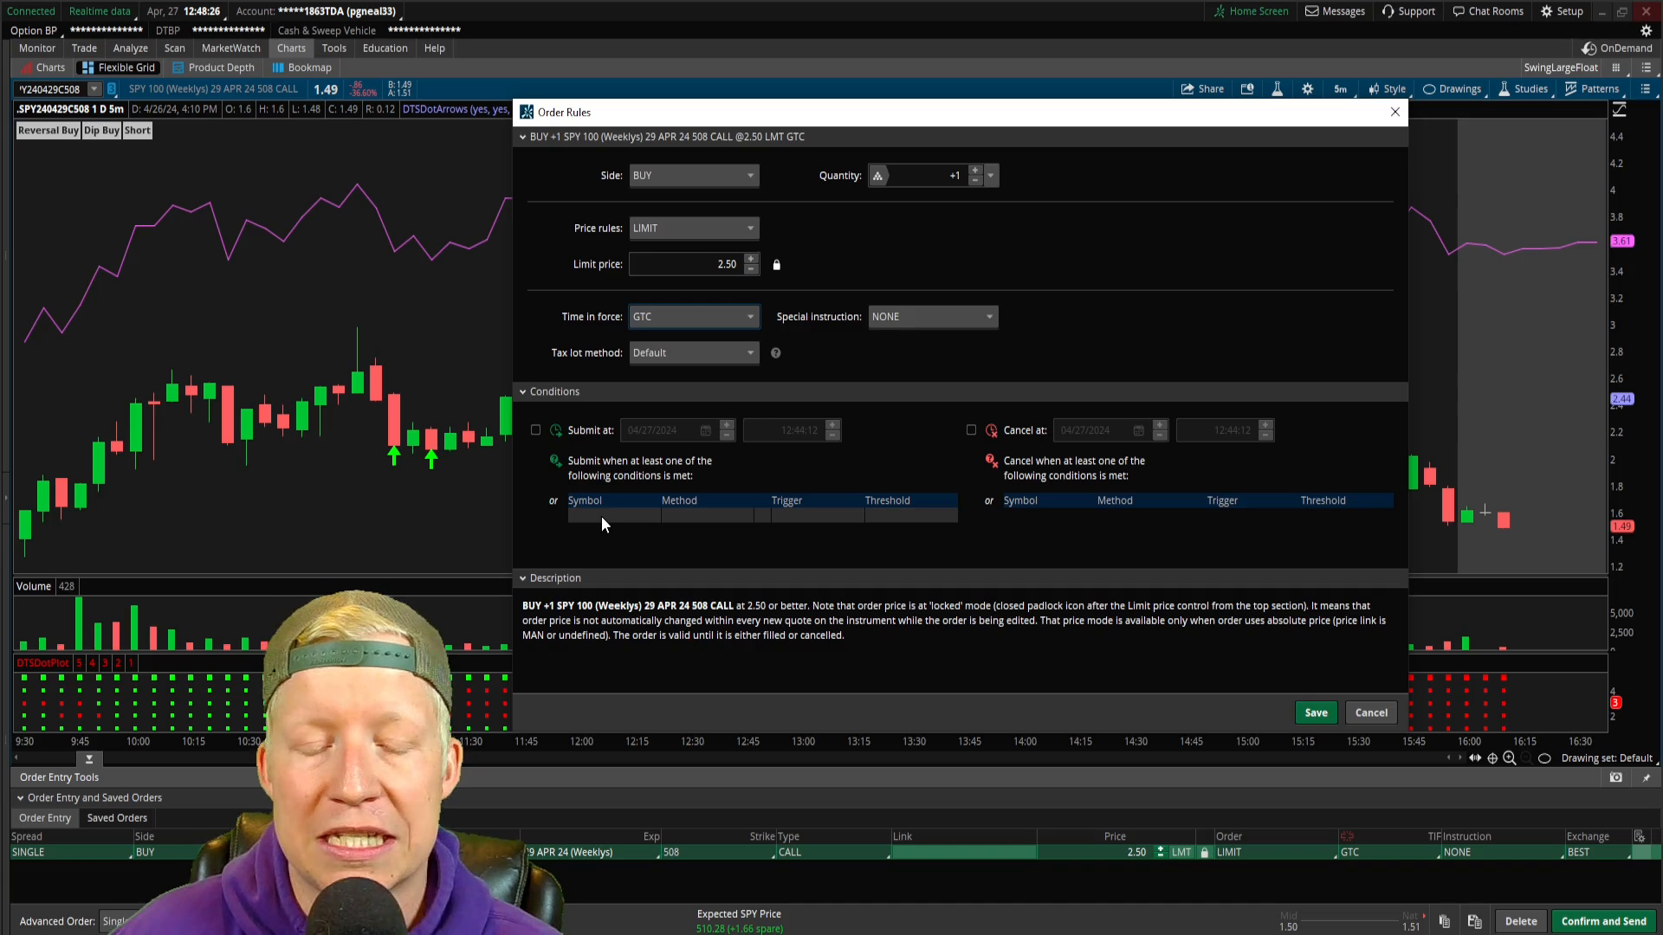
# Add an SPY submit condition row to the order and list its condition methods
pyautogui.click(611, 514)
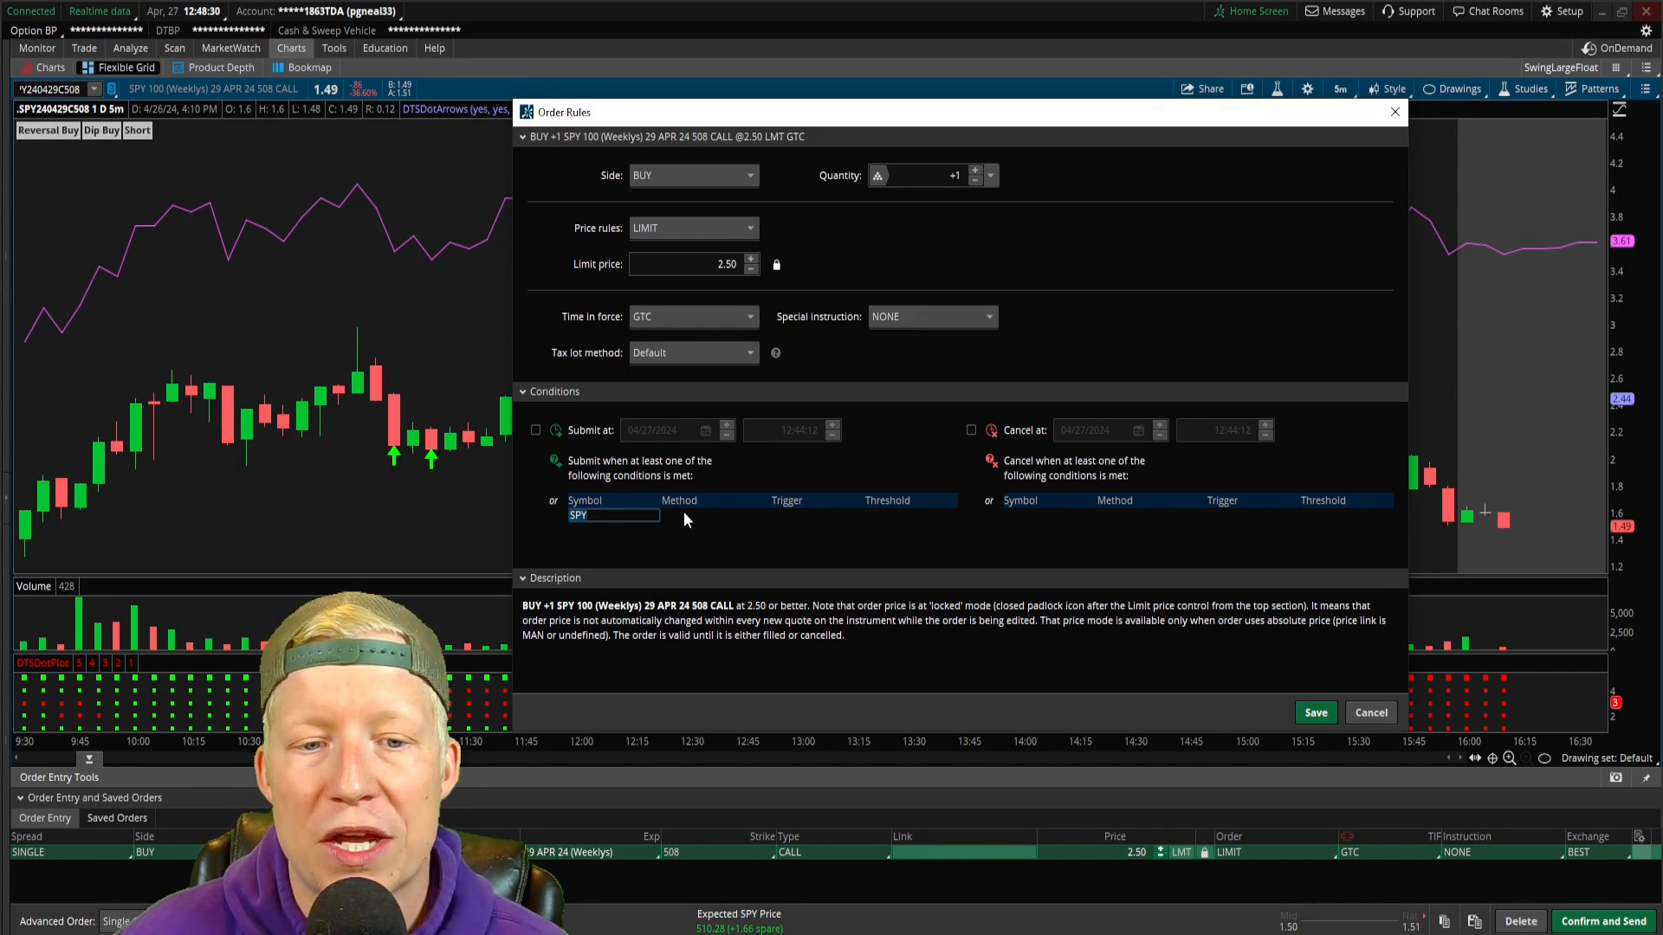
pyautogui.moveTo(689, 523)
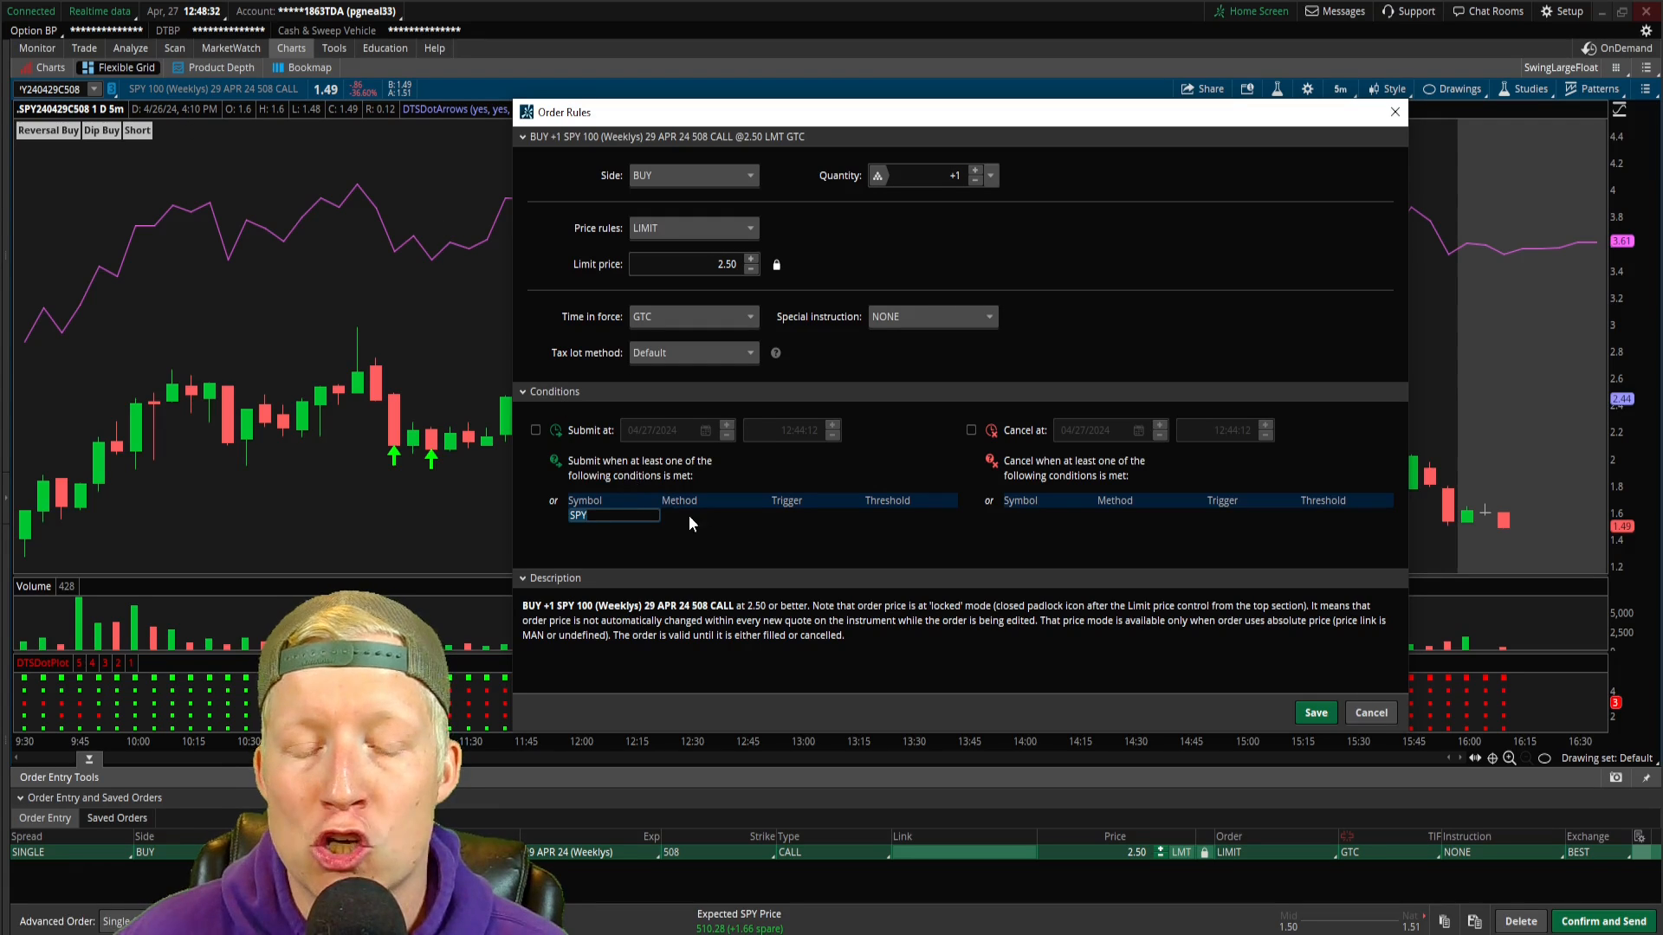
pyautogui.click(679, 551)
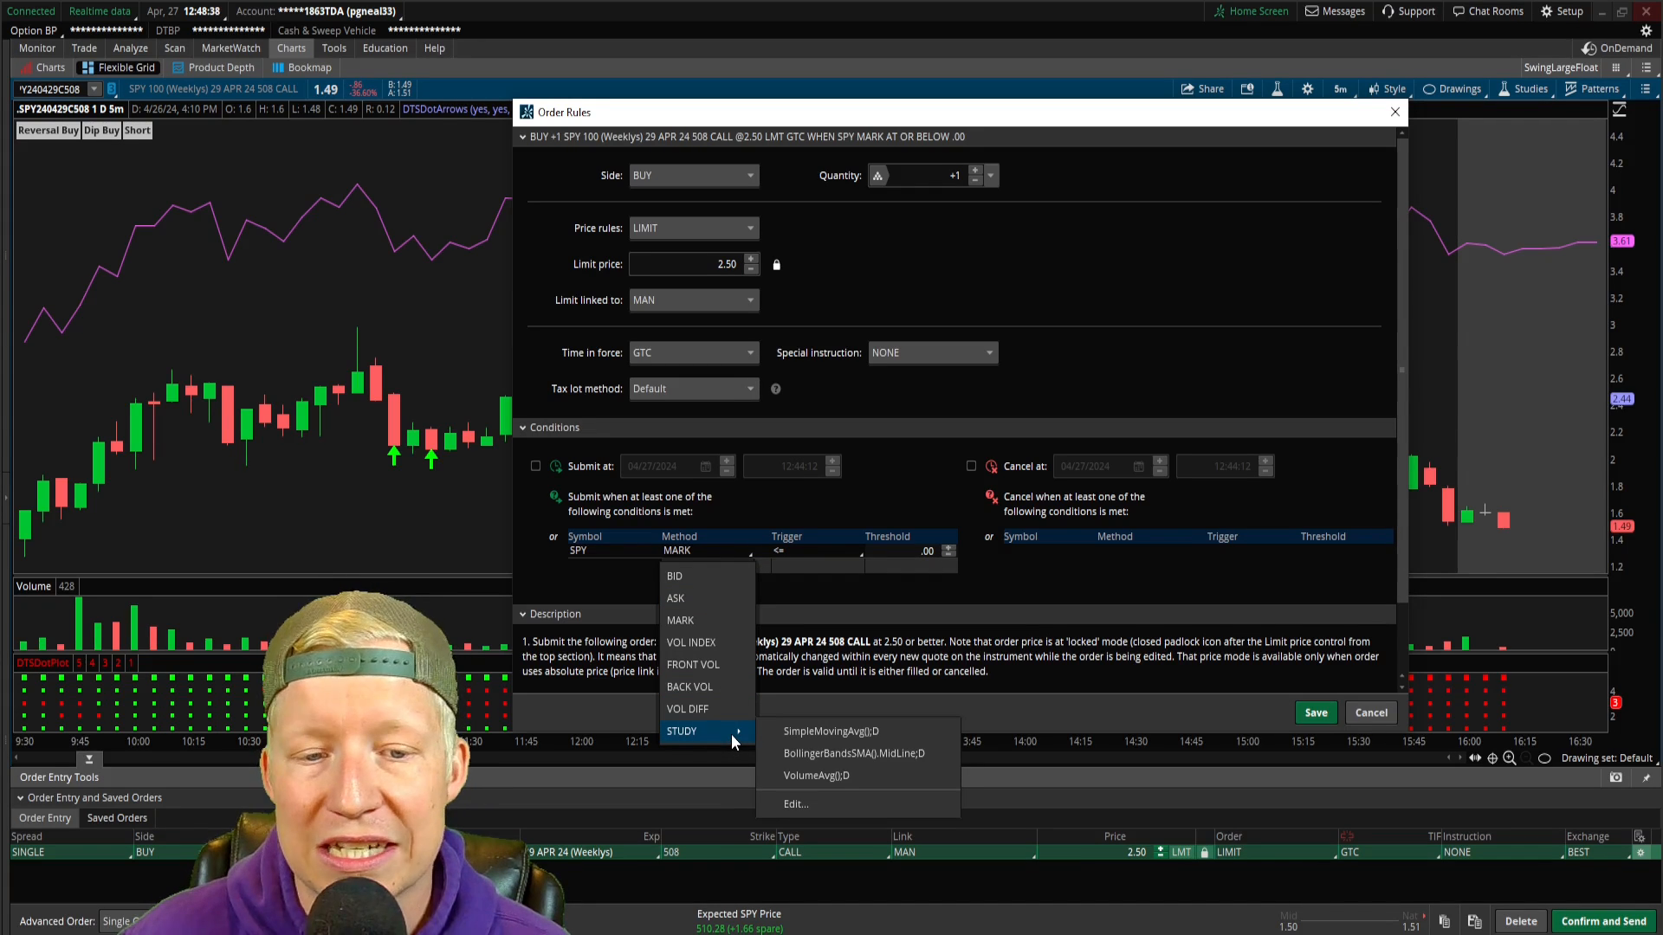
pyautogui.moveTo(795, 804)
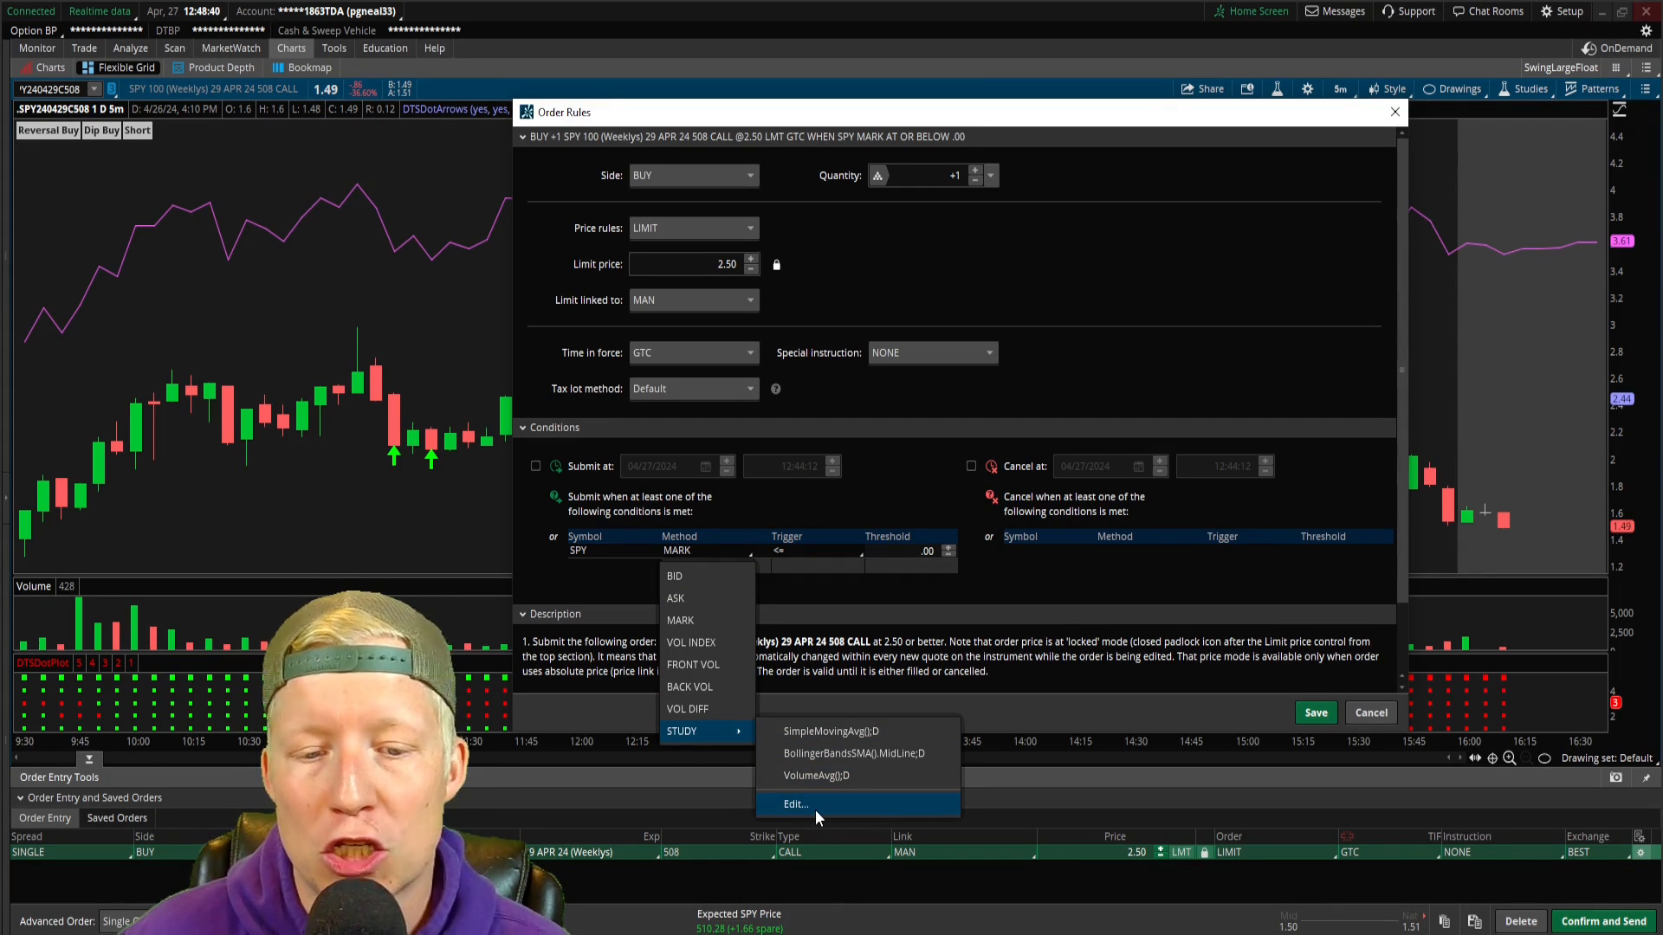
# Start a custom STUDY condition and edit its SimpleMovingAvg for a crosses-above trigger
pyautogui.click(793, 804)
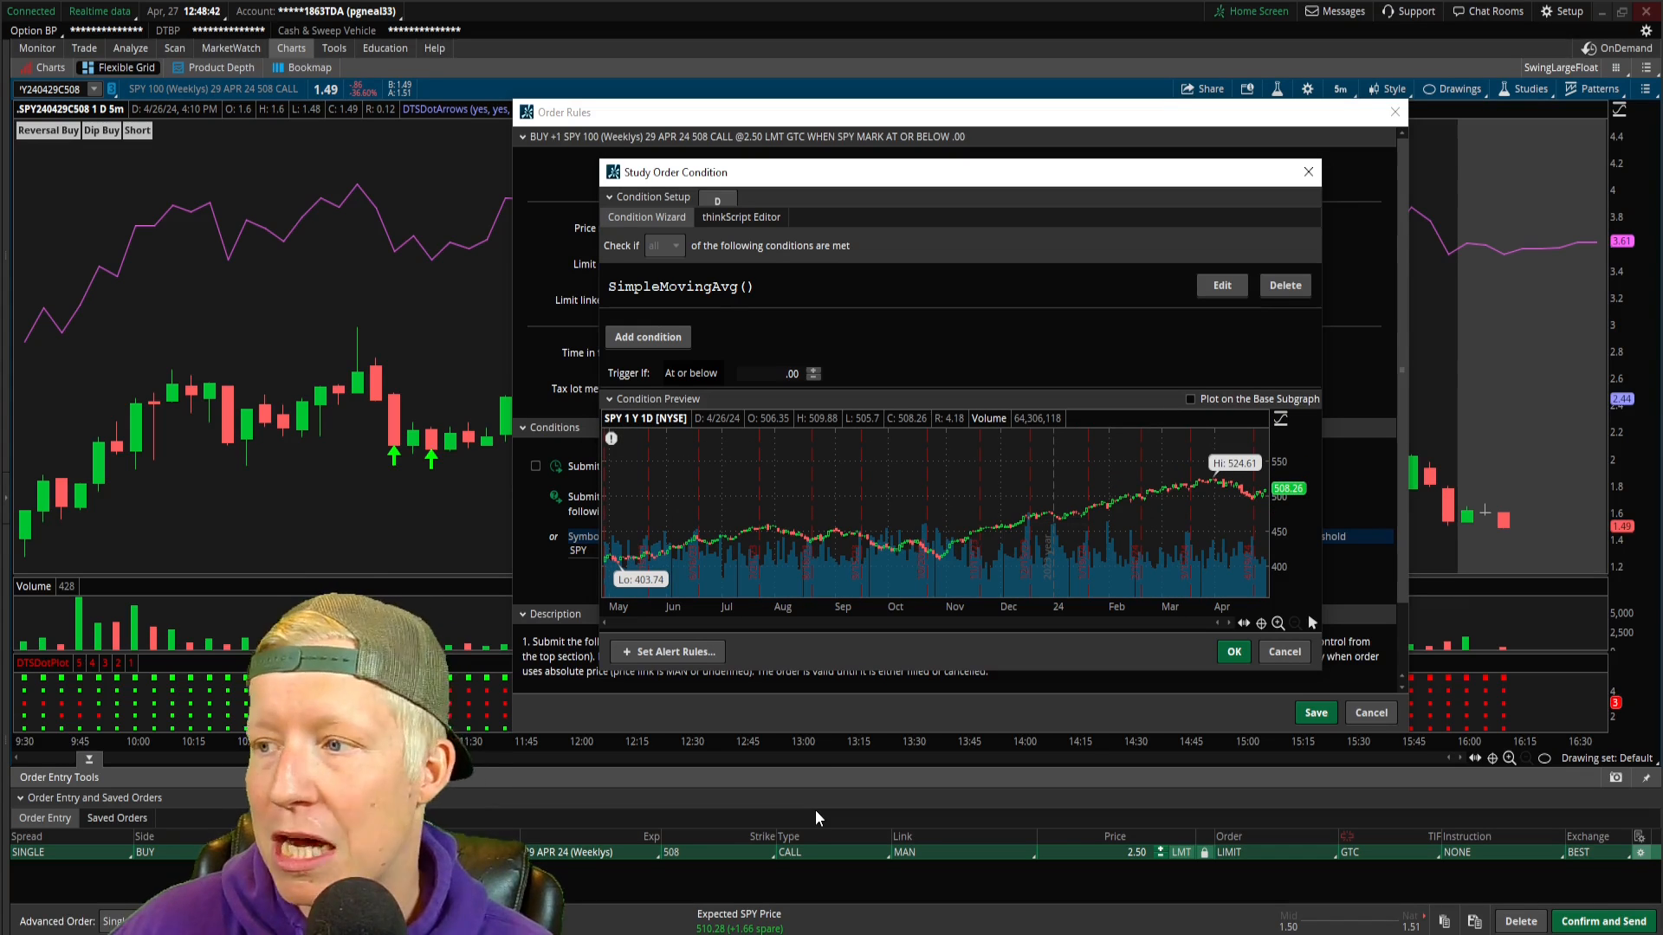
pyautogui.moveTo(928, 449)
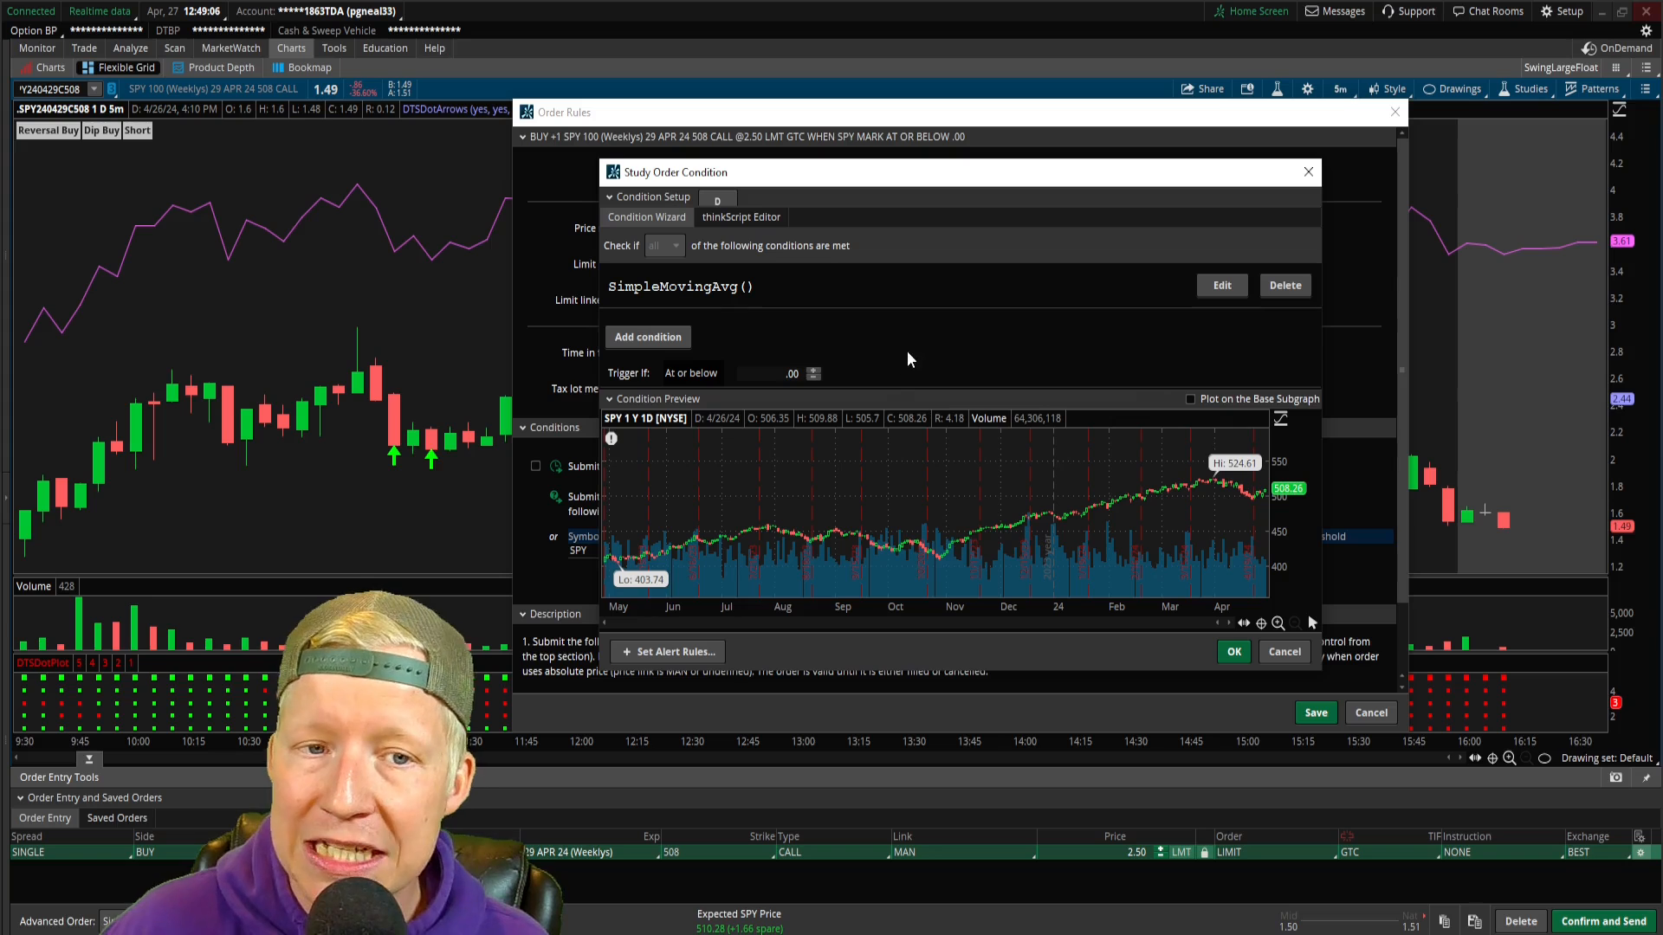
pyautogui.moveTo(1188, 313)
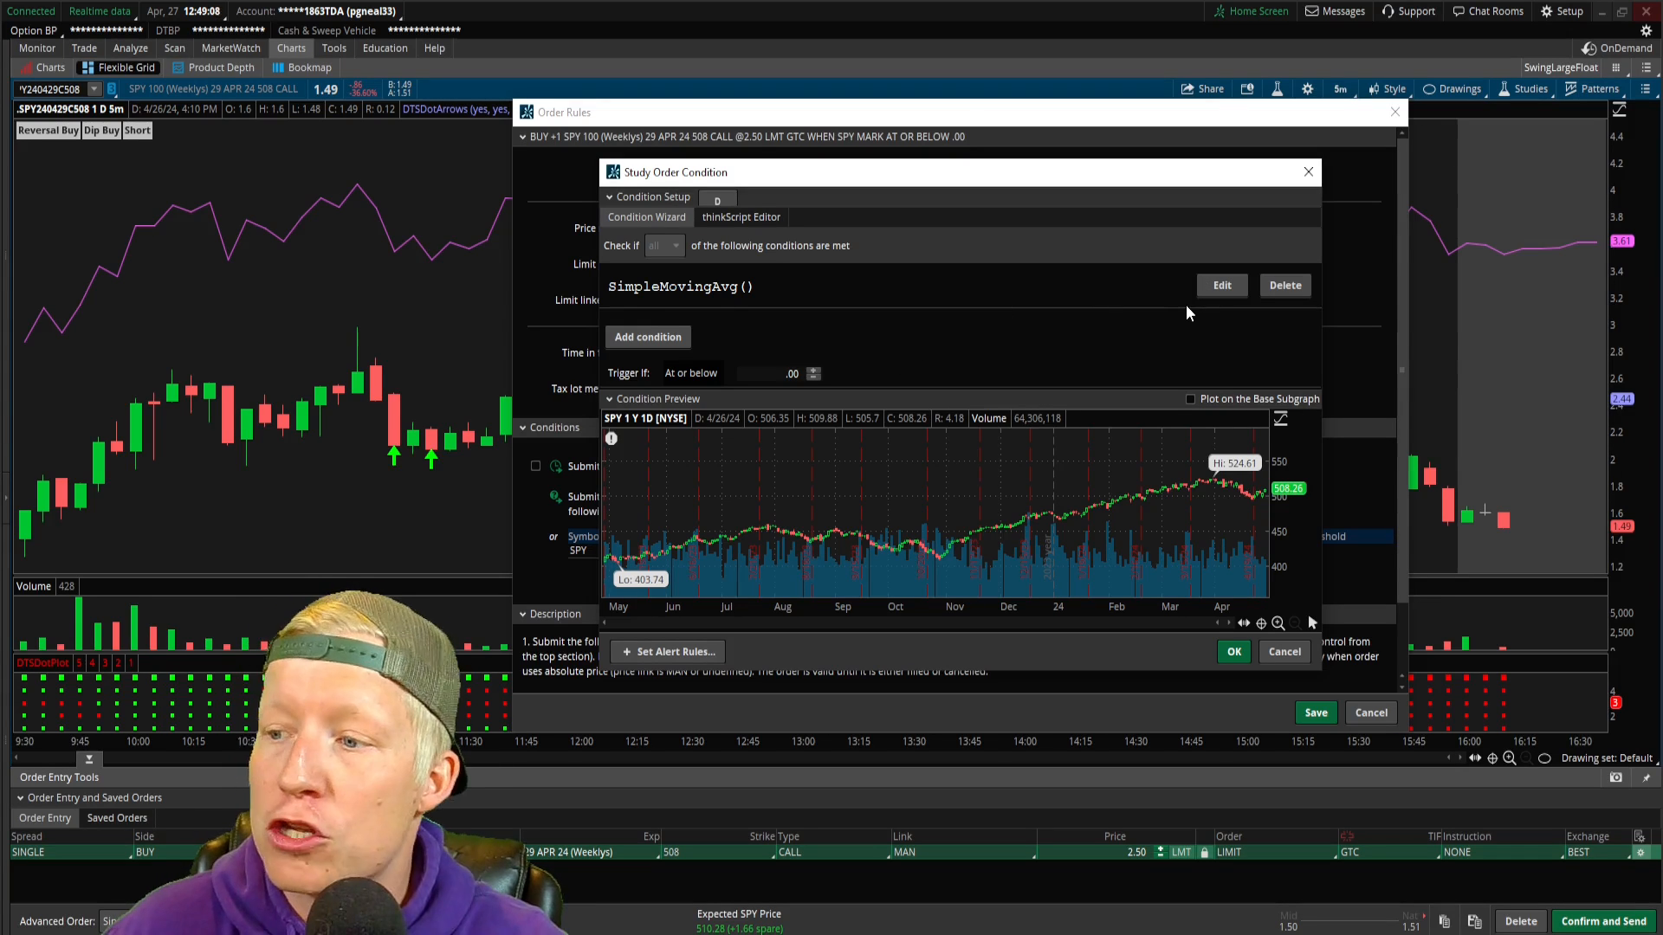
pyautogui.moveTo(1002, 241)
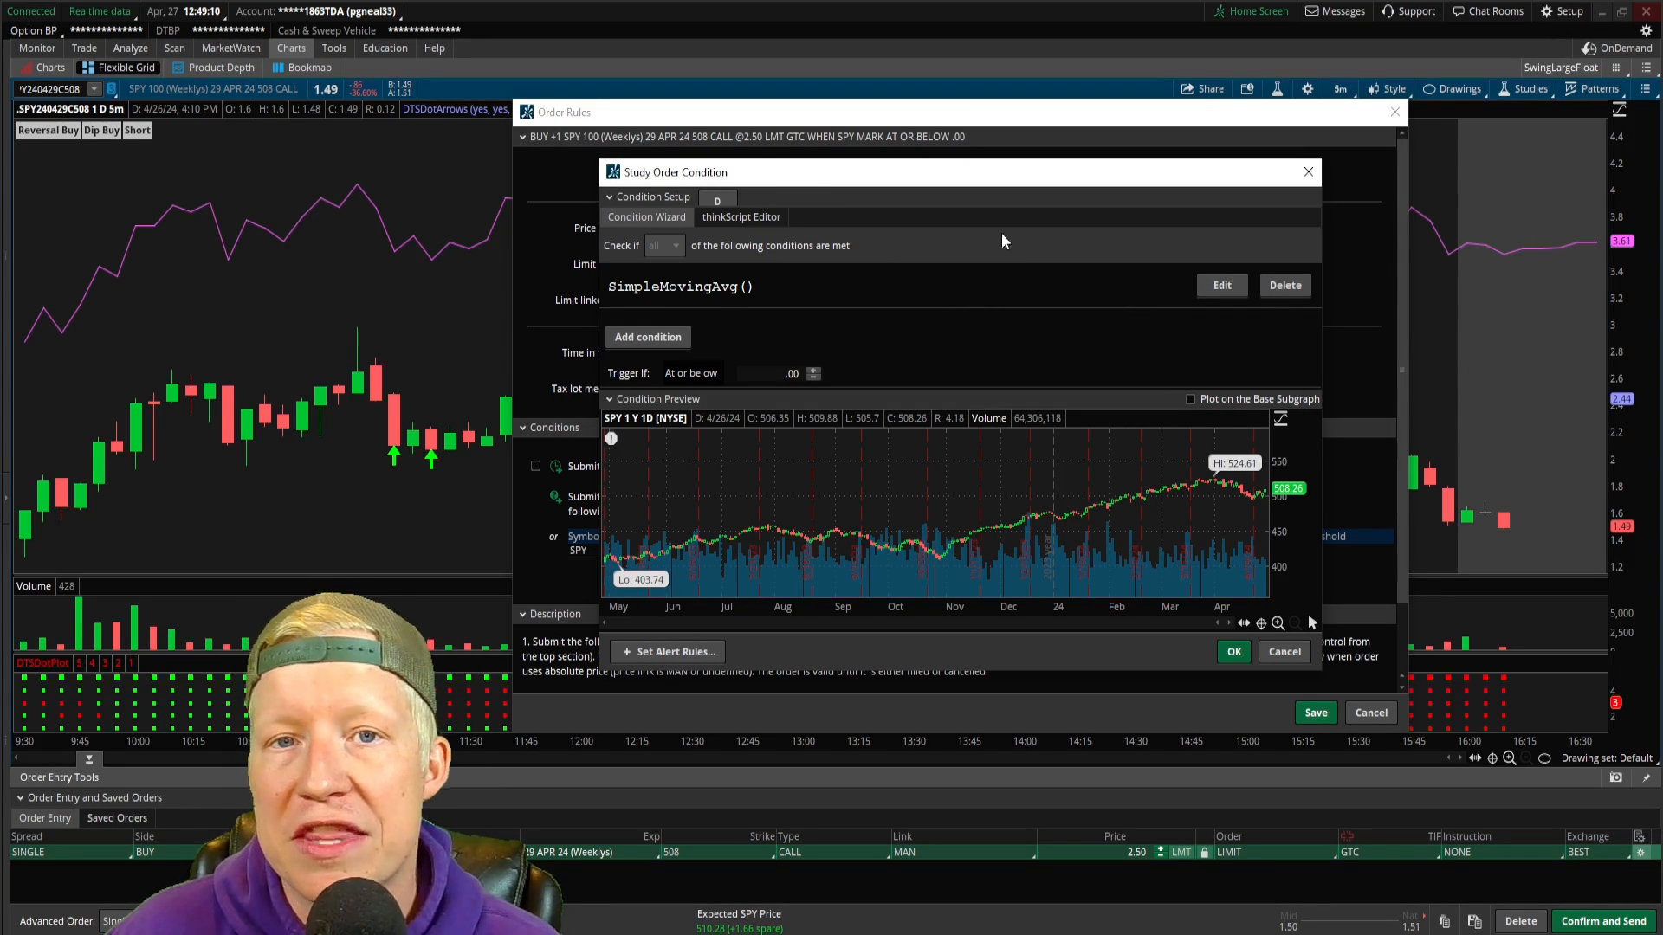
pyautogui.moveTo(1208, 309)
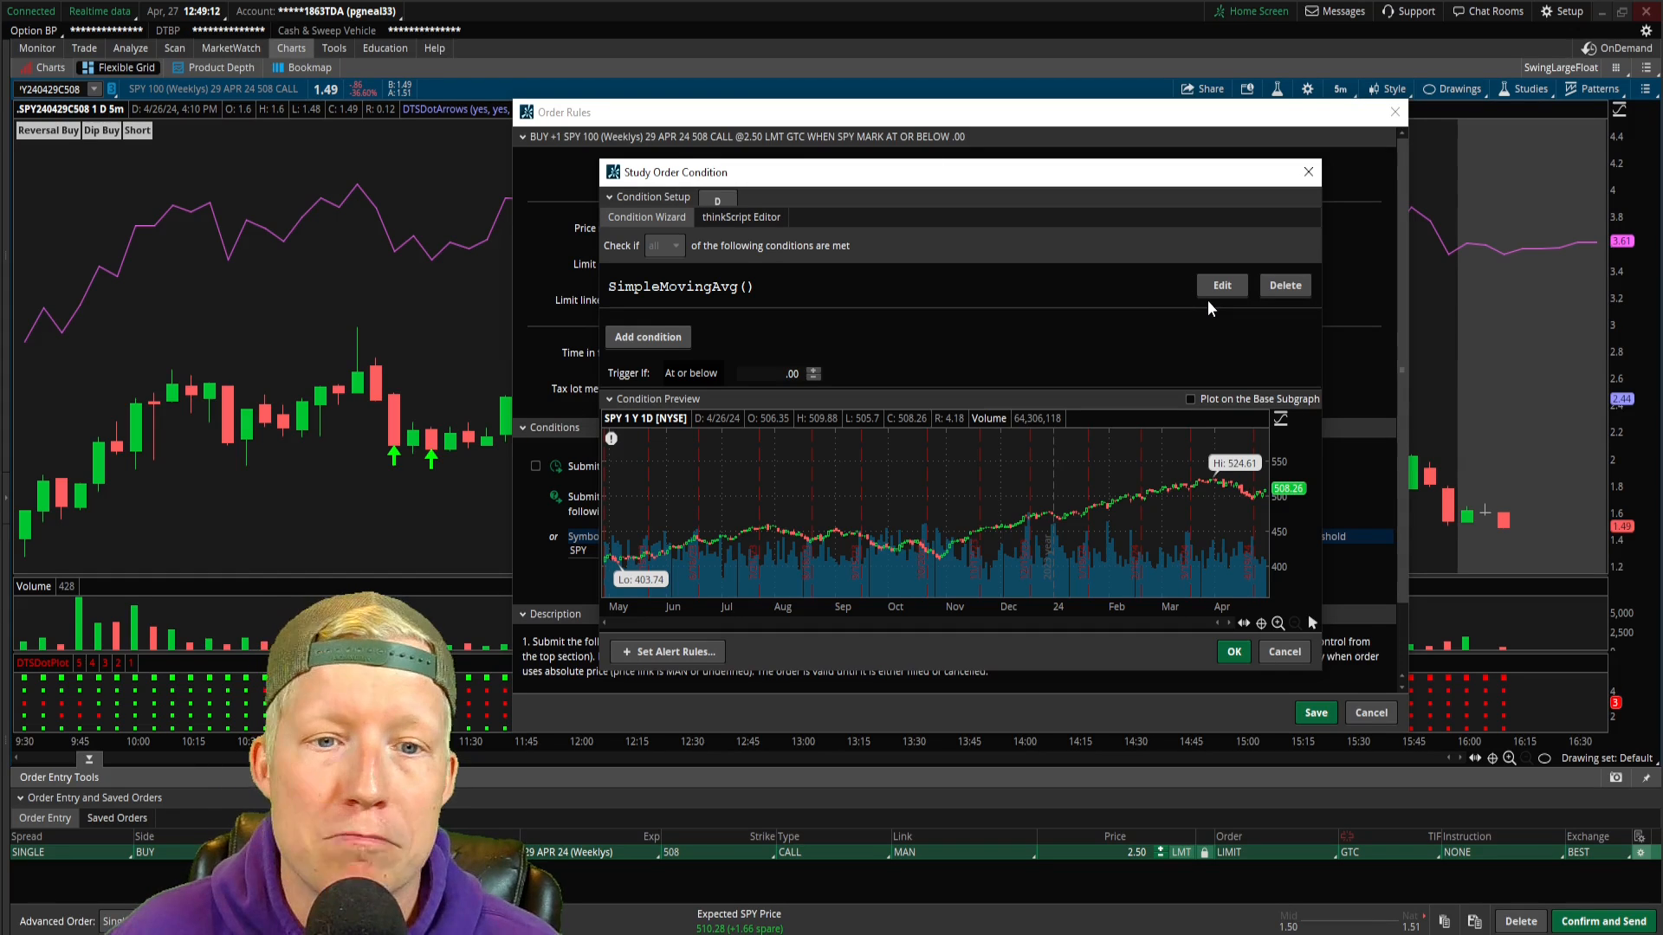
pyautogui.click(1221, 284)
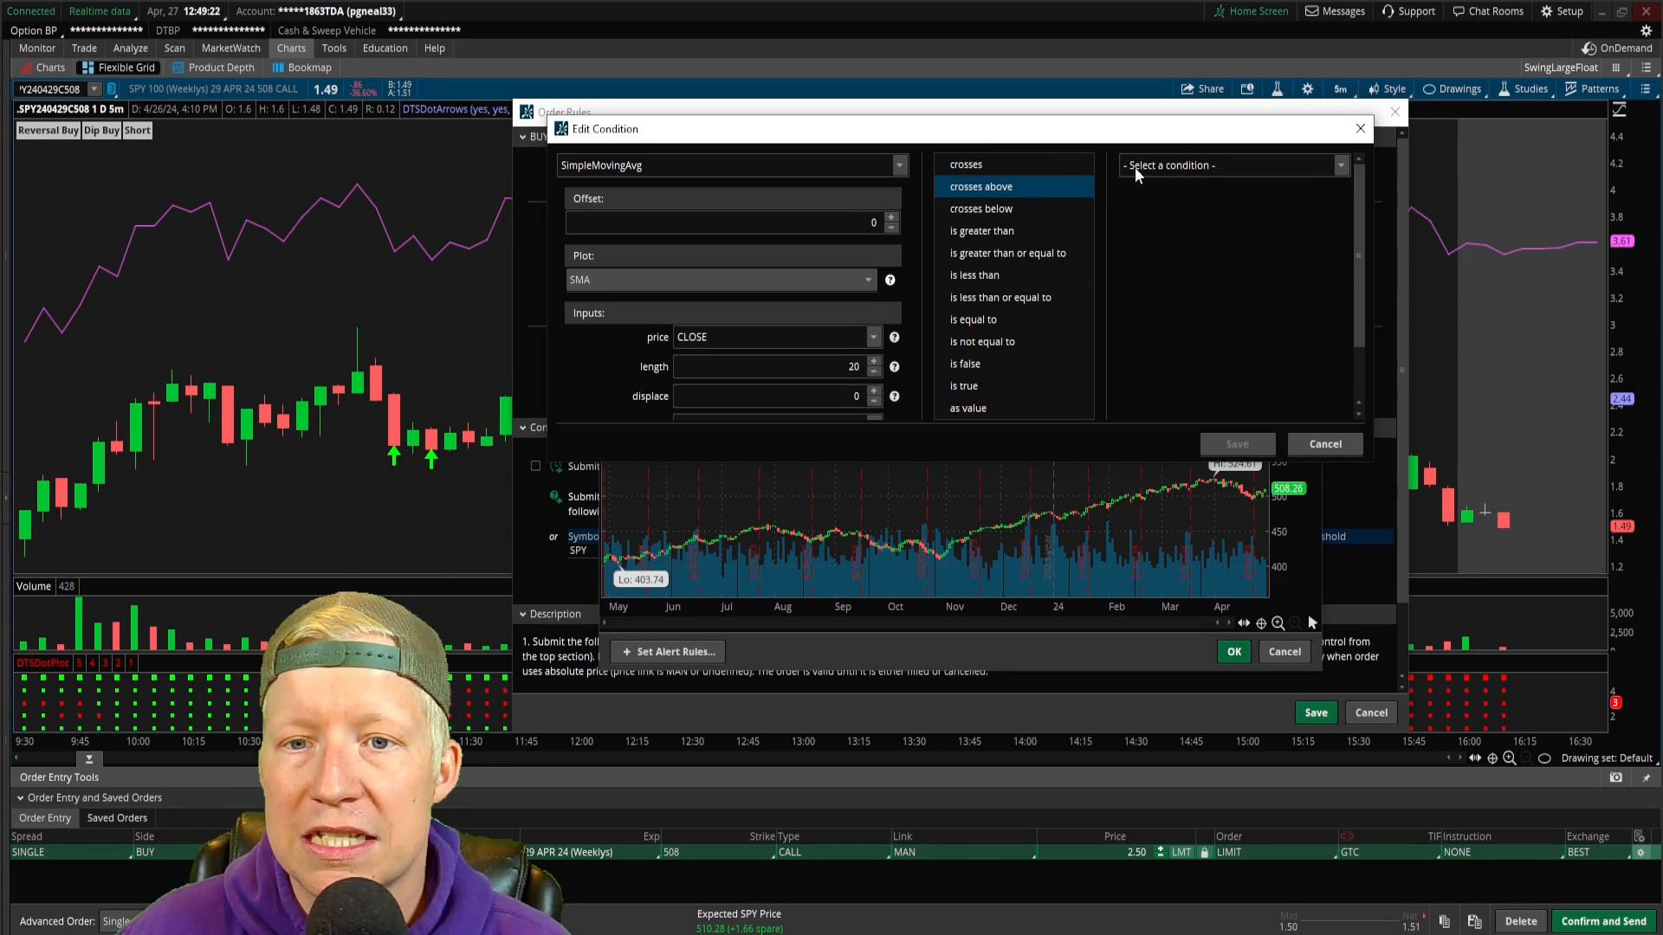
# Choose SimpleMovingAvg as the comparison study for the crosses-above condition
pyautogui.click(1229, 165)
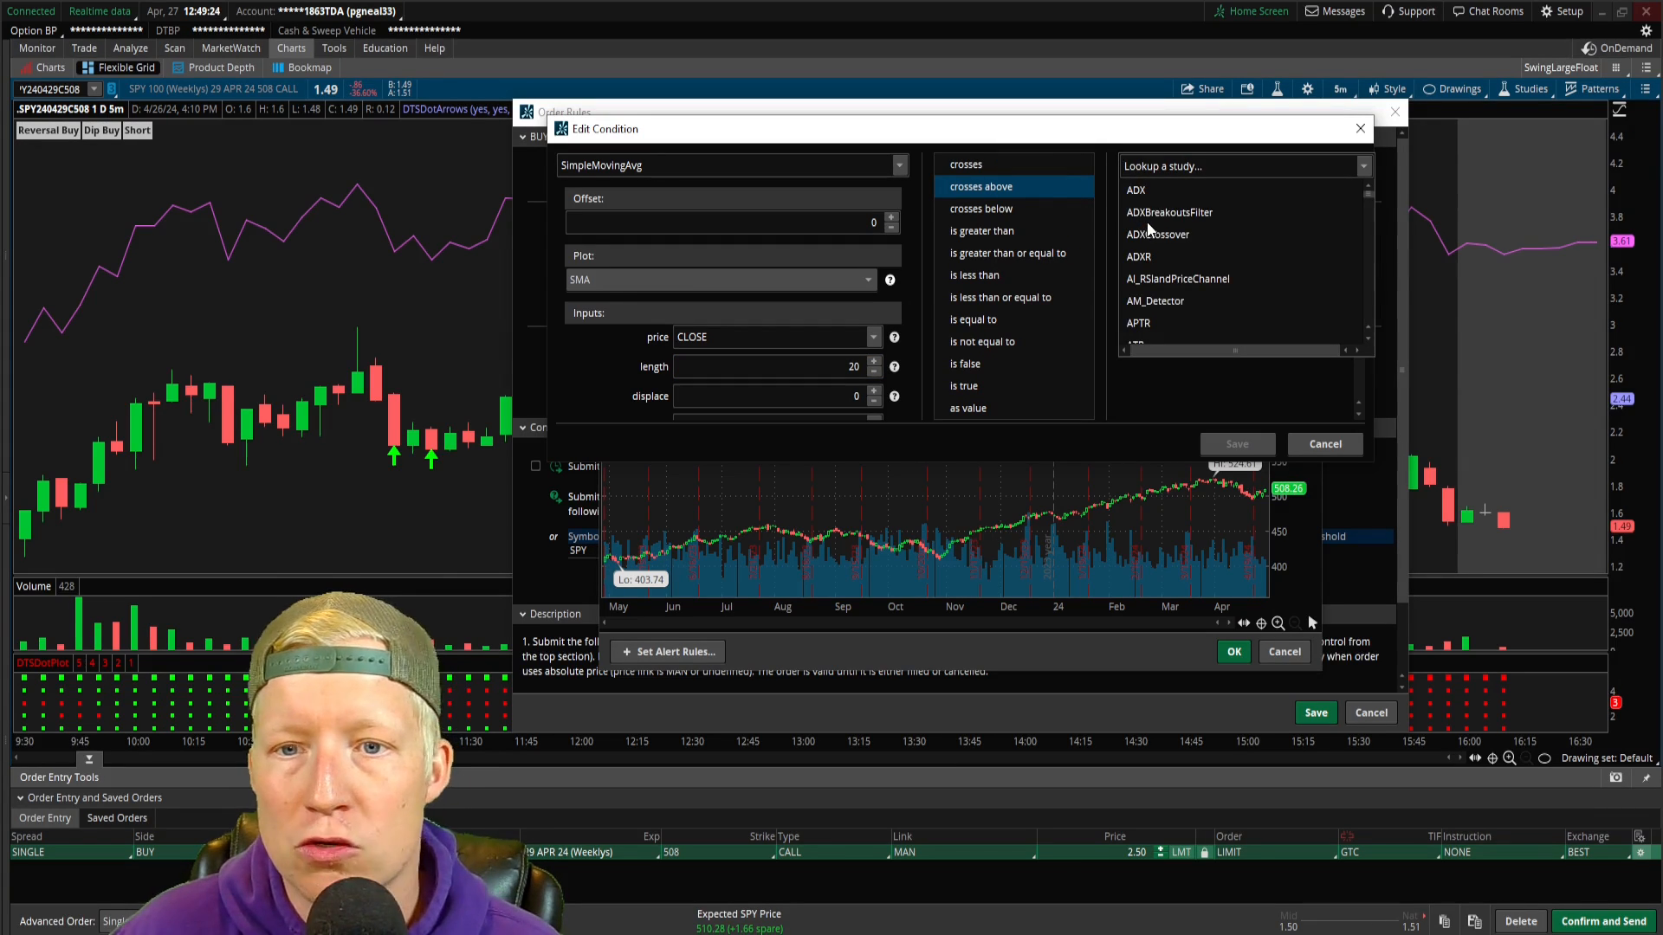
pyautogui.write('simp')
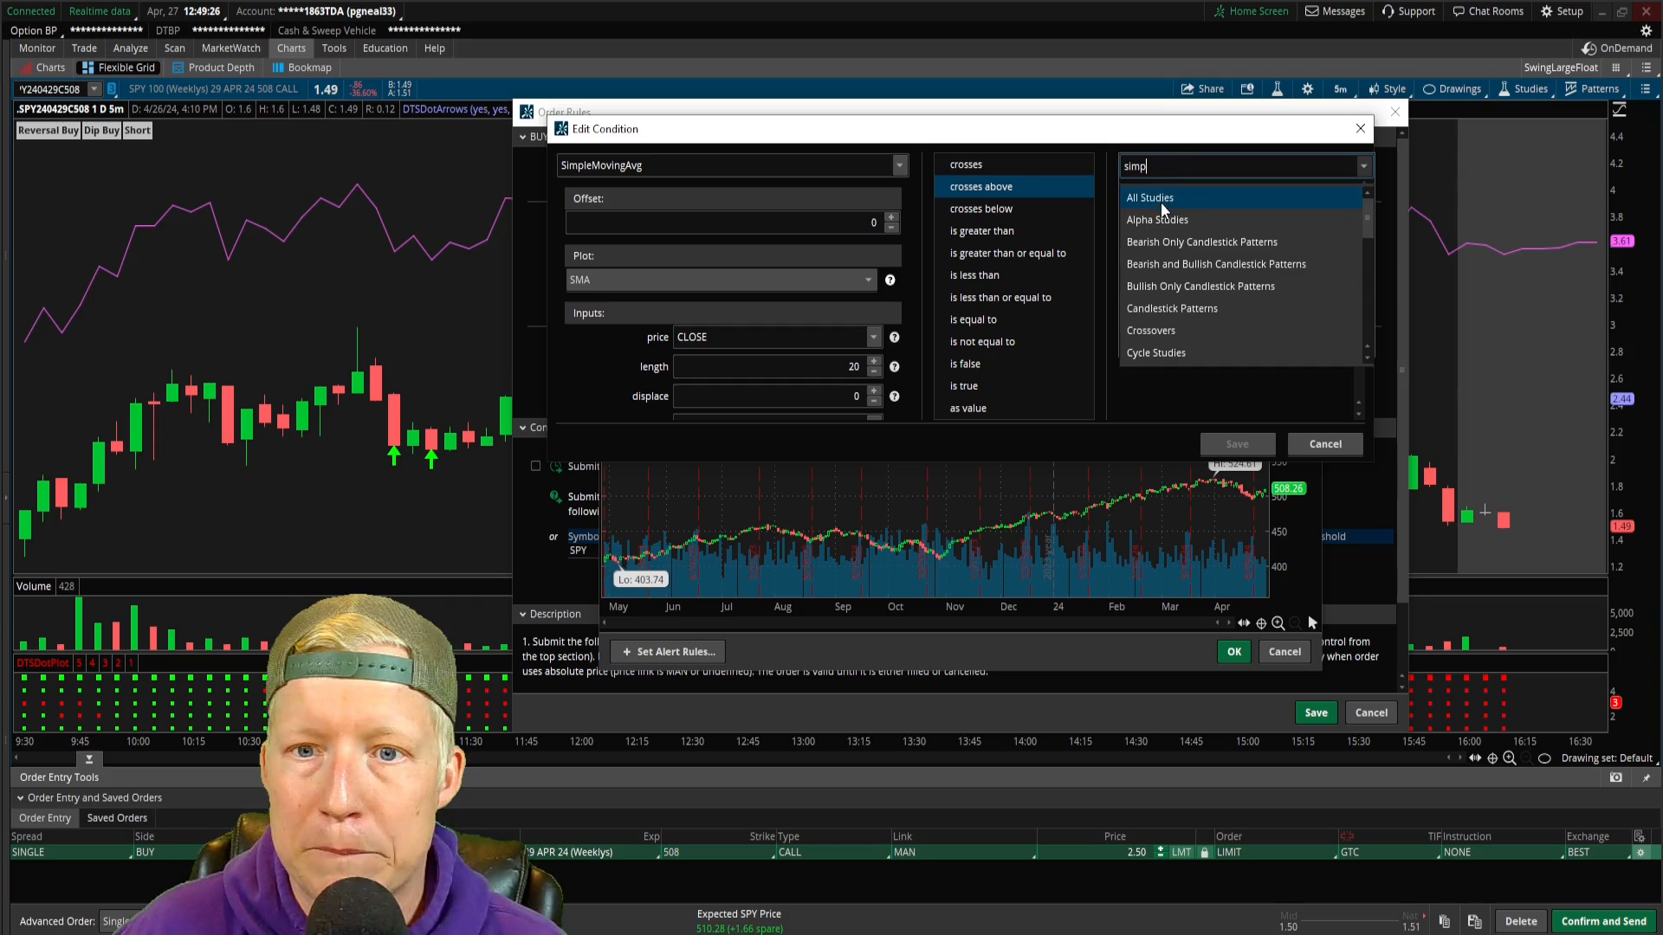
pyautogui.scroll(-3)
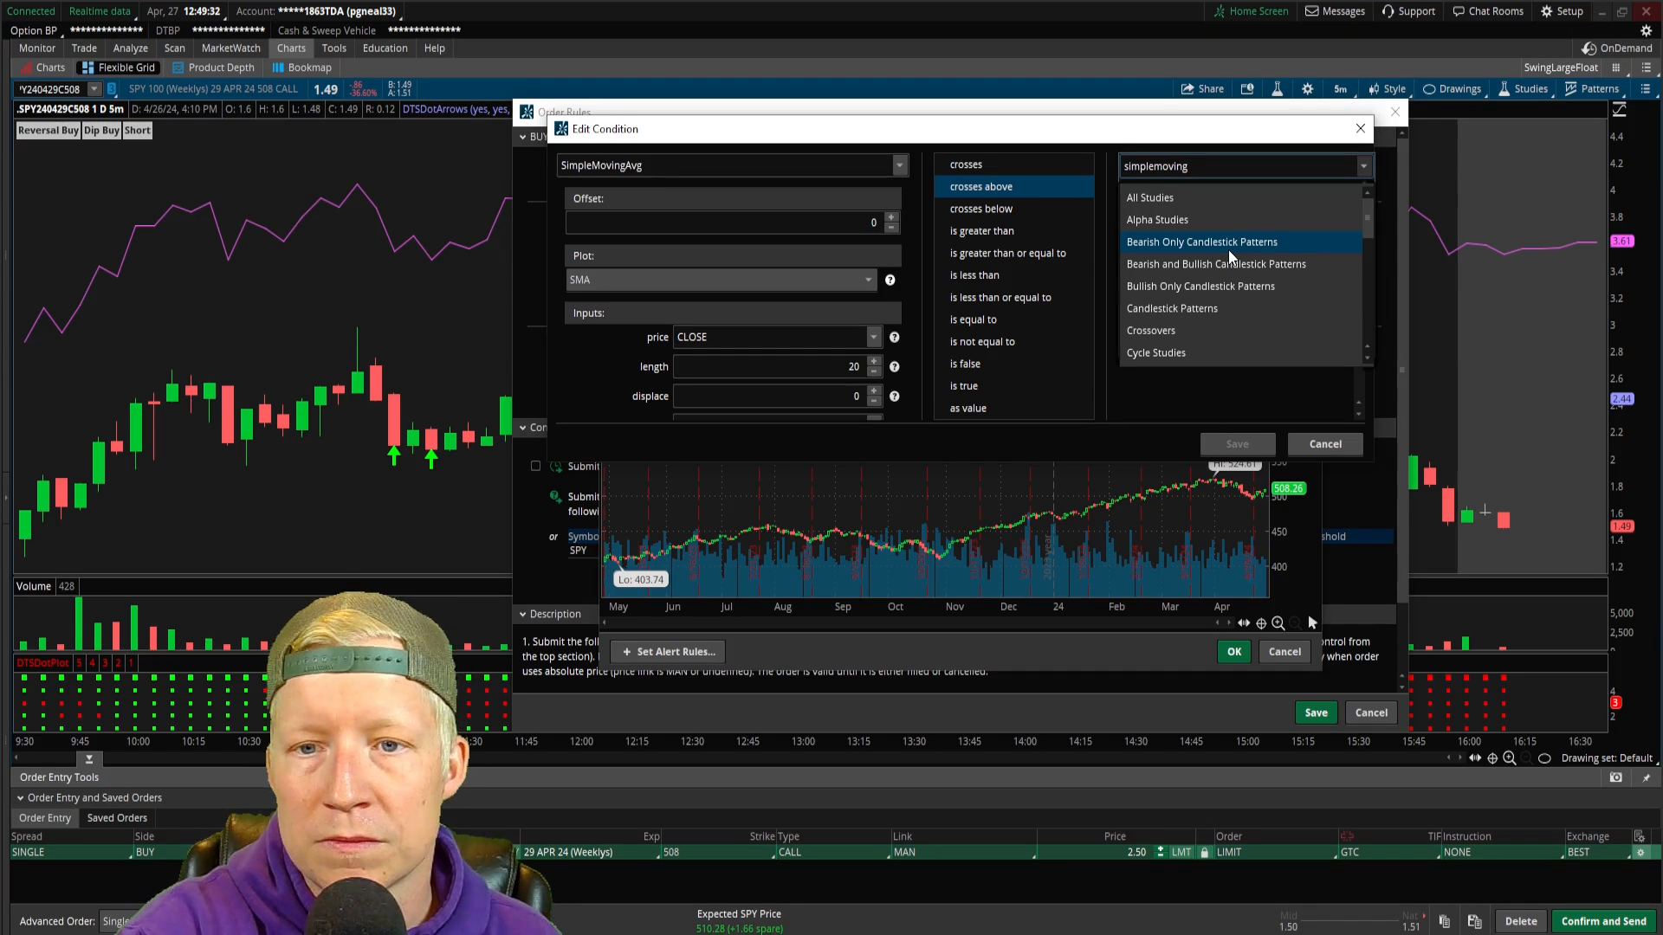
pyautogui.click(1233, 167)
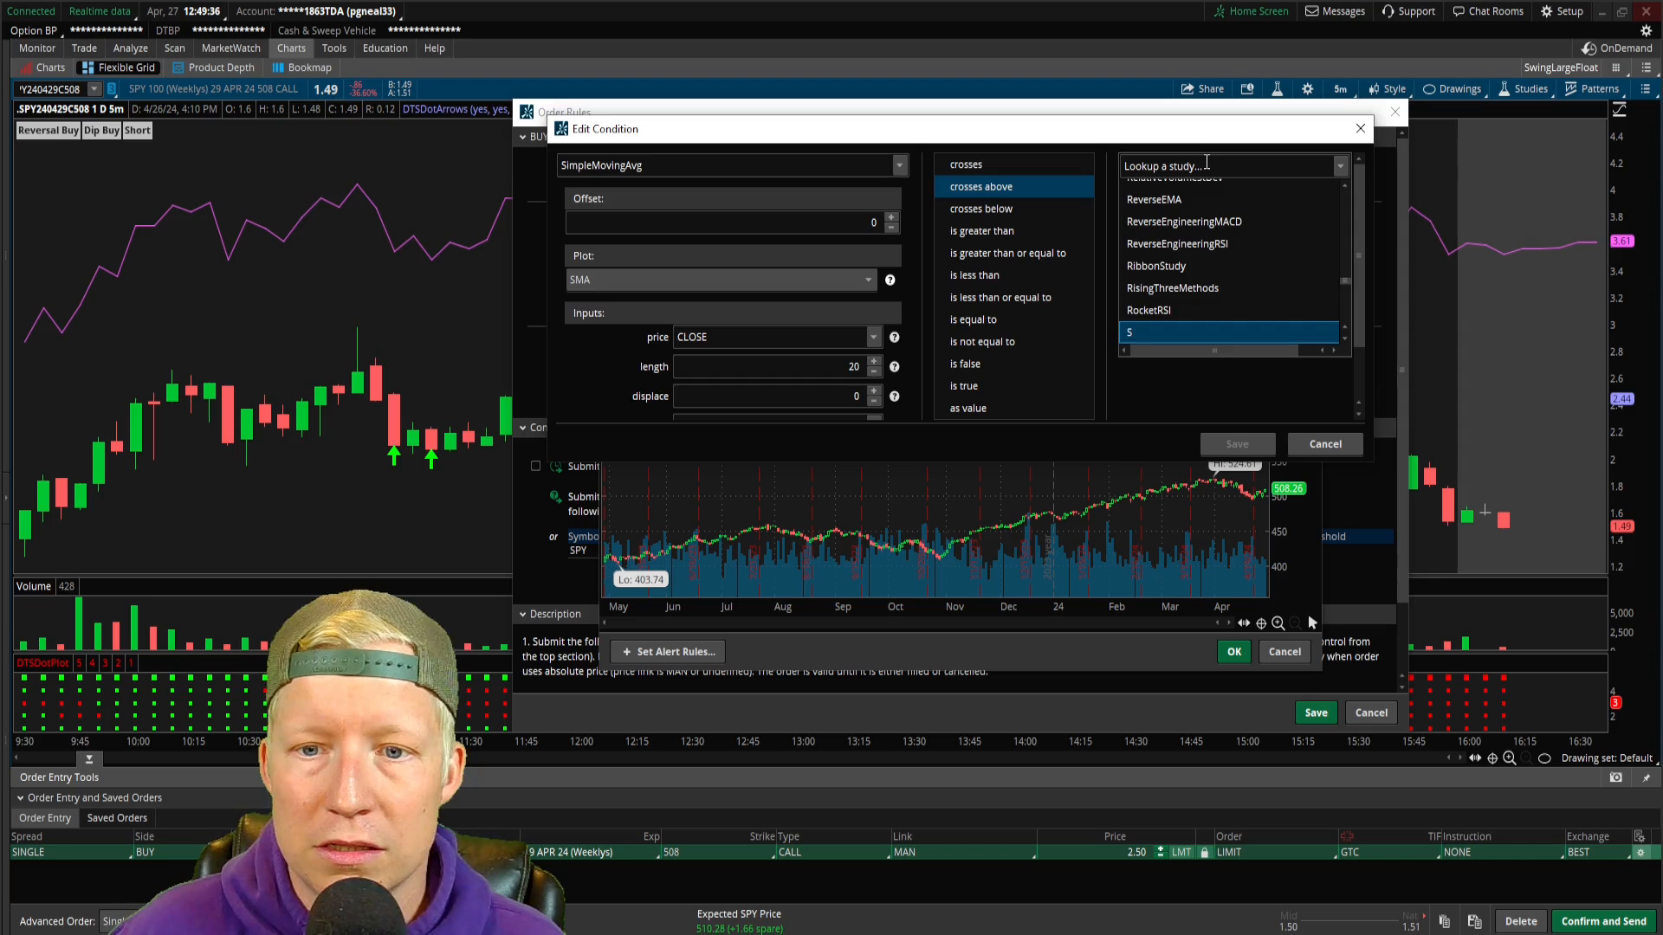
pyautogui.write('simpl')
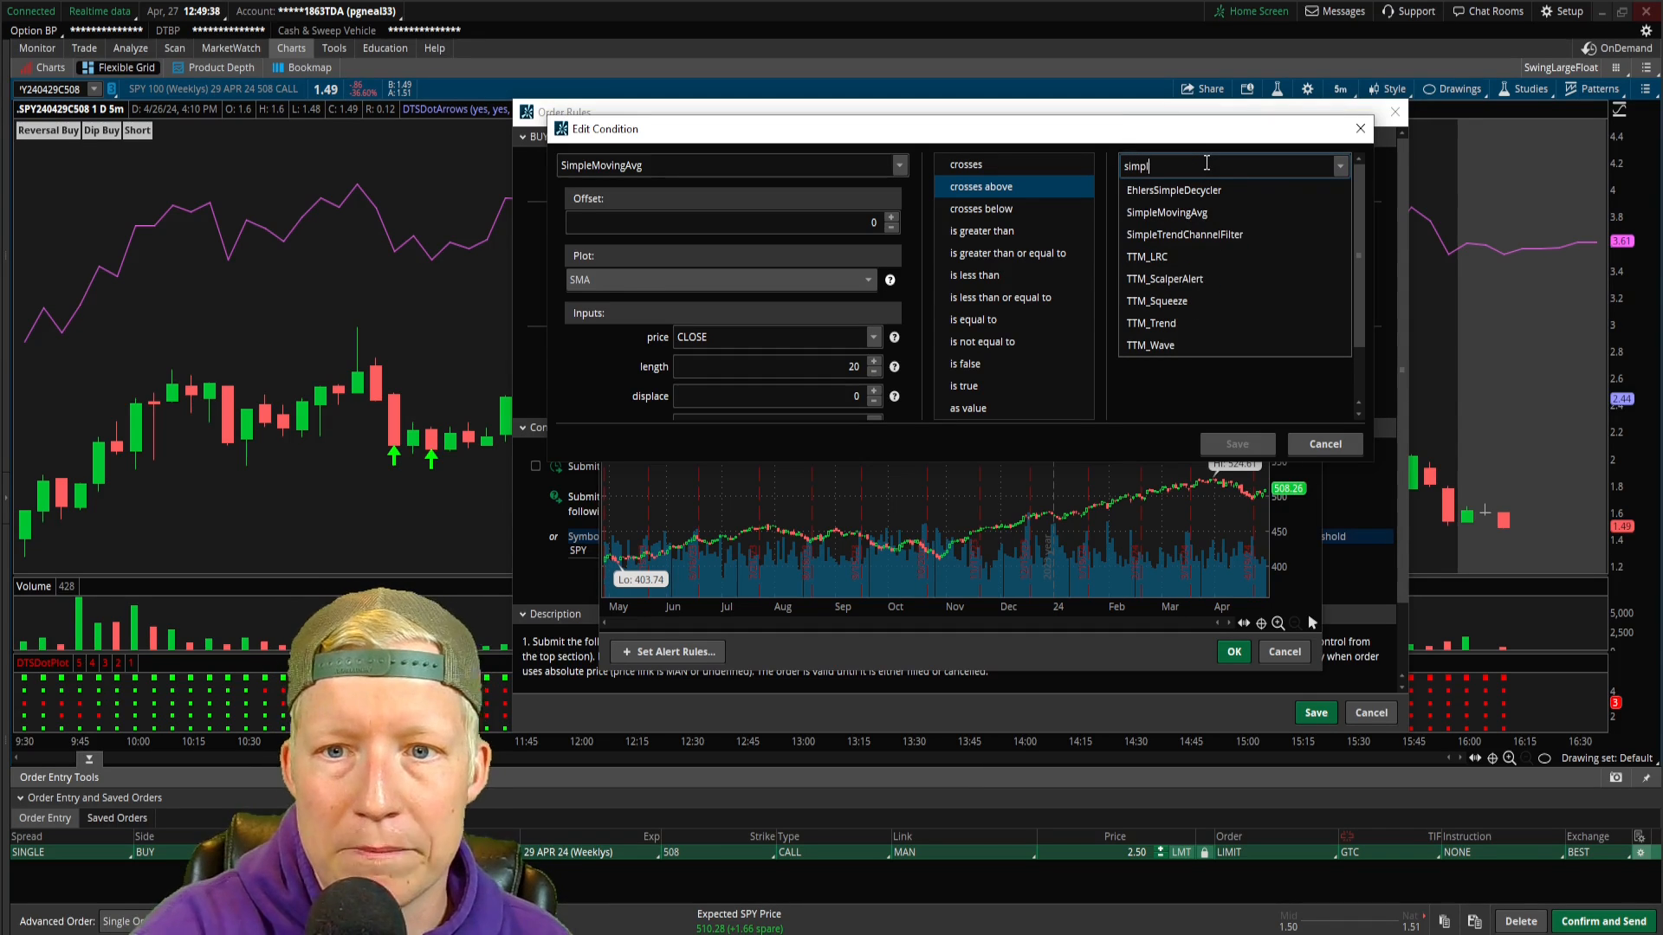
pyautogui.click(1165, 211)
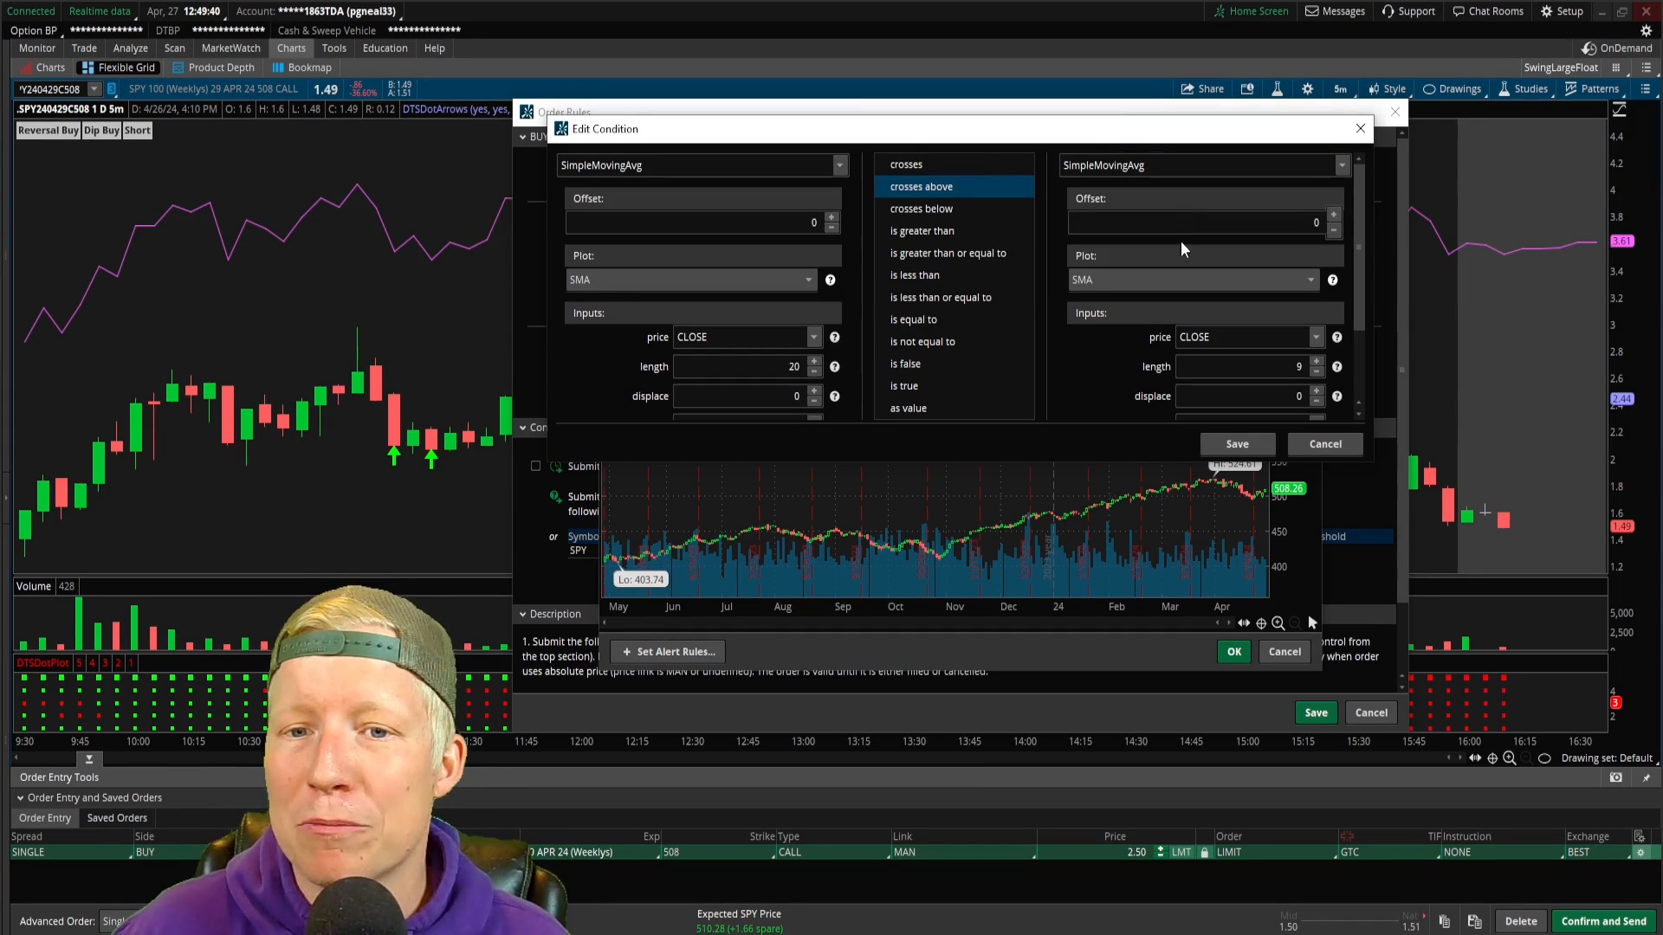
# Set the second SimpleMovingAvg's length to 50
pyautogui.tripleClick(1240, 365)
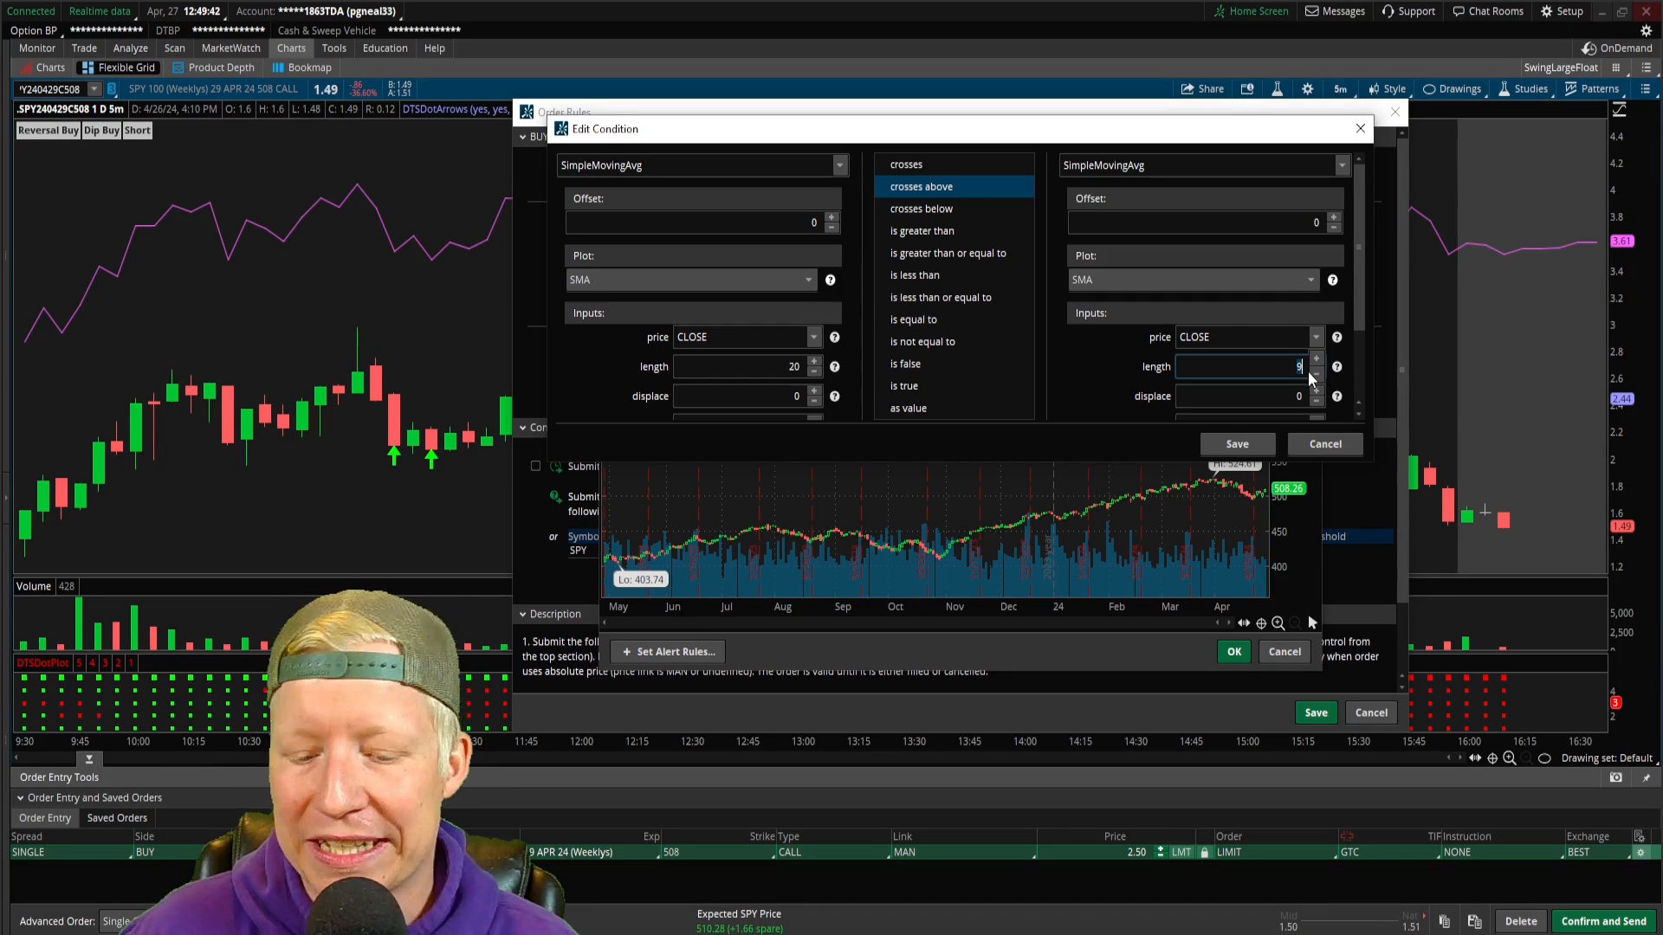
pyautogui.write('50')
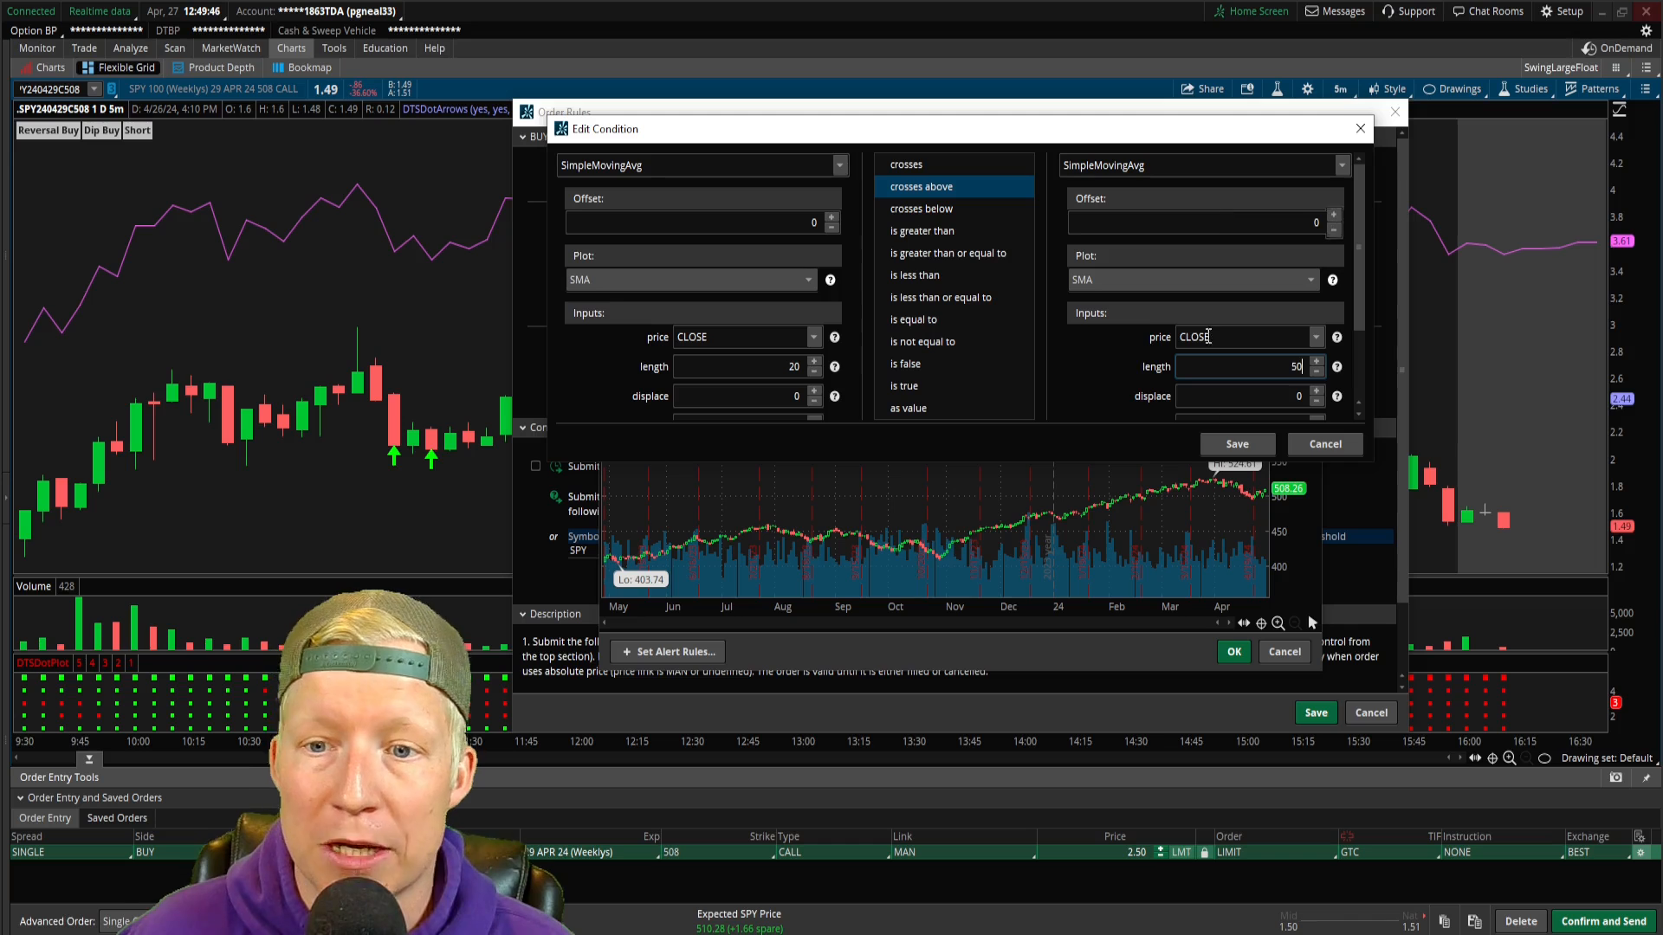
# Save the SMA 20 crosses above SMA 50 condition and attach it to the SPY call buy
pyautogui.click(1236, 444)
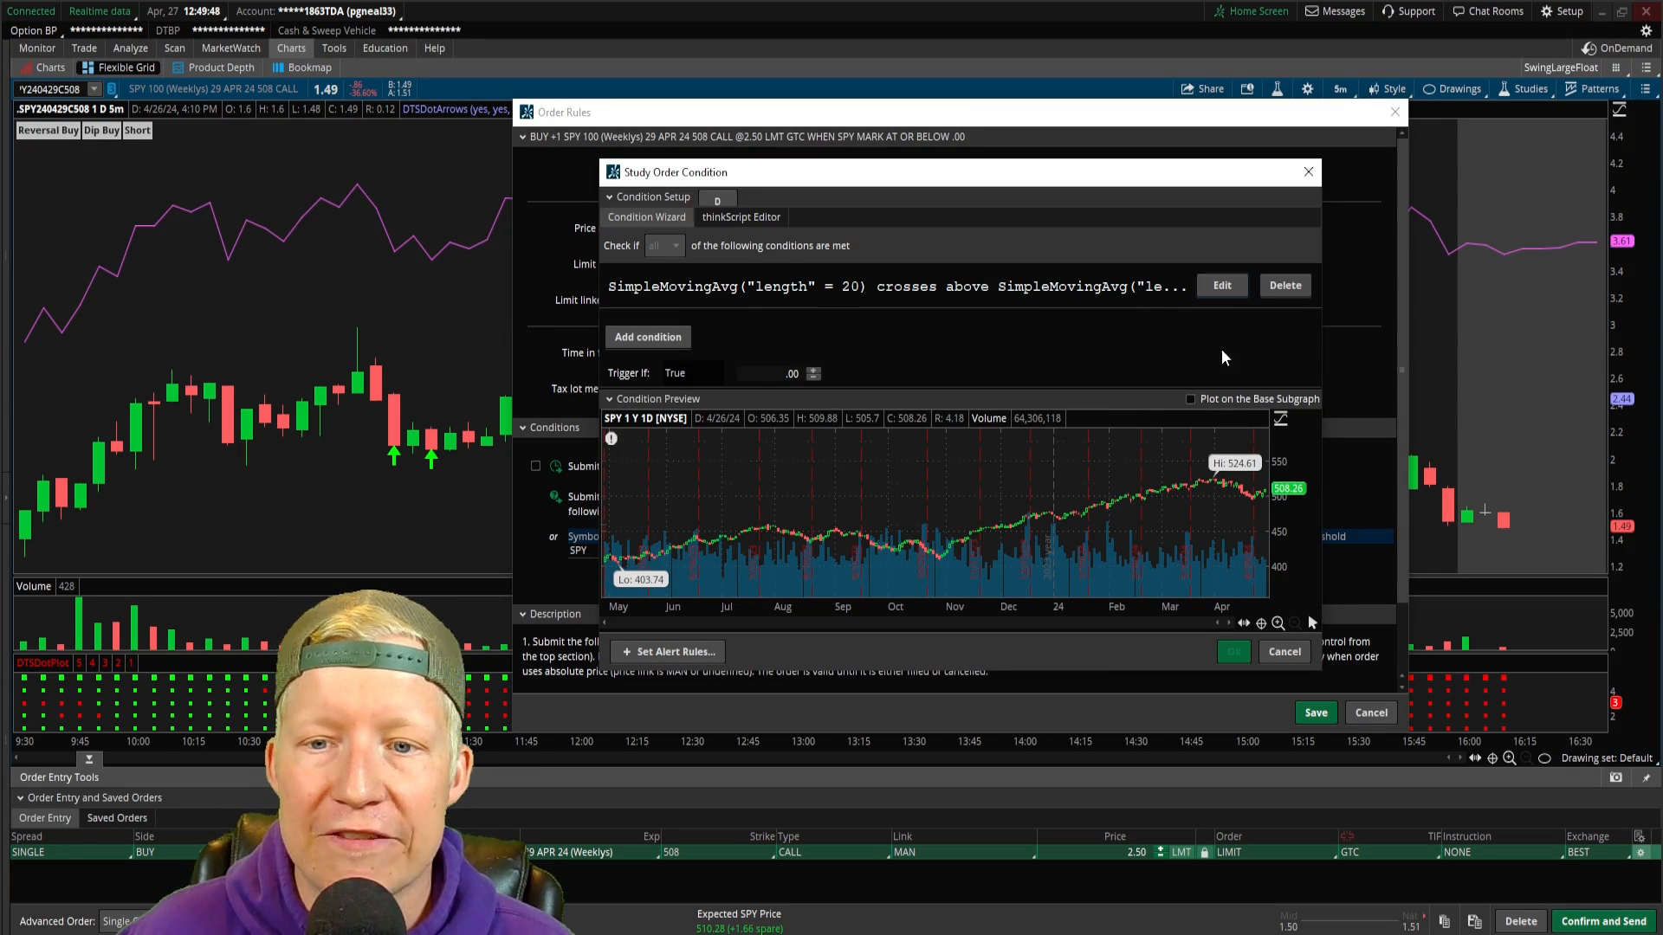
pyautogui.click(1233, 651)
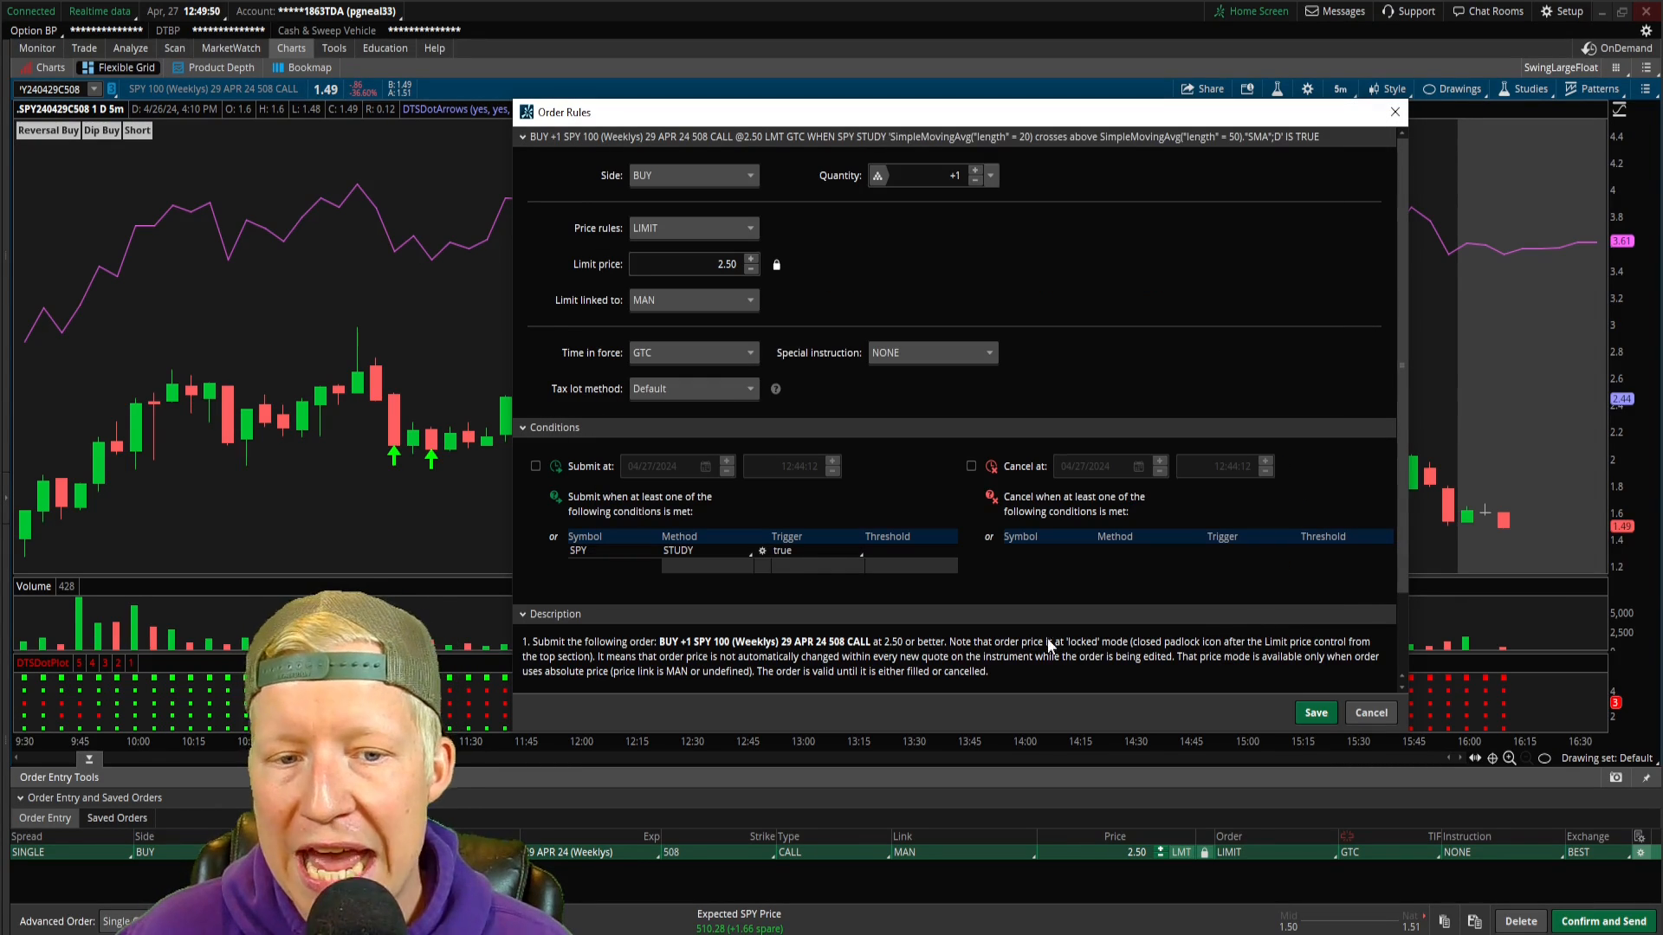
pyautogui.moveTo(984, 714)
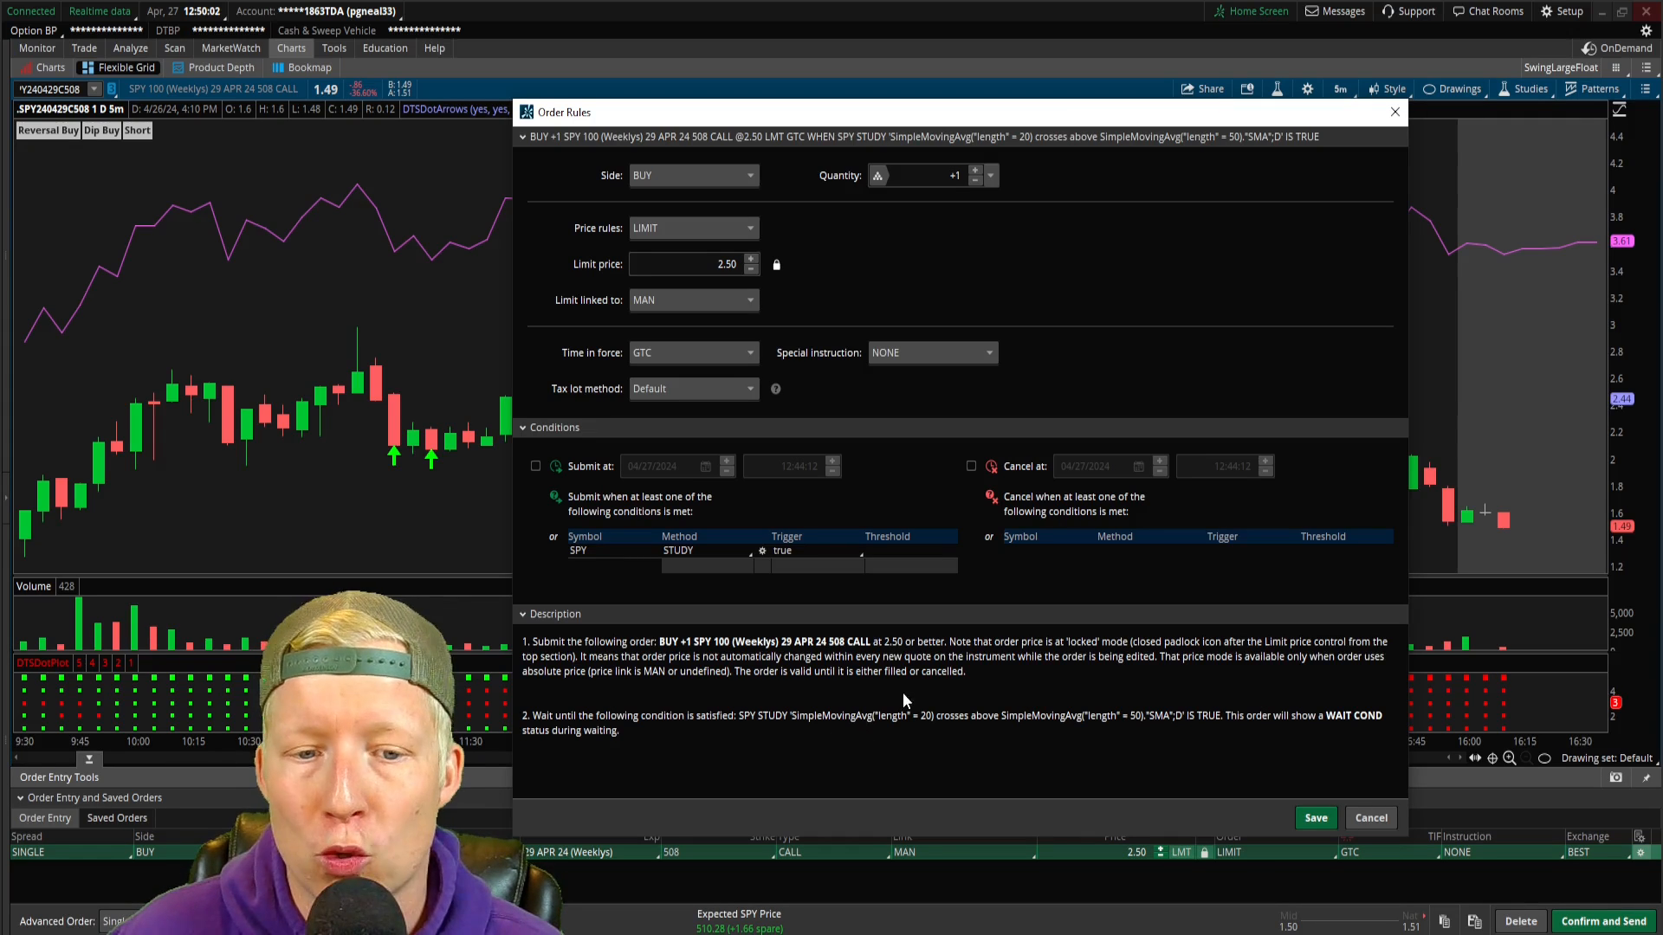
pyautogui.moveTo(613, 655)
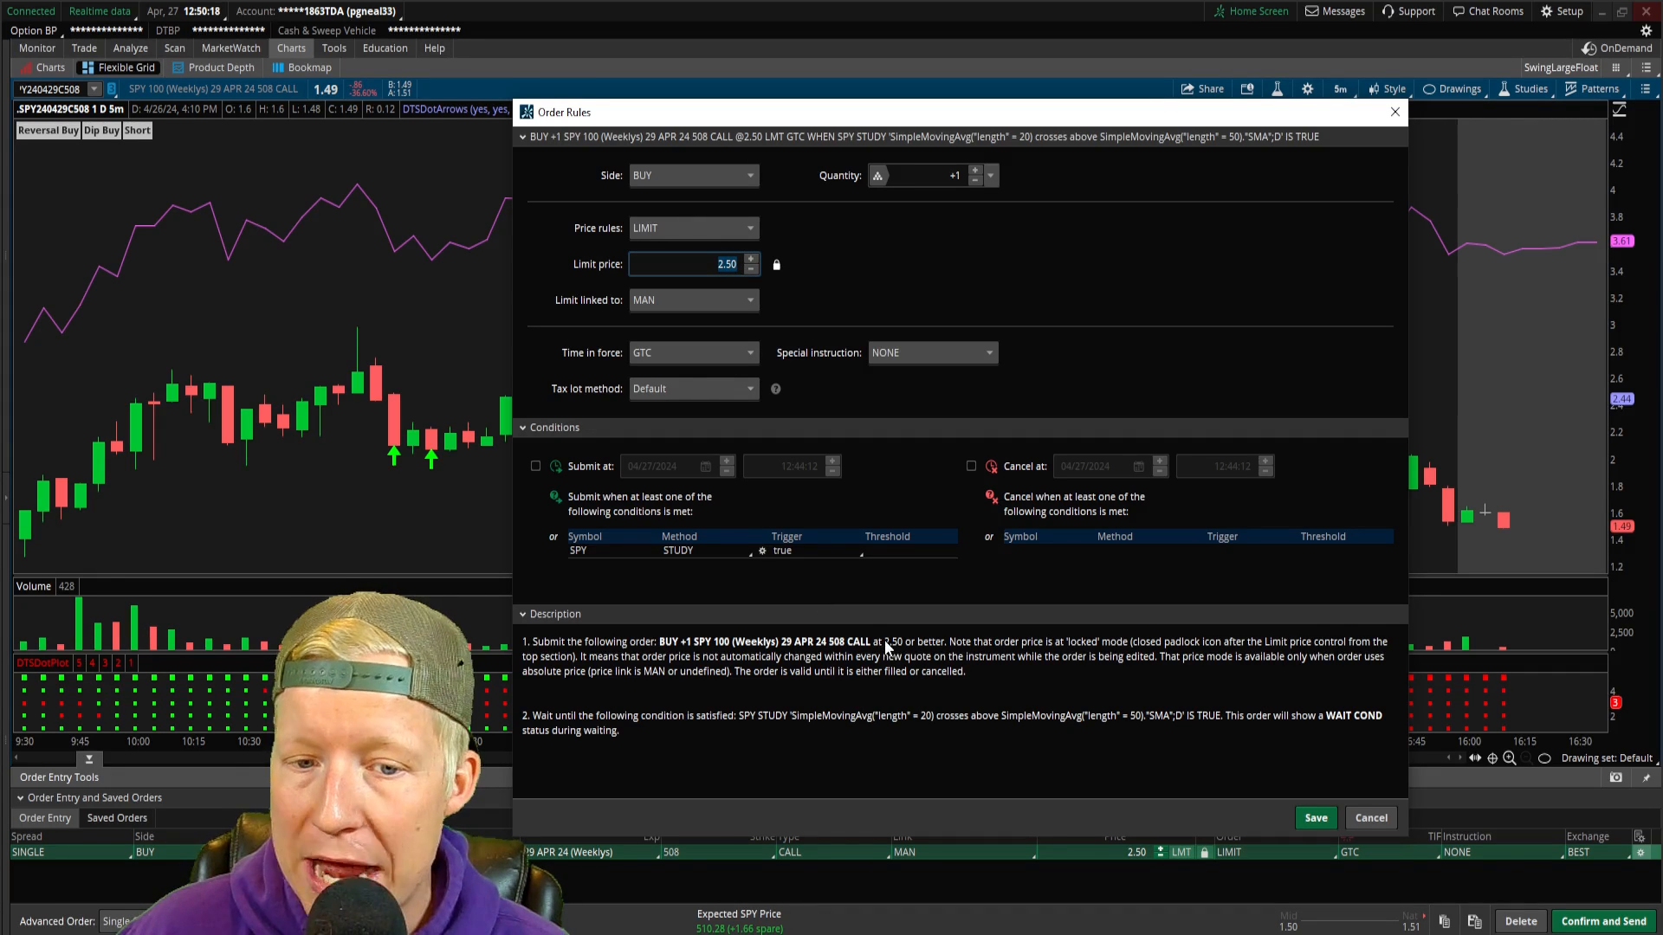
# Return the order from MARKET to a locked LIMIT price of 2.5
pyautogui.click(692, 226)
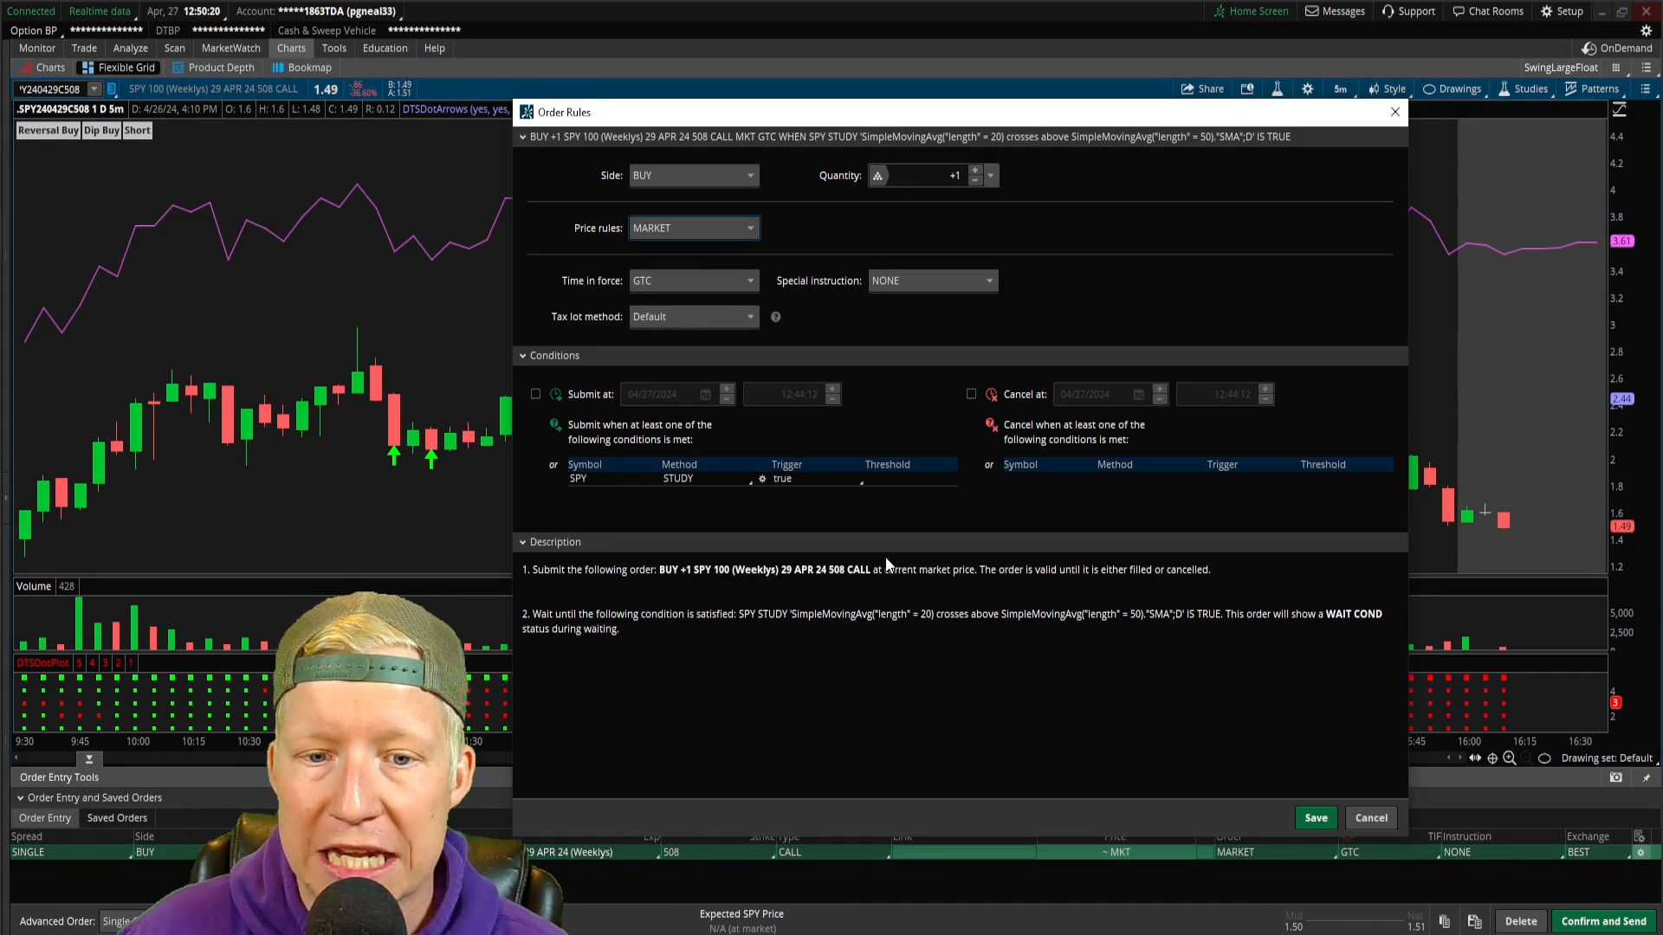
pyautogui.moveTo(750, 247)
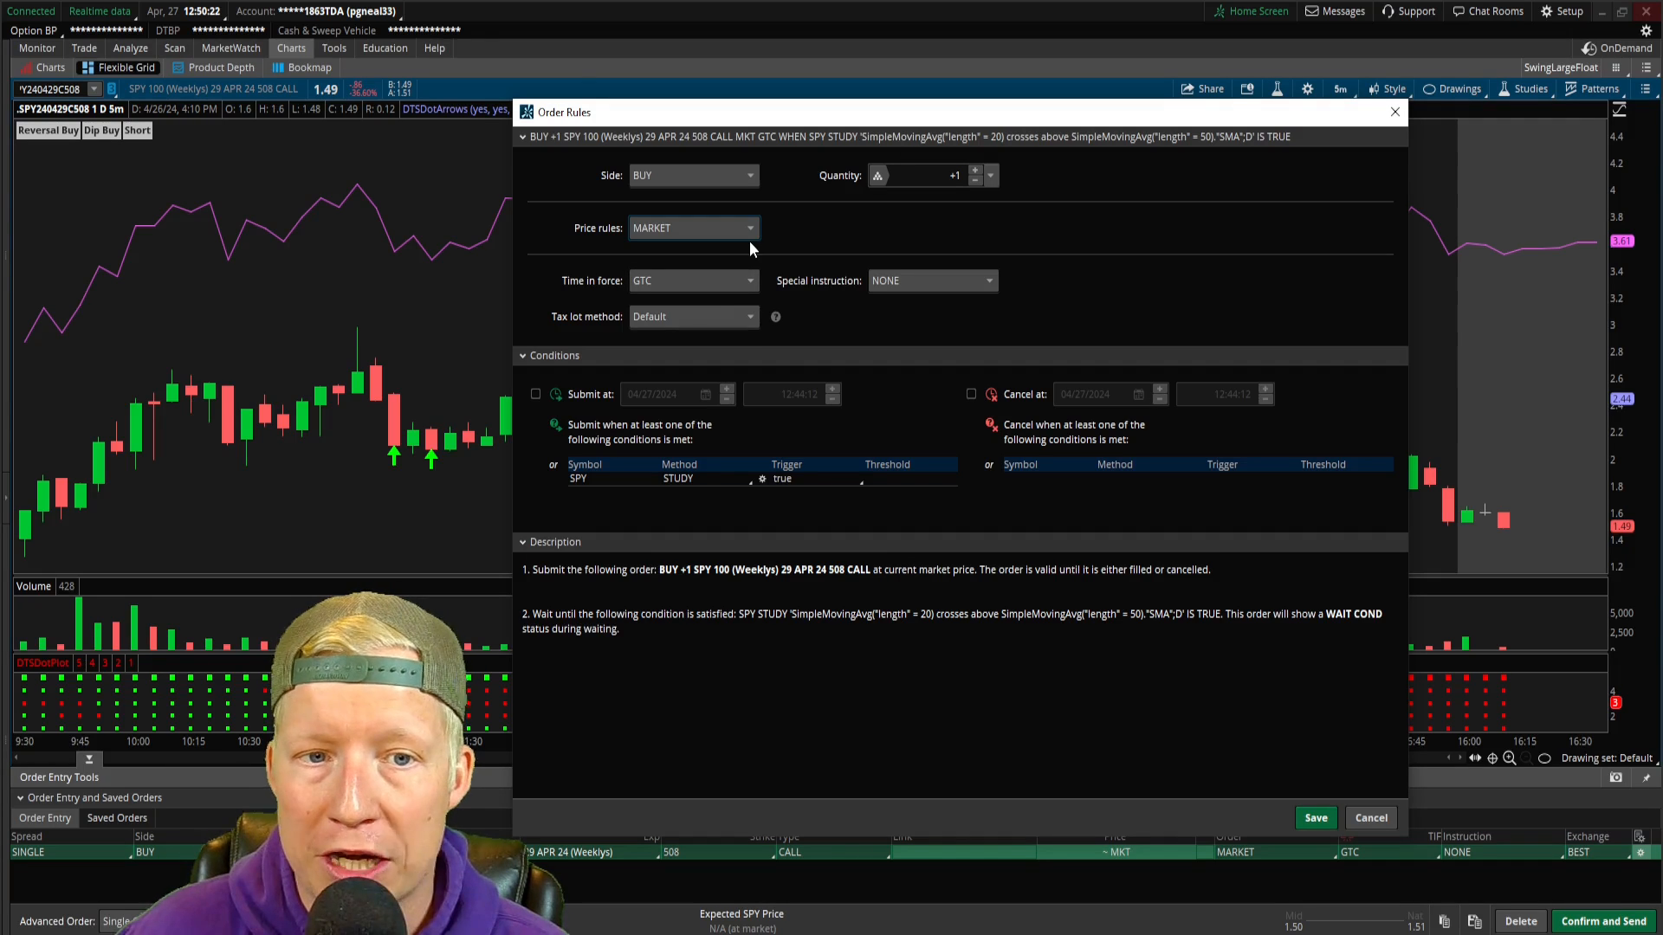
pyautogui.click(693, 227)
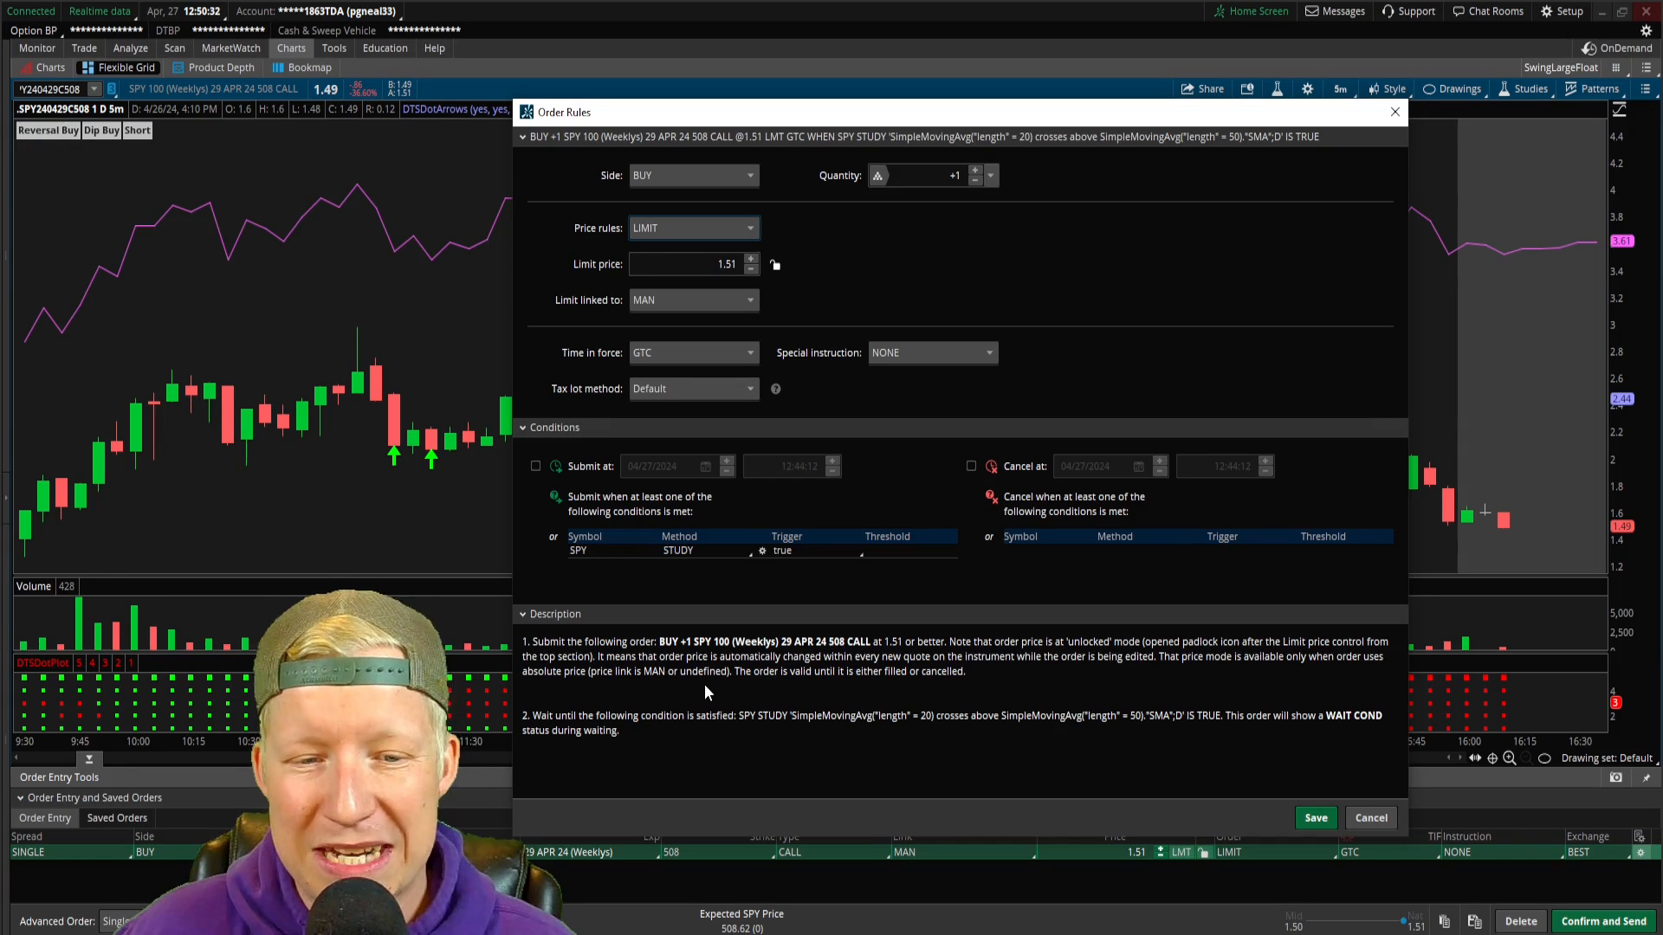
pyautogui.moveTo(1039, 660)
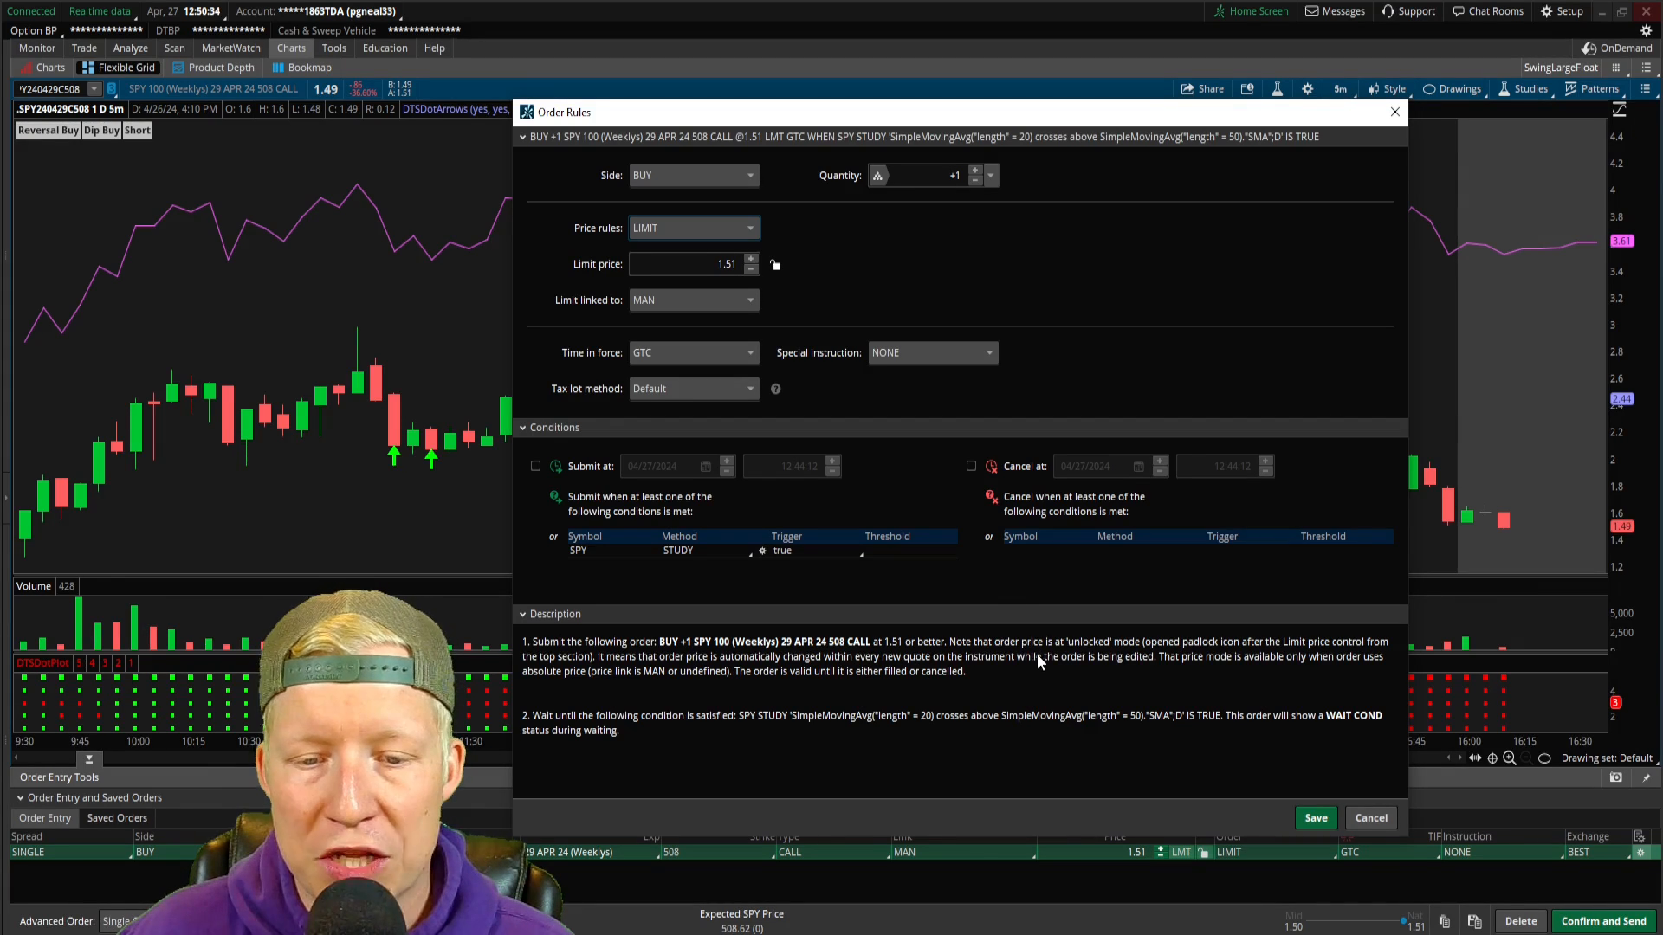
pyautogui.moveTo(1155, 669)
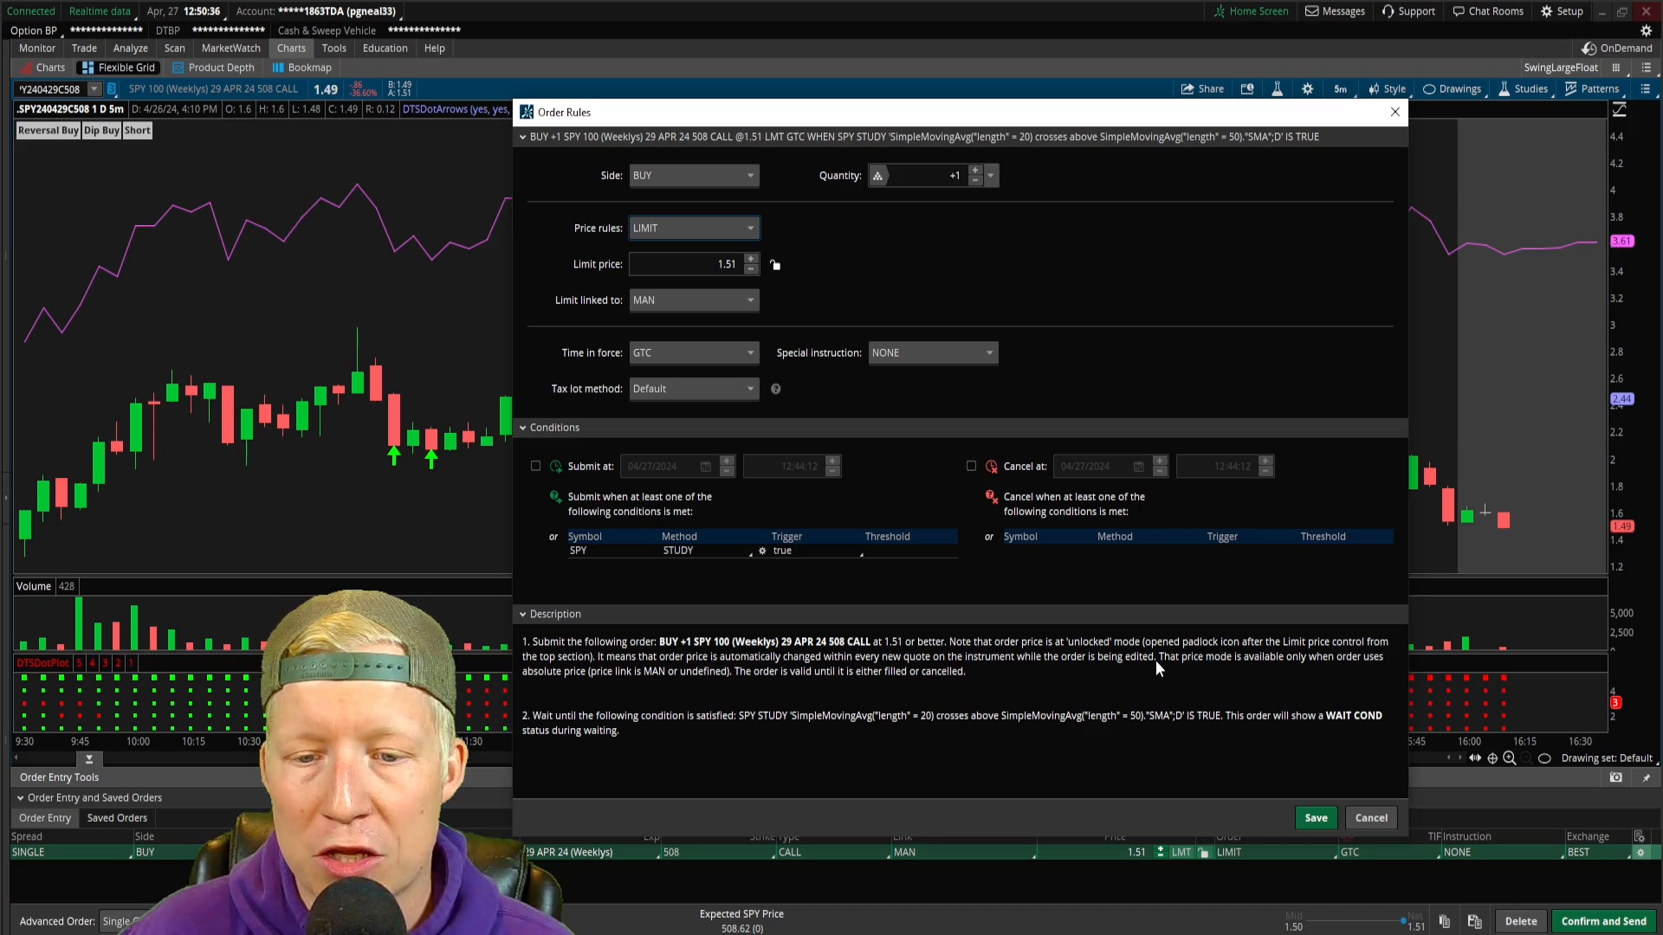
pyautogui.moveTo(1227, 672)
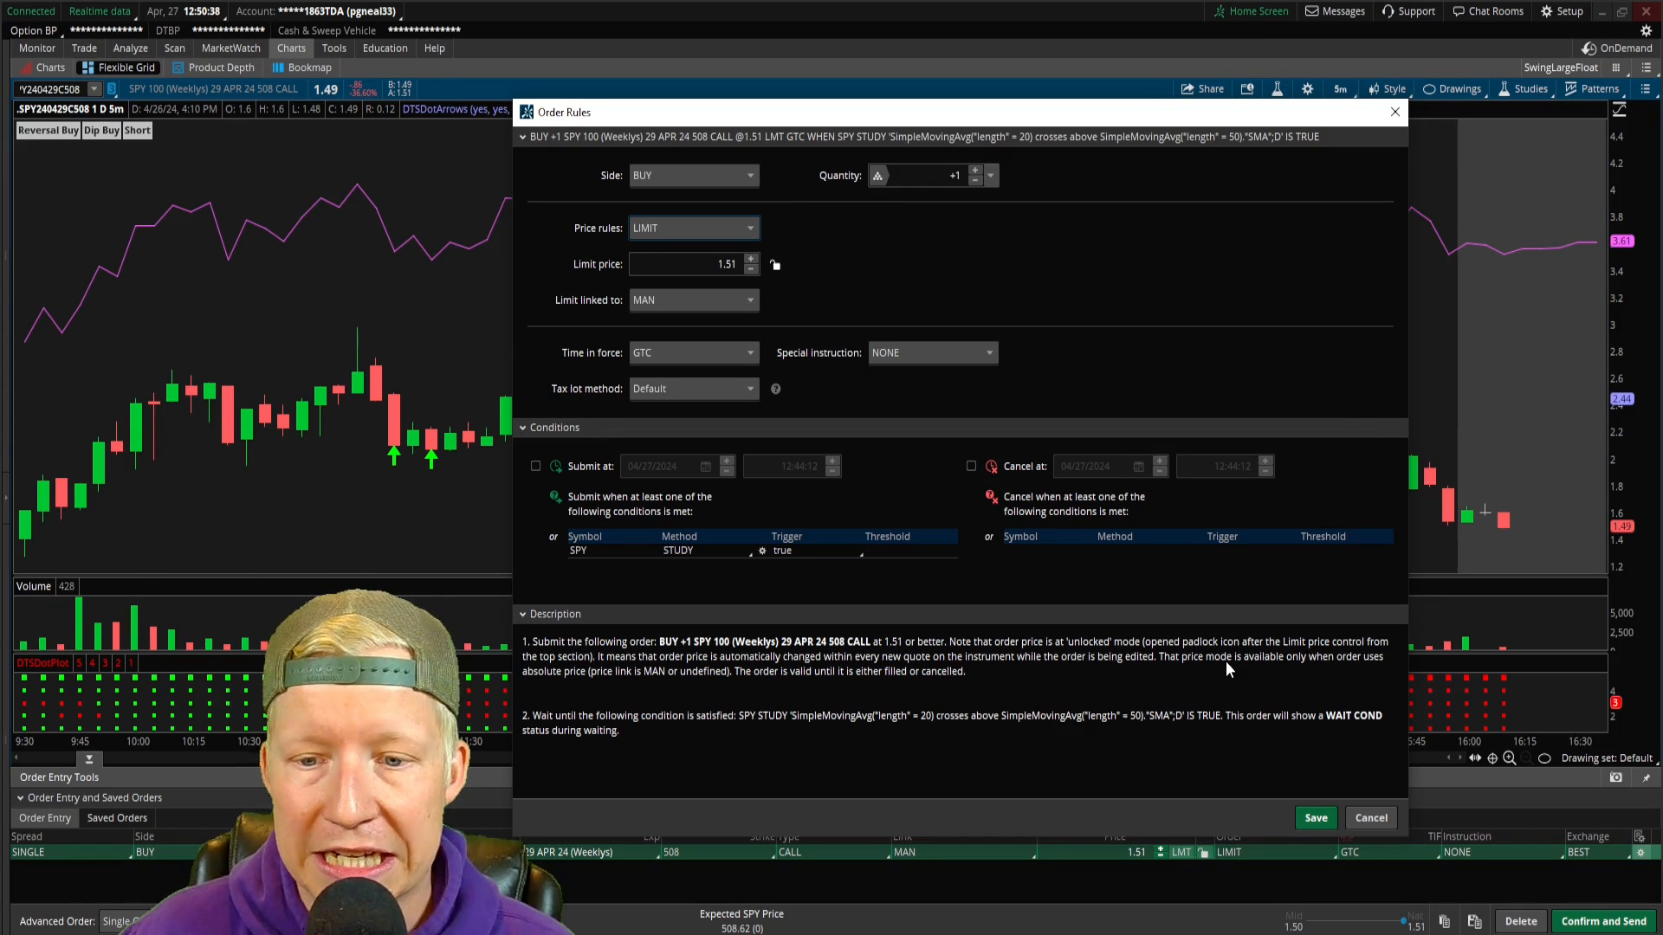
pyautogui.moveTo(579, 687)
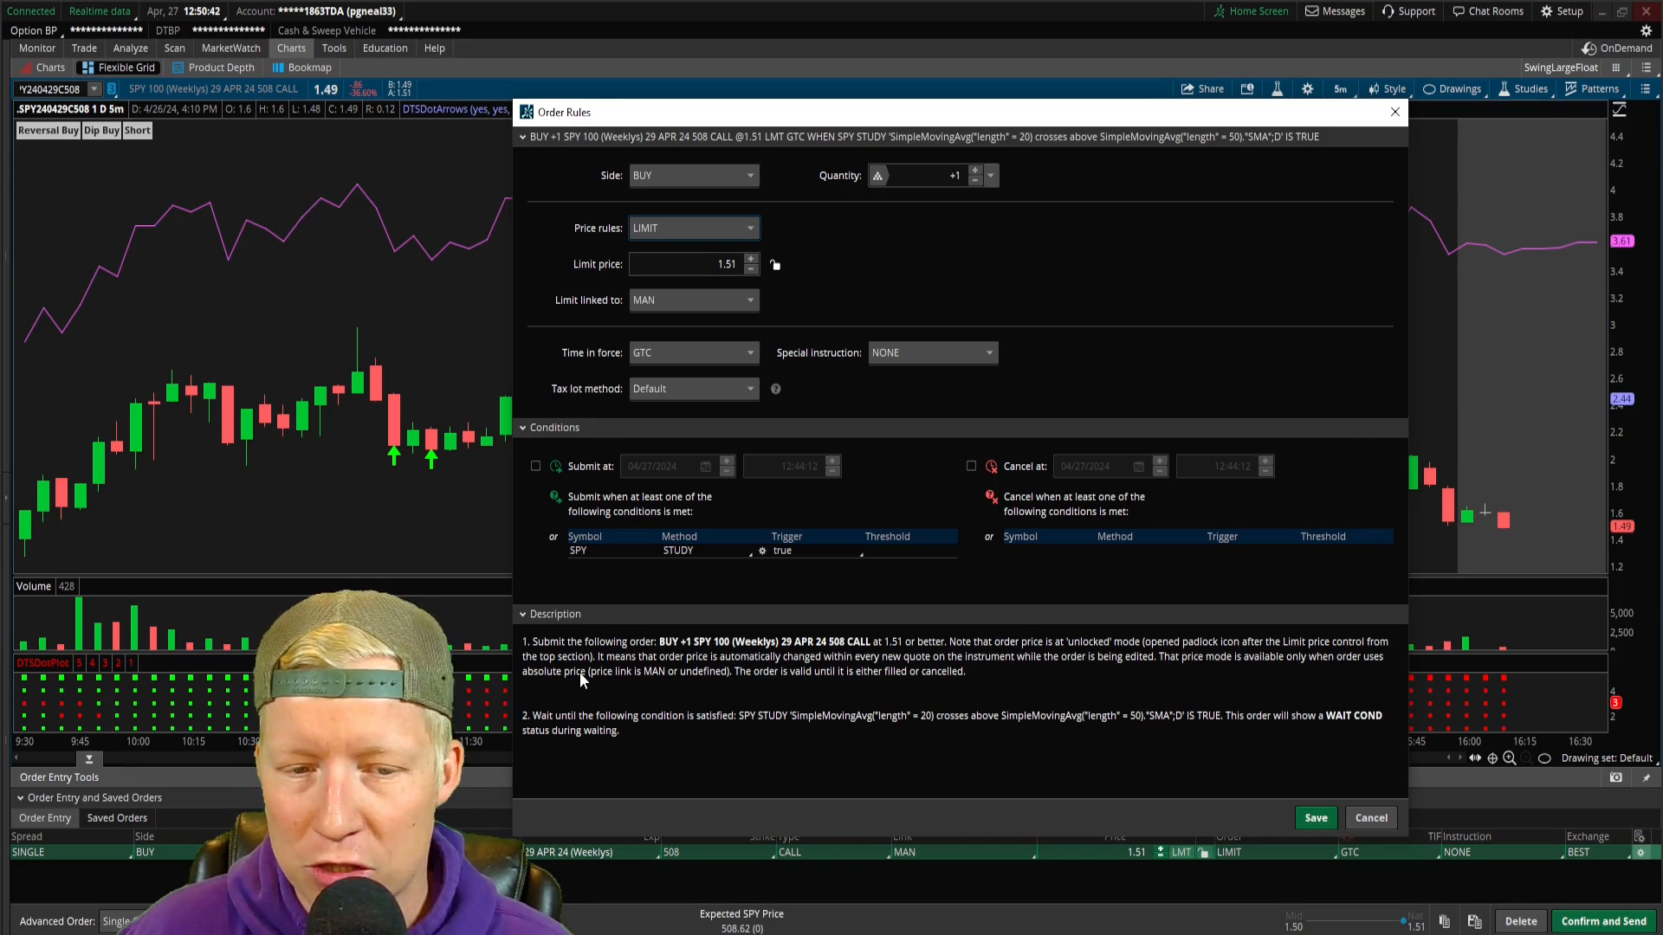
pyautogui.moveTo(1204, 661)
pyautogui.write('2.5')
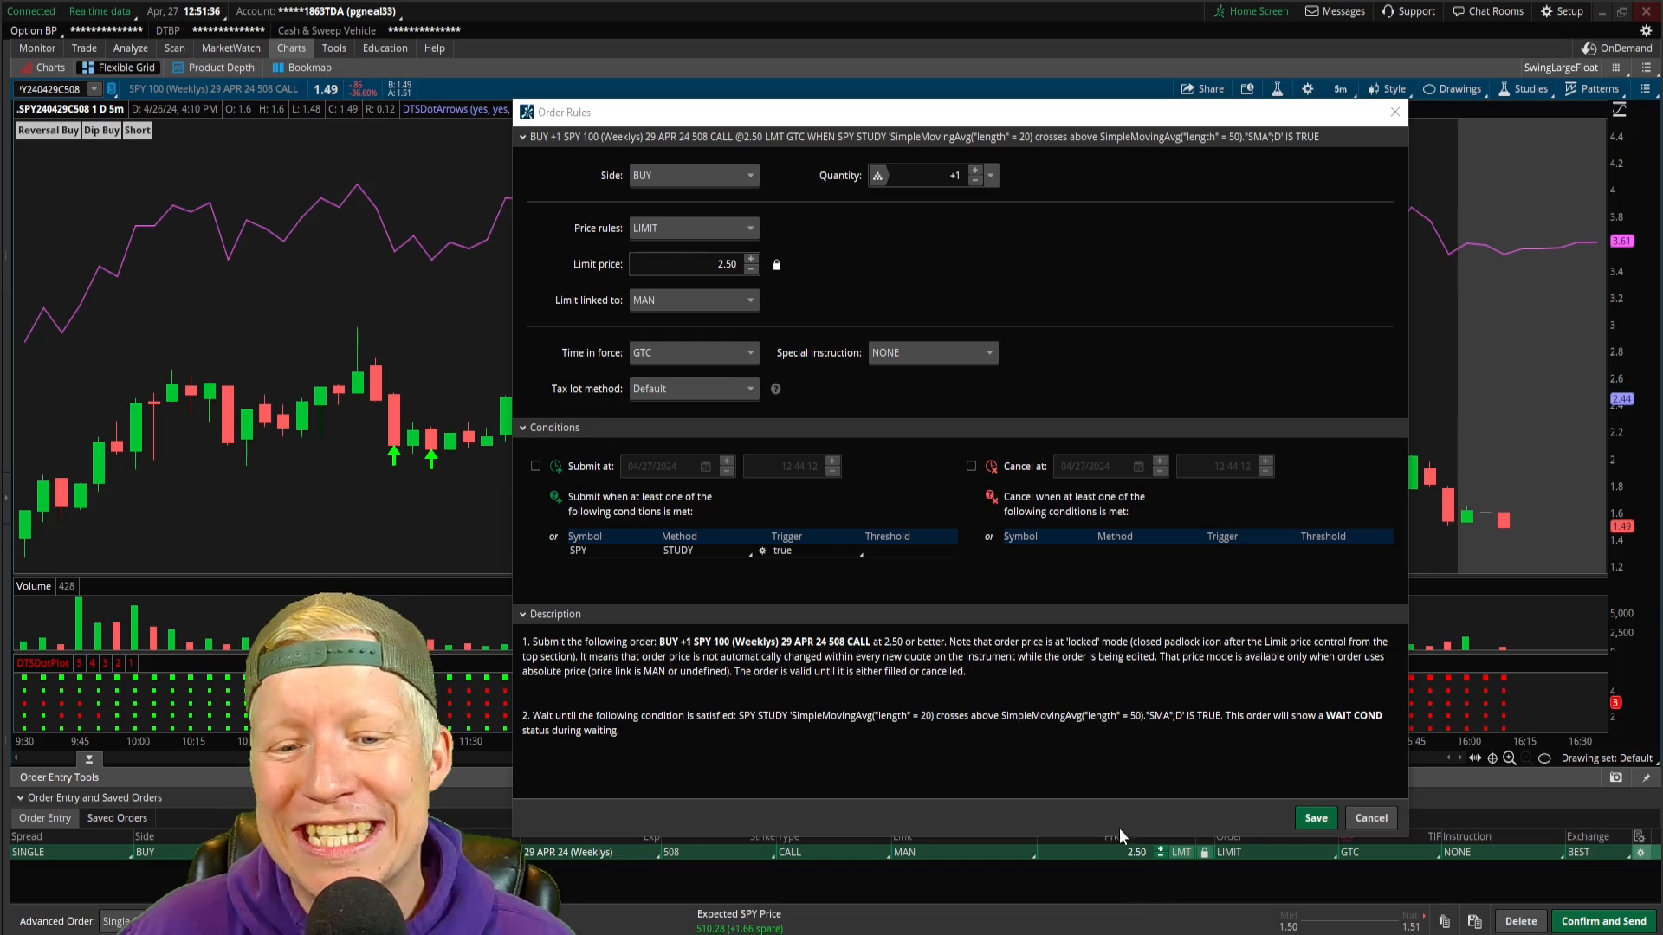
pyautogui.moveTo(783, 264)
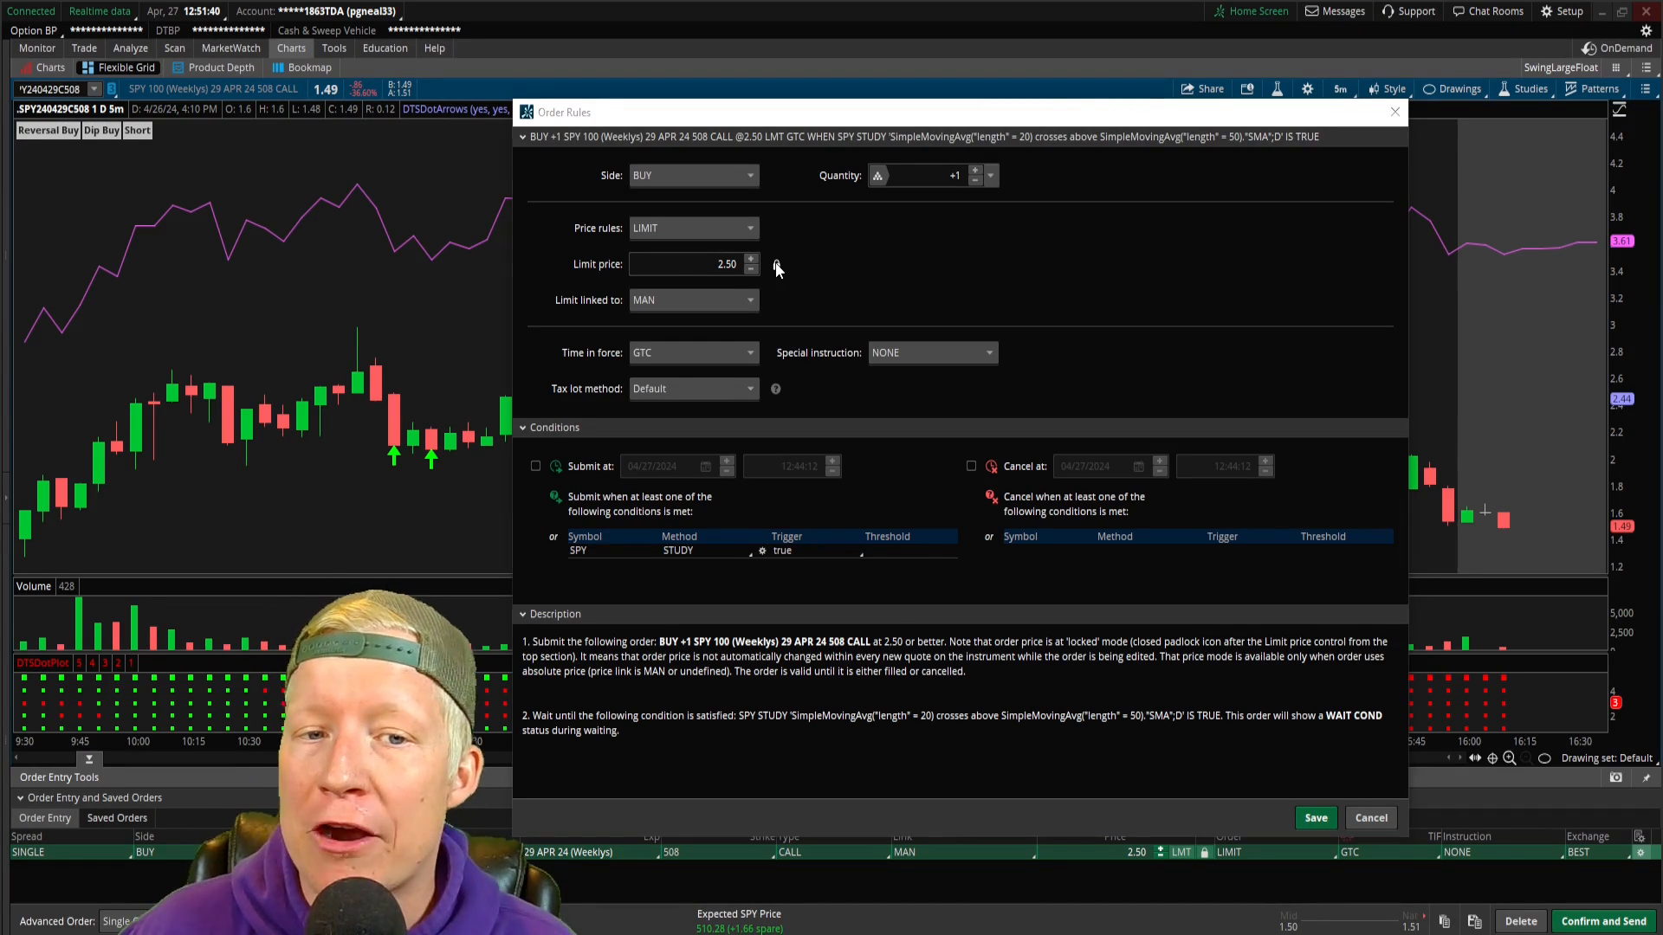
pyautogui.click(776, 263)
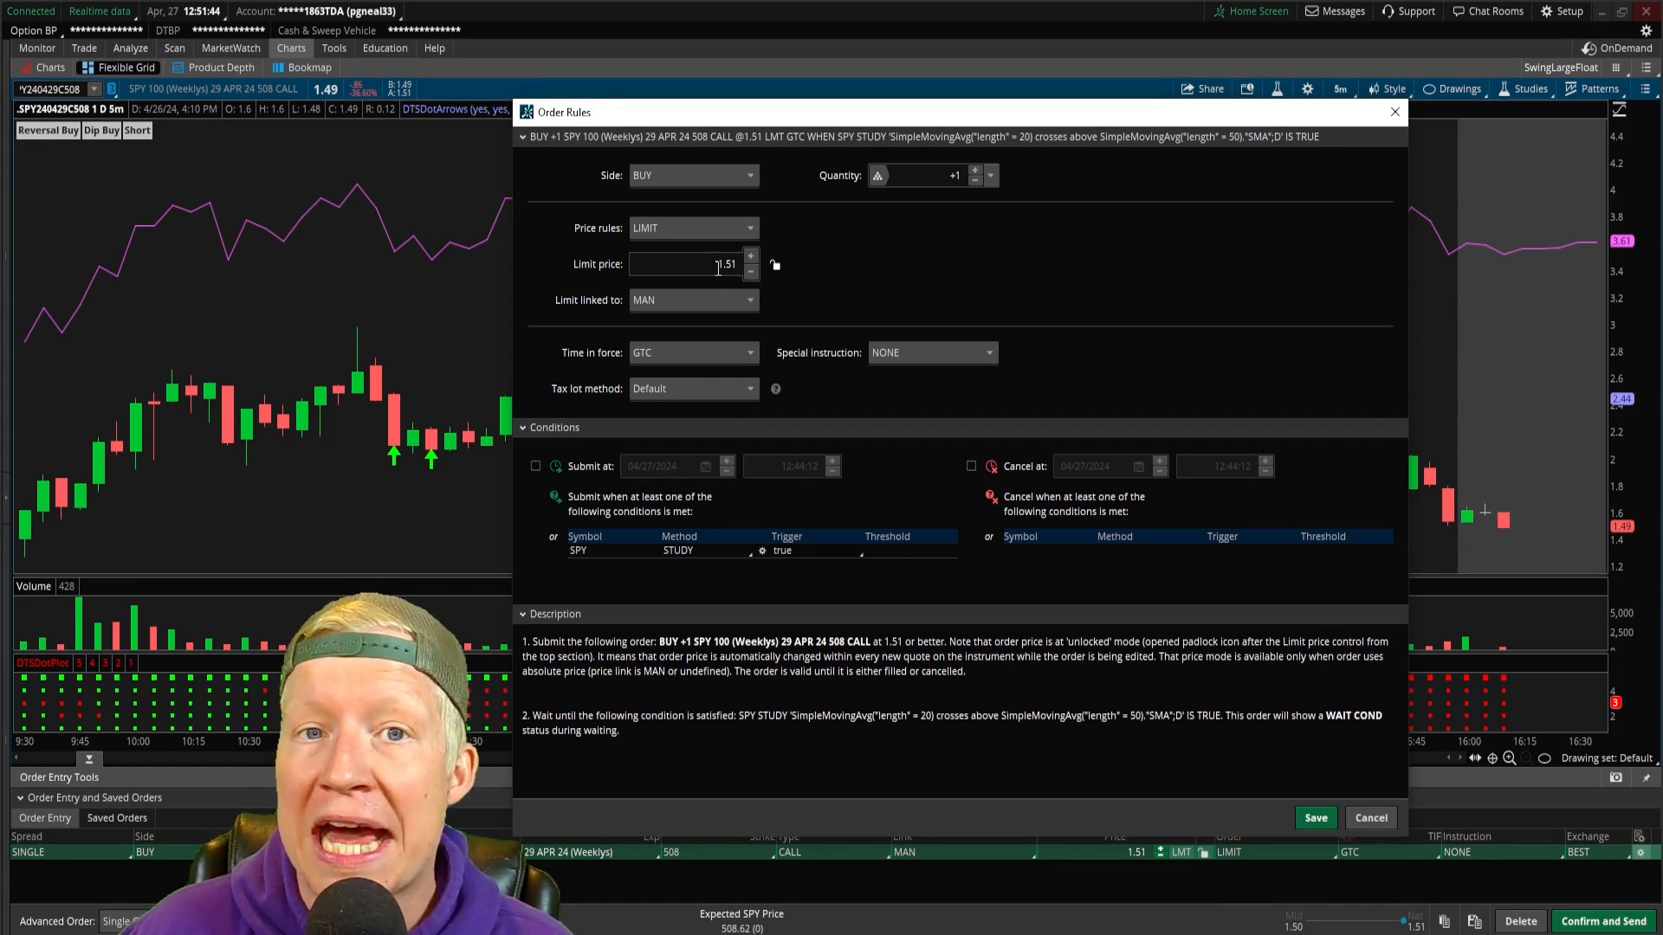
pyautogui.click(774, 263)
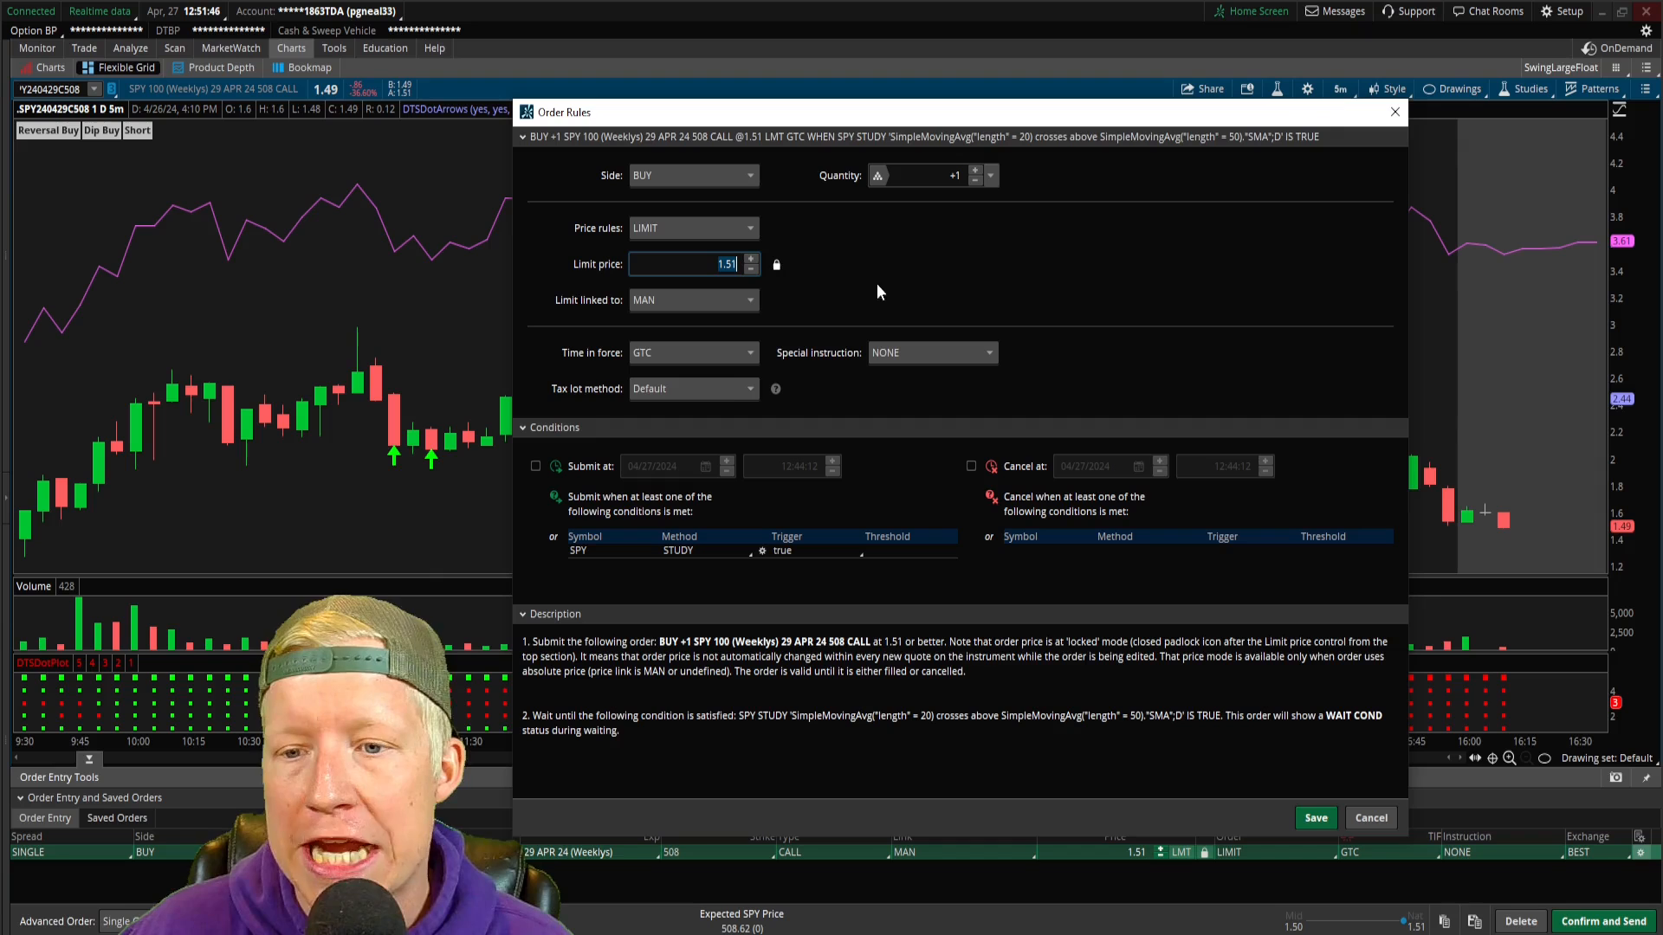
pyautogui.moveTo(1515, 537)
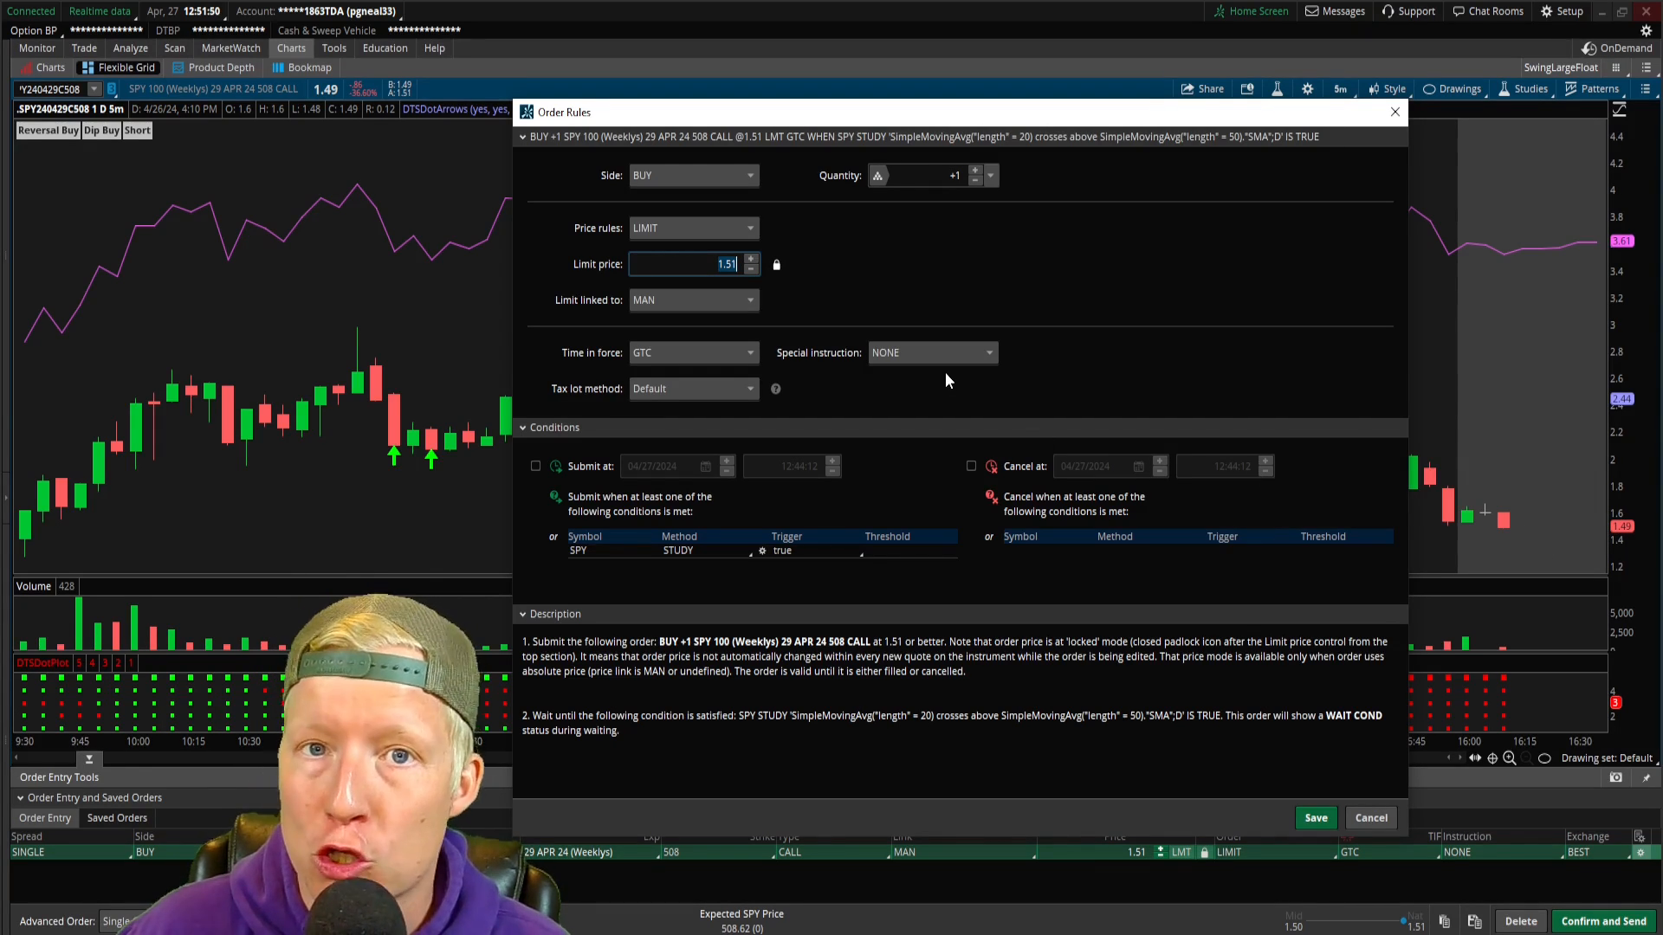
pyautogui.moveTo(833, 282)
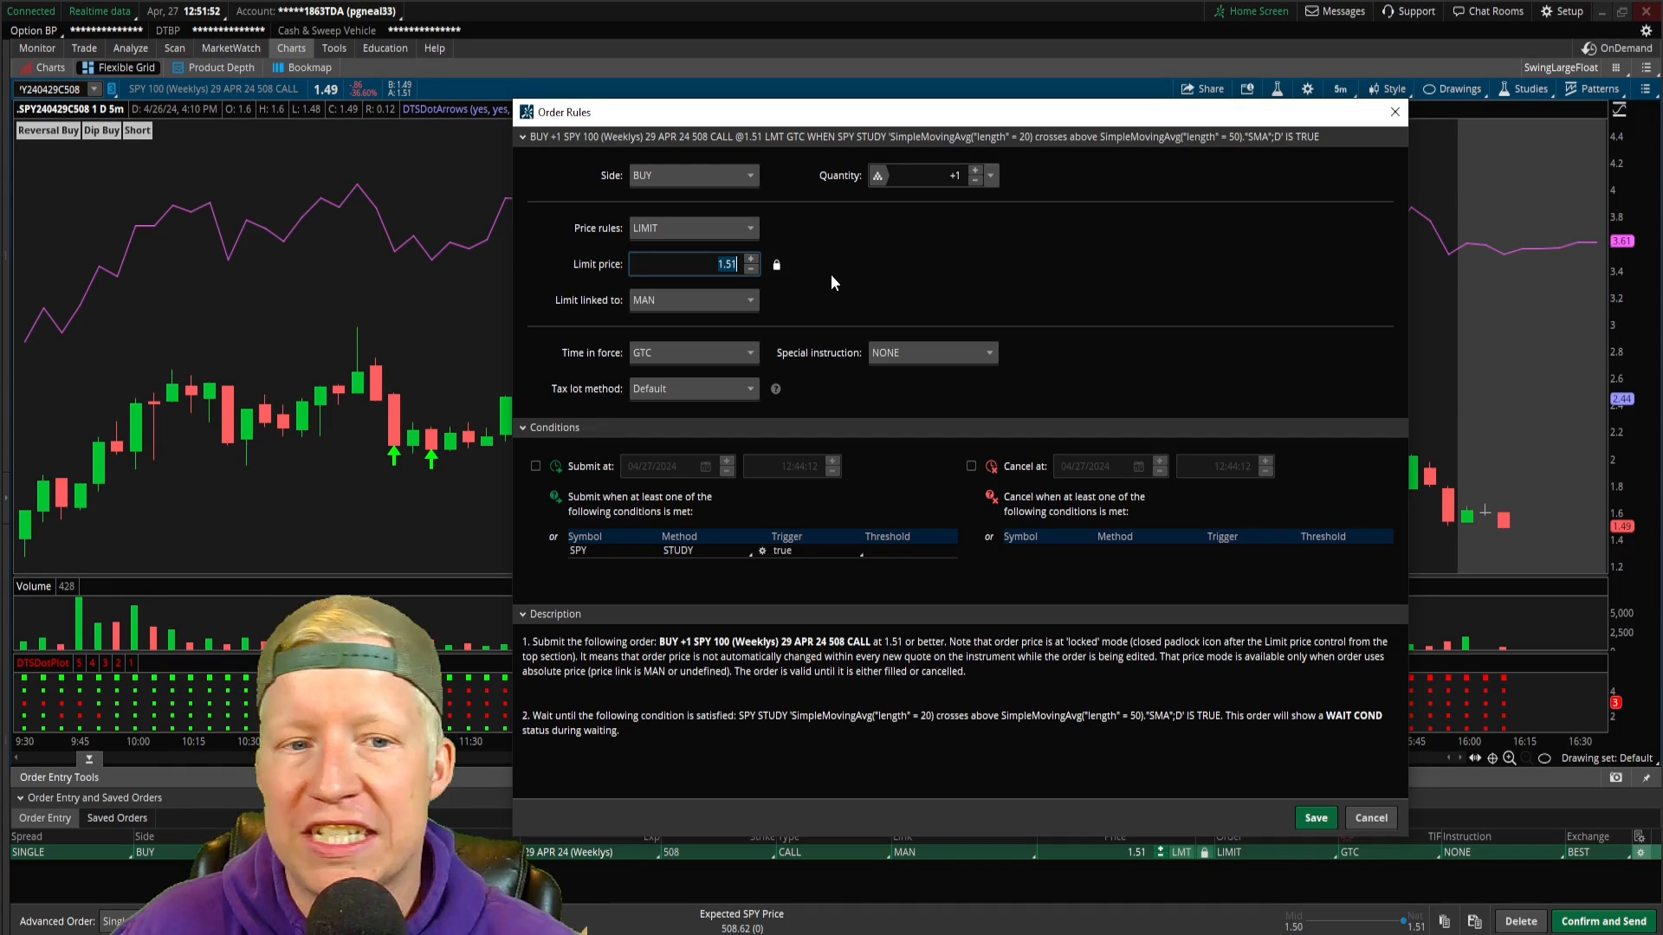
pyautogui.moveTo(809, 253)
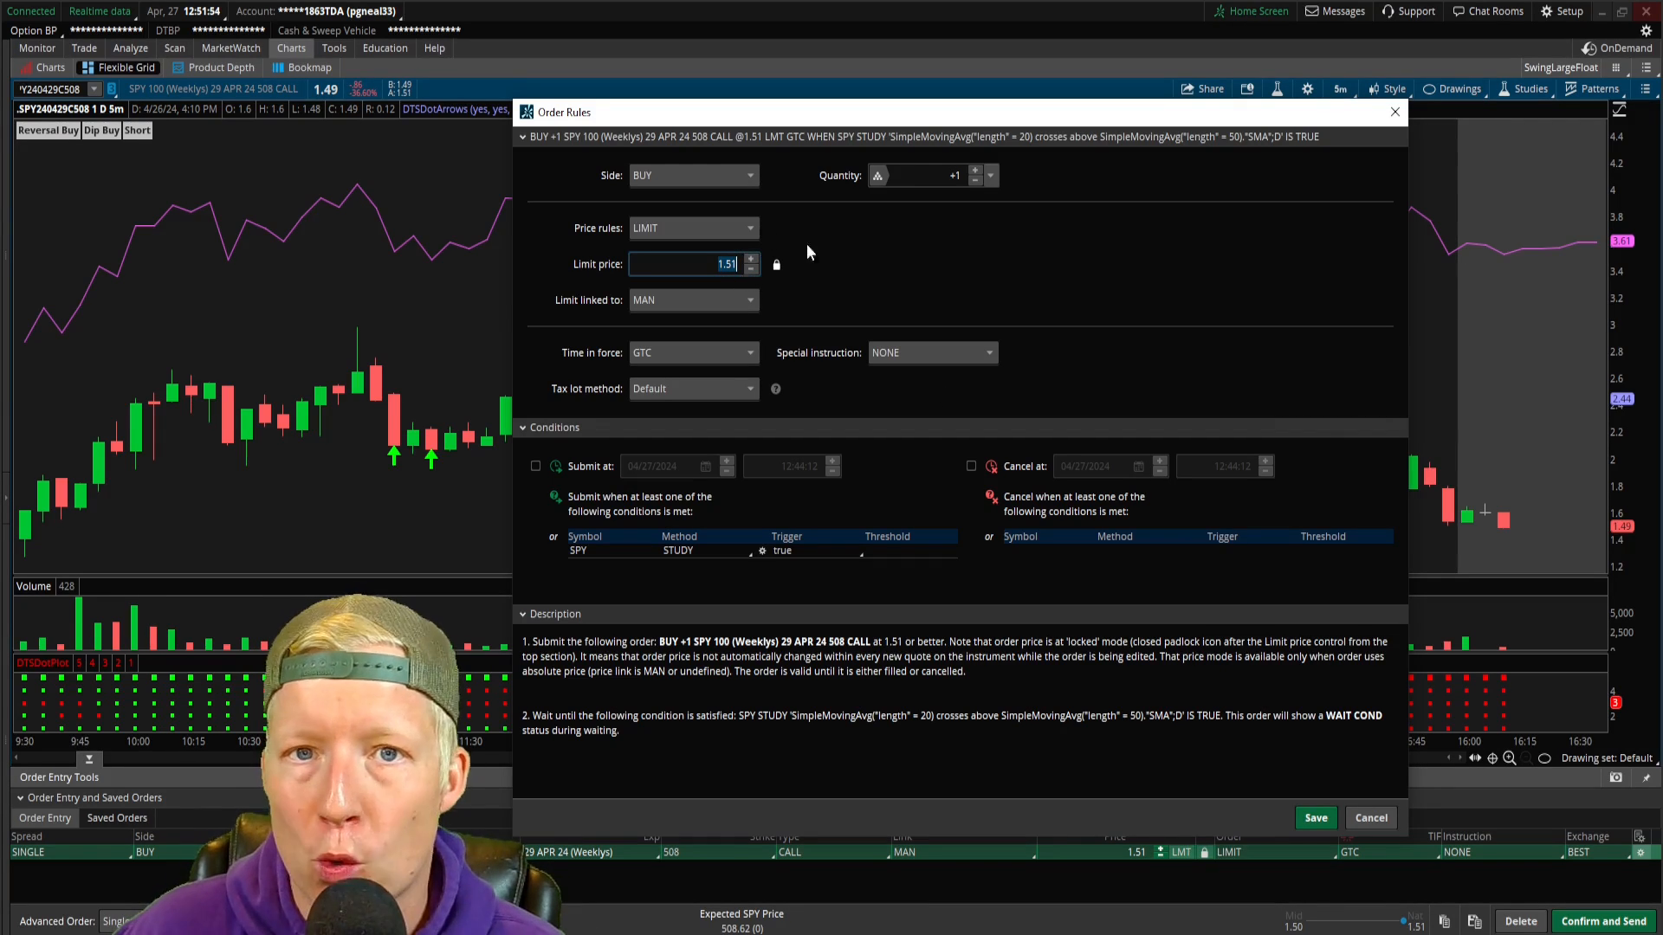
pyautogui.moveTo(1536, 561)
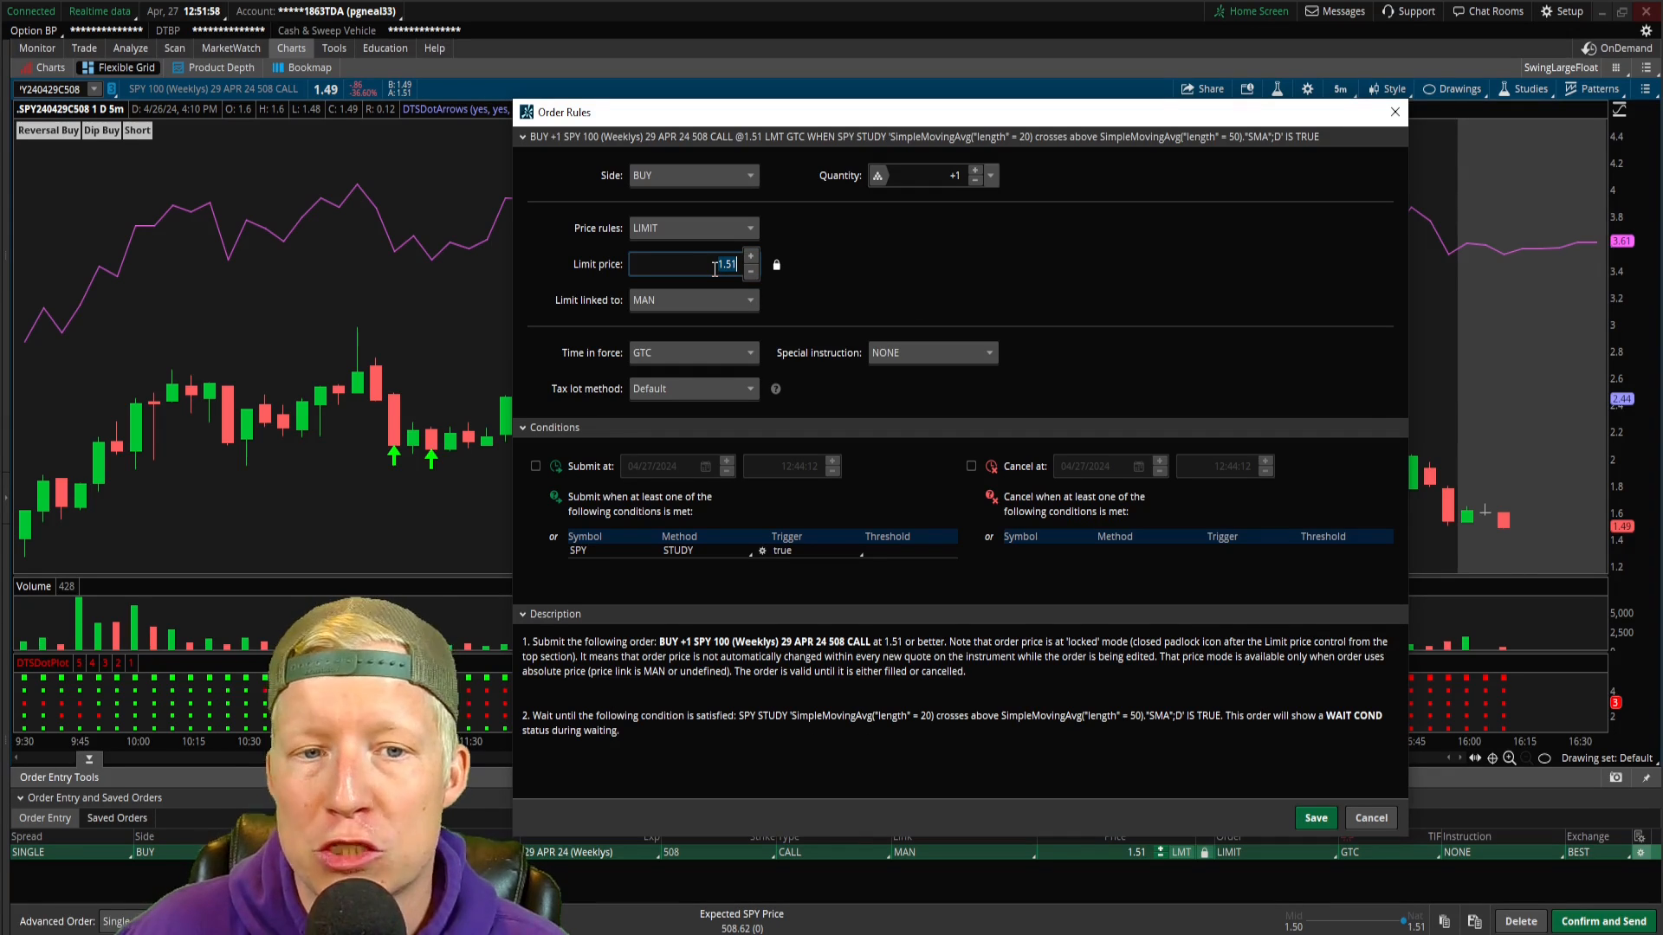
pyautogui.write('2.5')
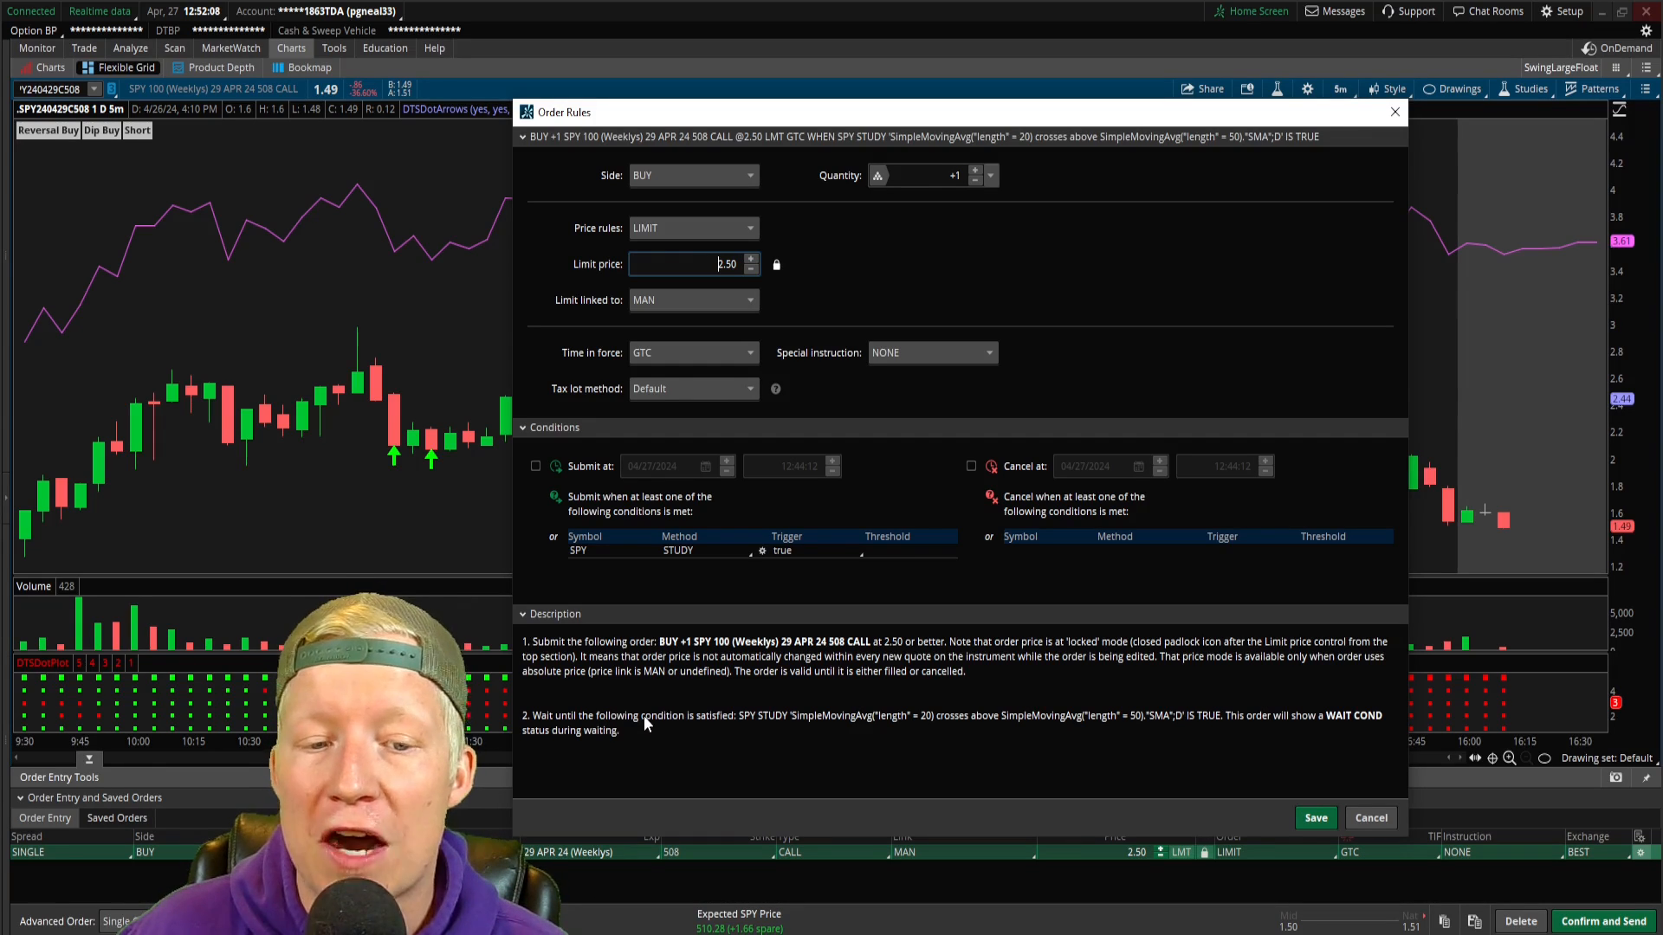
pyautogui.moveTo(775, 730)
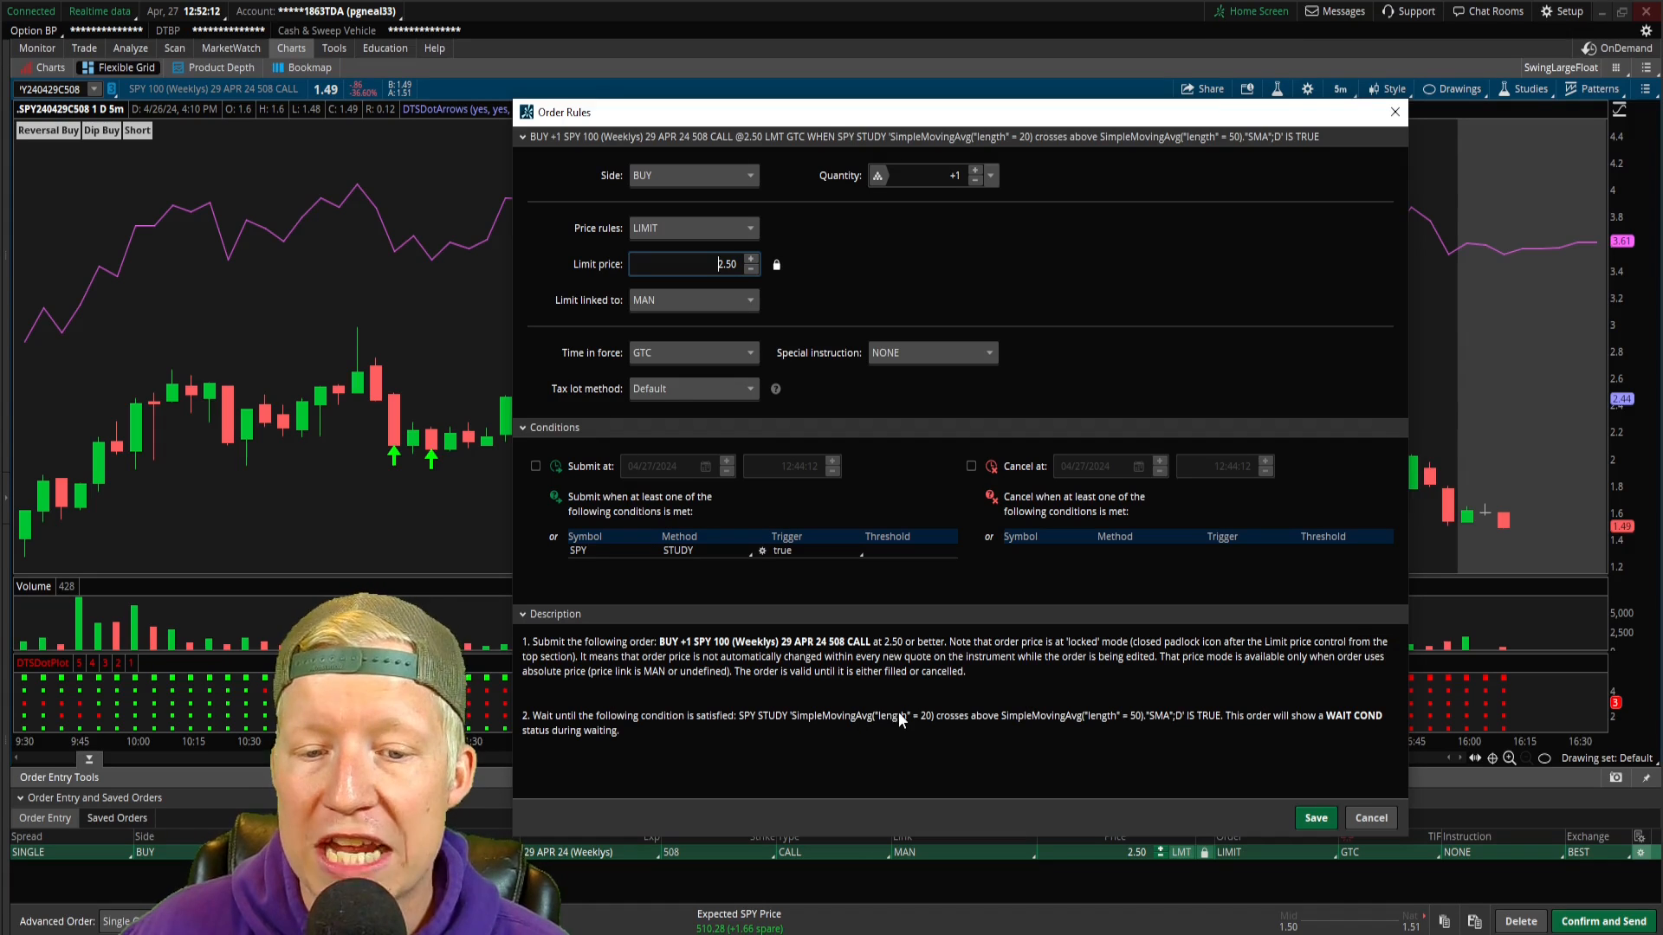
pyautogui.moveTo(950, 727)
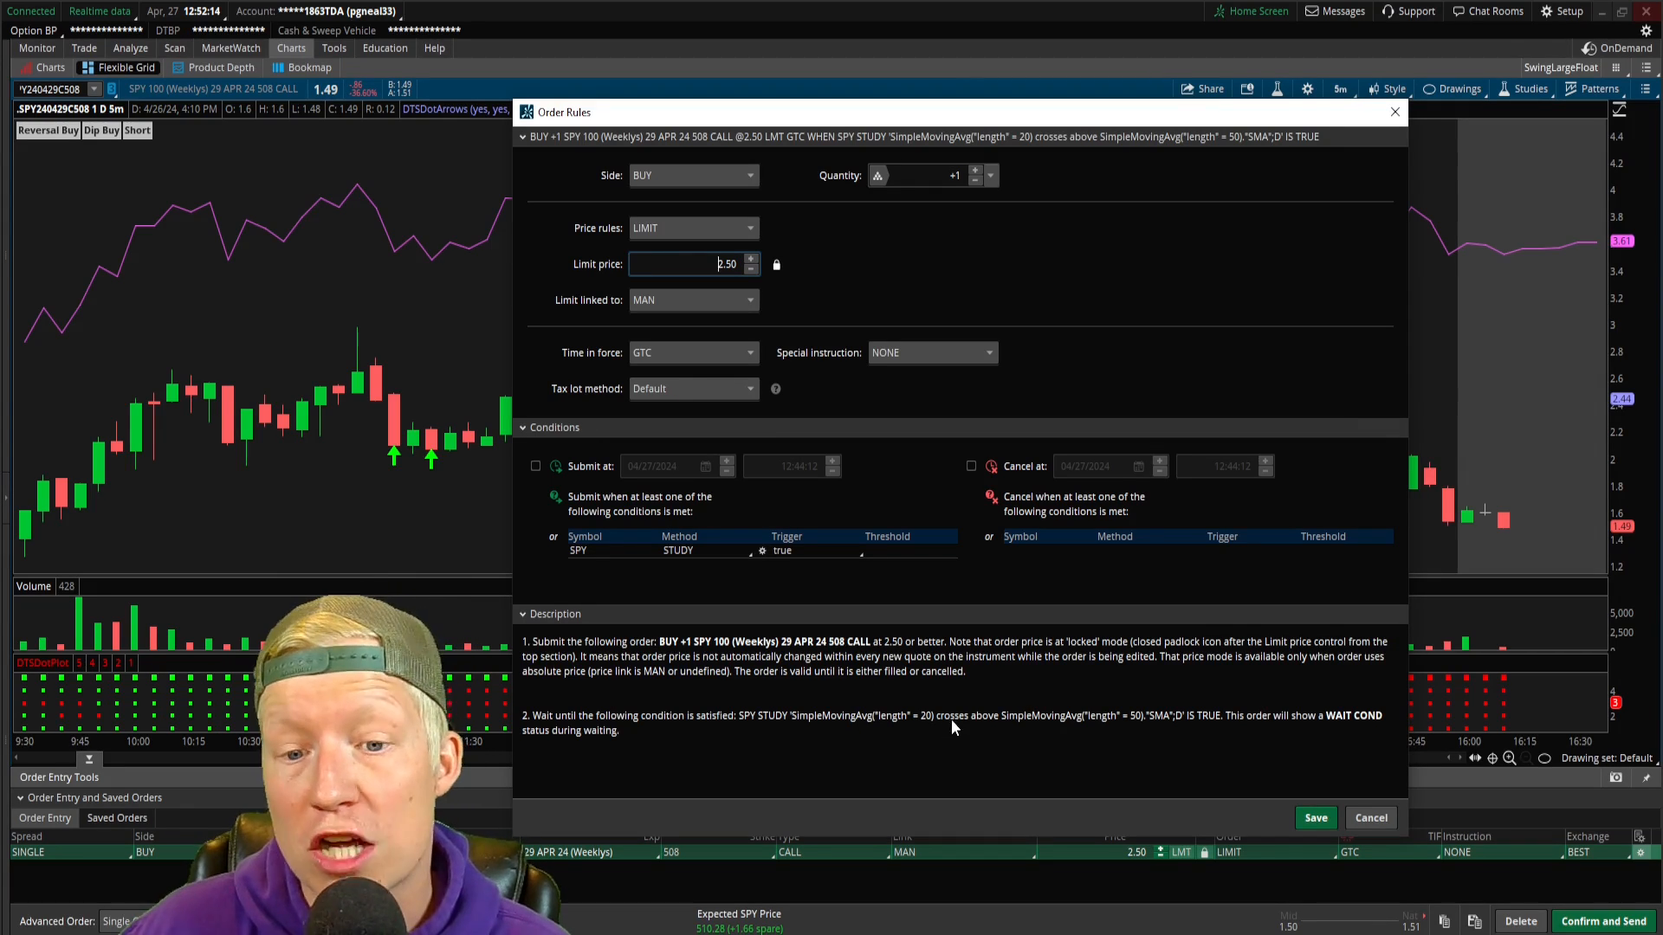
pyautogui.moveTo(1103, 720)
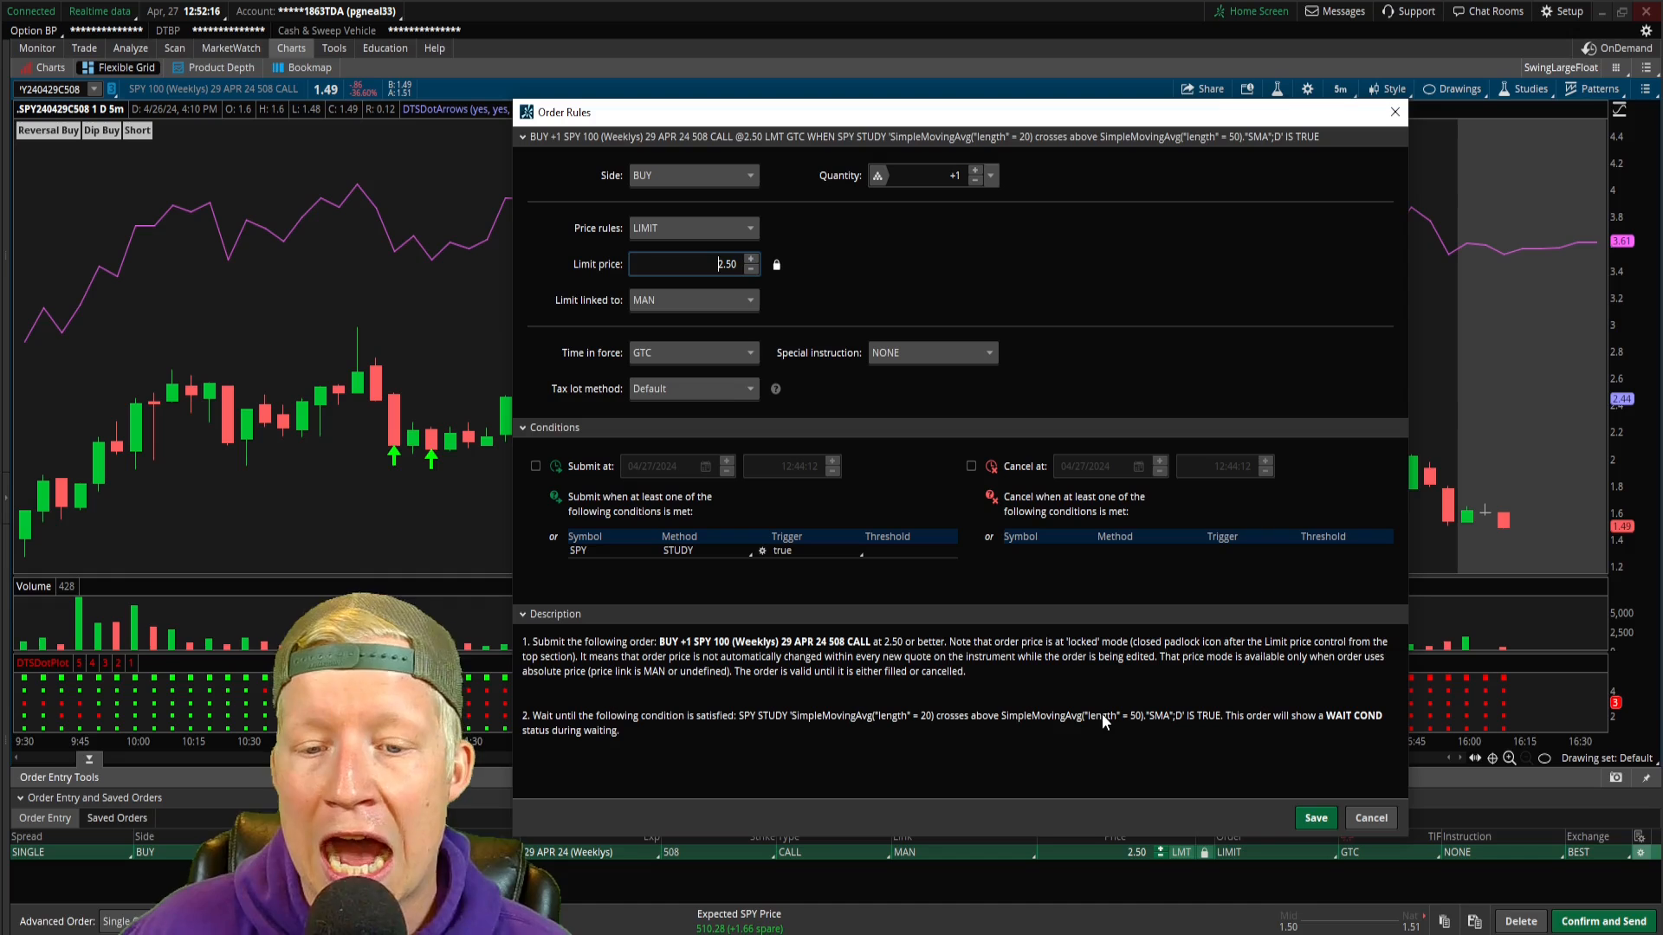
pyautogui.moveTo(1188, 743)
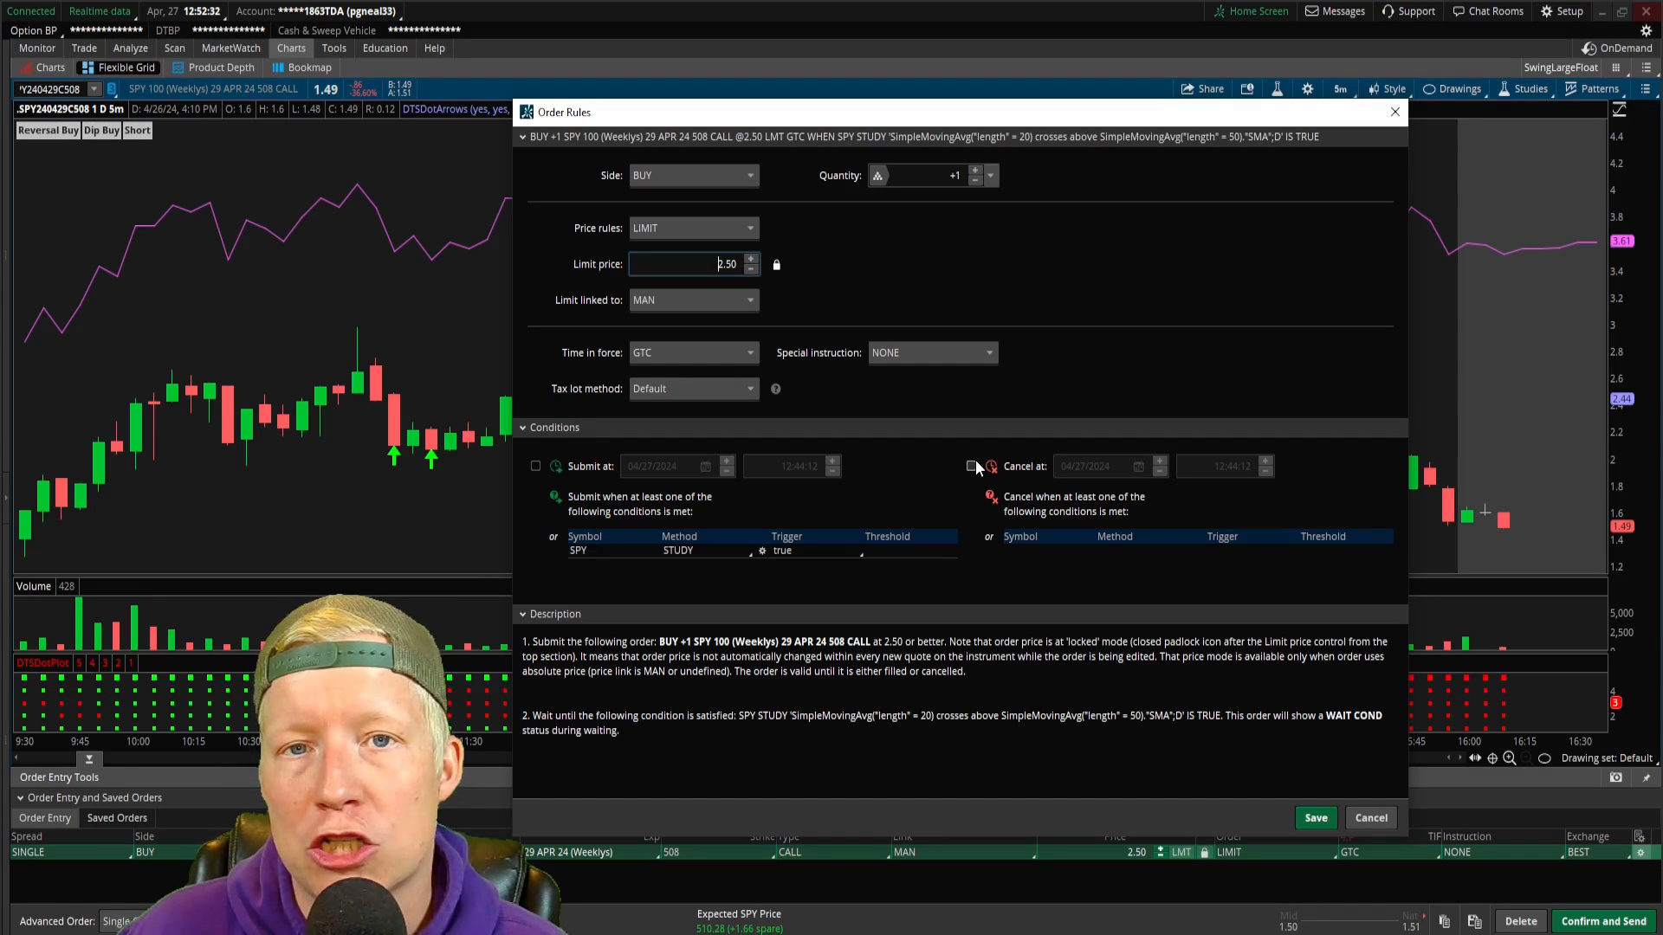
pyautogui.click(970, 466)
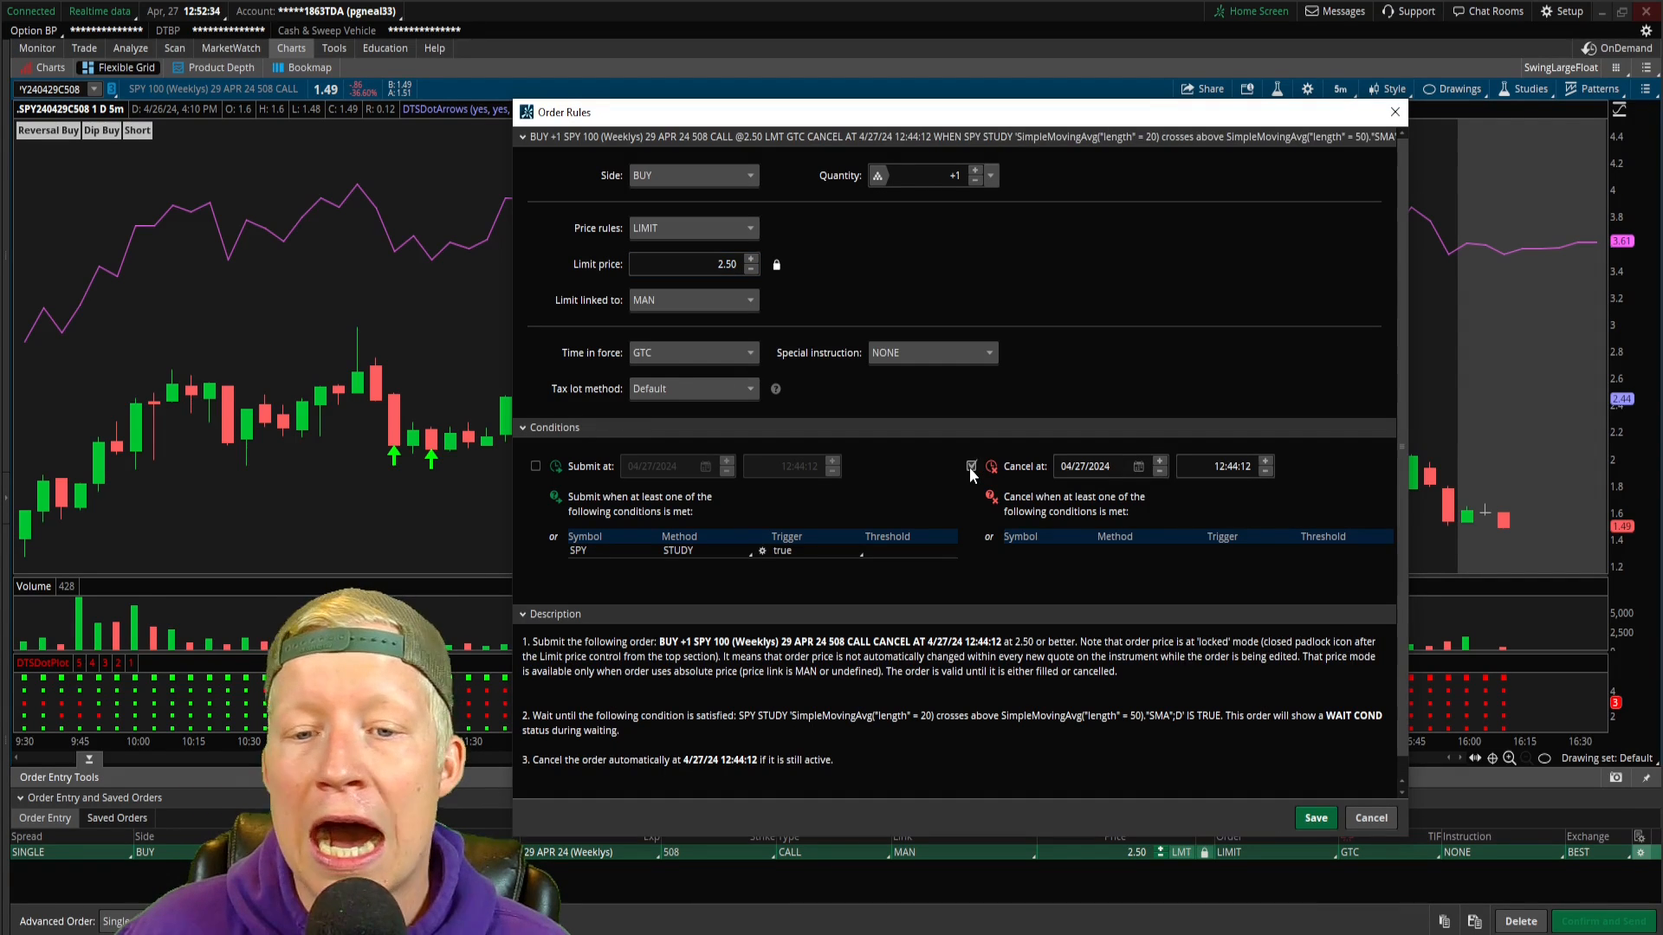
pyautogui.click(970, 466)
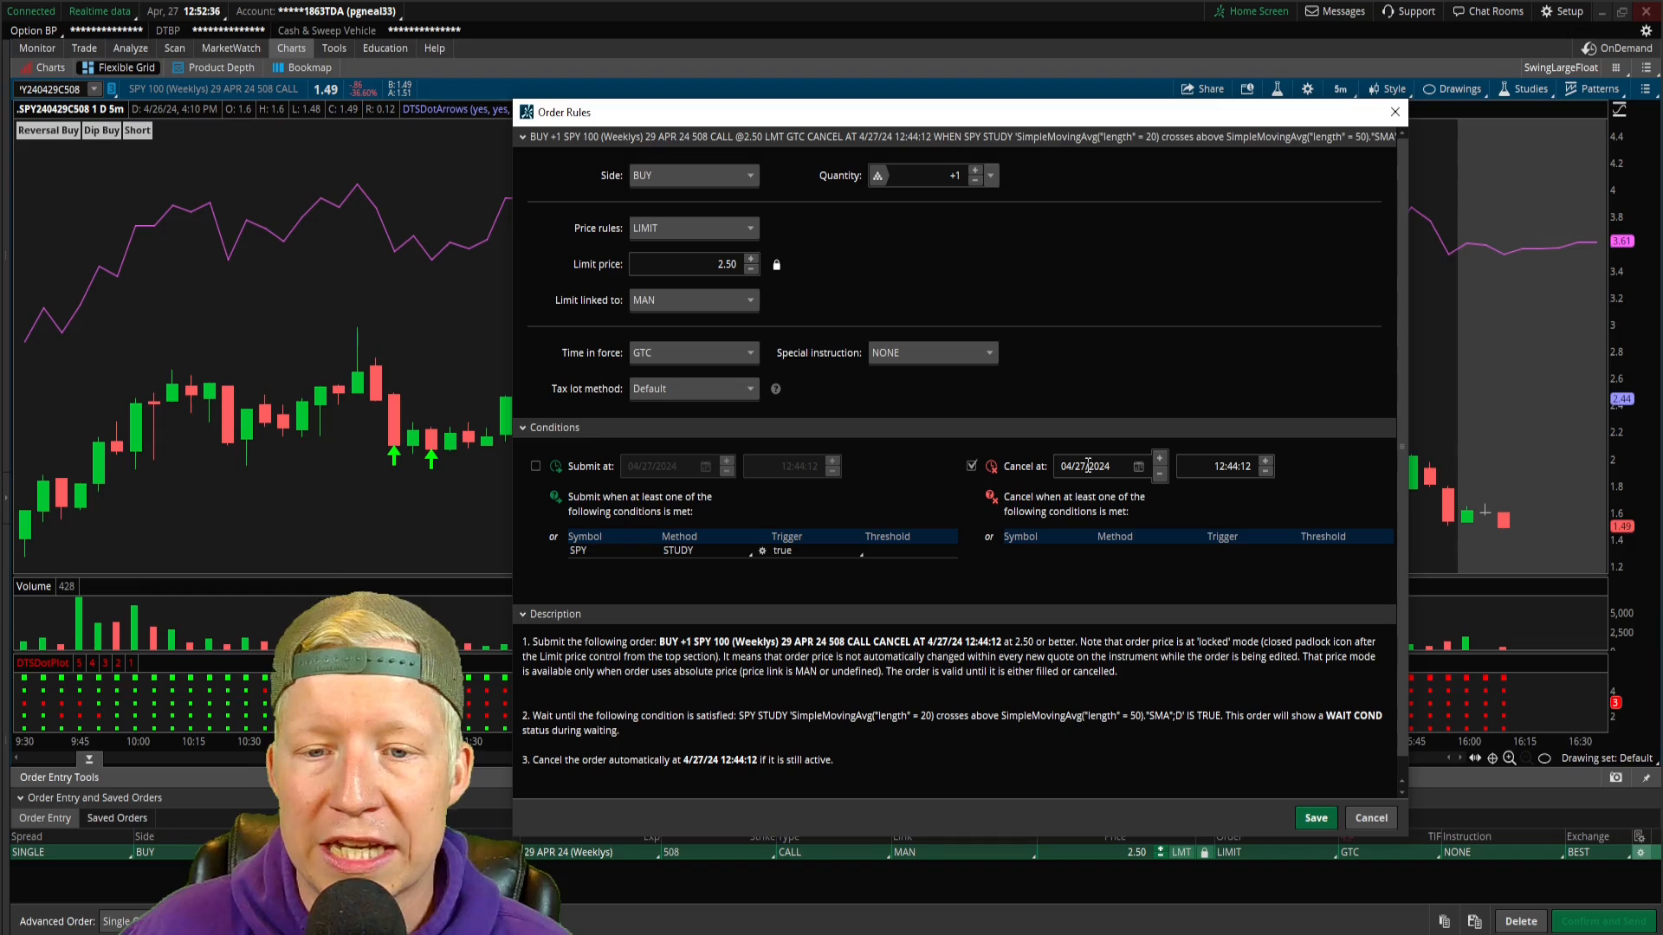
pyautogui.click(1158, 461)
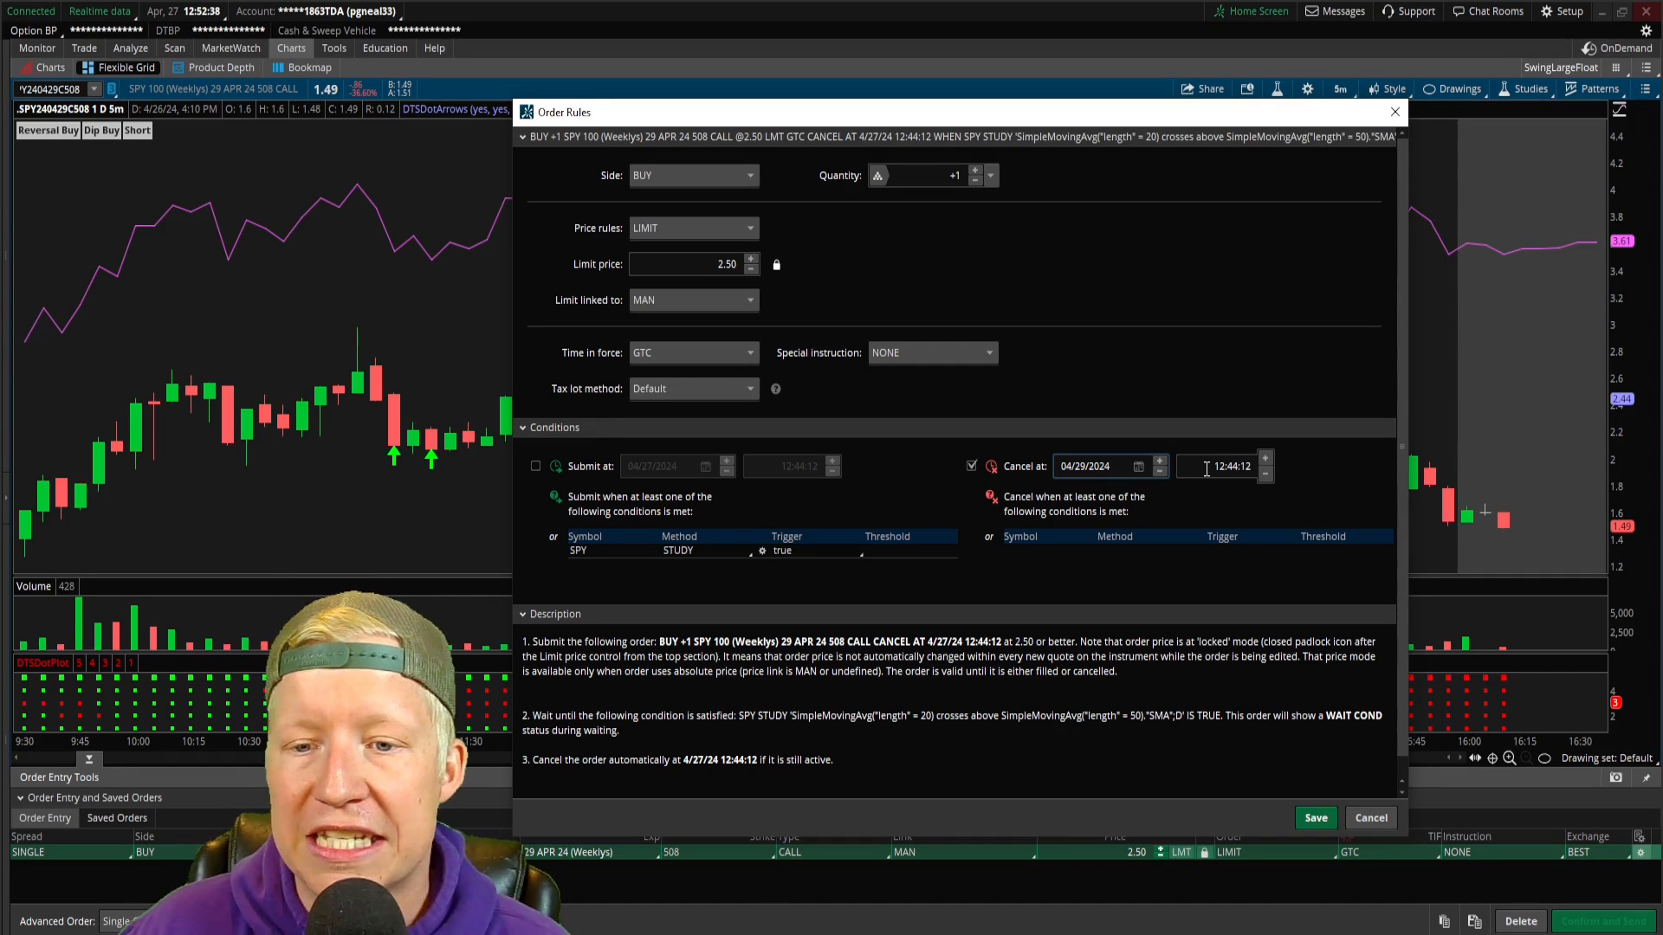
pyautogui.click(1222, 466)
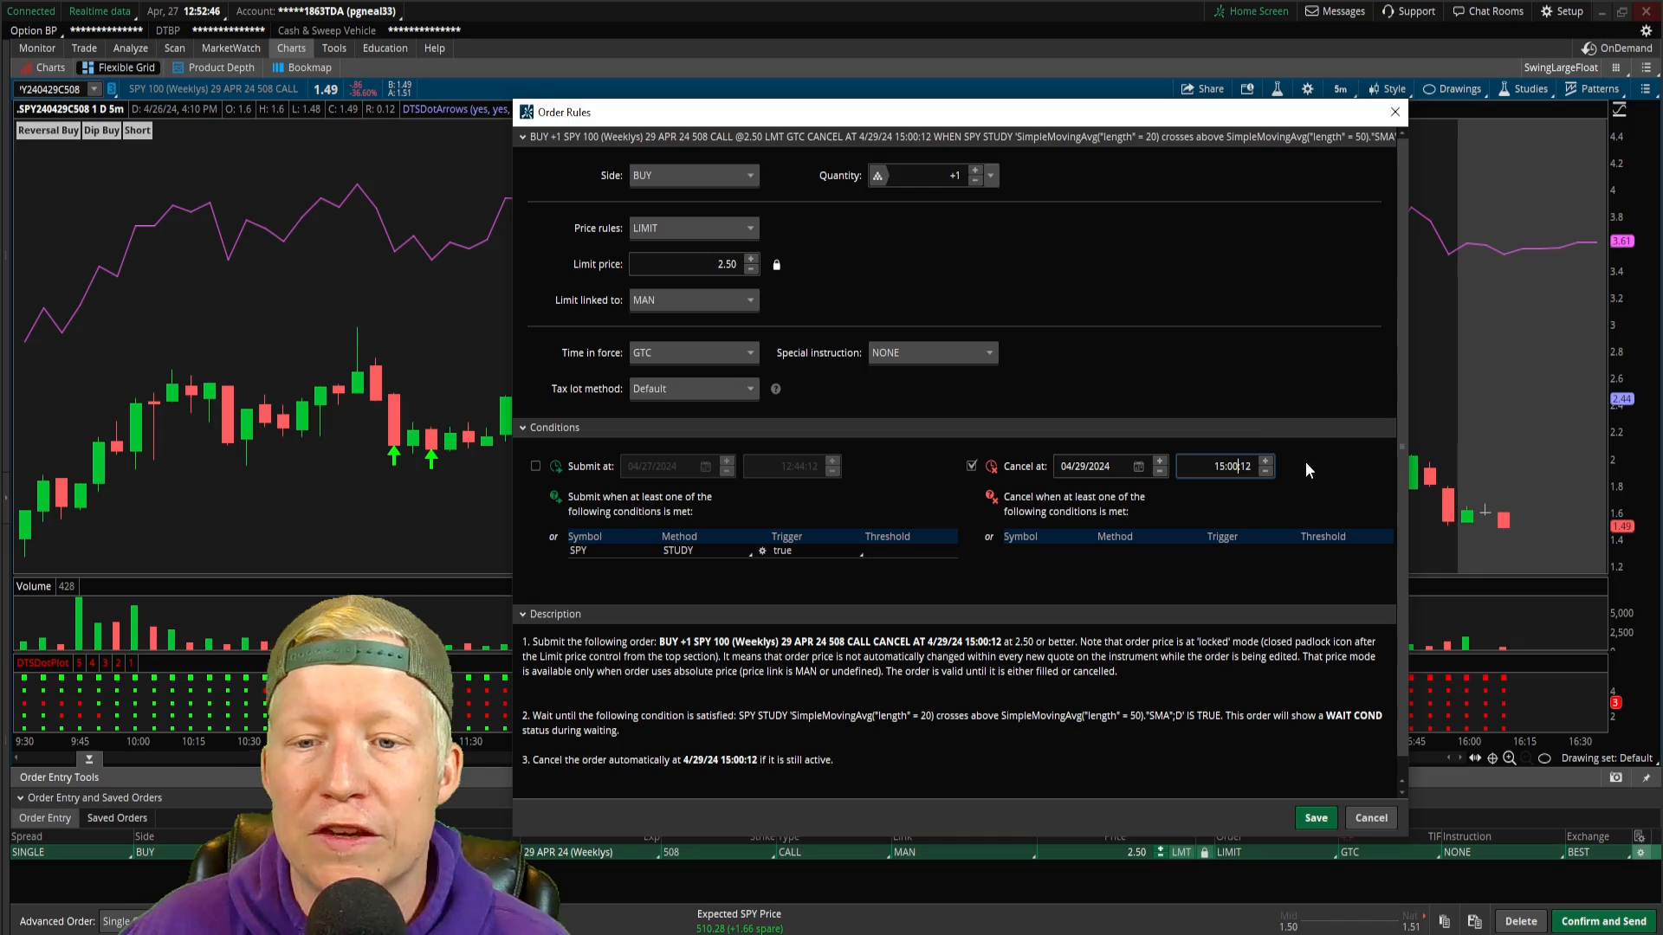
pyautogui.moveTo(1358, 504)
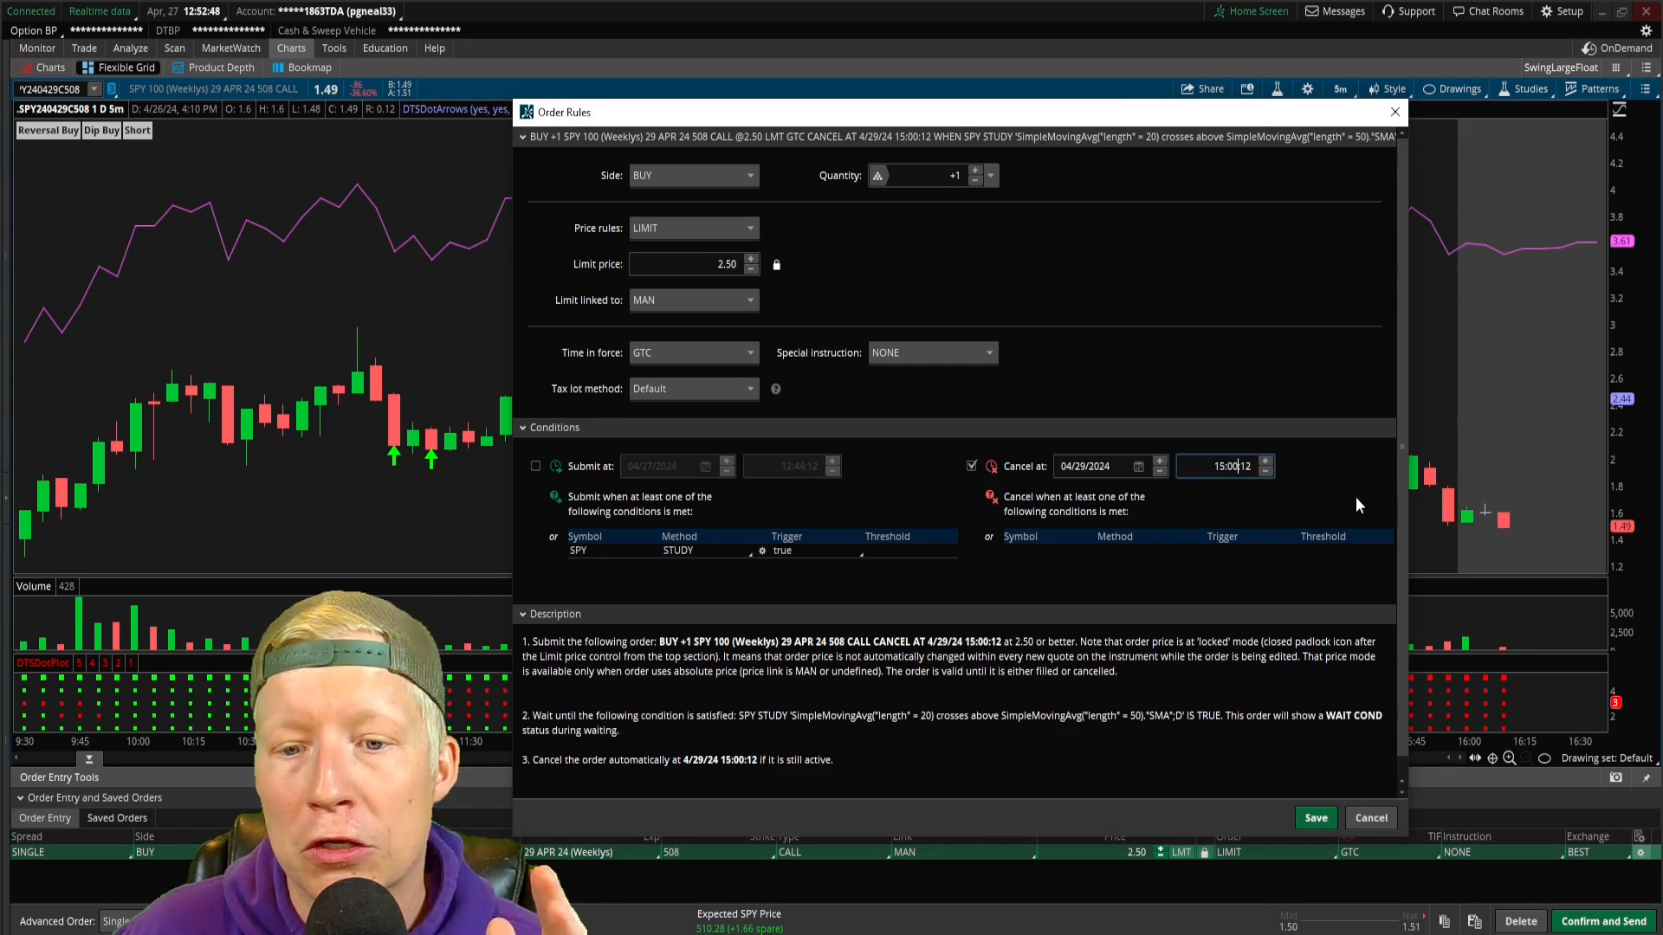
pyautogui.moveTo(1204, 570)
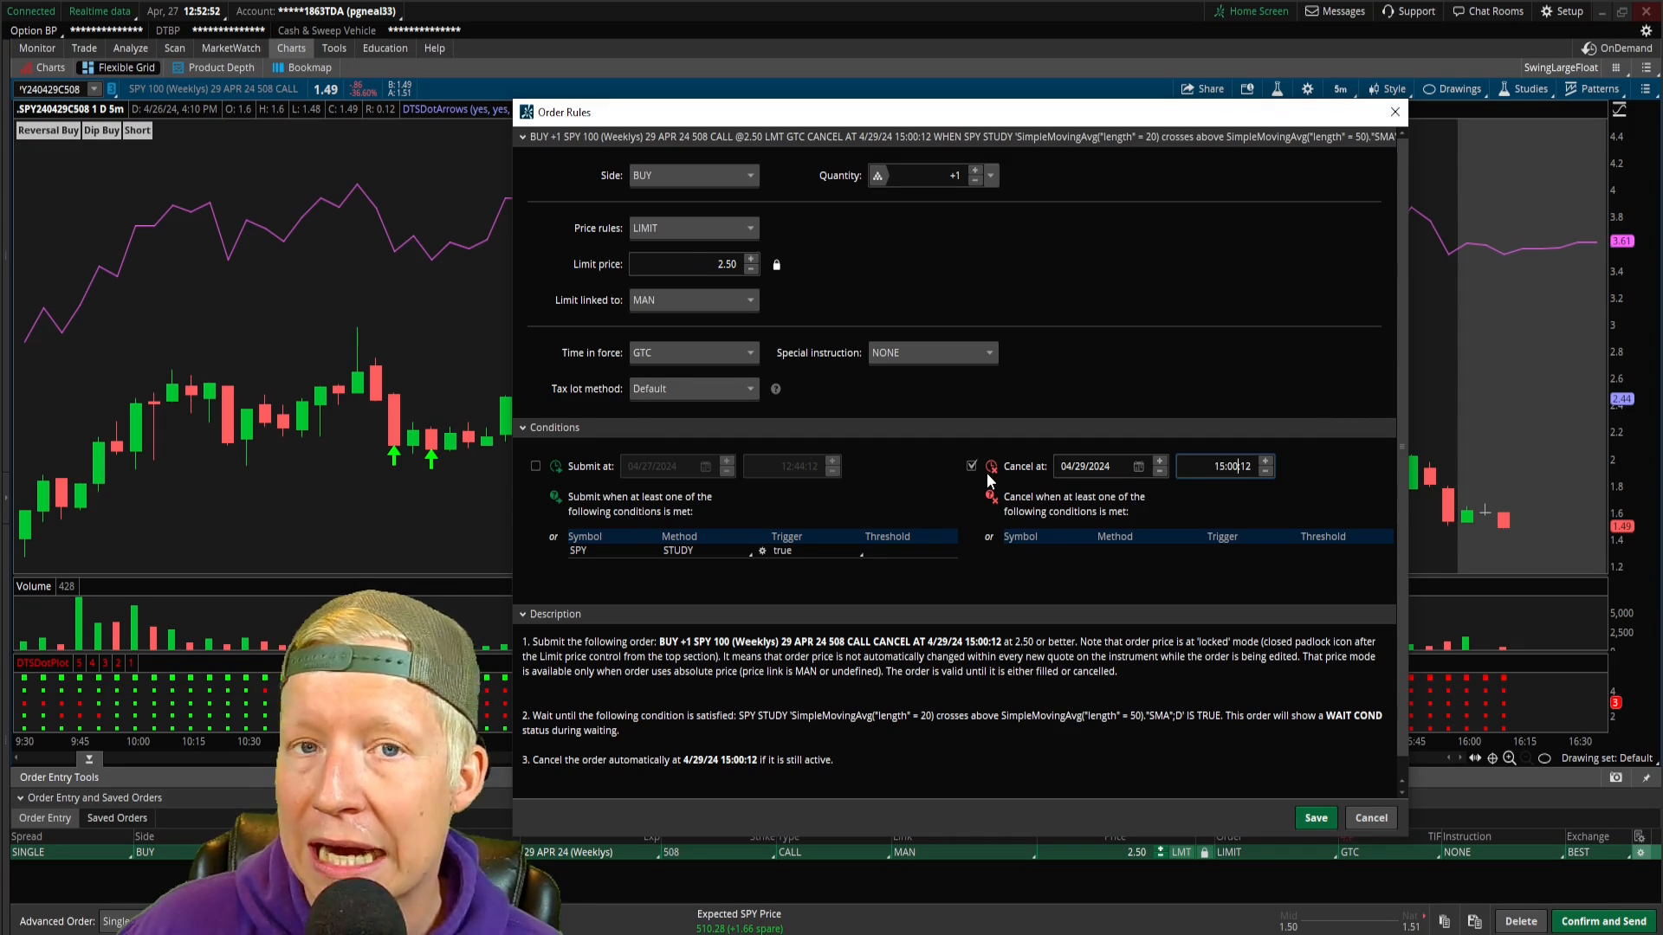
pyautogui.moveTo(994, 494)
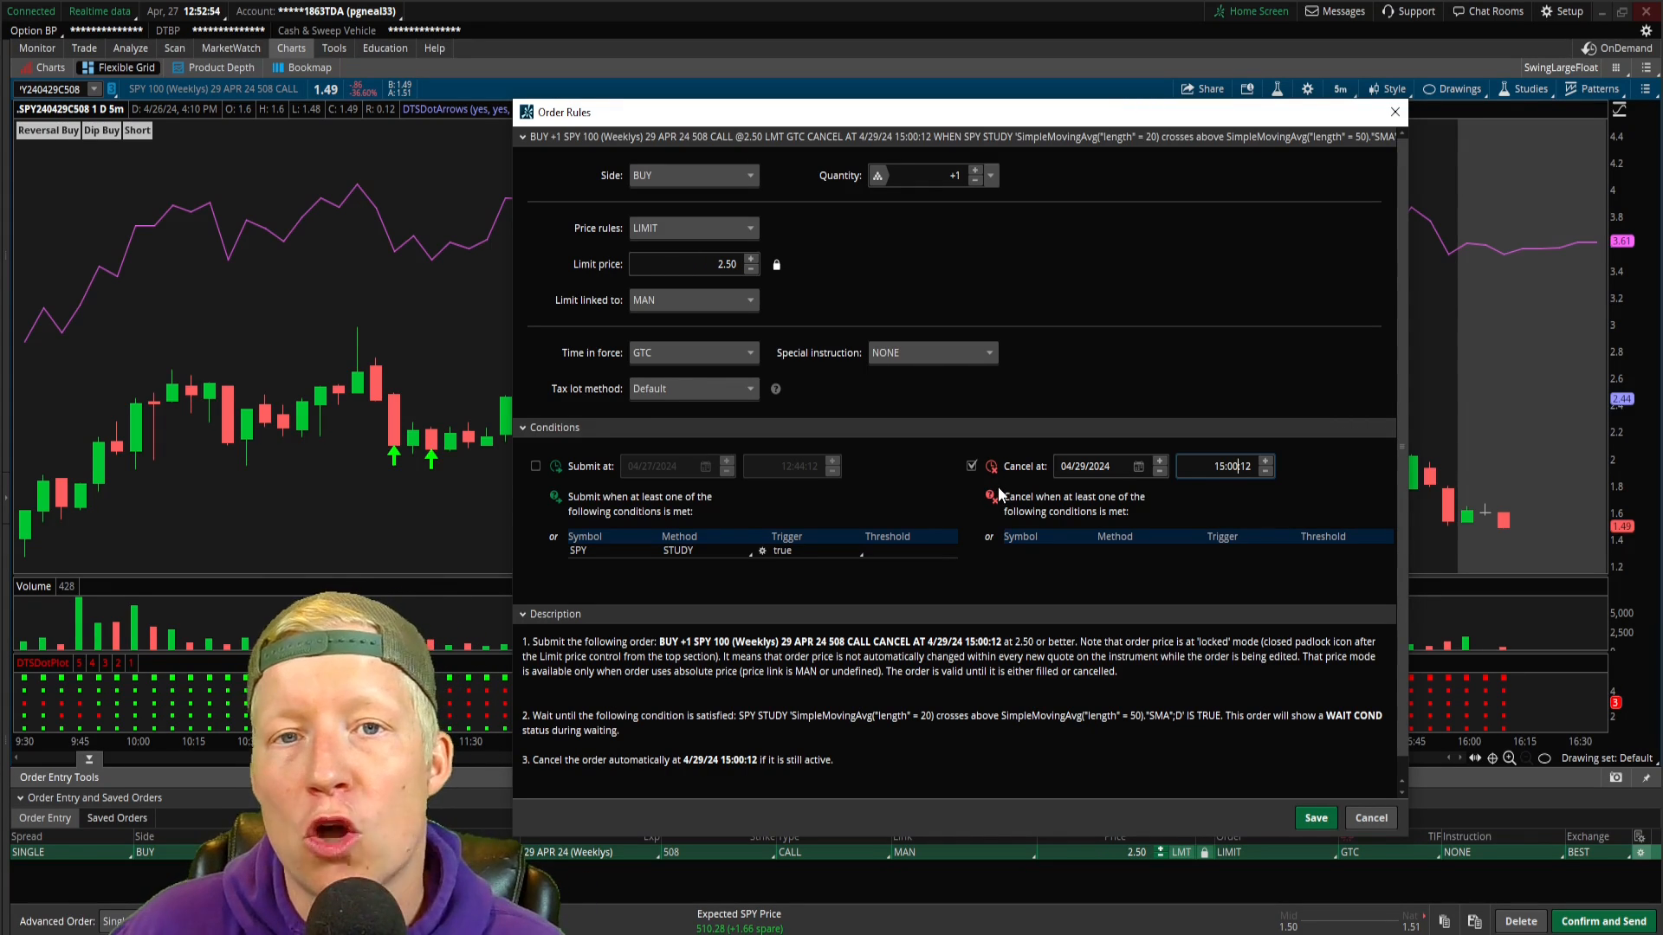
pyautogui.moveTo(1005, 520)
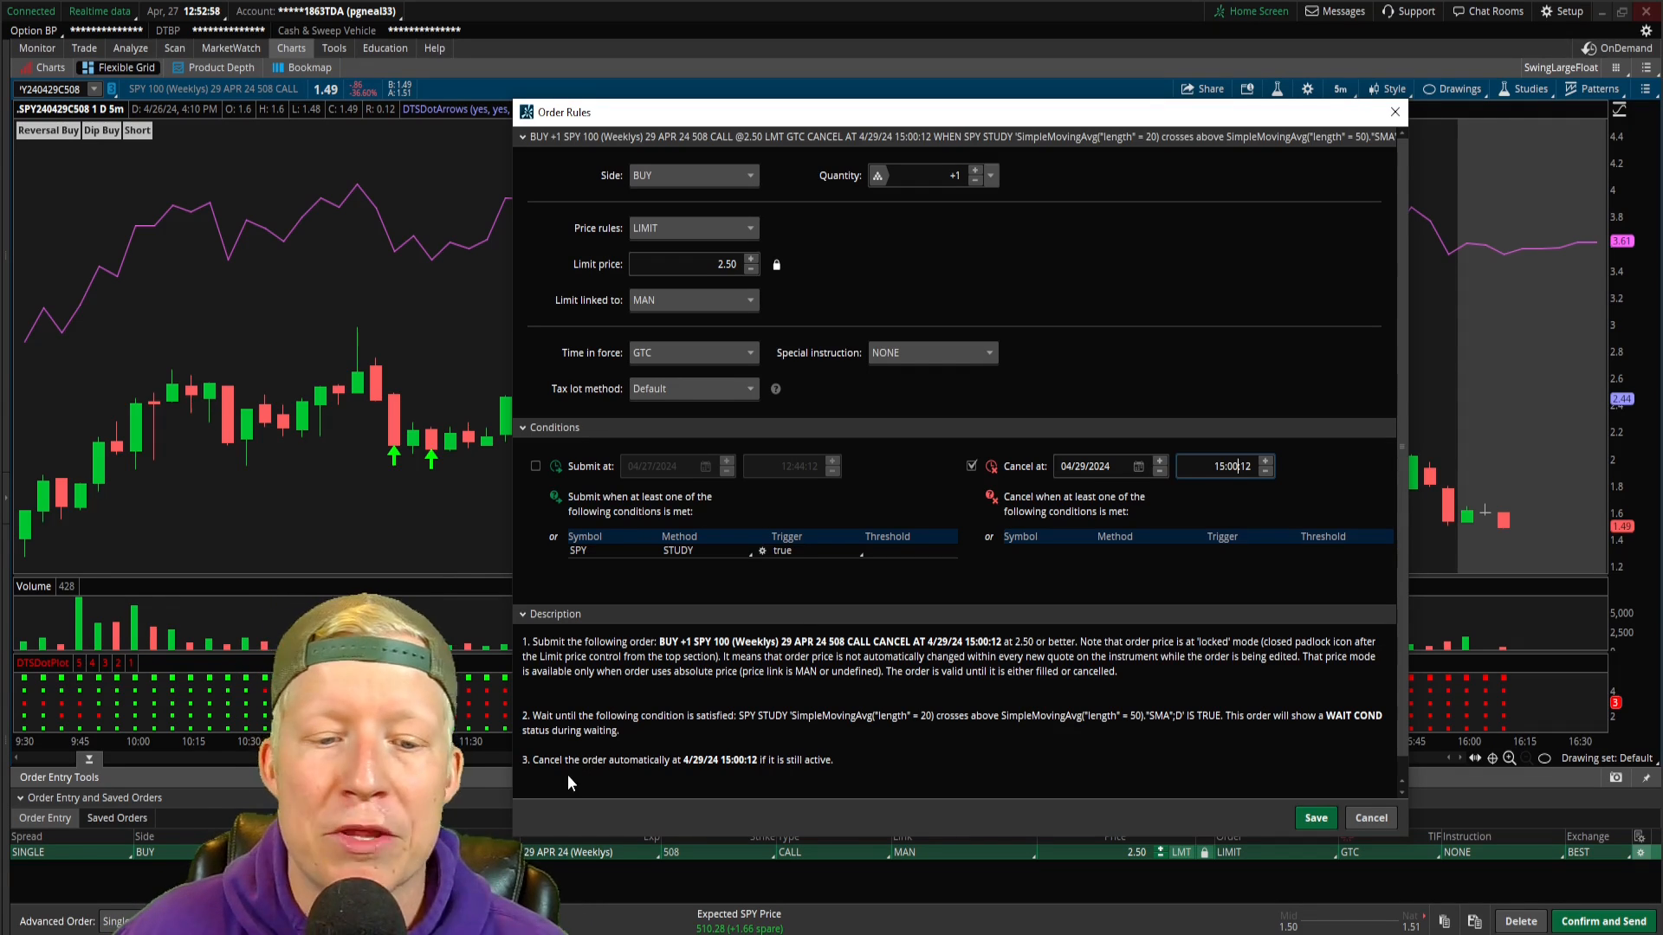
pyautogui.moveTo(691, 763)
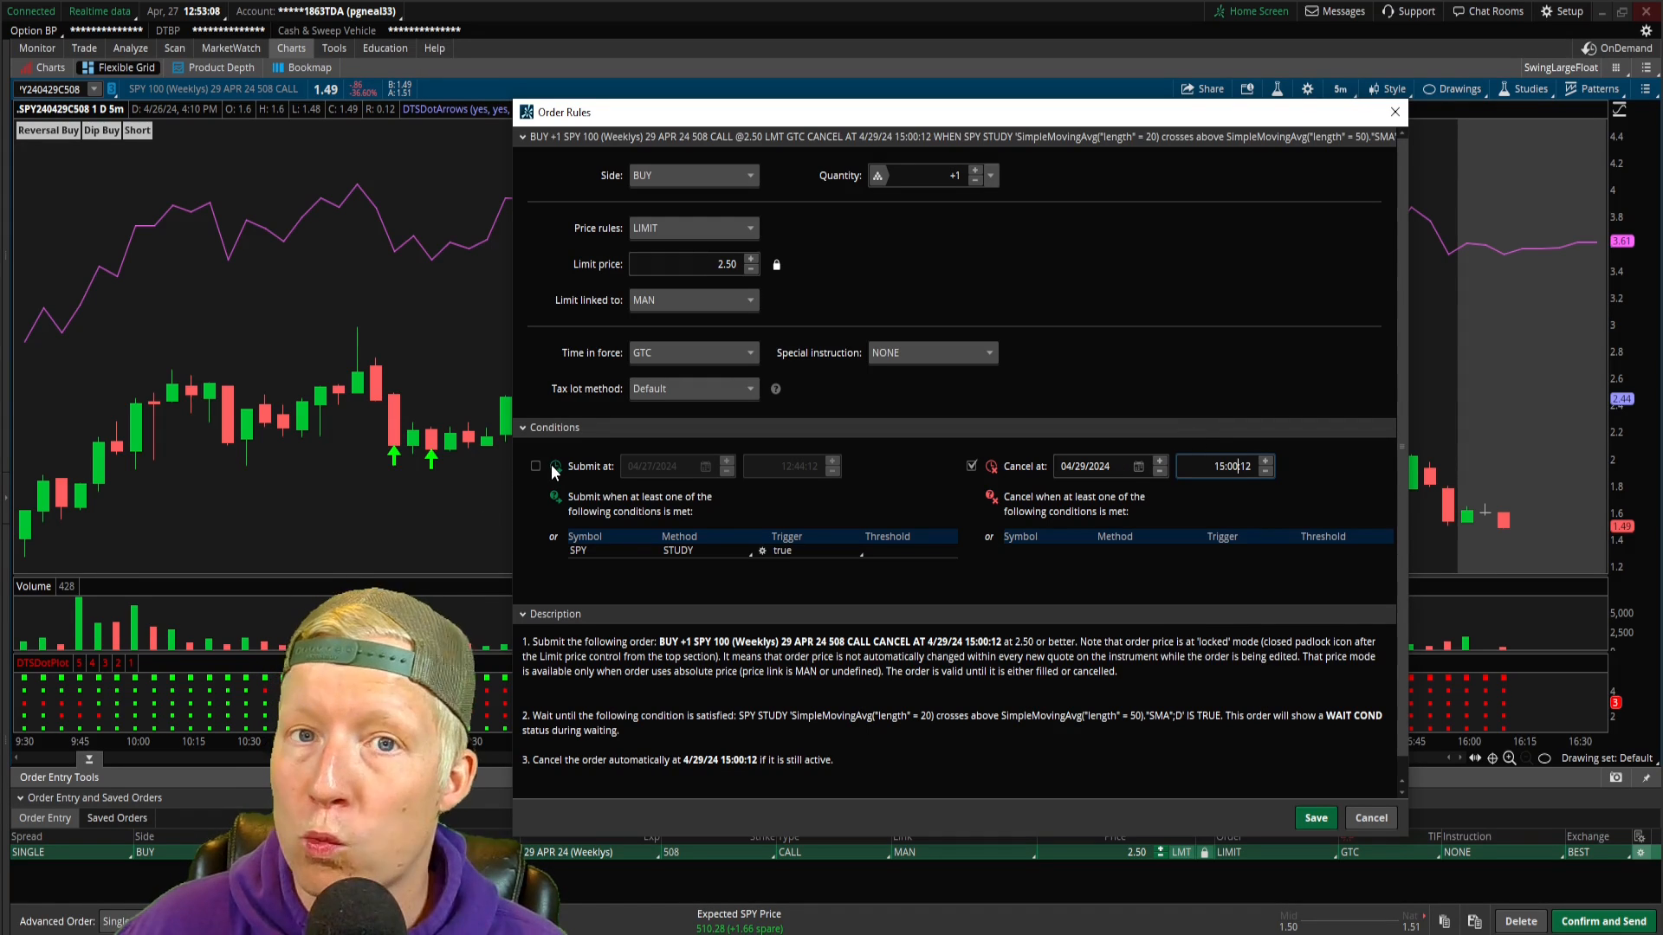
pyautogui.moveTo(589, 480)
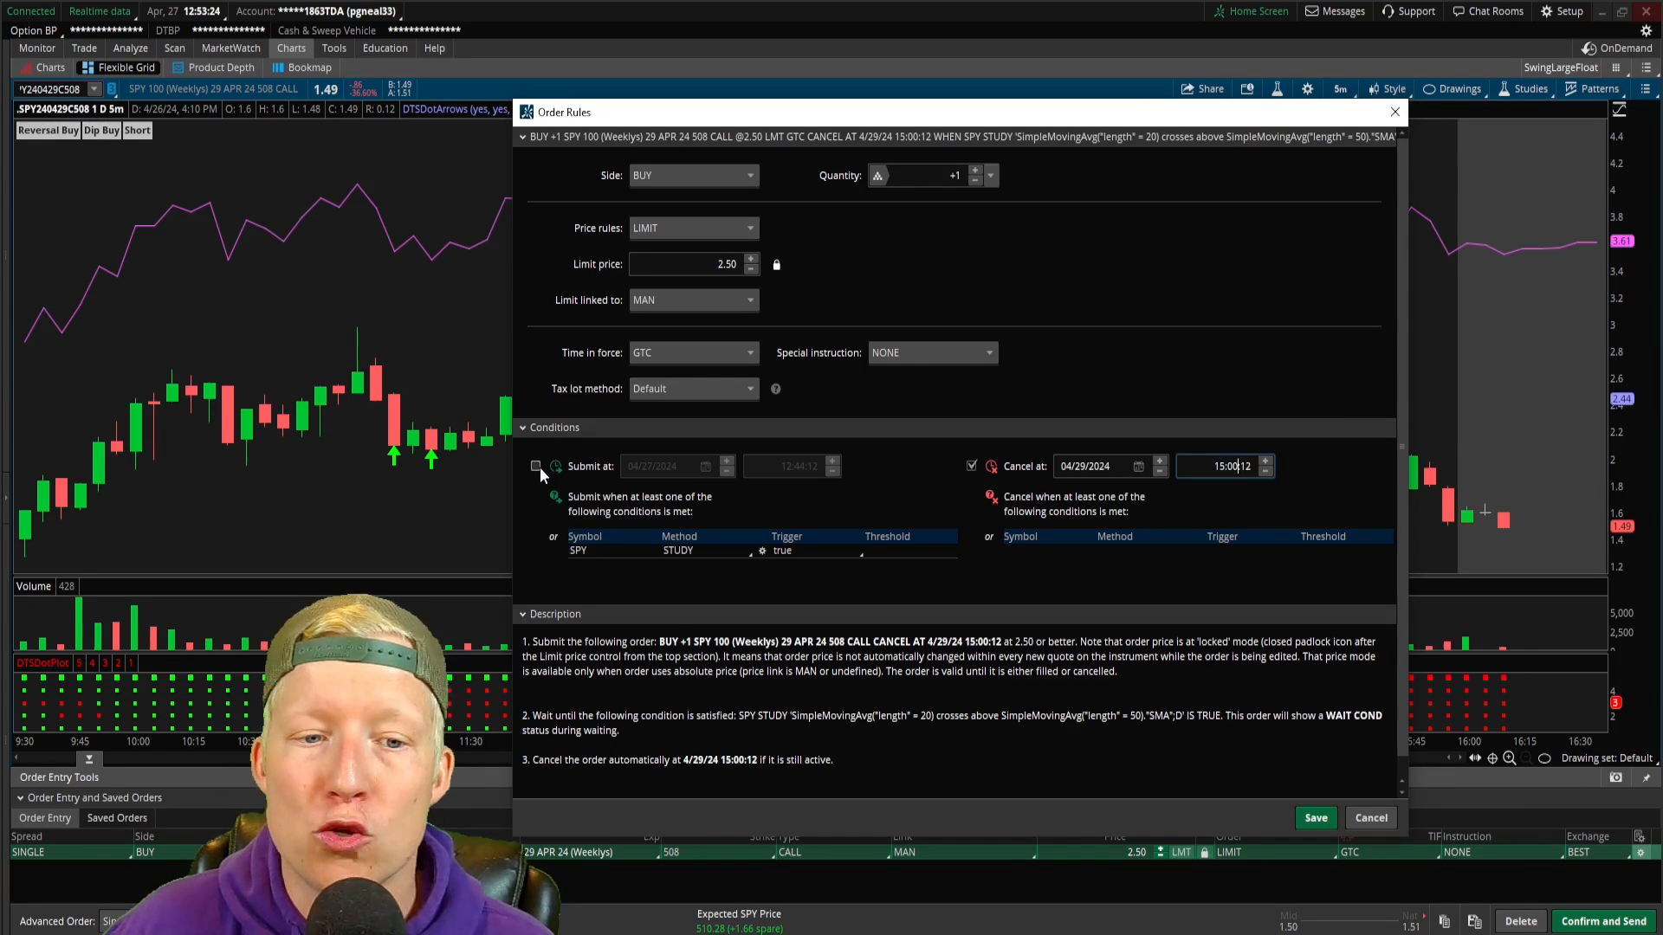
pyautogui.click(535, 466)
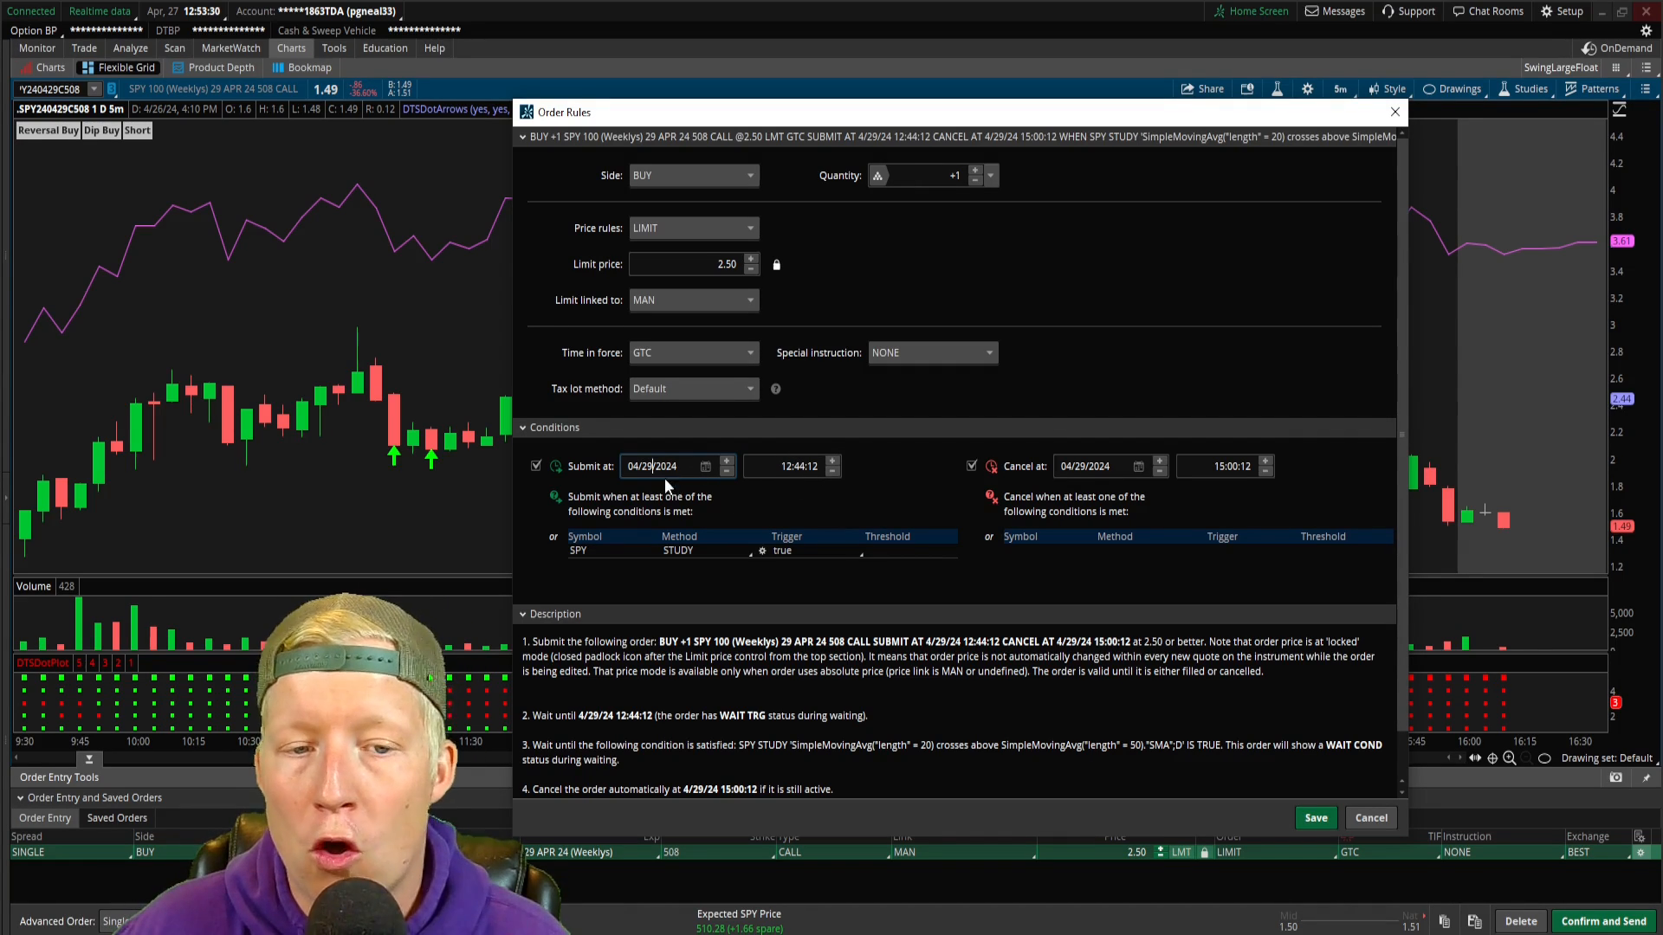
pyautogui.click(535, 466)
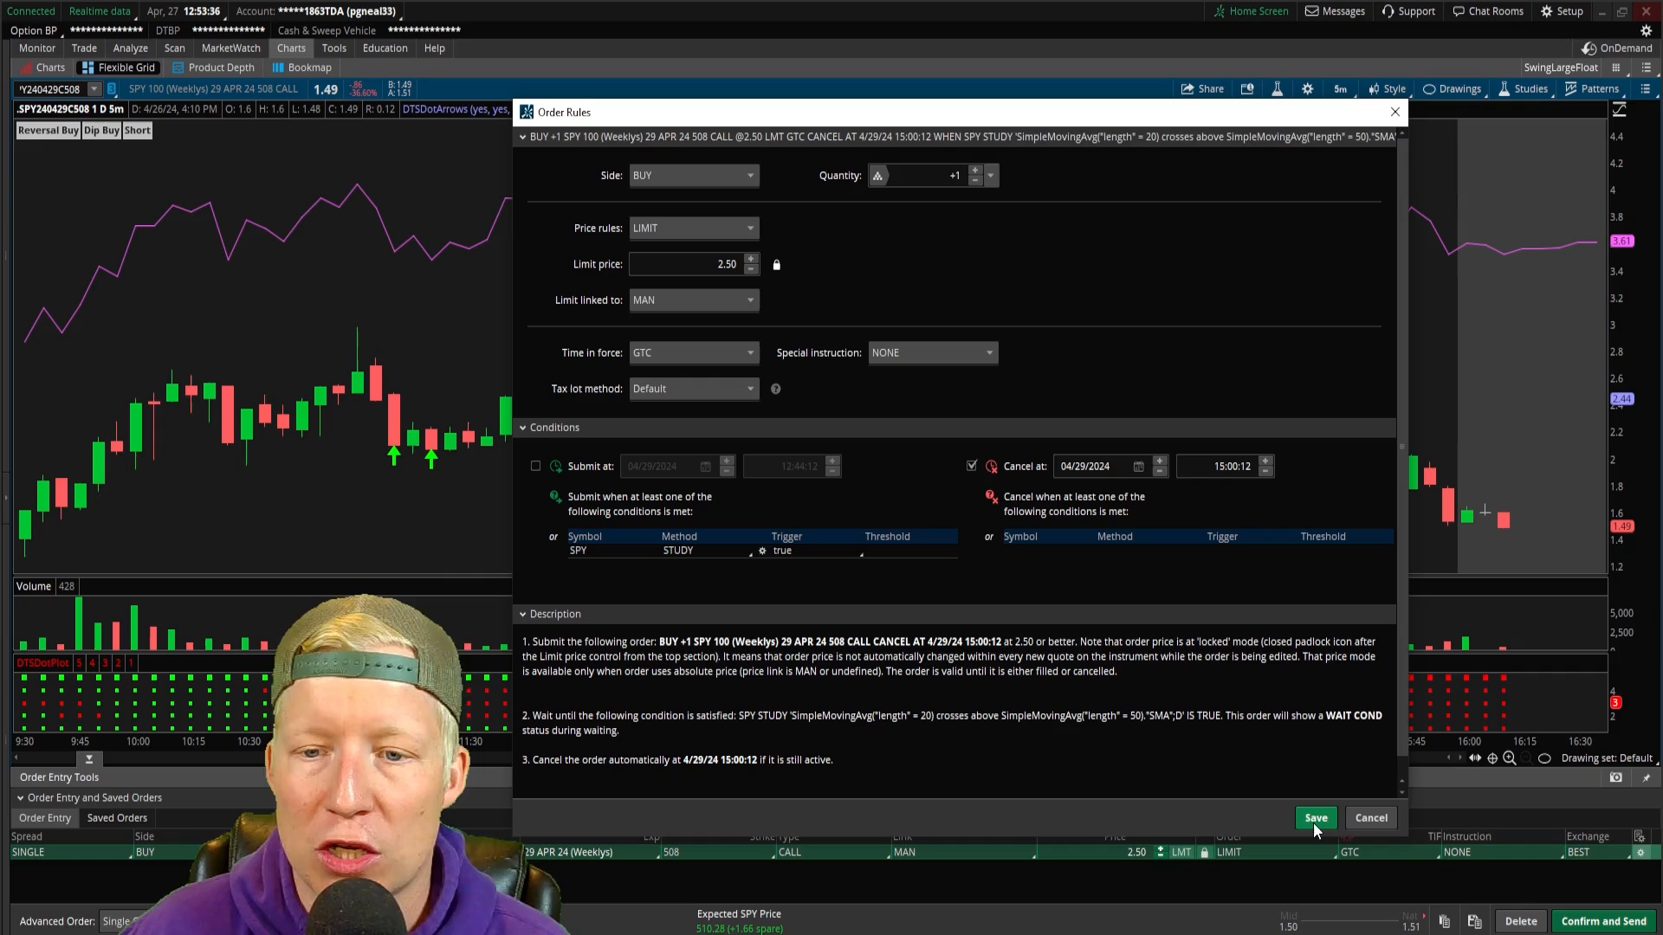
# Save the order rules for the conditional 508 call buy
pyautogui.click(1314, 818)
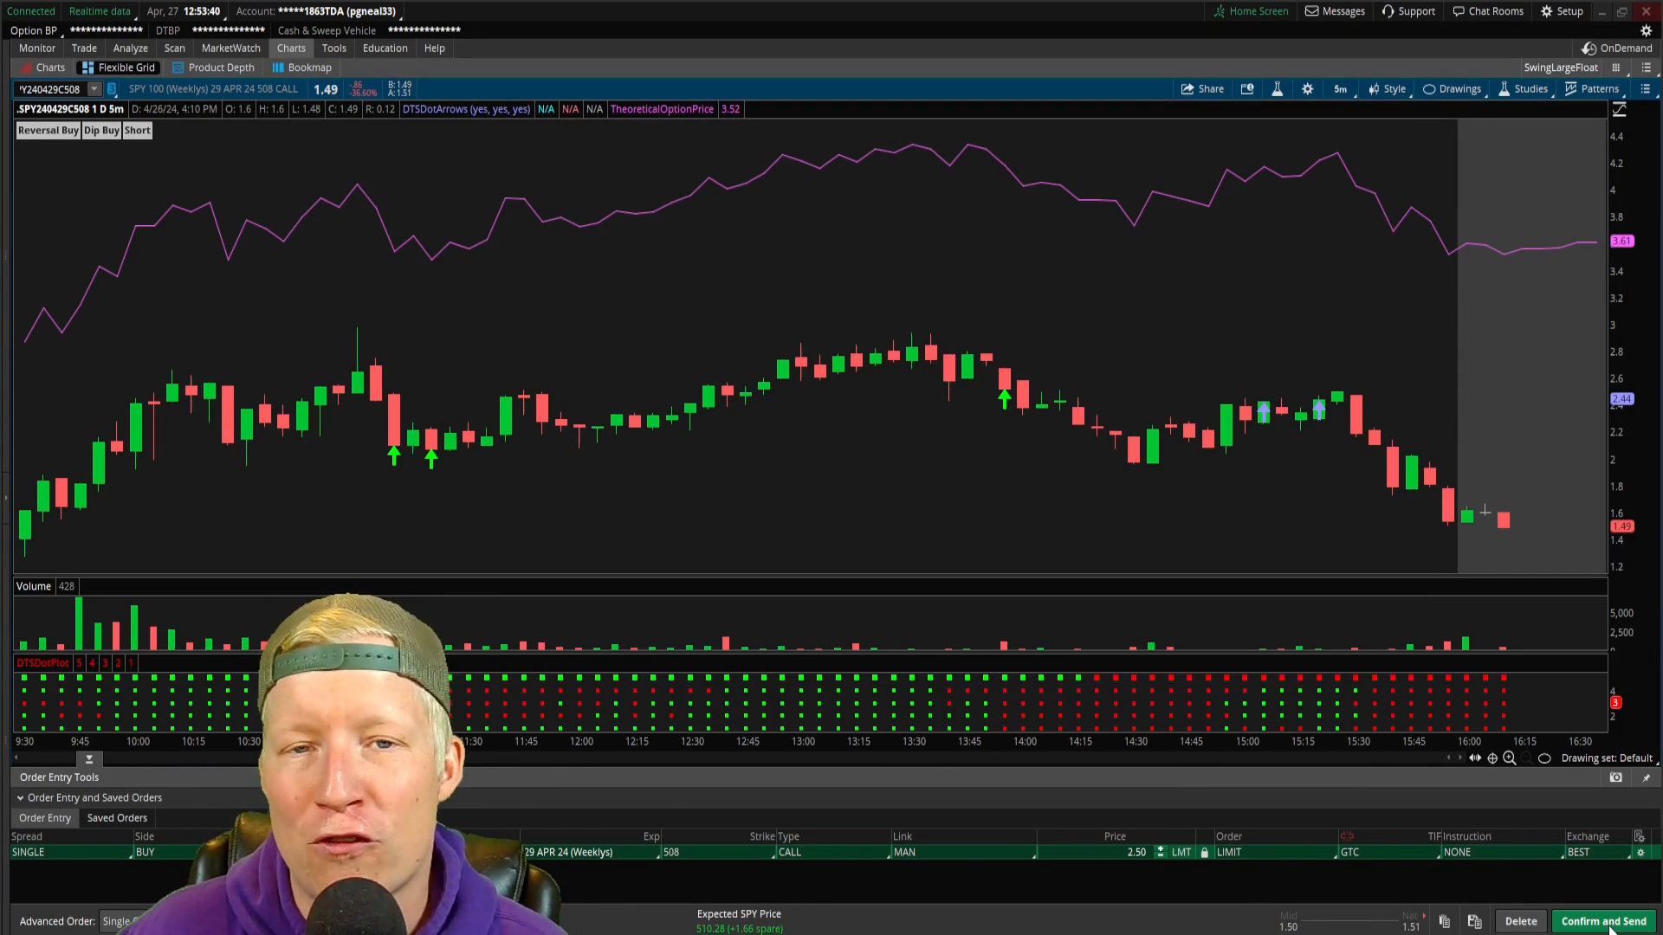
pyautogui.moveTo(769, 429)
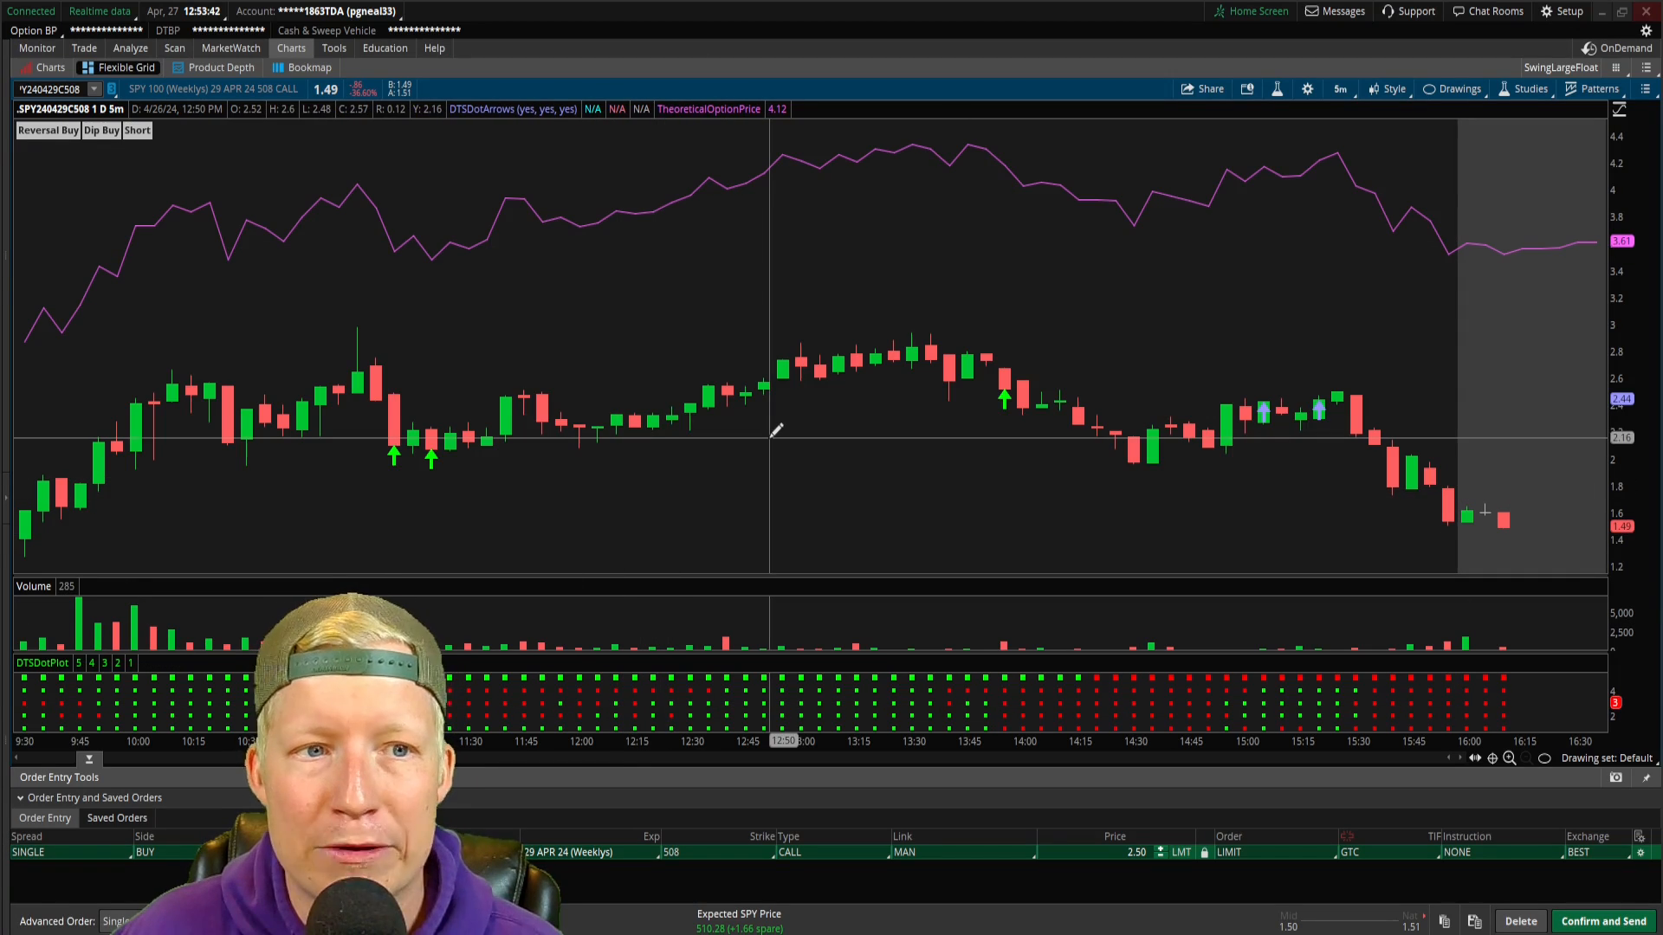
pyautogui.moveTo(1173, 234)
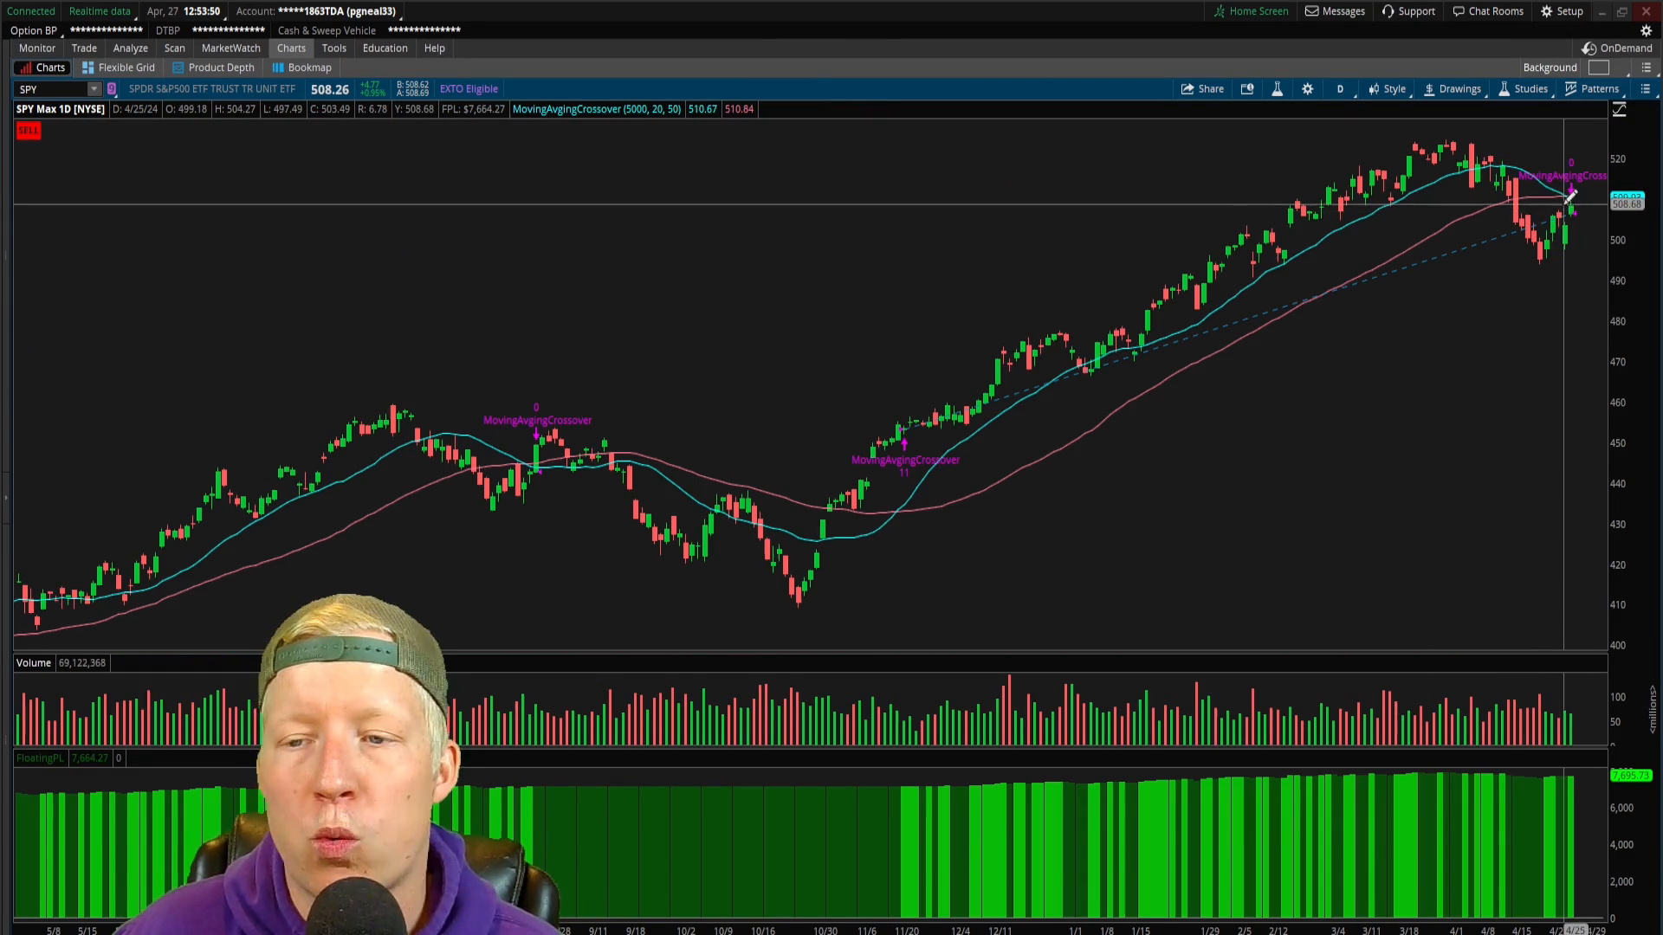
pyautogui.moveTo(1575, 191)
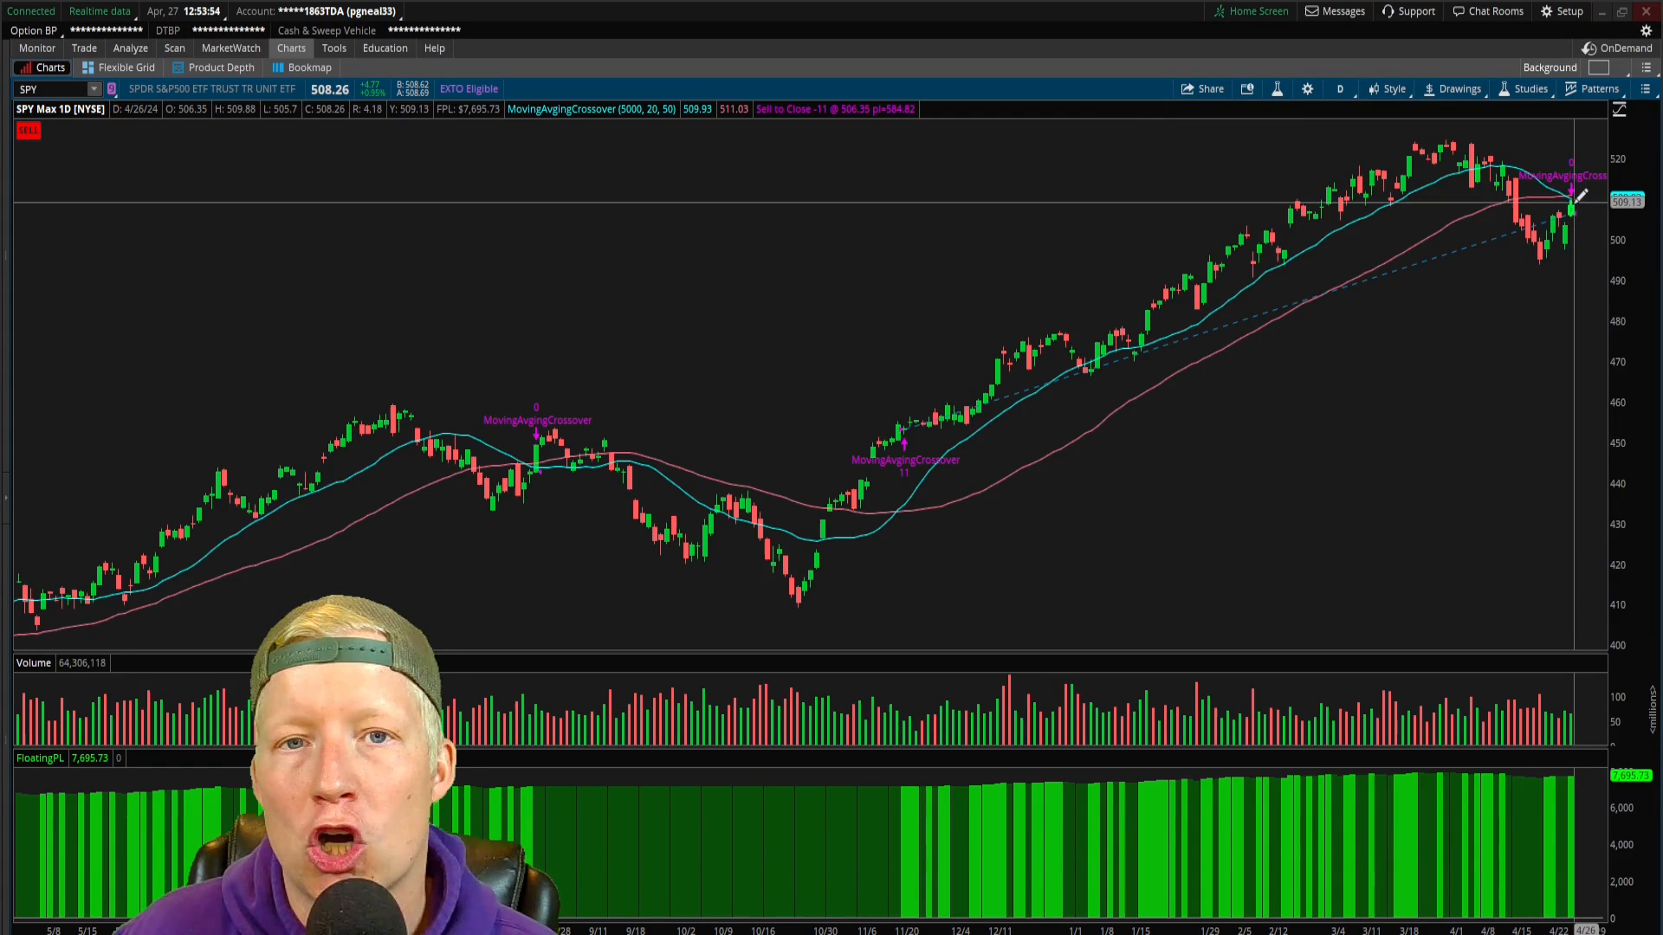
pyautogui.moveTo(1558, 223)
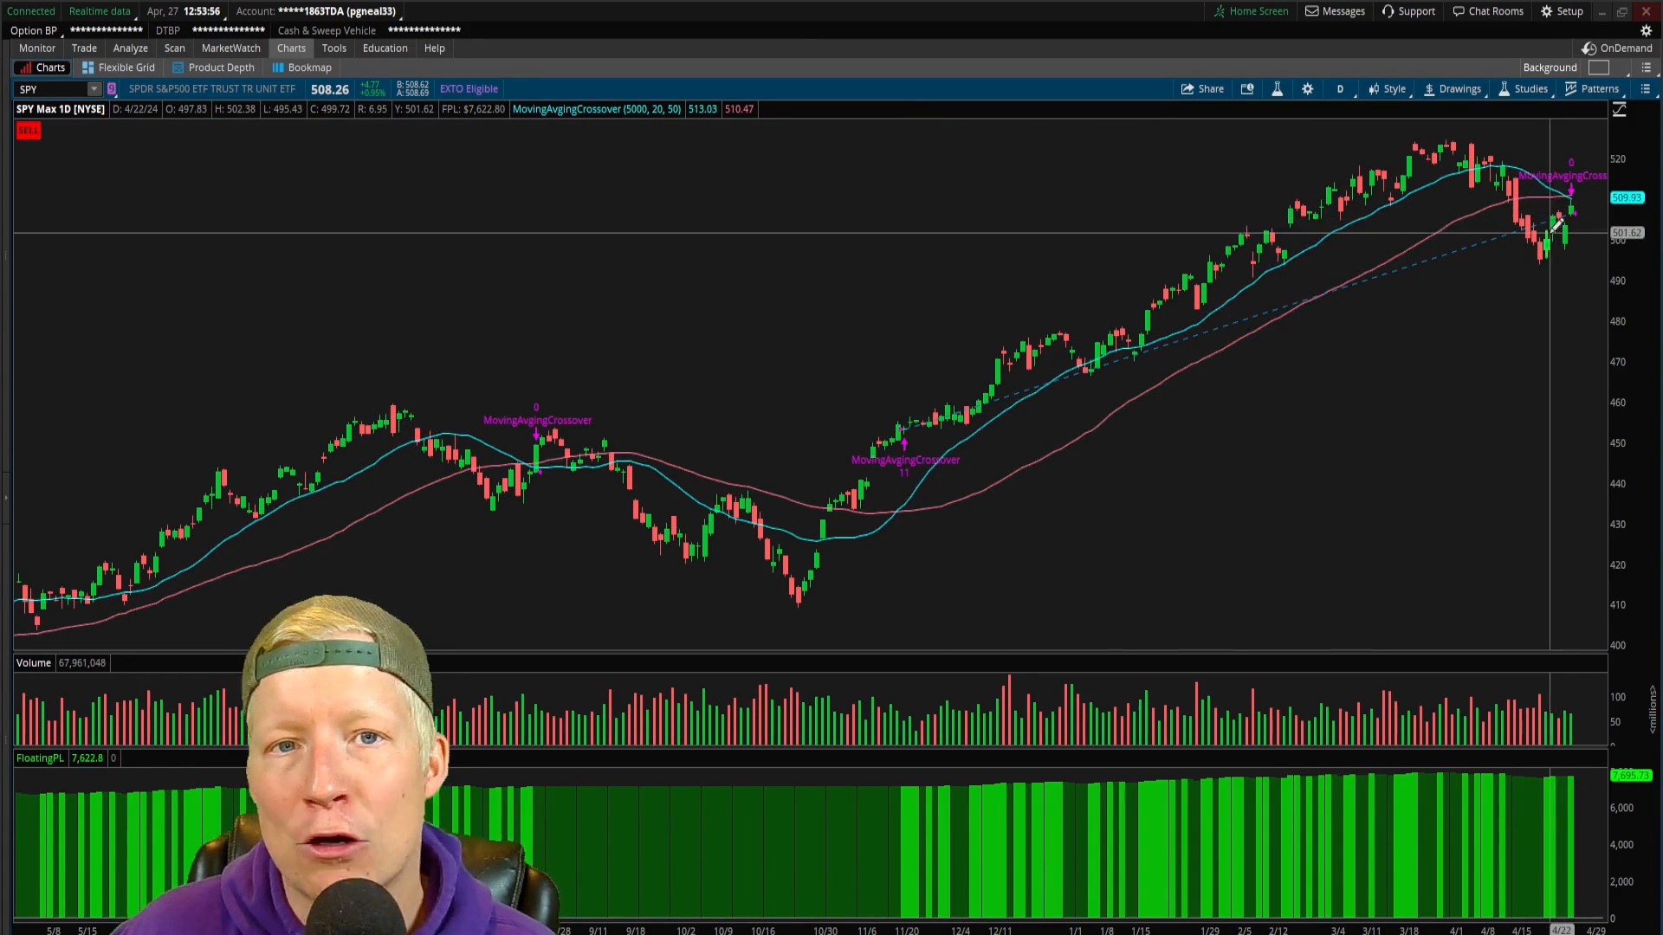
pyautogui.moveTo(1405, 308)
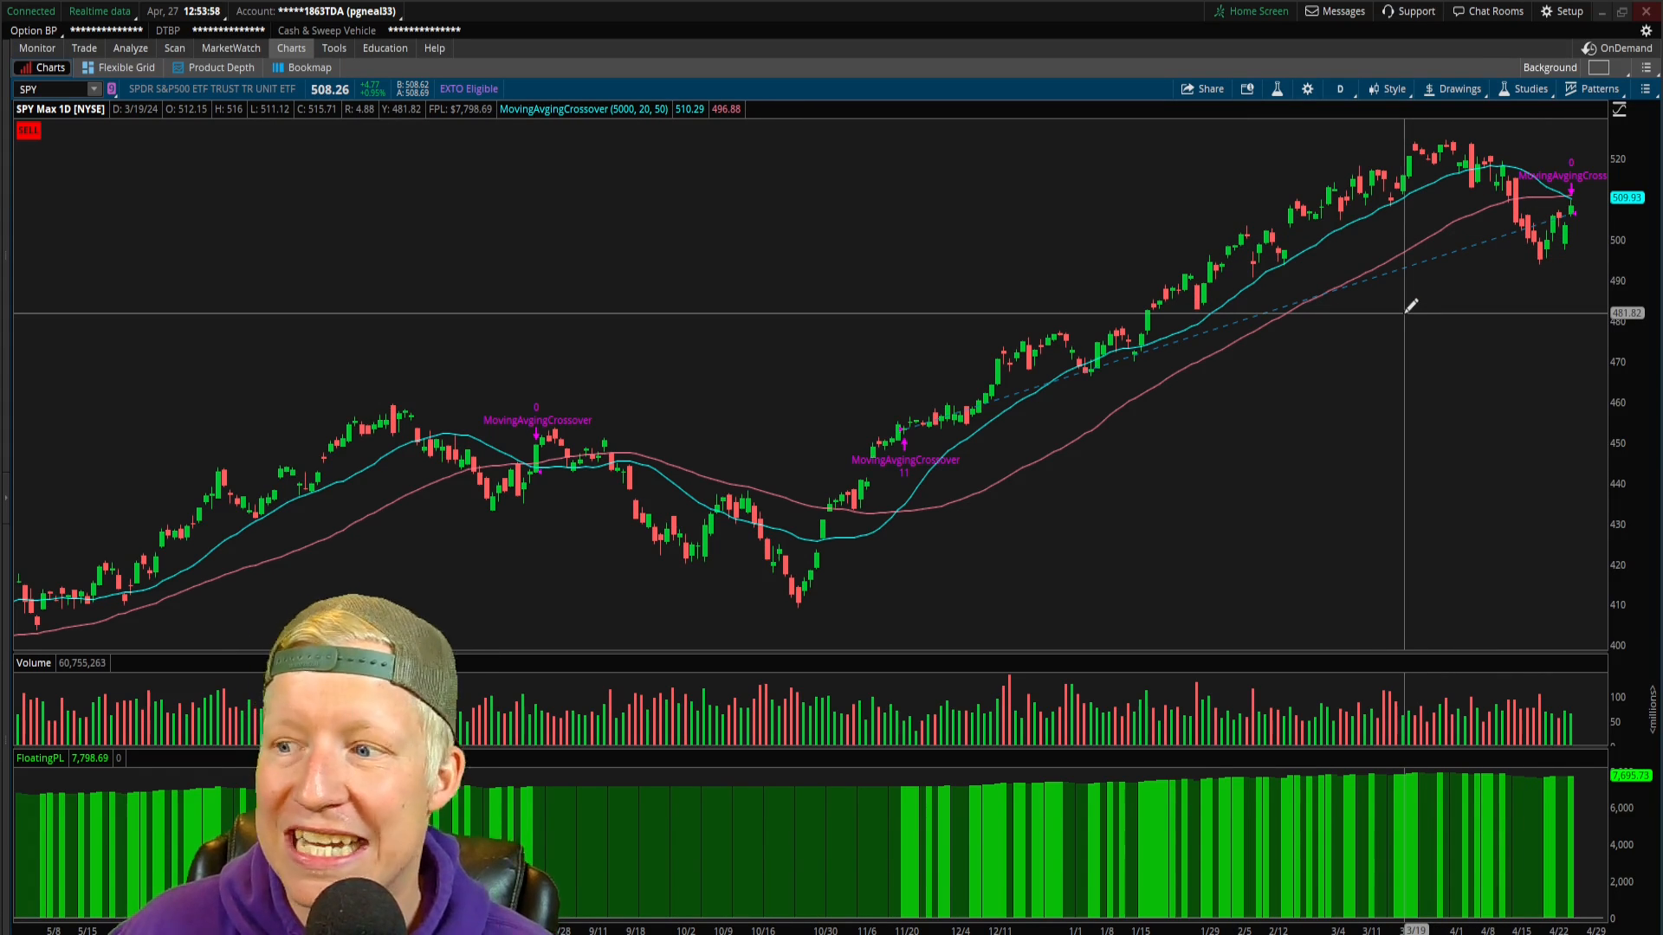
pyautogui.moveTo(1289, 435)
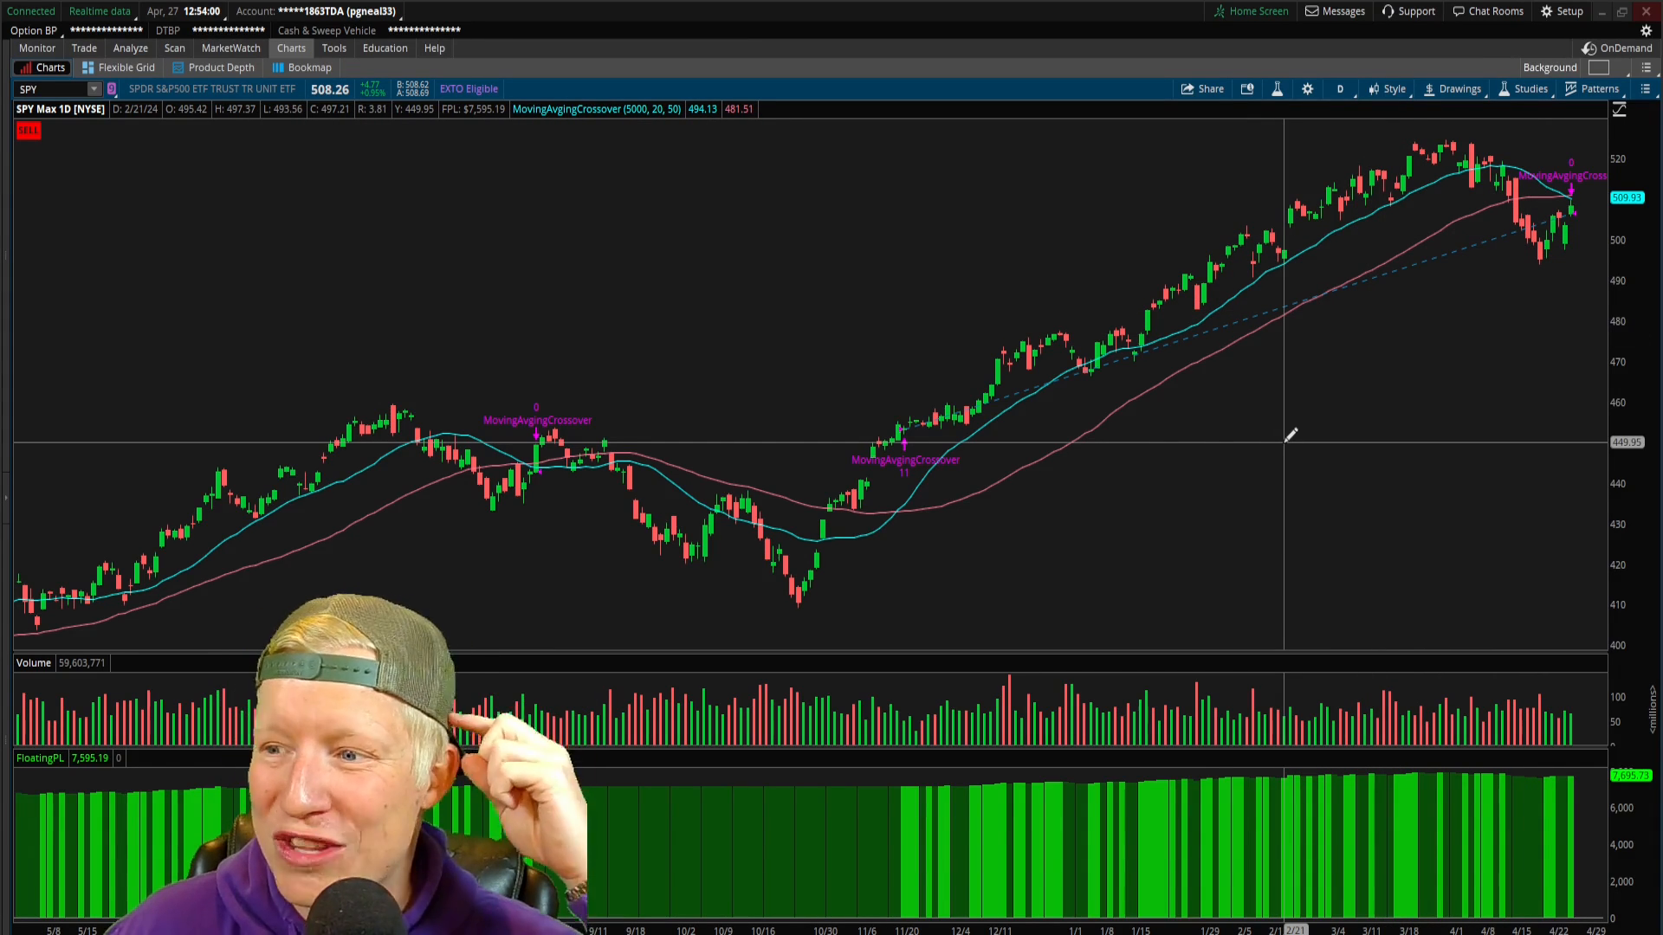
pyautogui.click(83, 49)
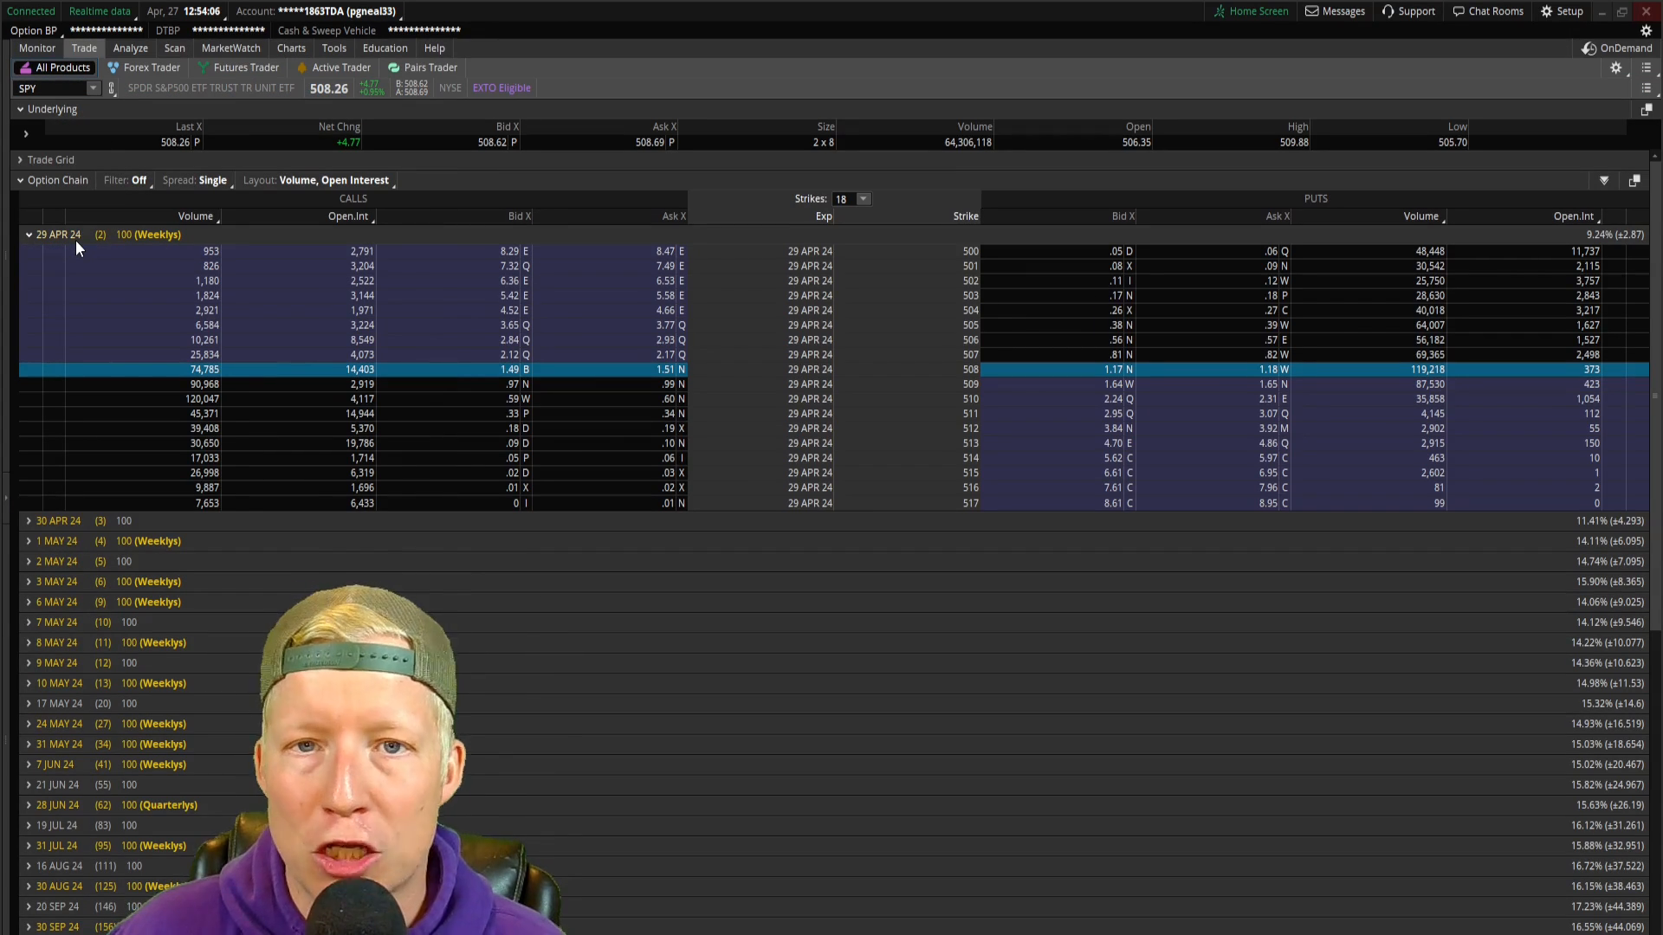
pyautogui.moveTo(310, 404)
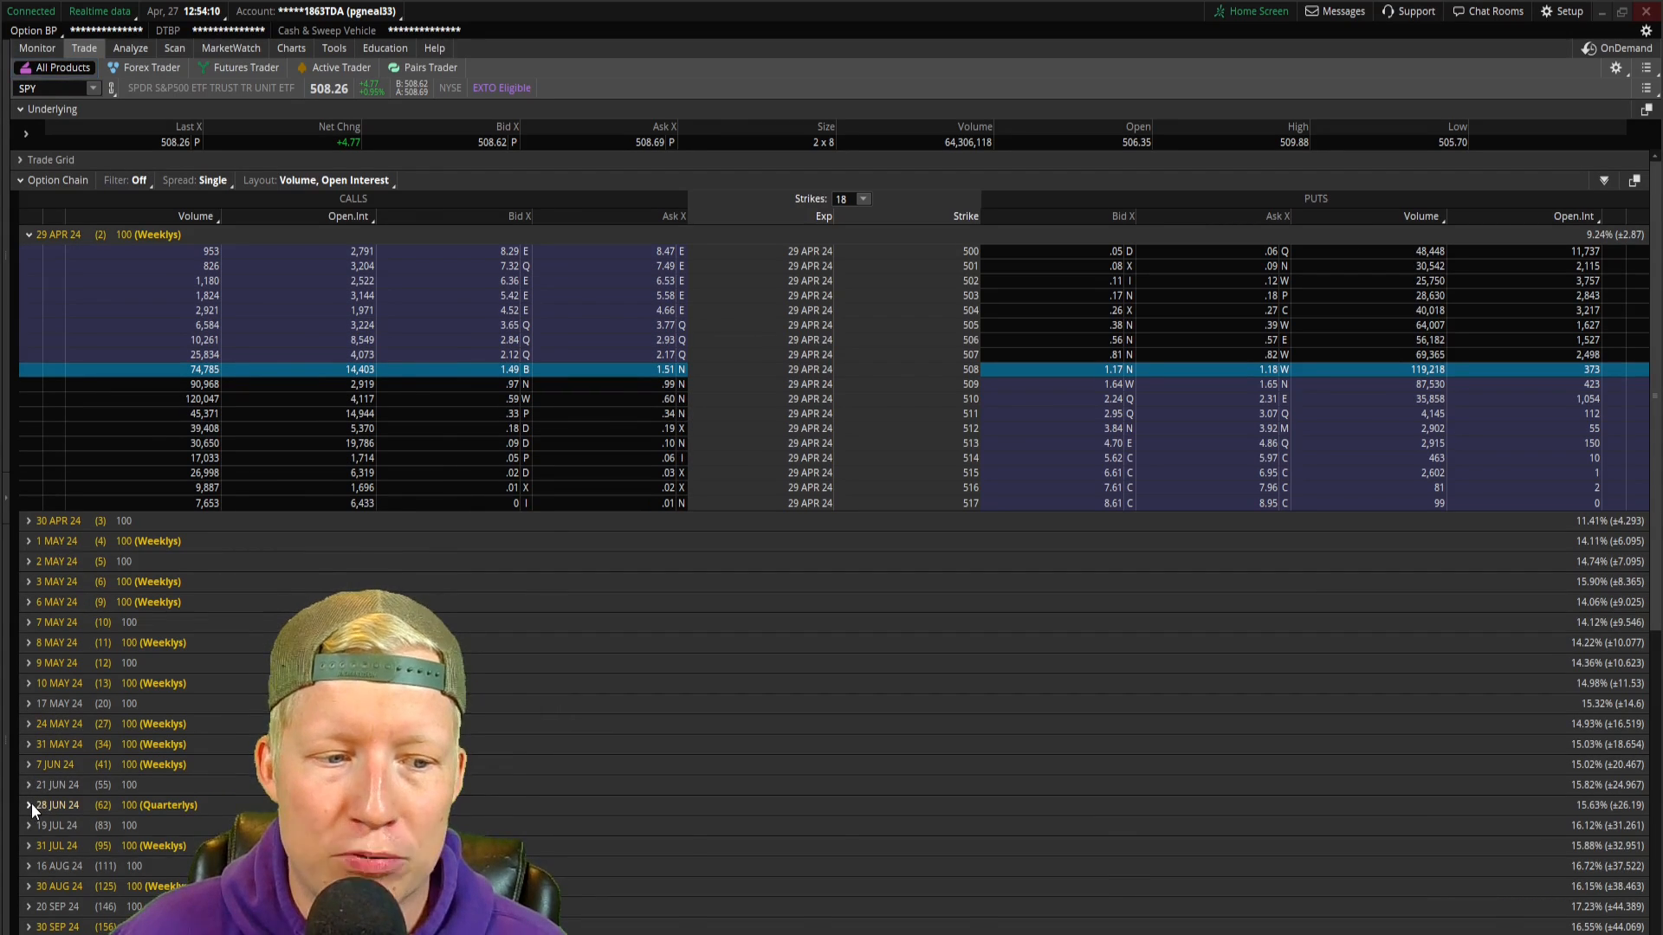
pyautogui.click(27, 805)
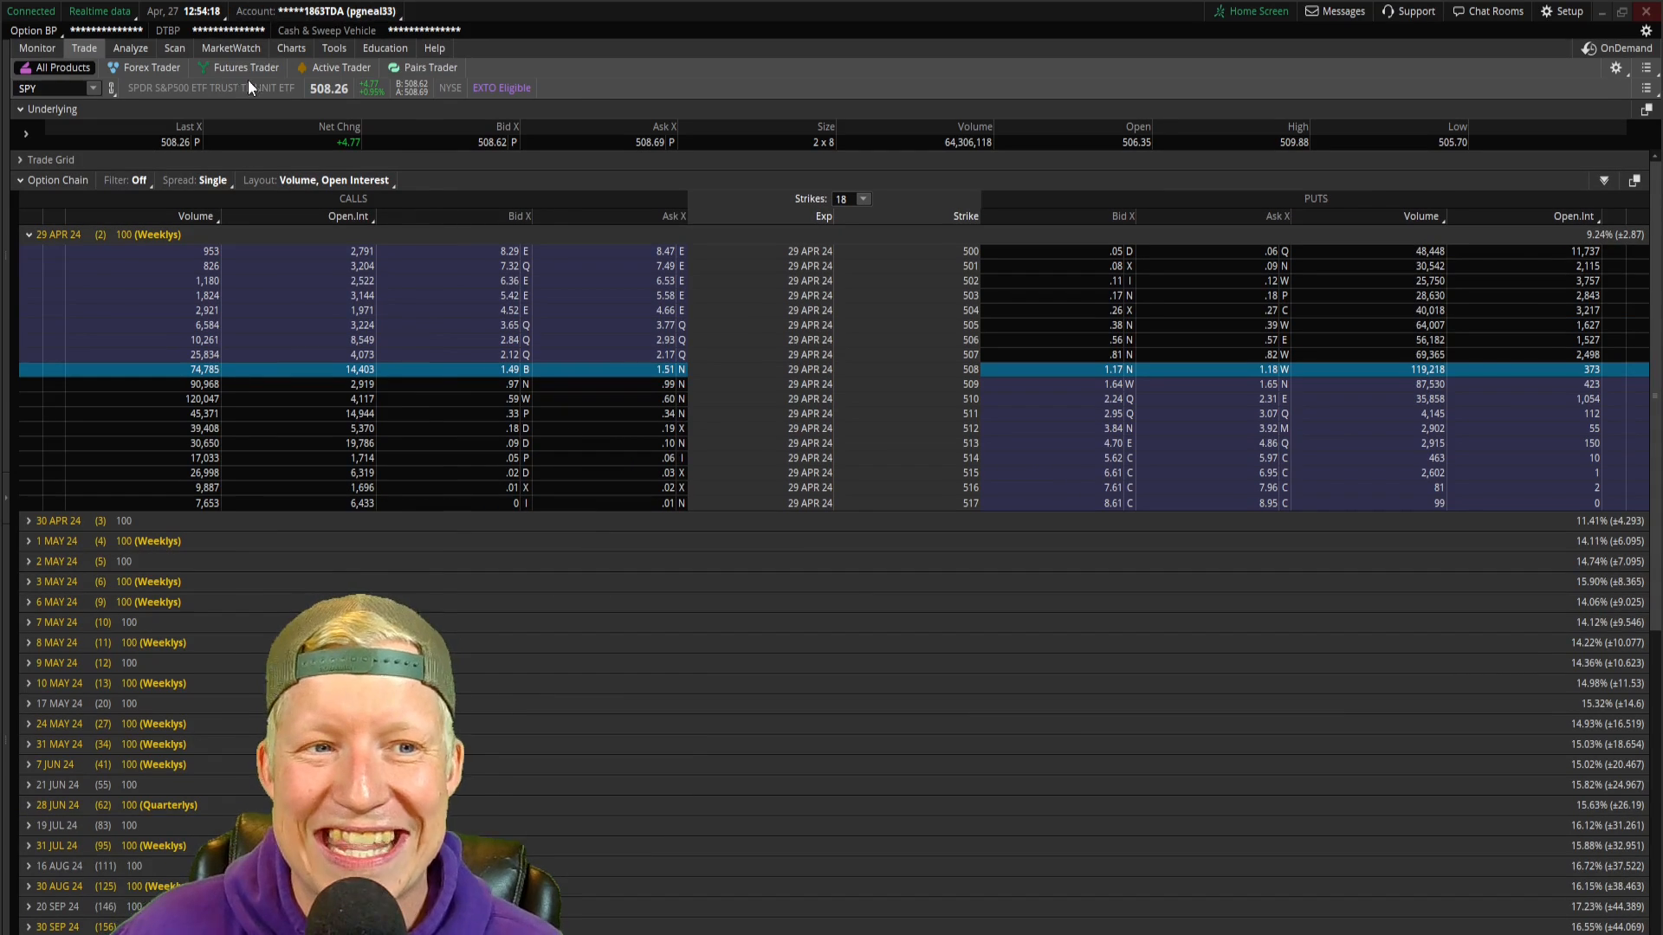
pyautogui.click(291, 48)
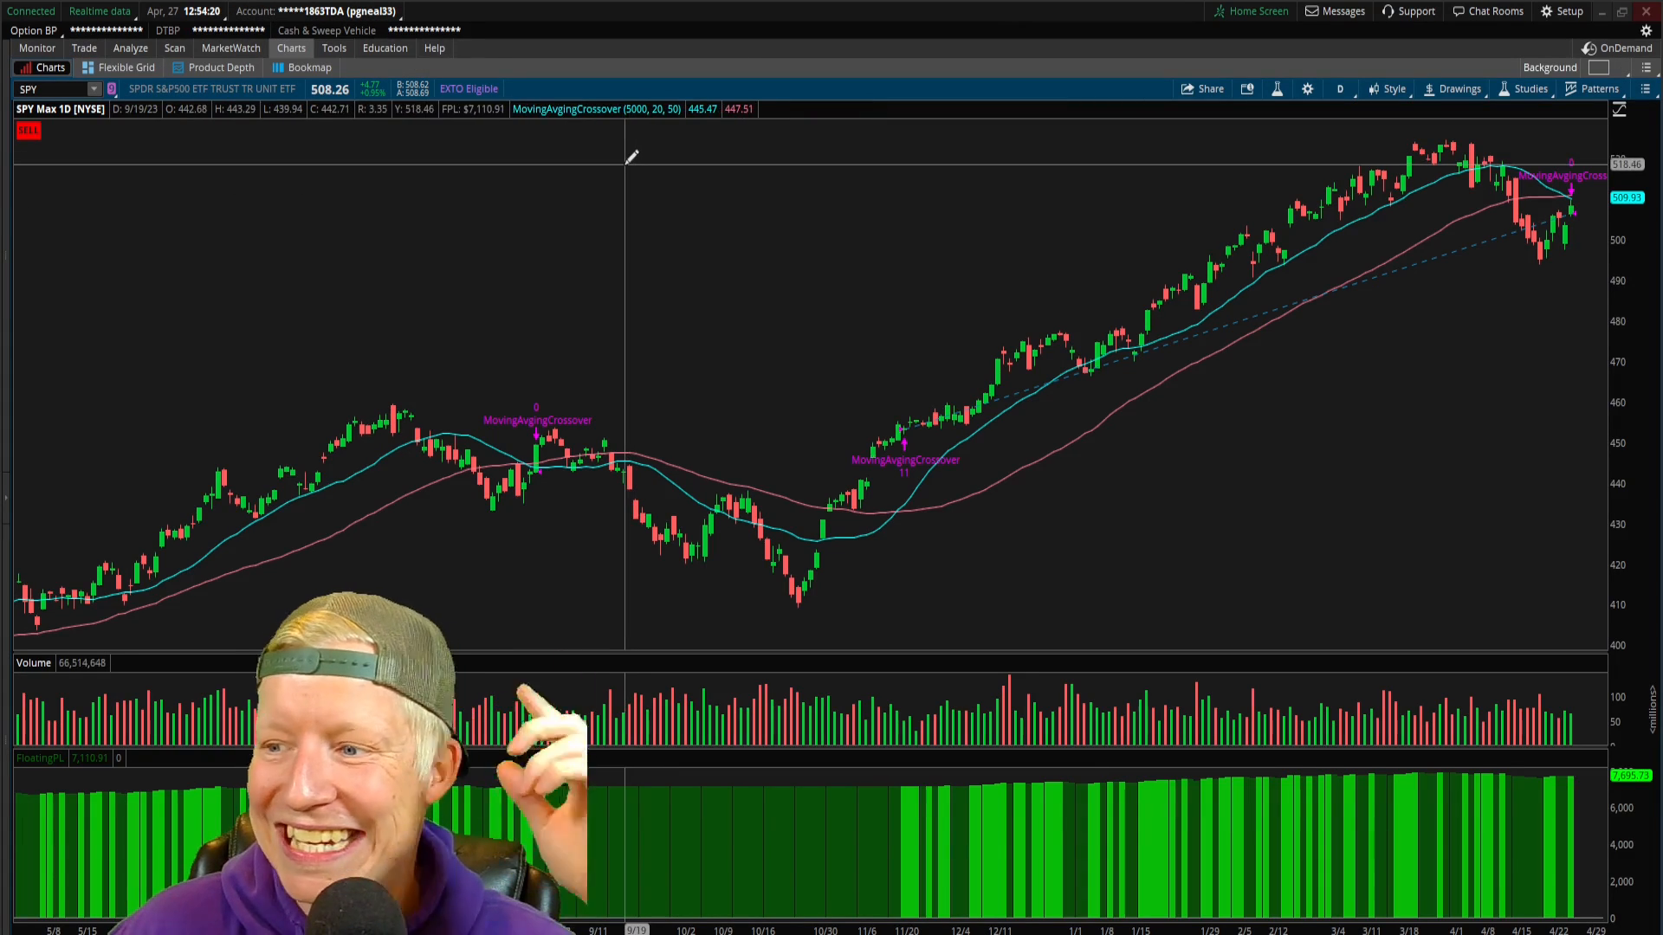
pyautogui.moveTo(829, 379)
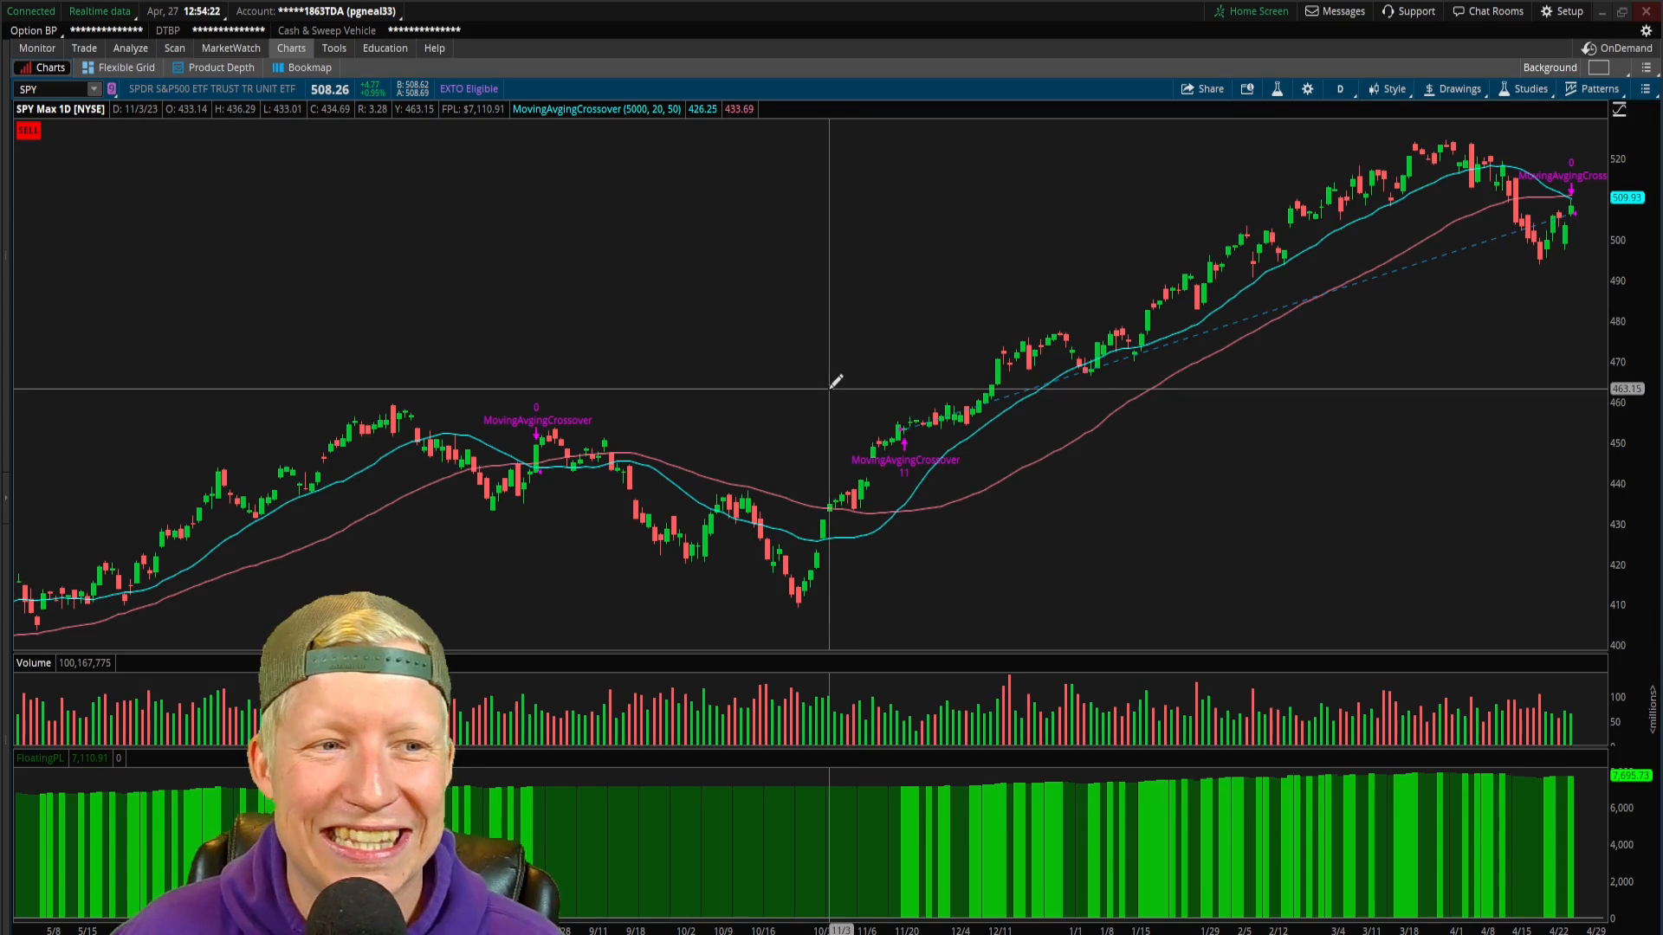
pyautogui.moveTo(660, 170)
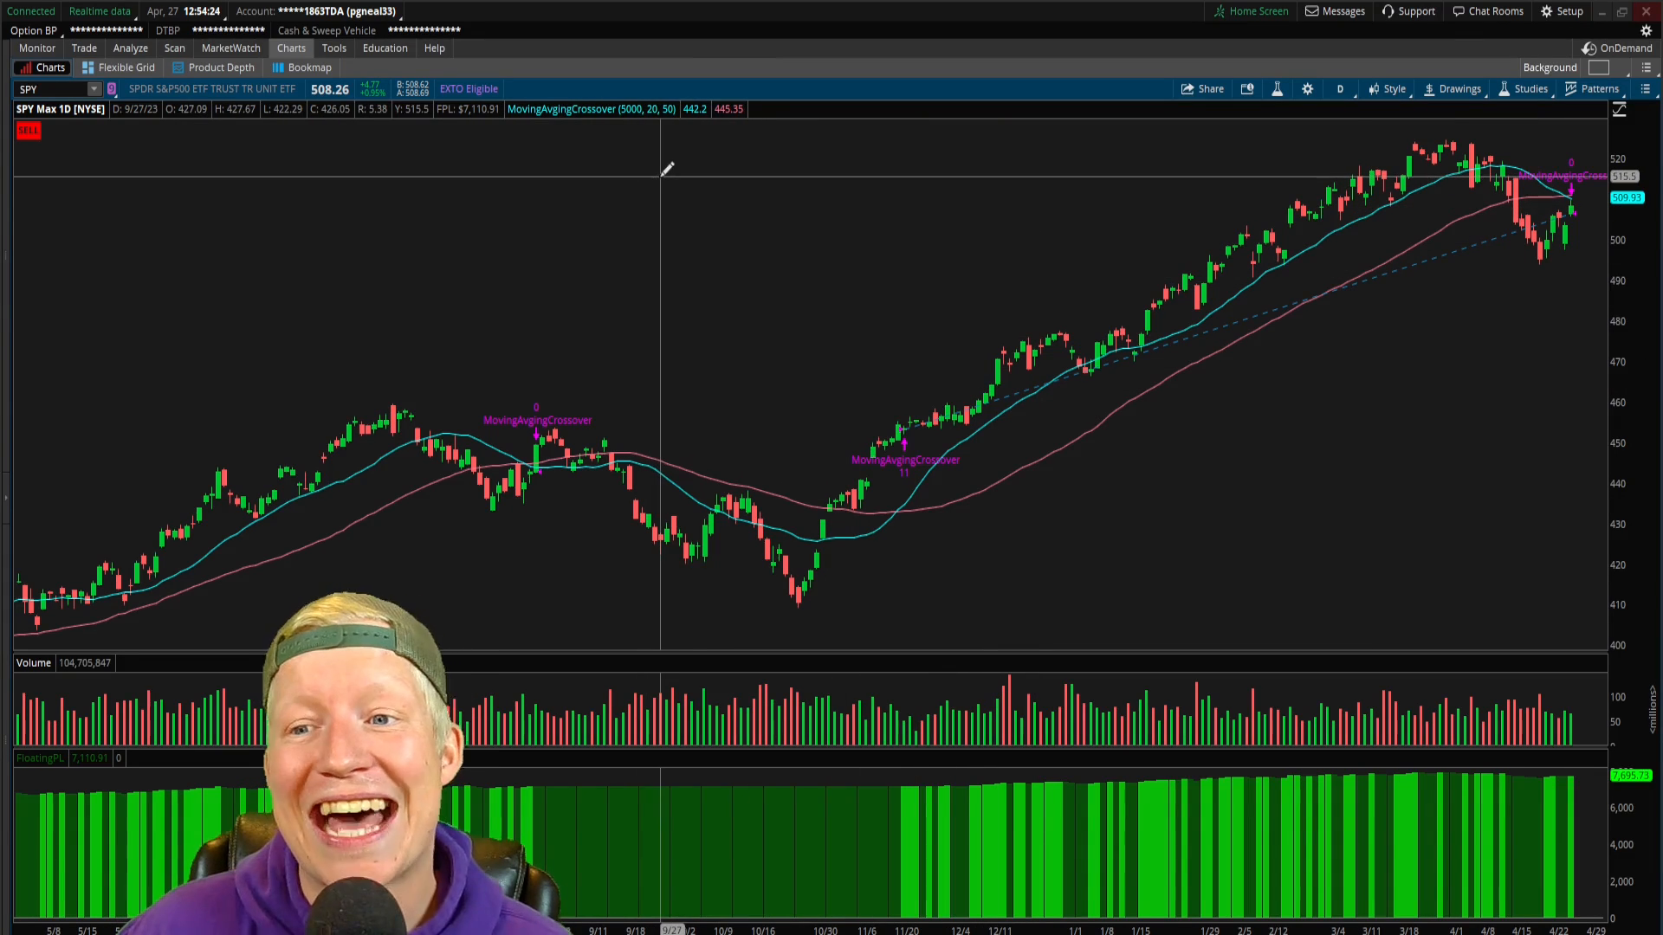
pyautogui.moveTo(803, 301)
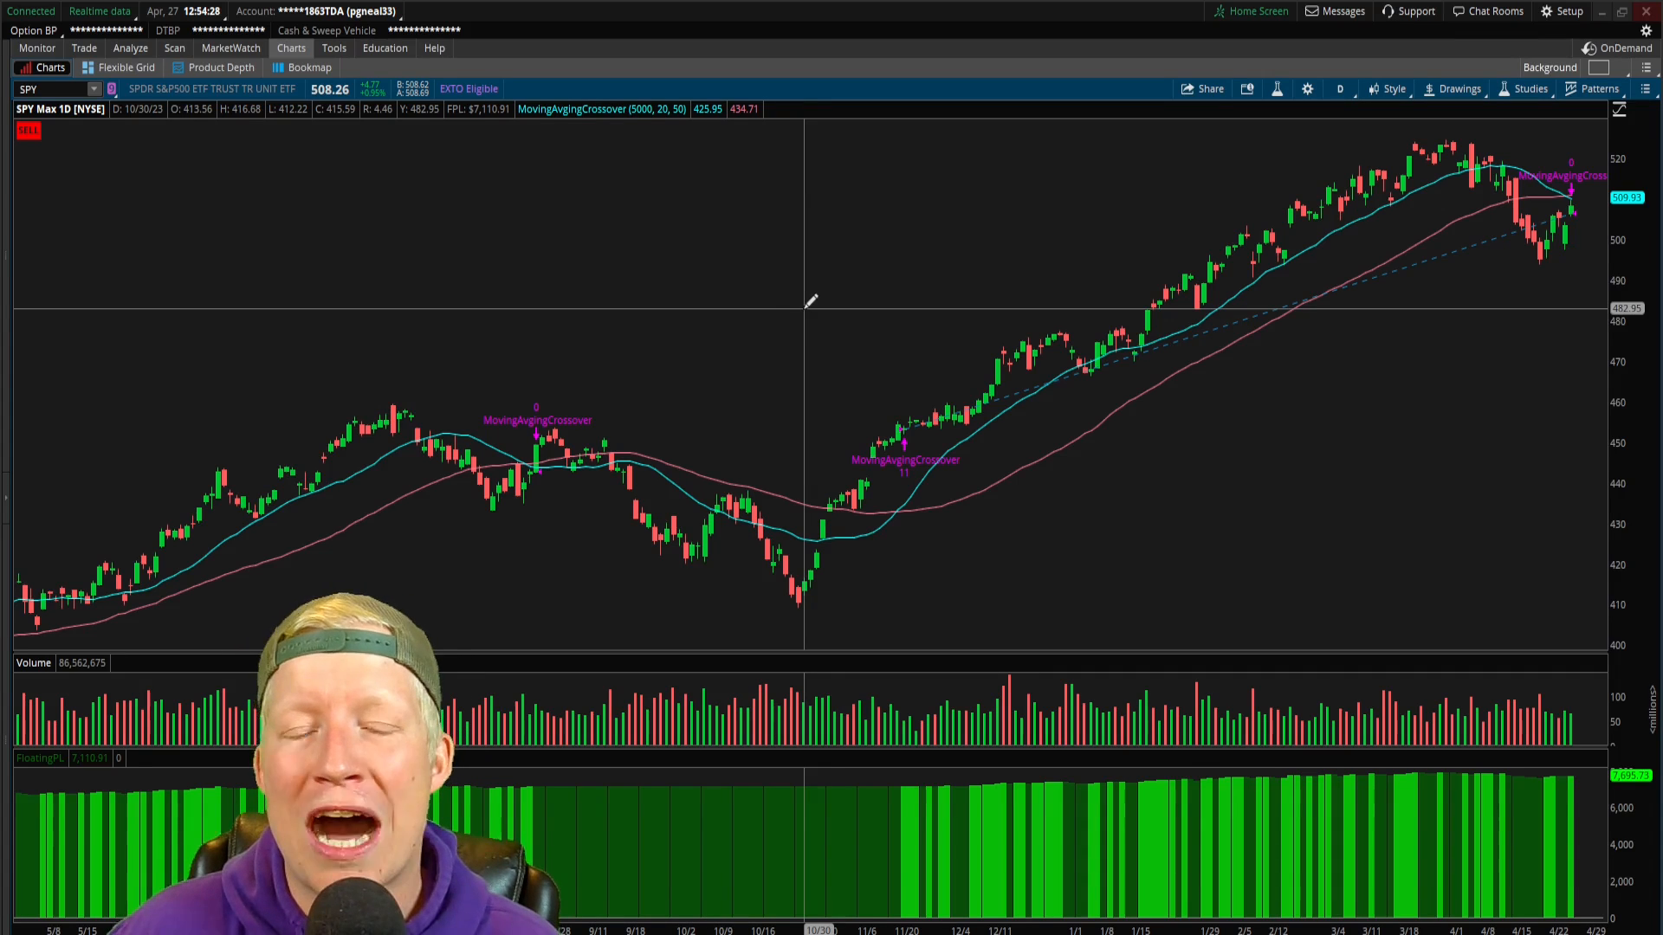
pyautogui.moveTo(1341, 360)
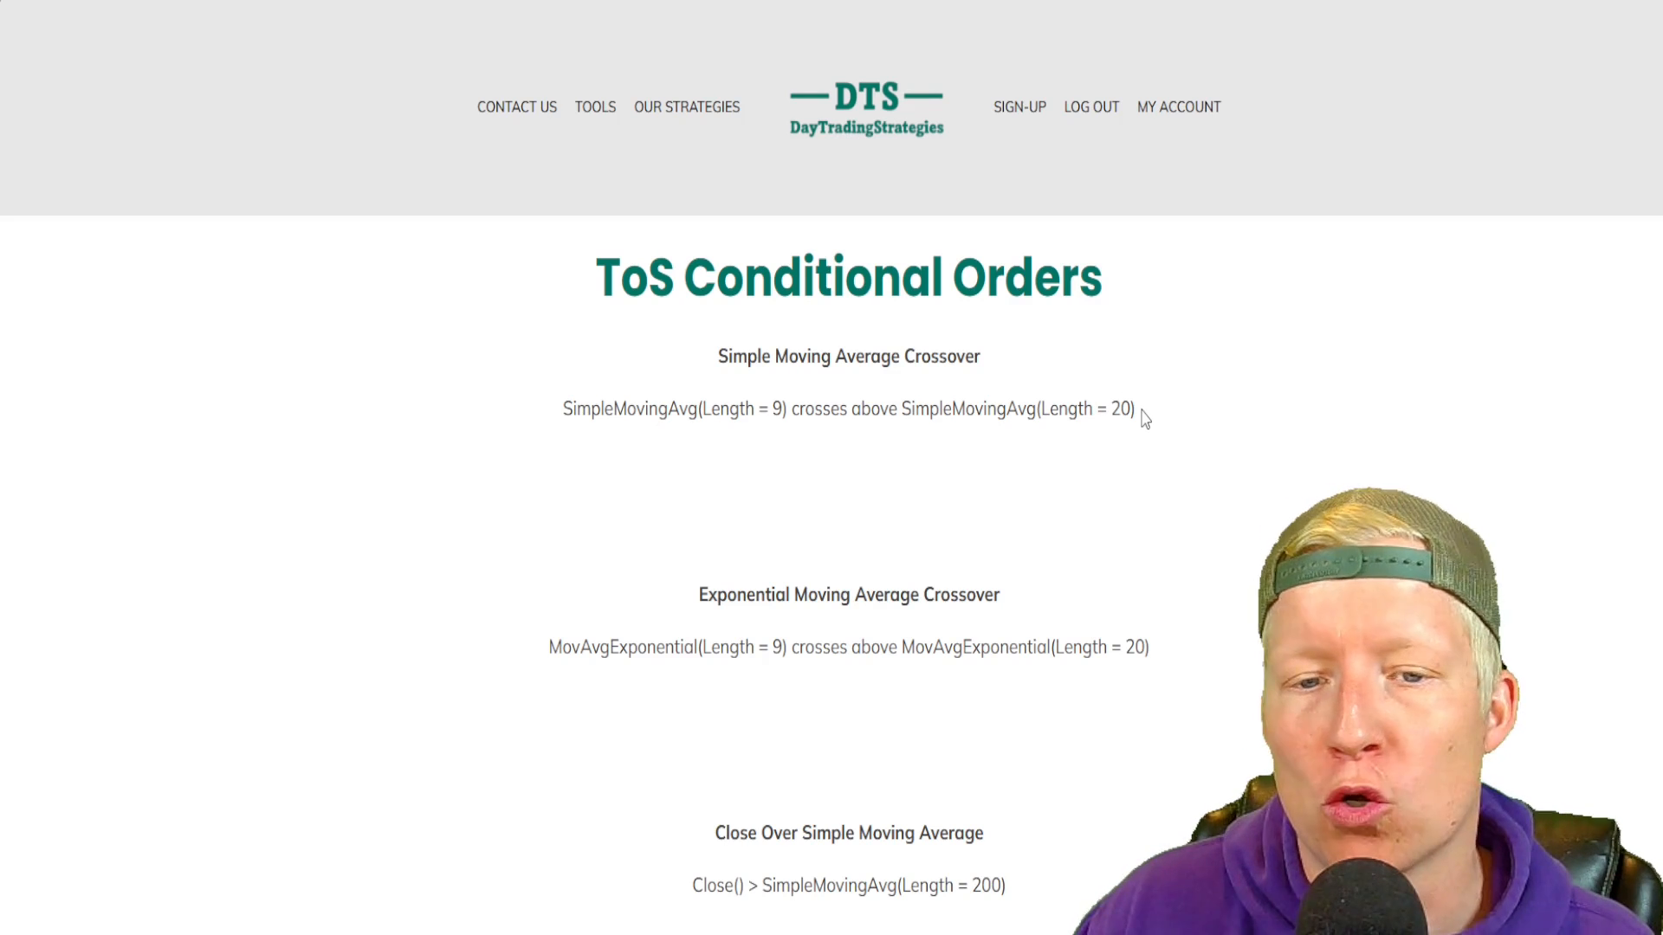
pyautogui.moveTo(1154, 453)
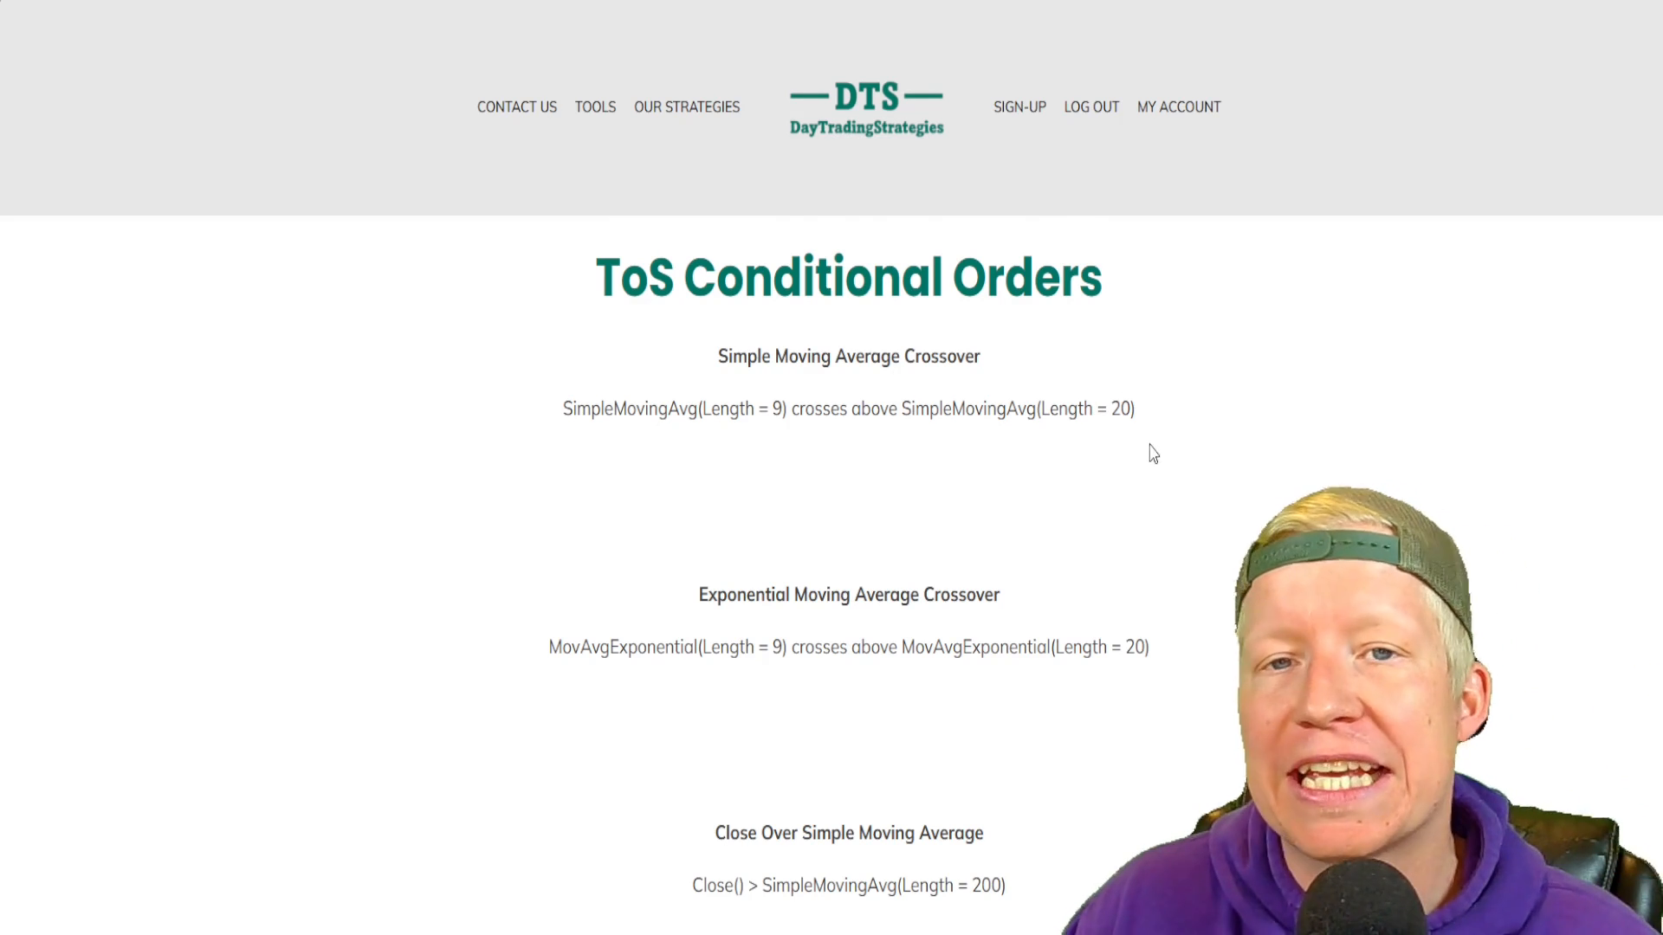
# Scroll the ToS Conditional Orders page down to the Heavy Volume formula
pyautogui.scroll(-3)
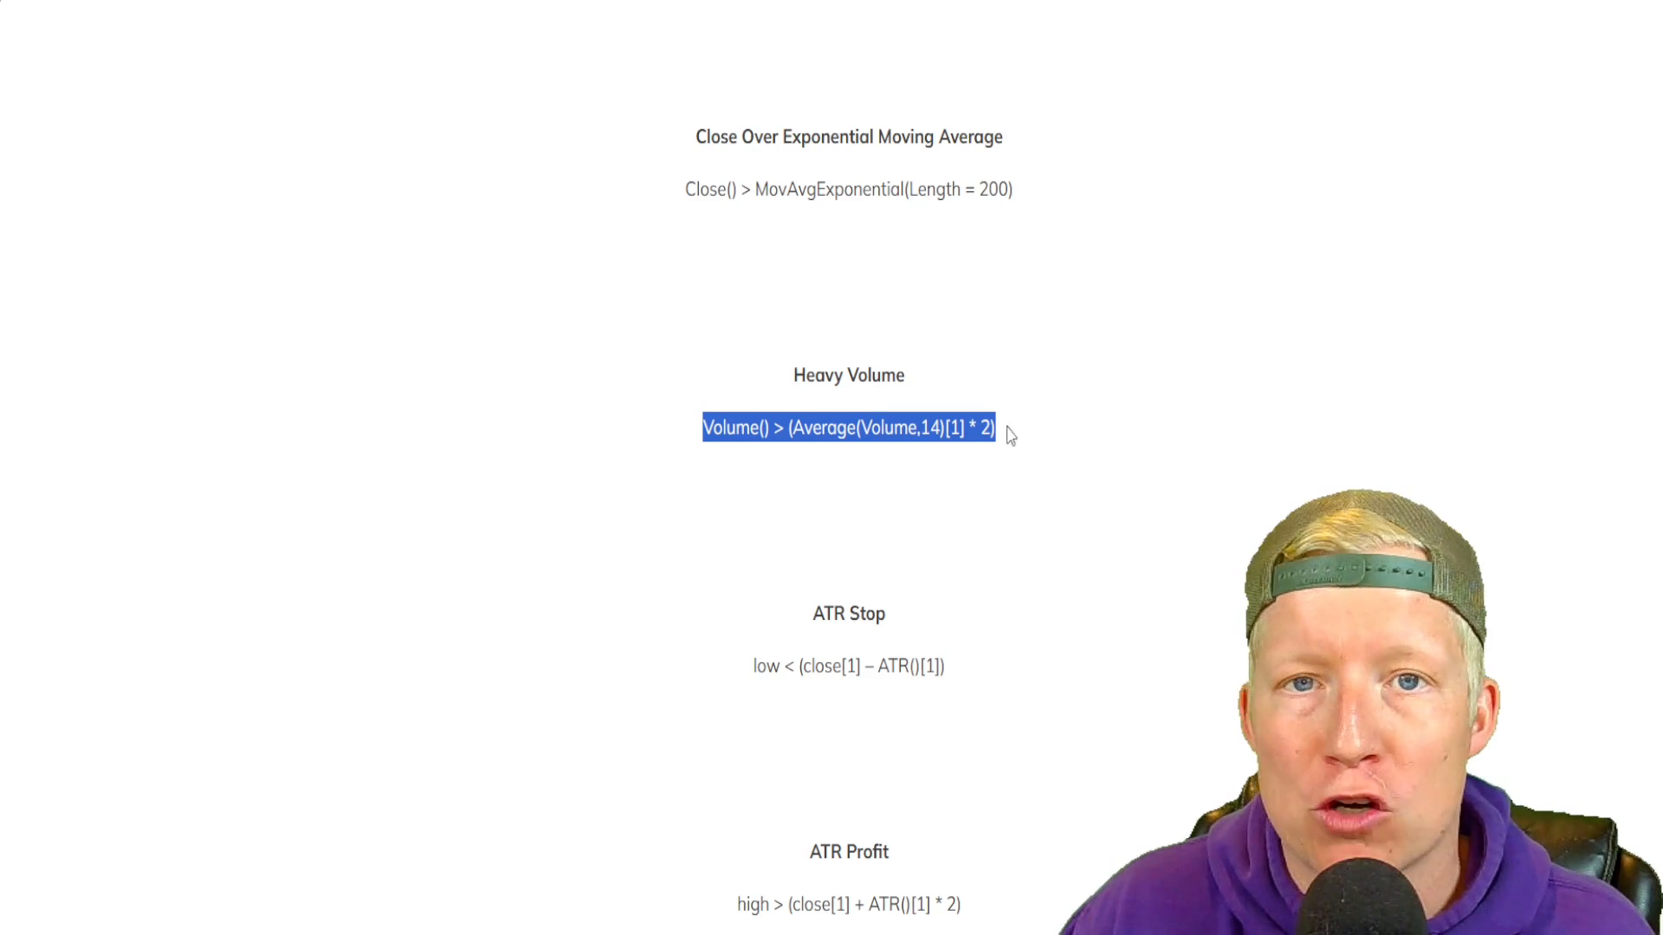
pyautogui.moveTo(679, 918)
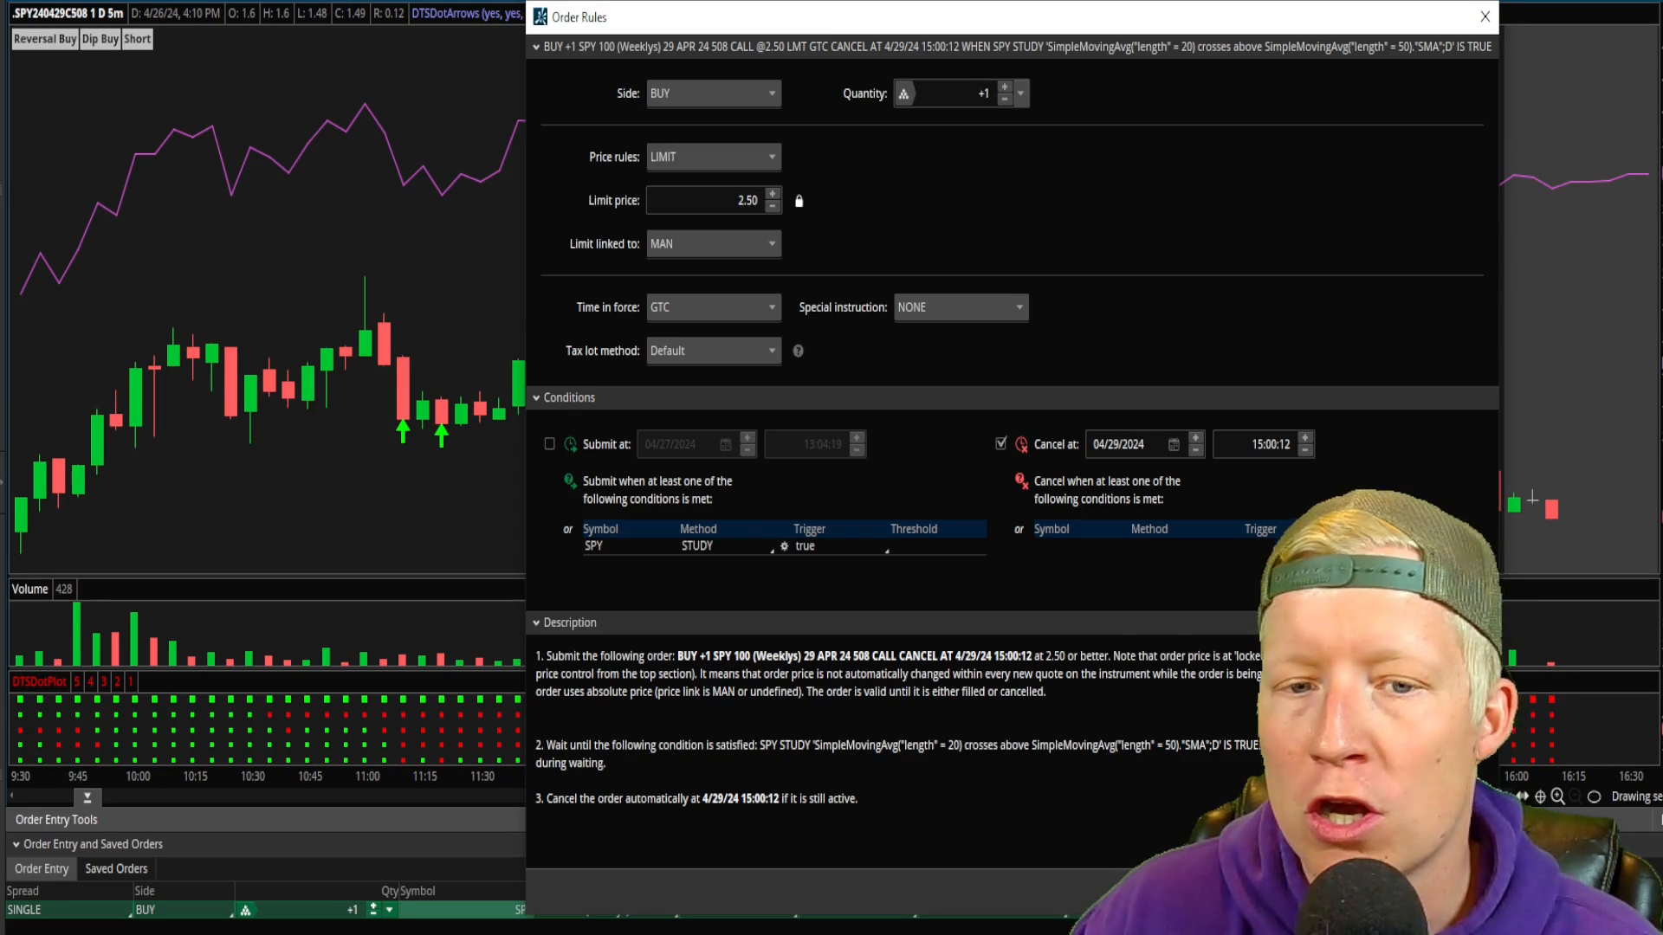
# Reopen the SMA crossover study condition and view it in the thinkScript Editor
pyautogui.click(726, 546)
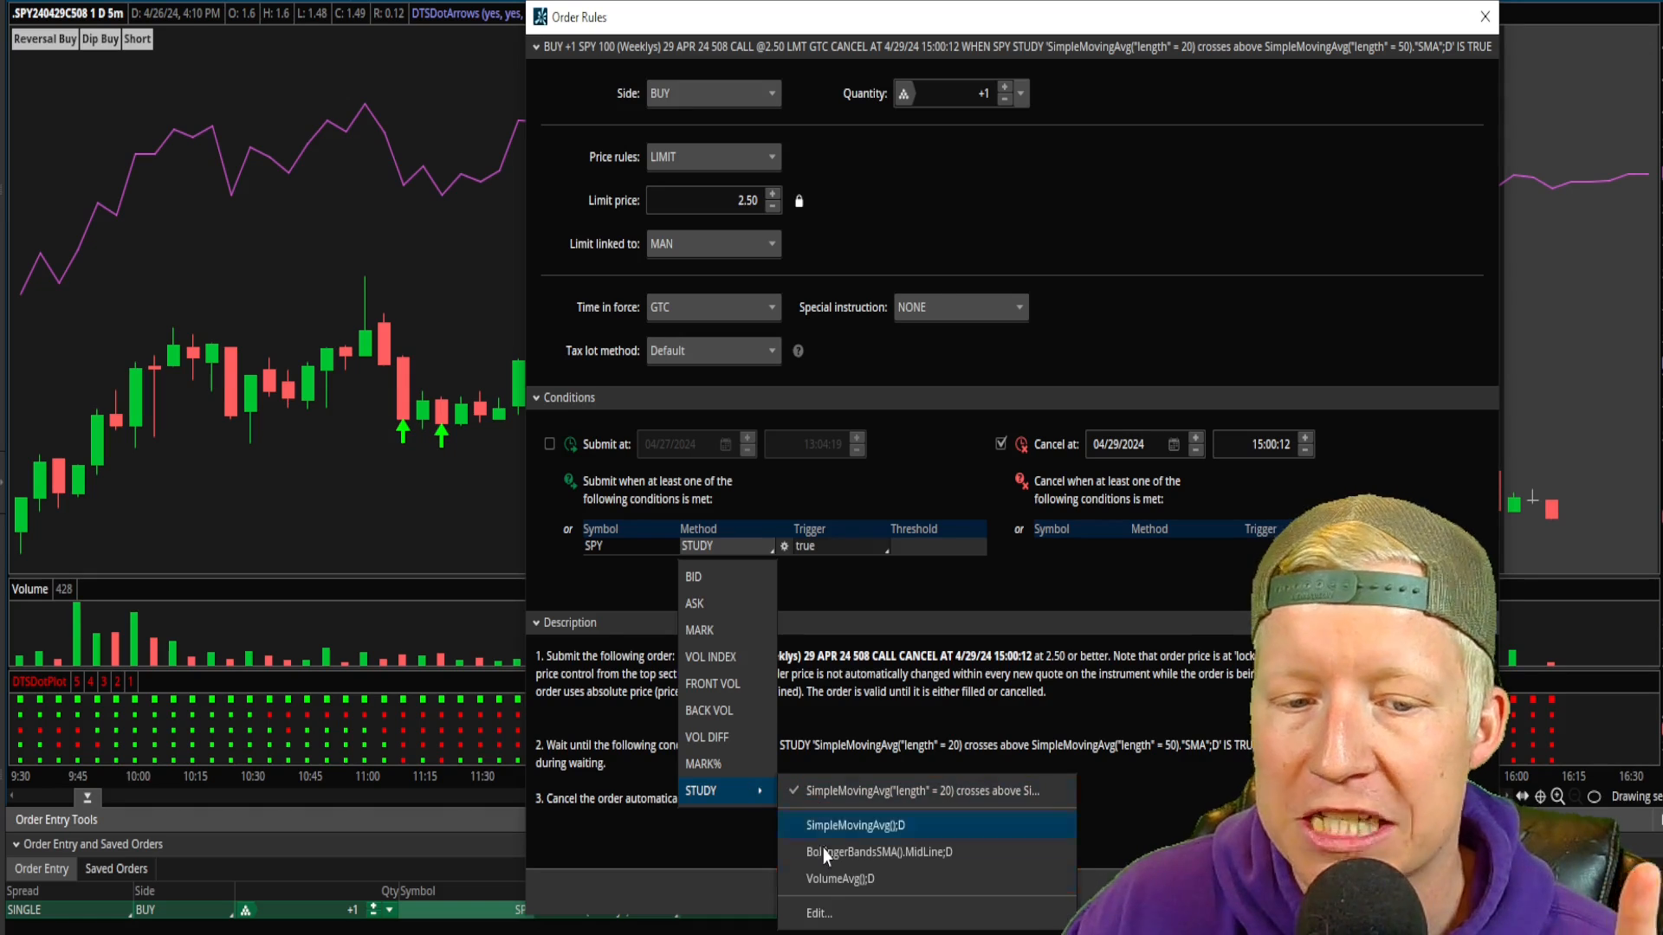
pyautogui.click(856, 824)
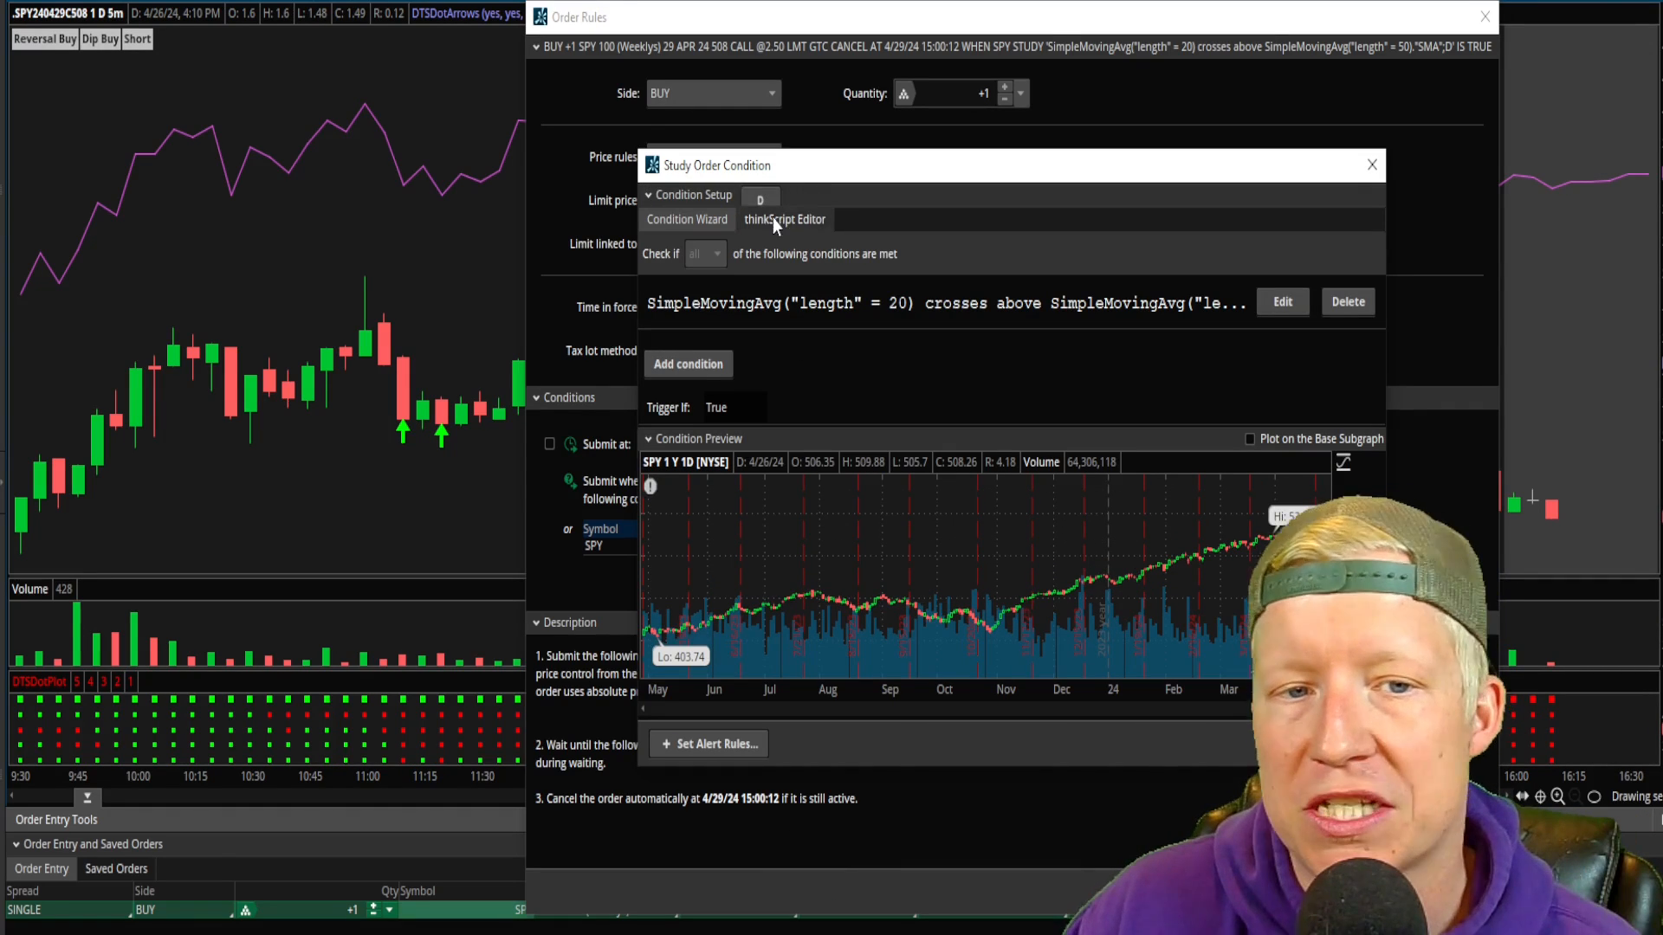
pyautogui.moveTo(755, 226)
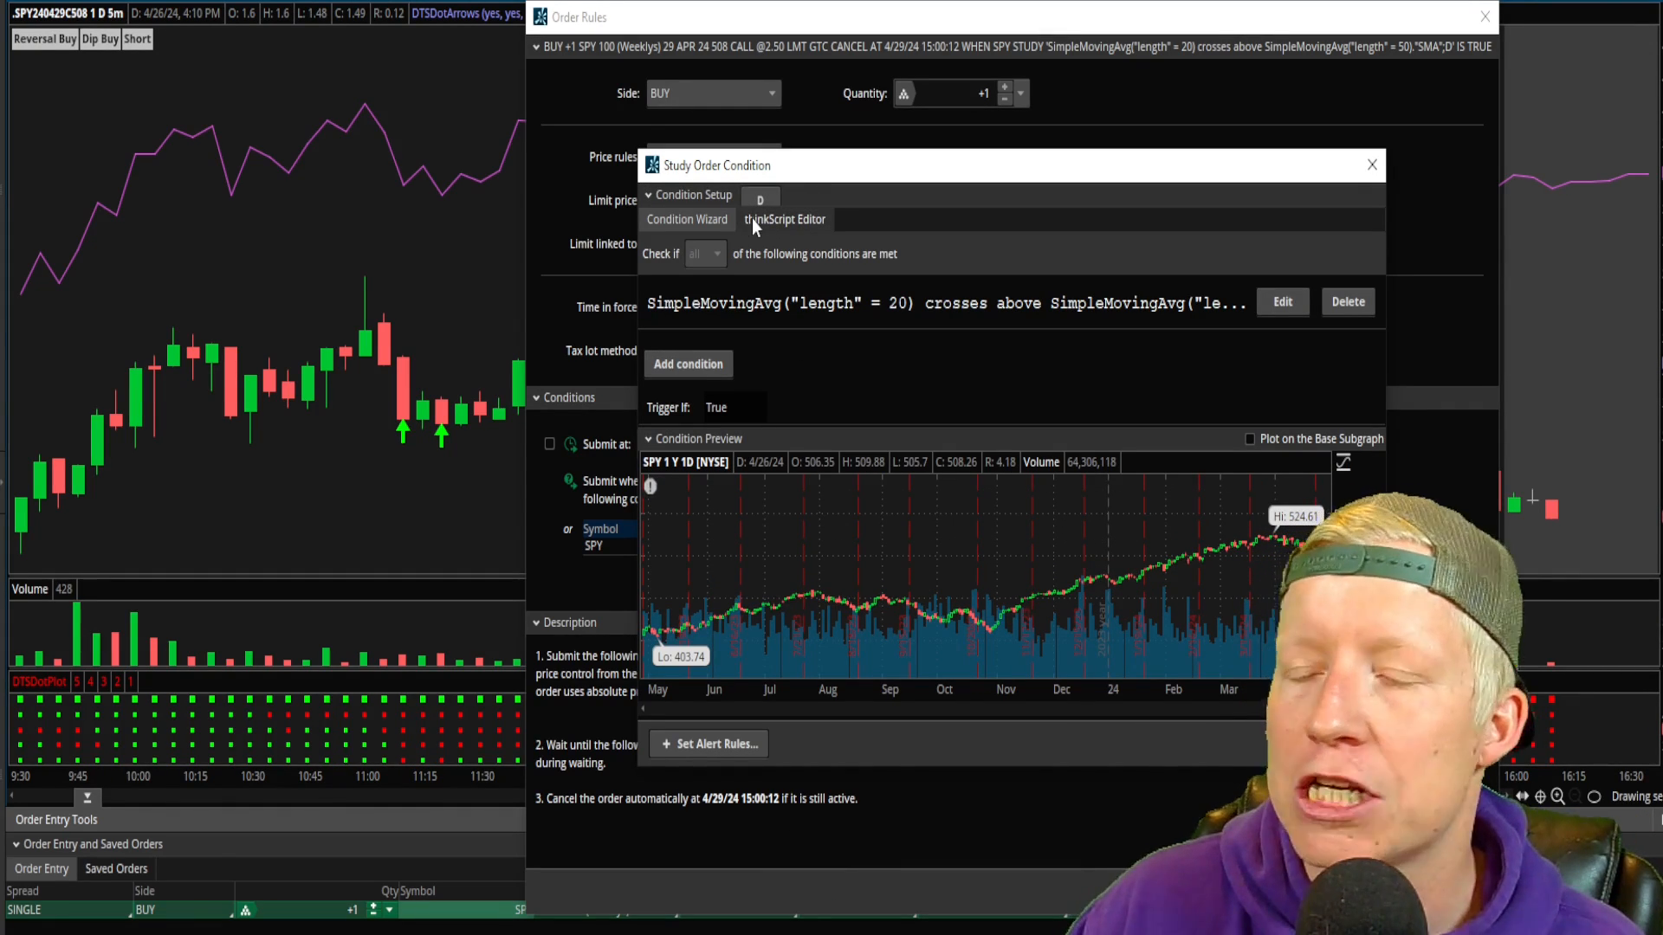
pyautogui.click(785, 220)
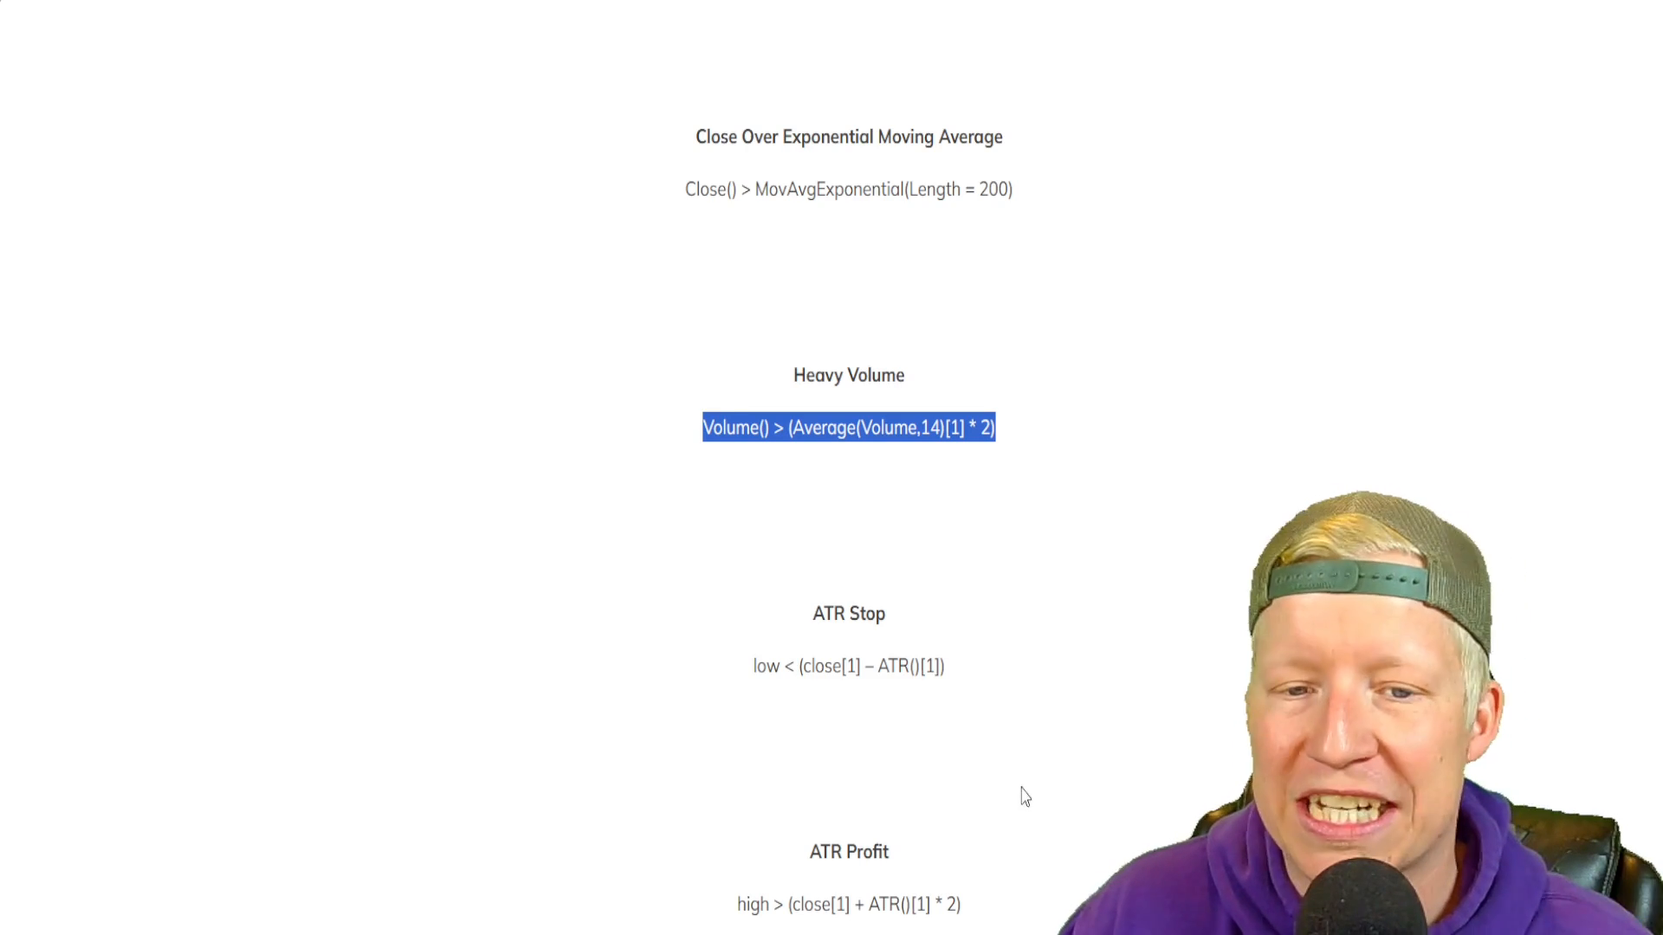
# Scroll past the formulas and go Back to the ThinkorSwim resources menu
pyautogui.scroll(-3)
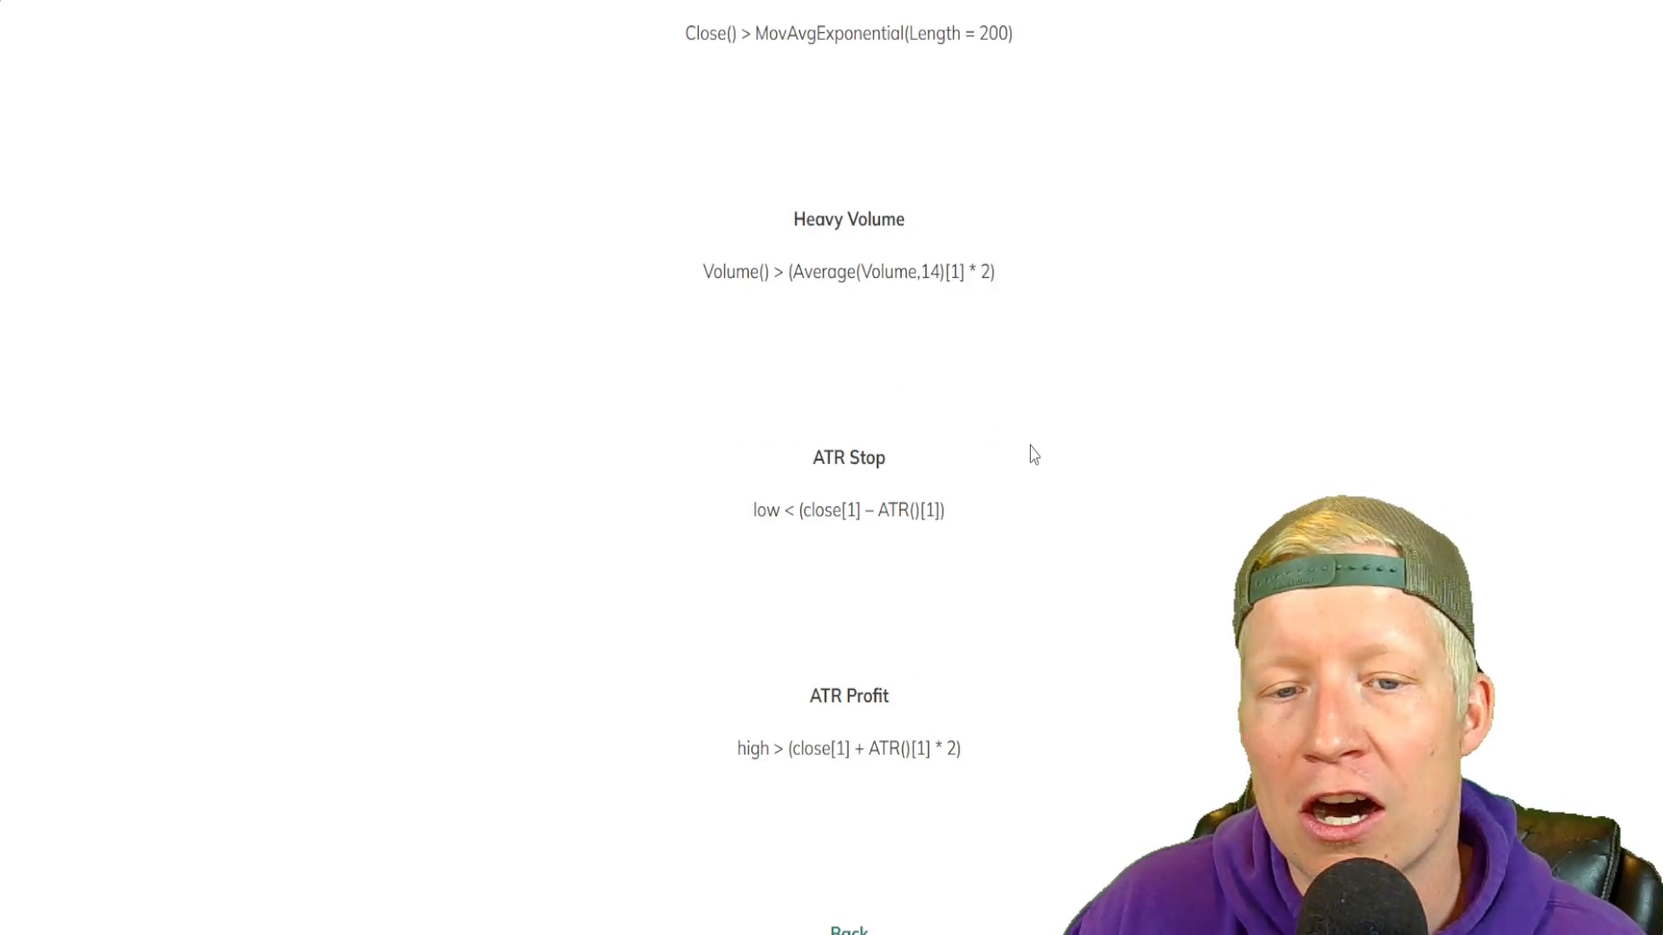
pyautogui.moveTo(868, 881)
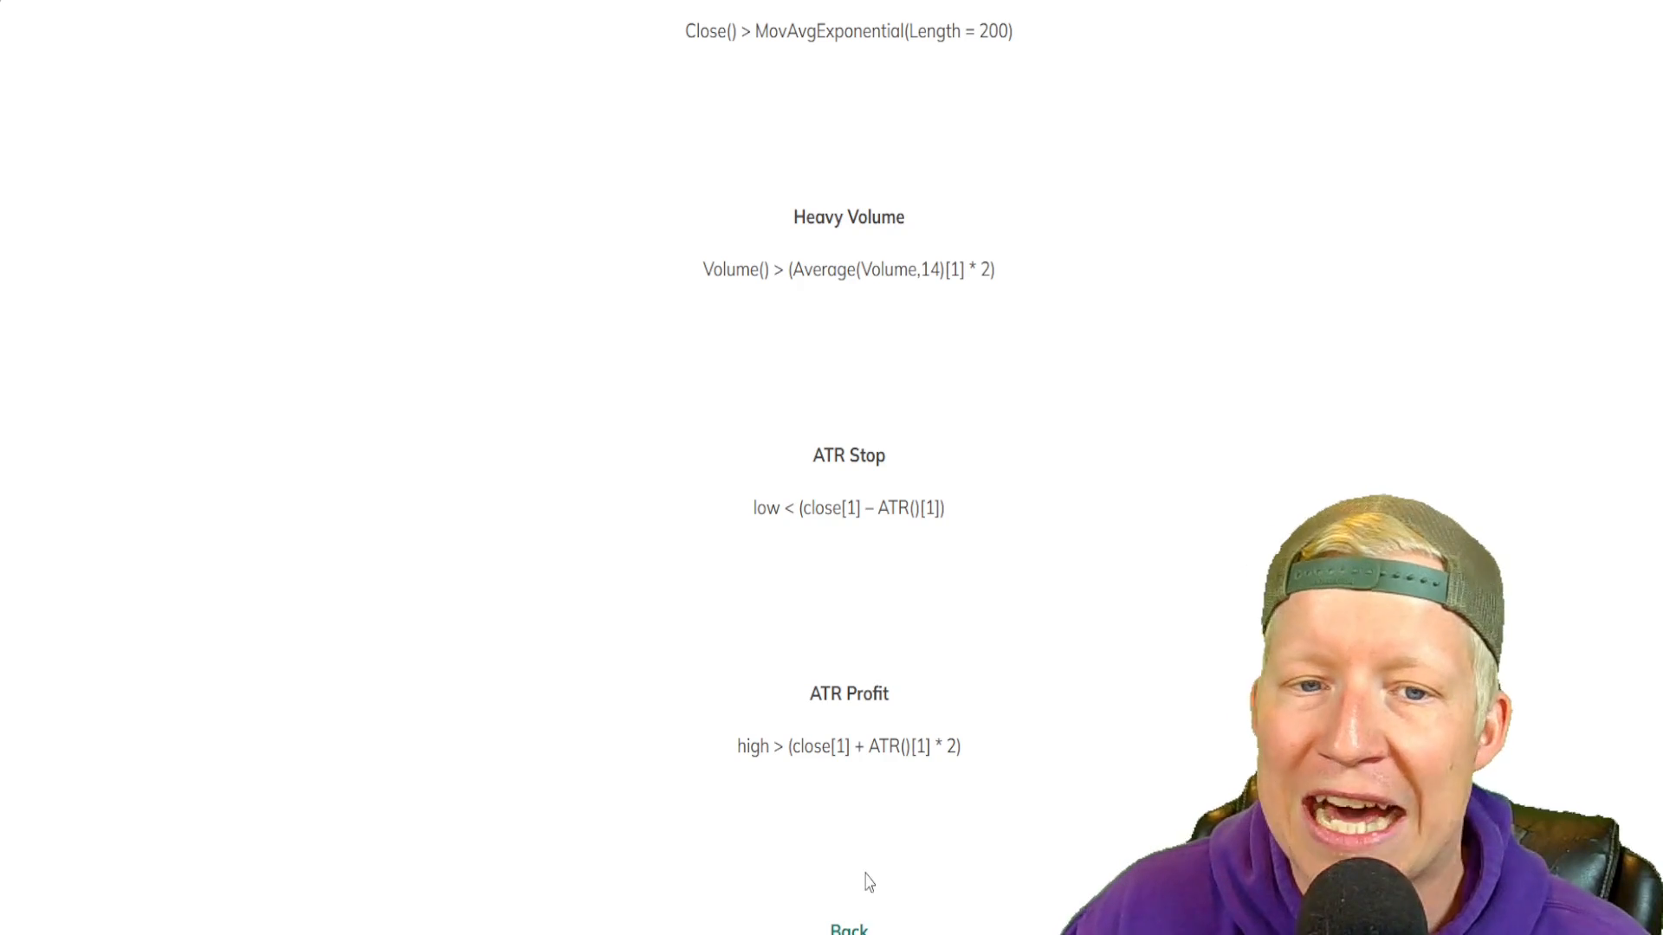
pyautogui.click(849, 928)
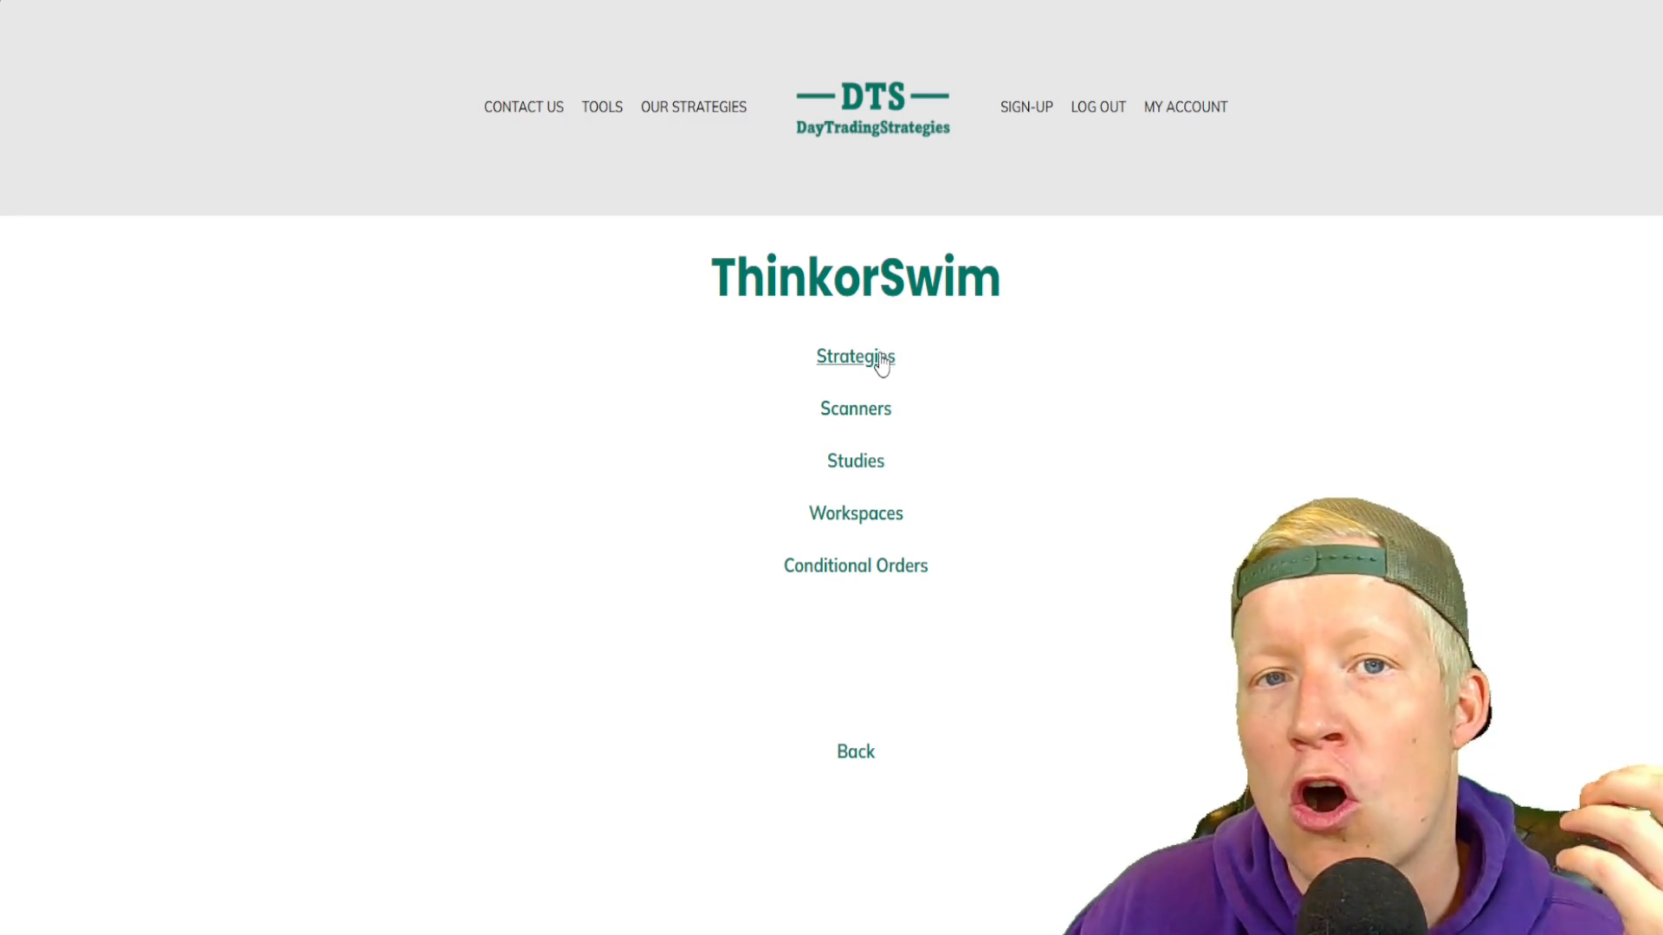
pyautogui.moveTo(854, 461)
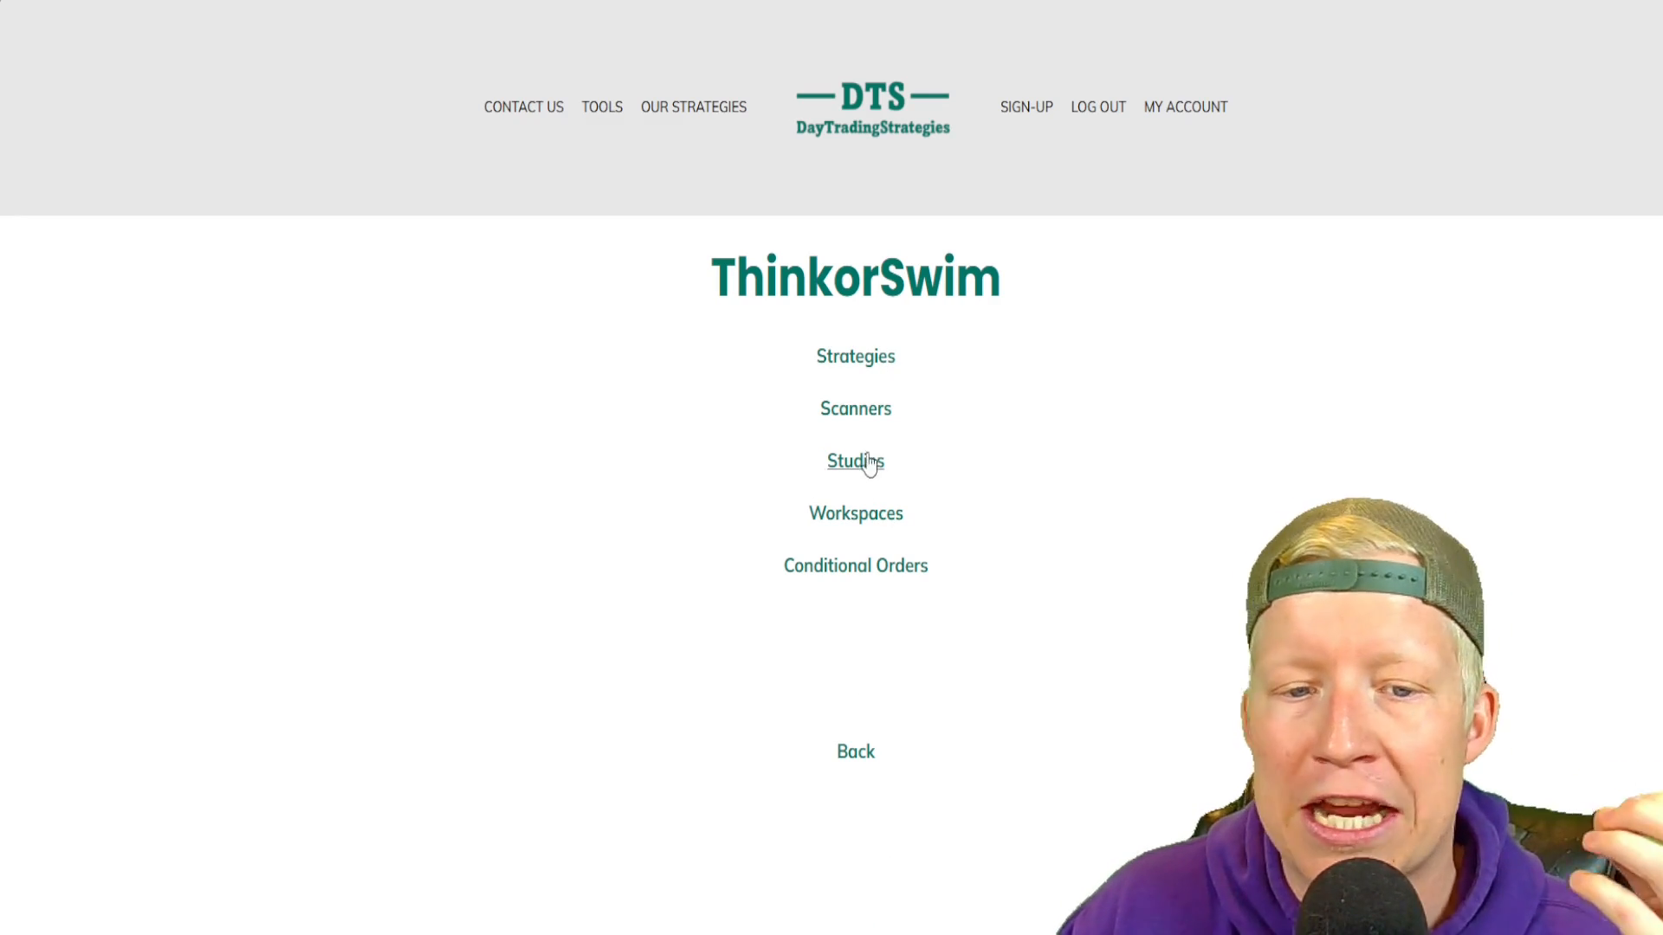
pyautogui.moveTo(871, 478)
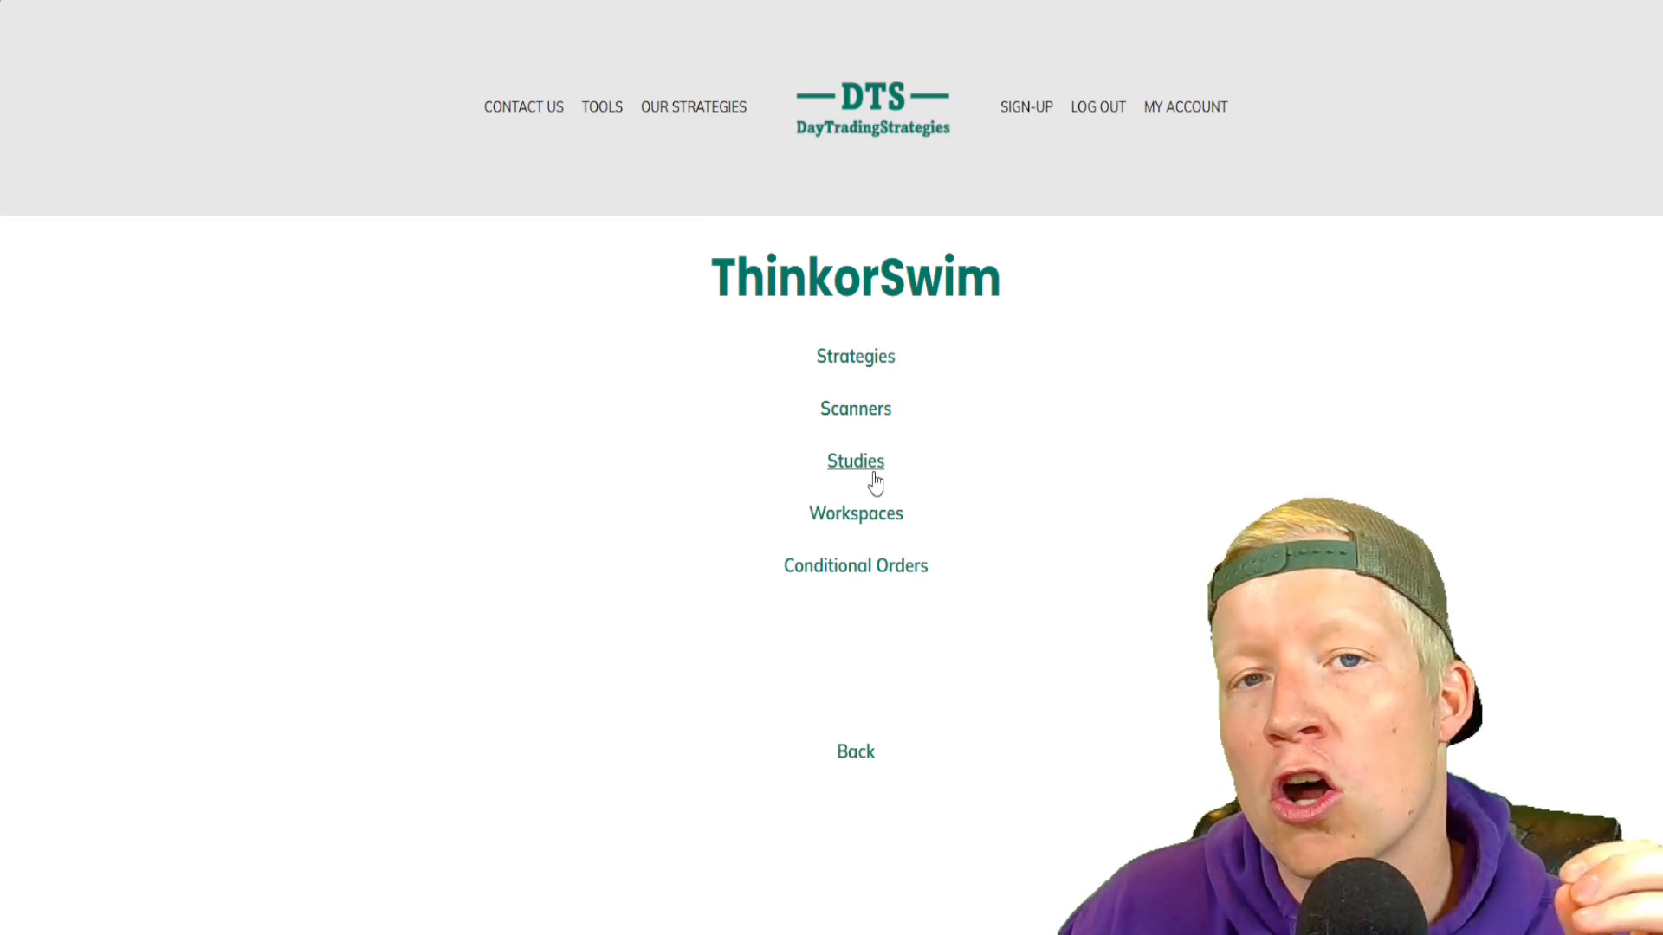
pyautogui.moveTo(918, 201)
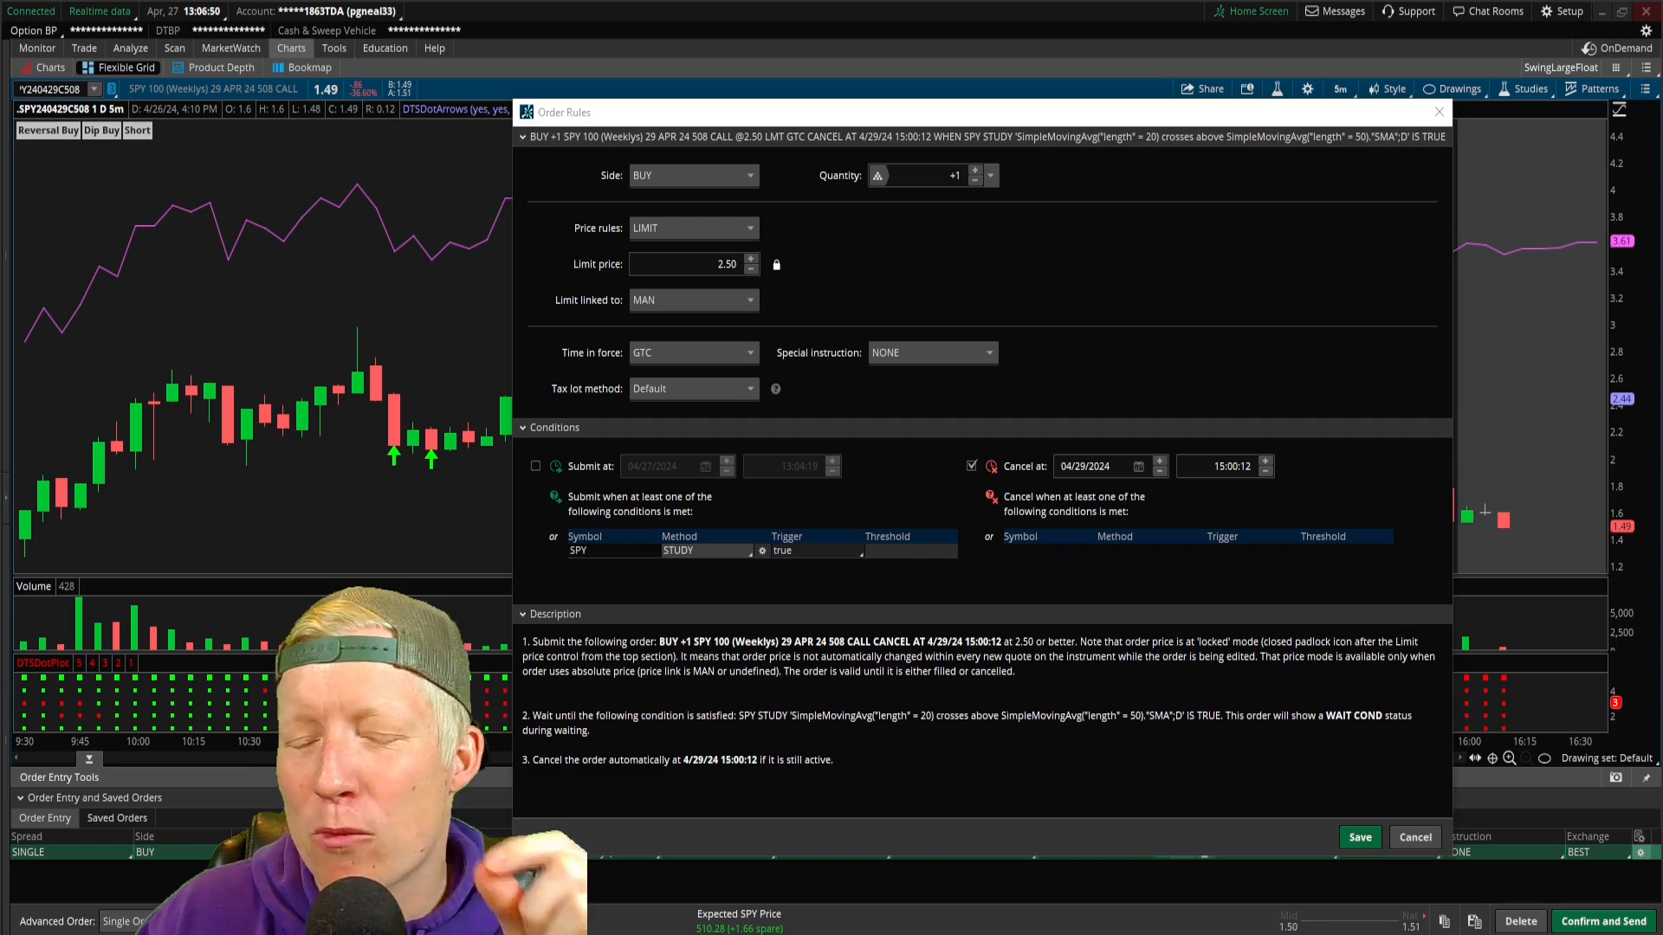
pyautogui.moveTo(800, 331)
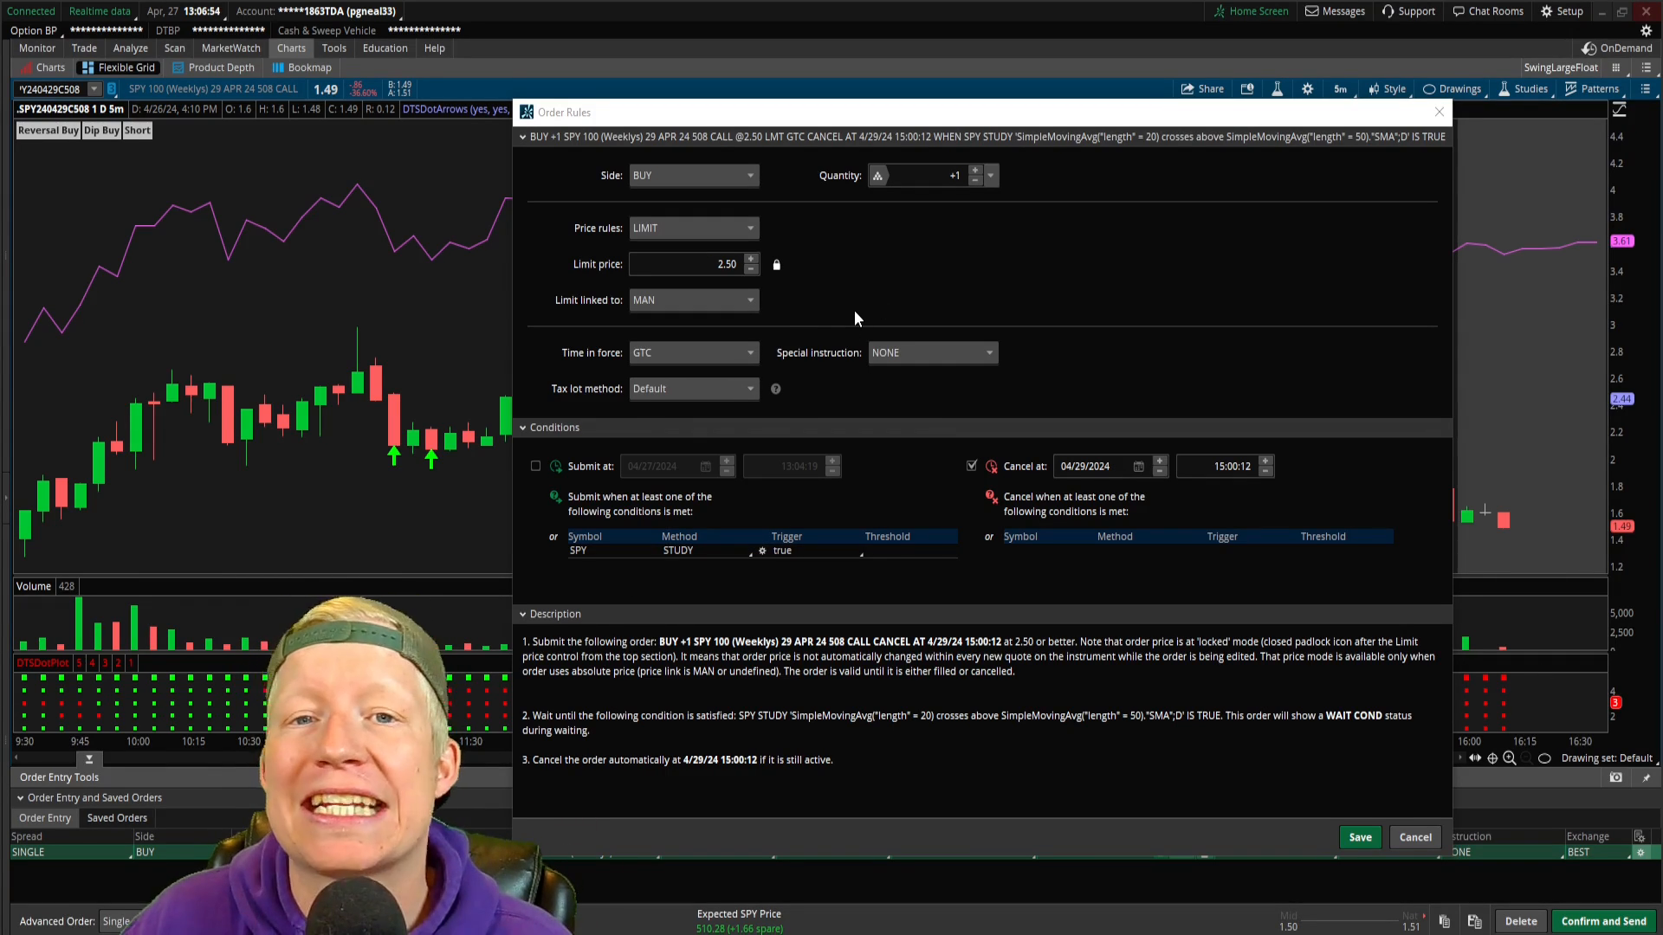
pyautogui.moveTo(885, 255)
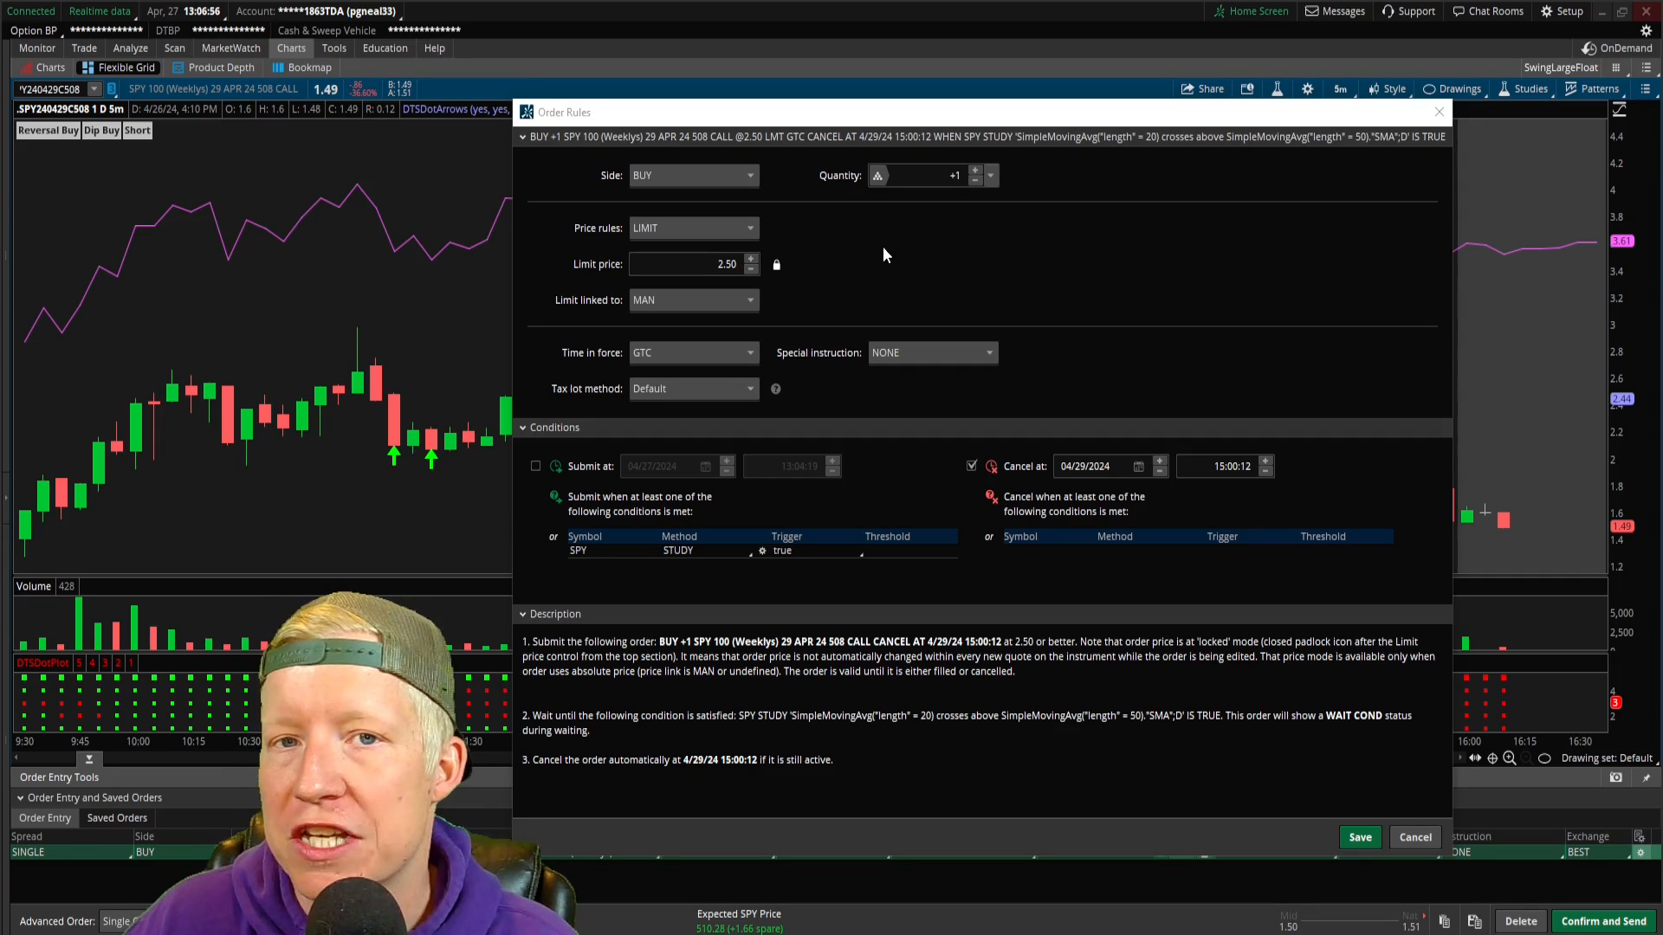
pyautogui.moveTo(853, 291)
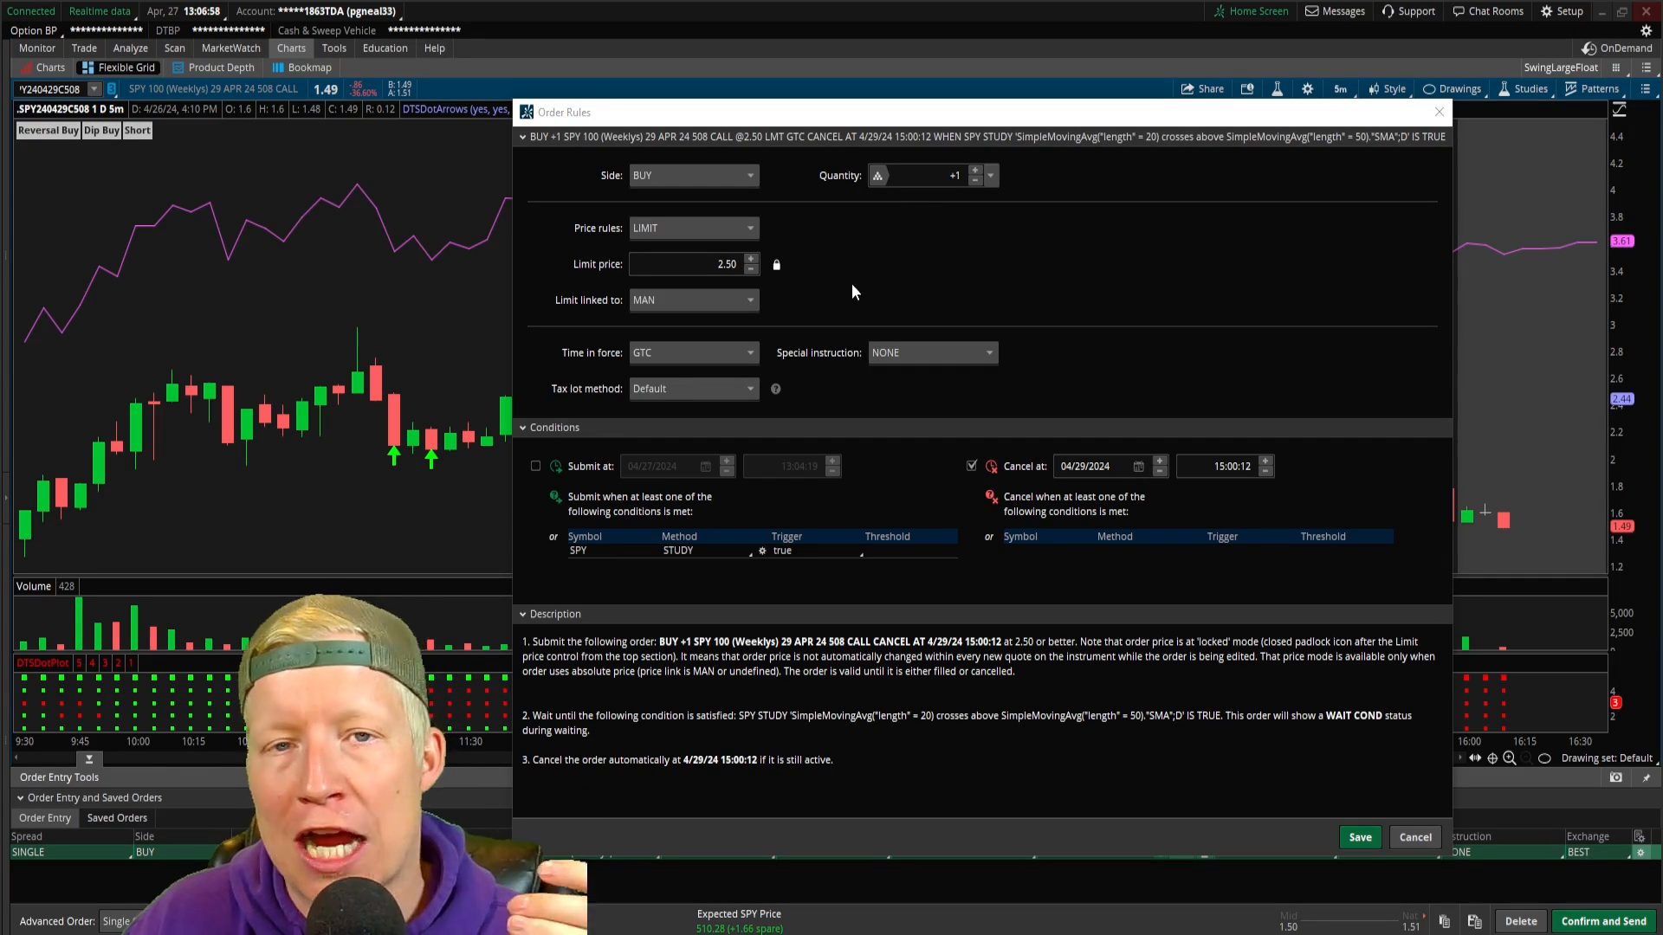
pyautogui.moveTo(814, 234)
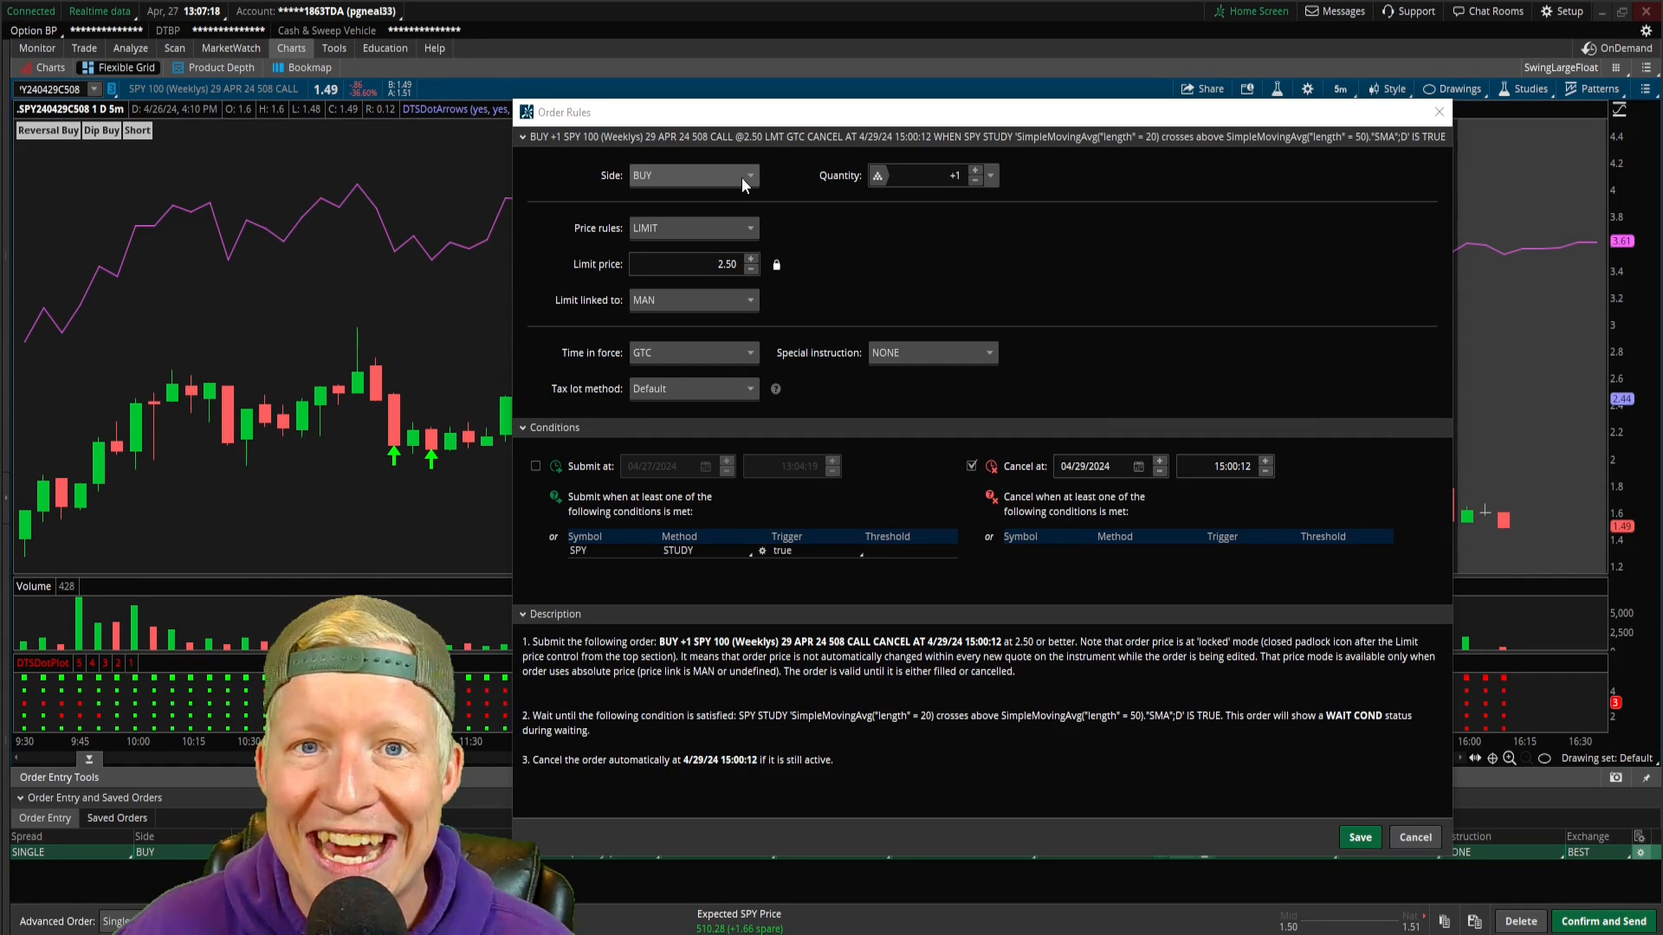
pyautogui.moveTo(743, 175)
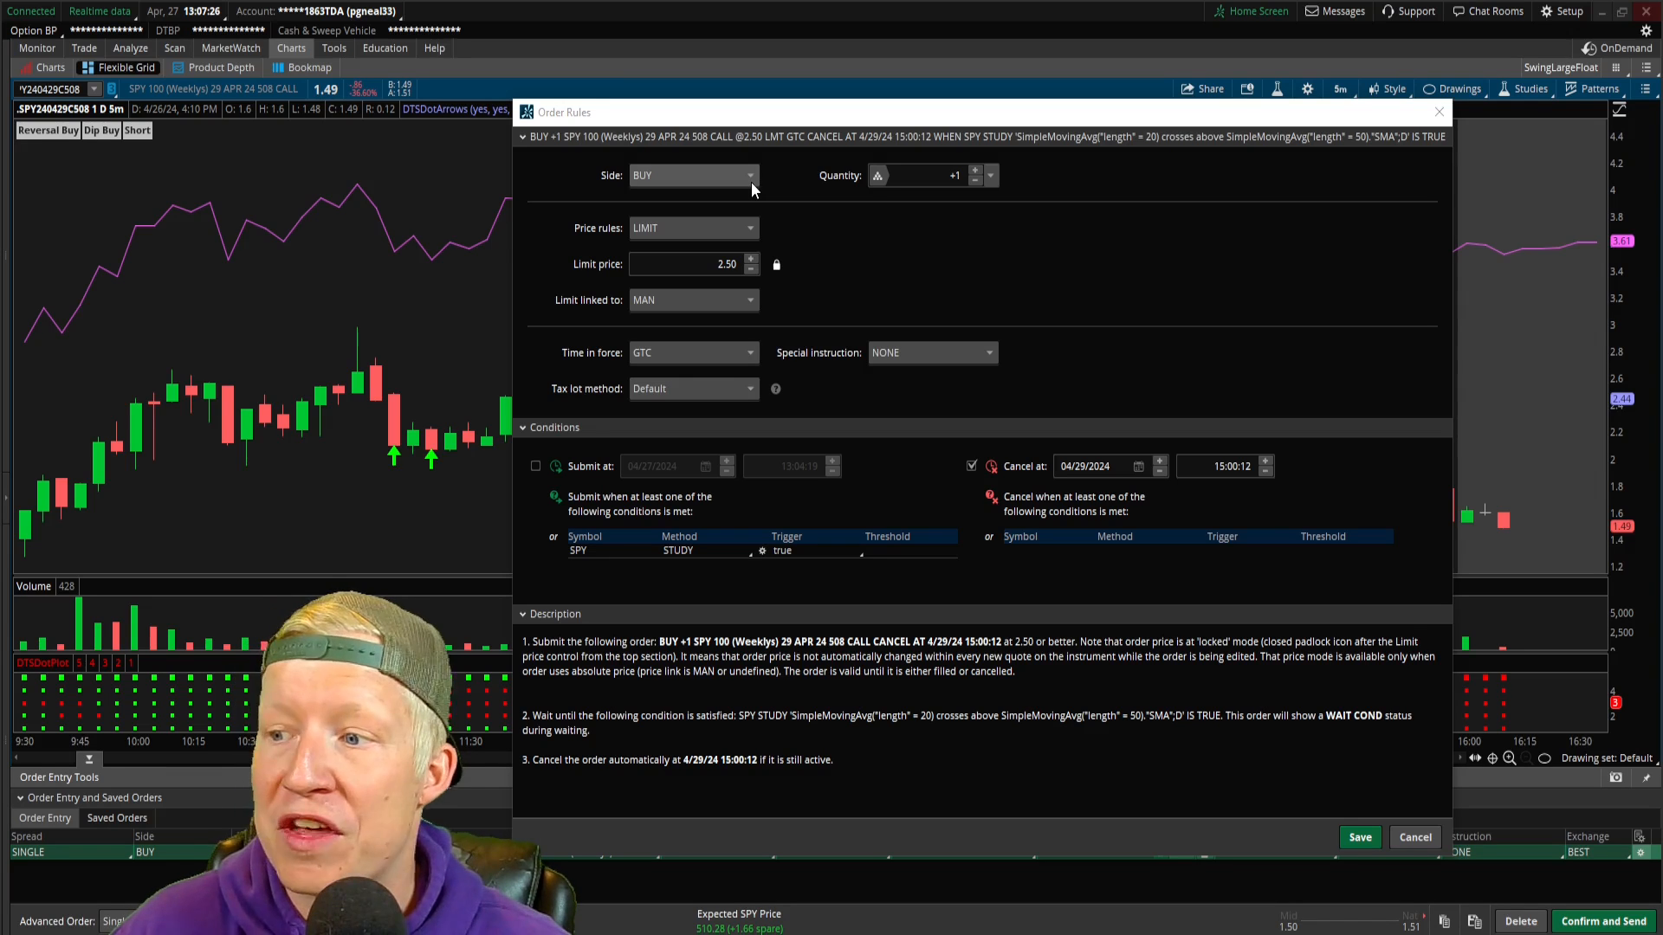
# Change the conditional order to SELL the 508 call at MARKET price
pyautogui.click(750, 174)
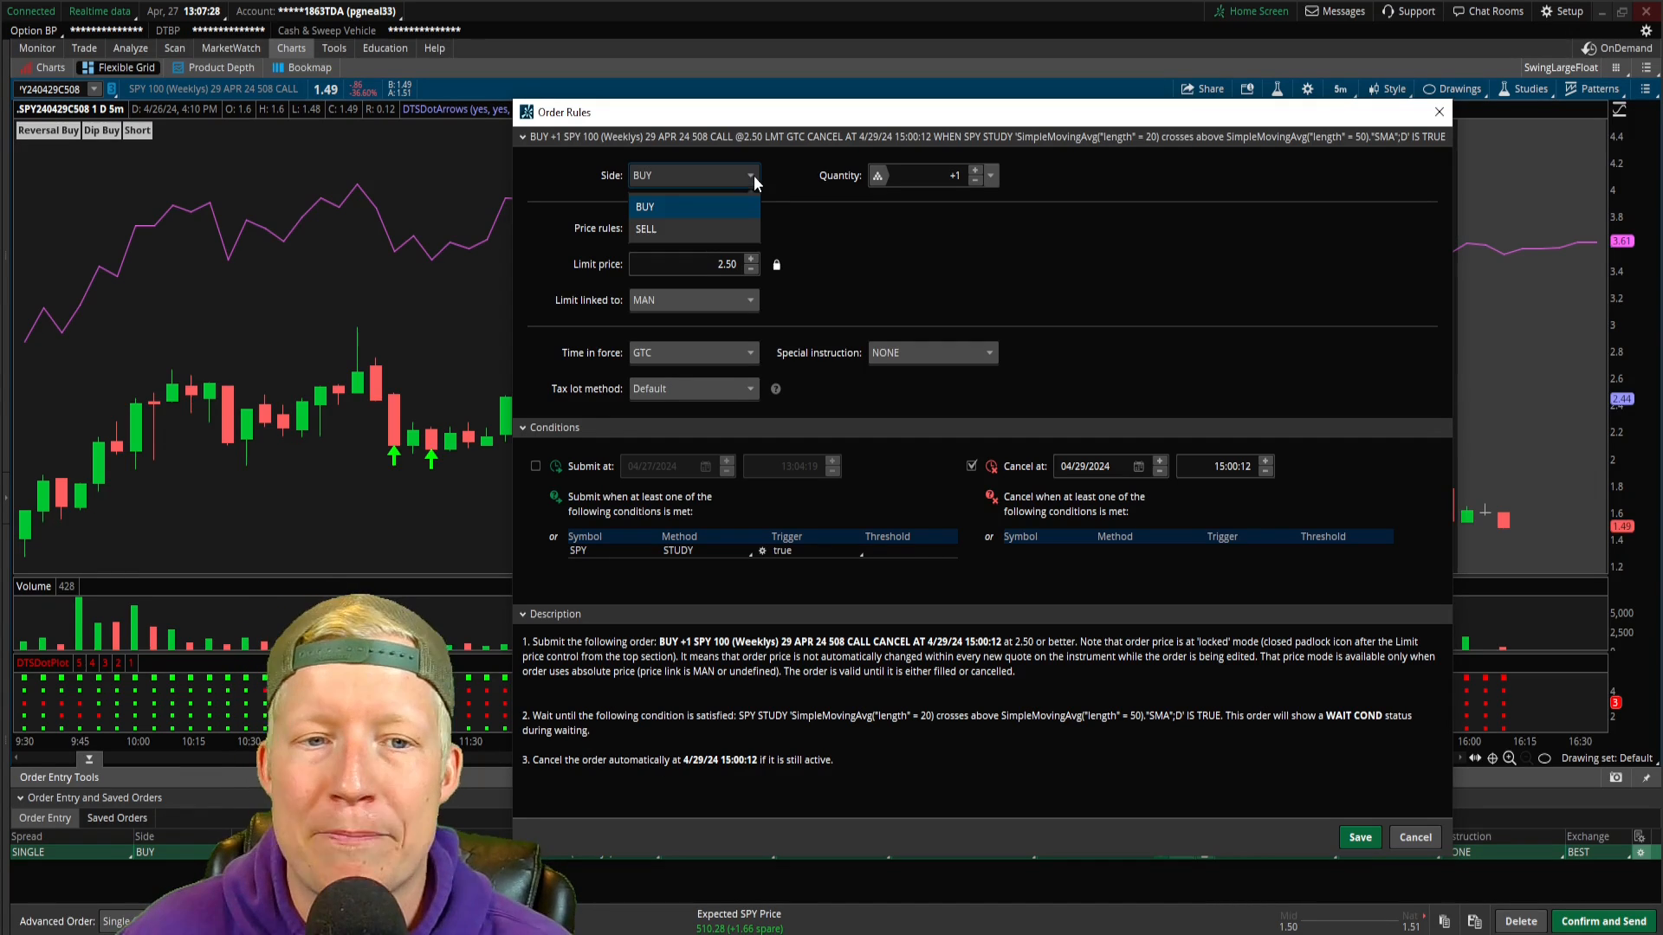
pyautogui.click(646, 229)
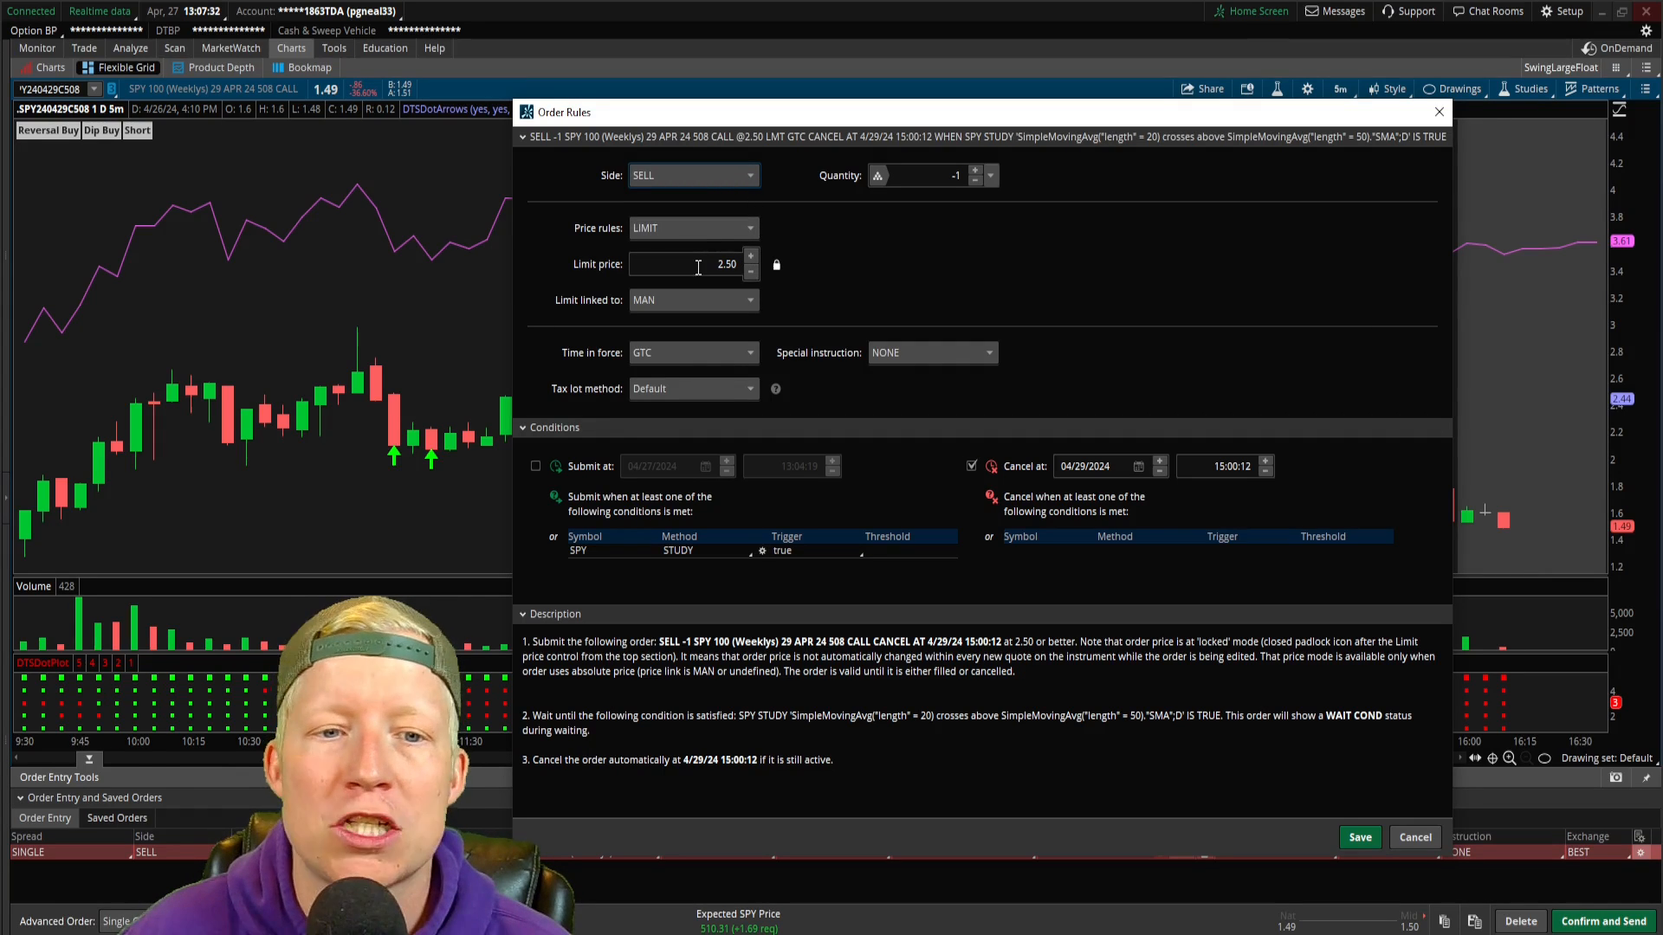
pyautogui.click(693, 227)
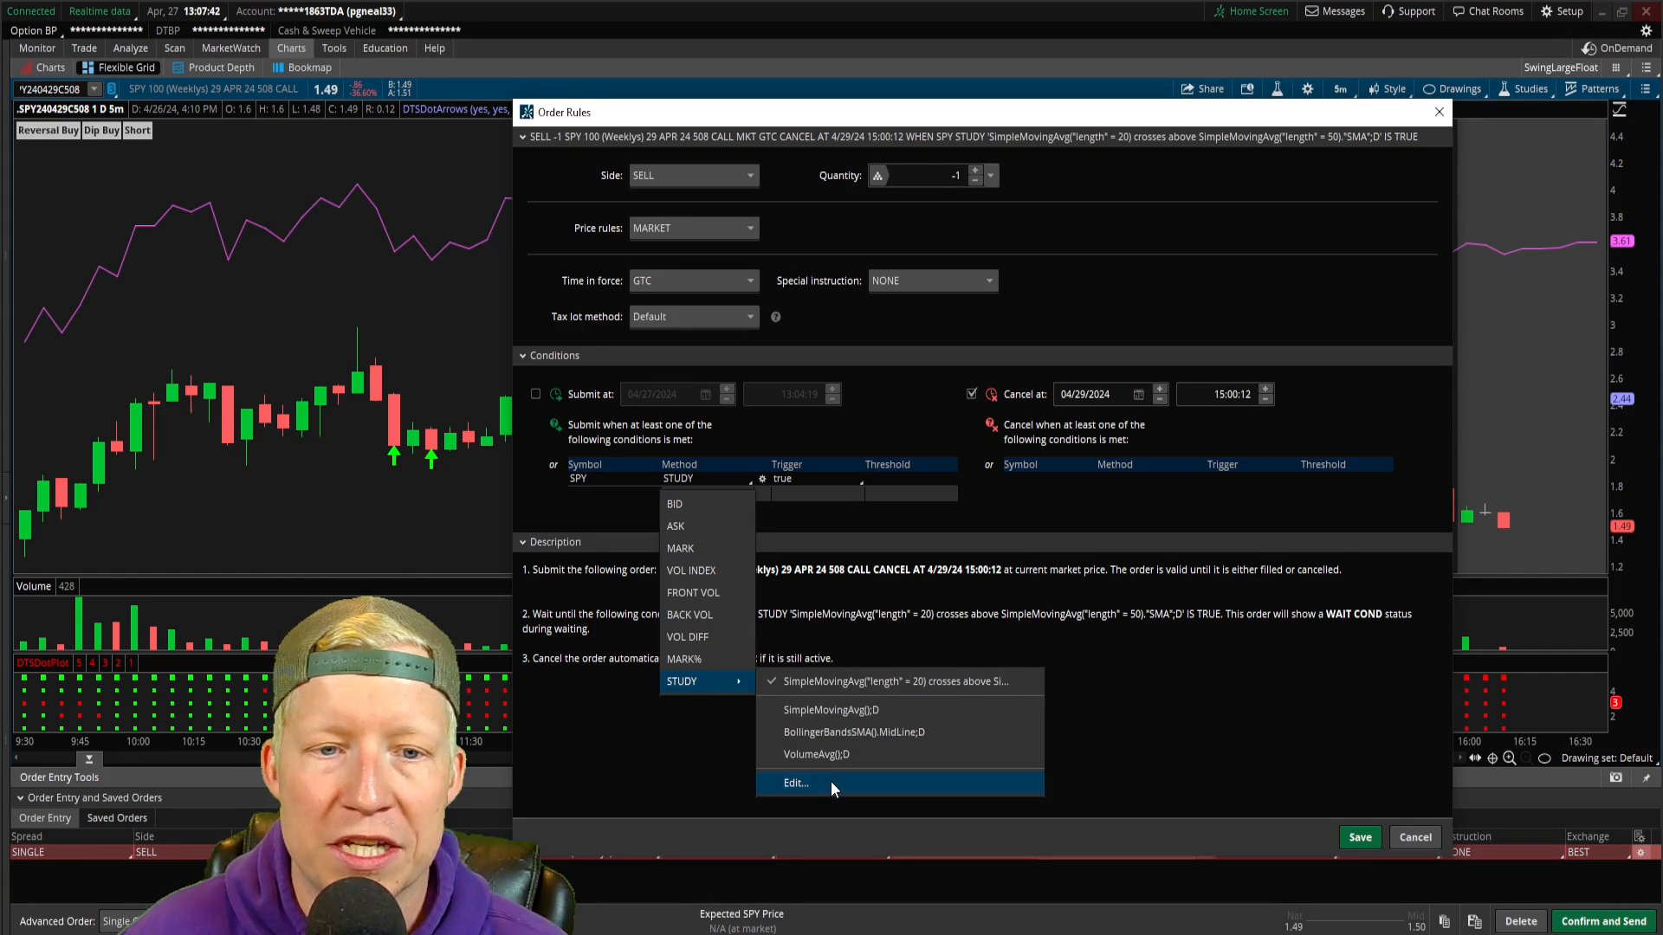
pyautogui.moveTo(798, 497)
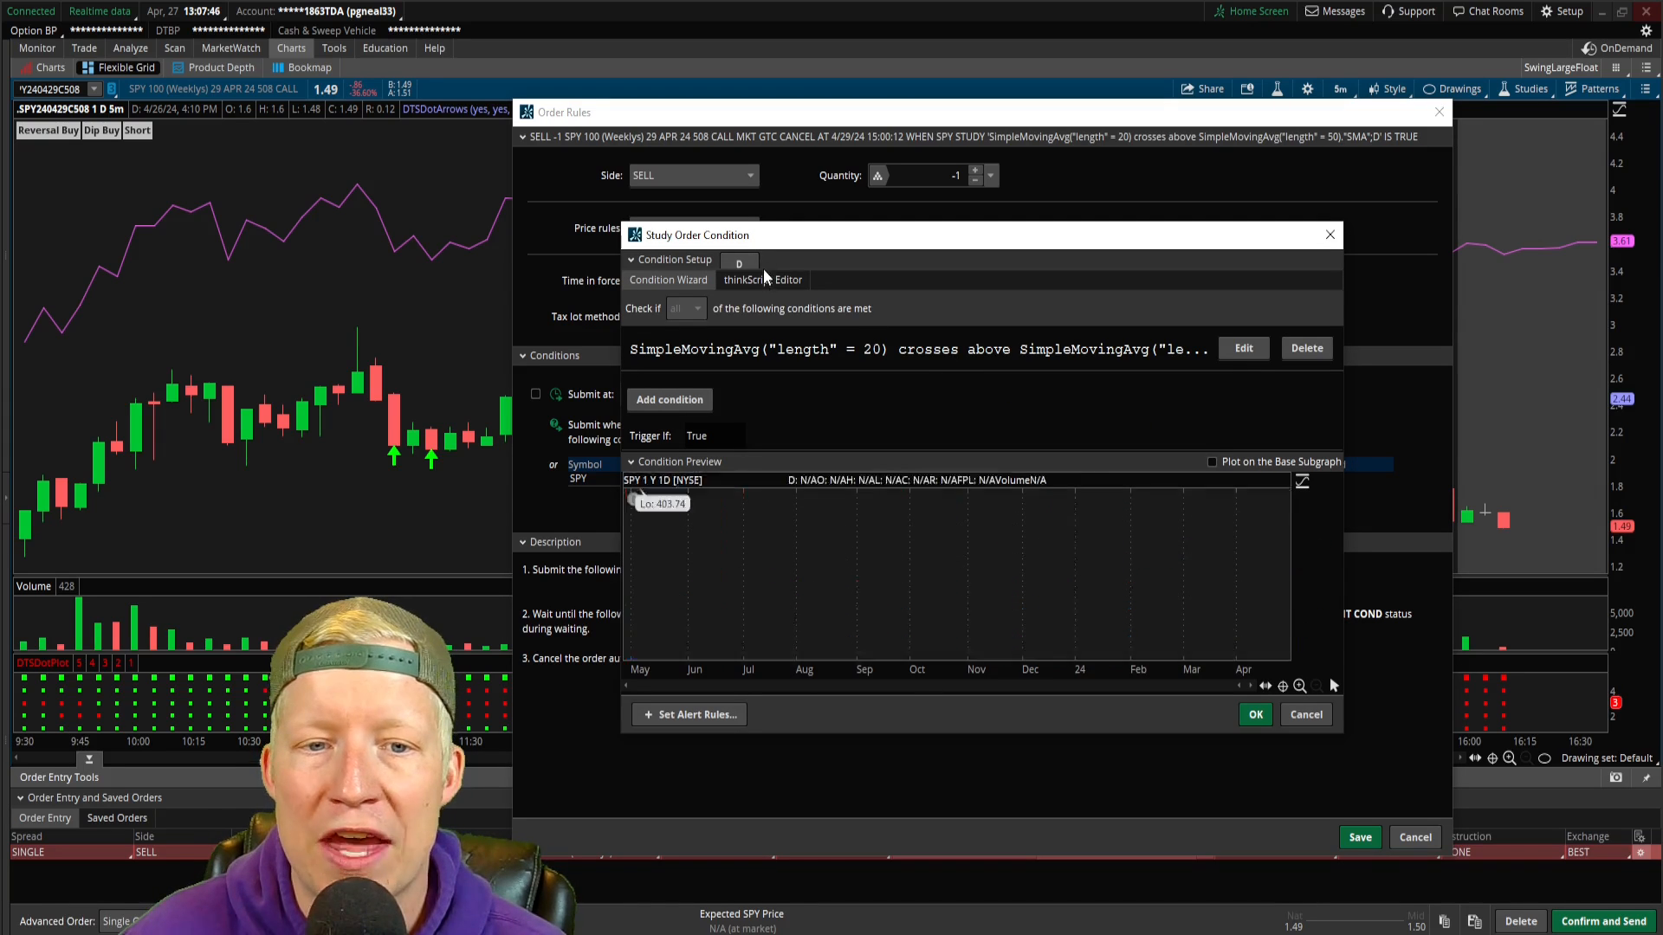
# Change the thinkScript condition from 'crosses above' to SMA(20) 'crosses below' SMA(50) and save
pyautogui.click(762, 279)
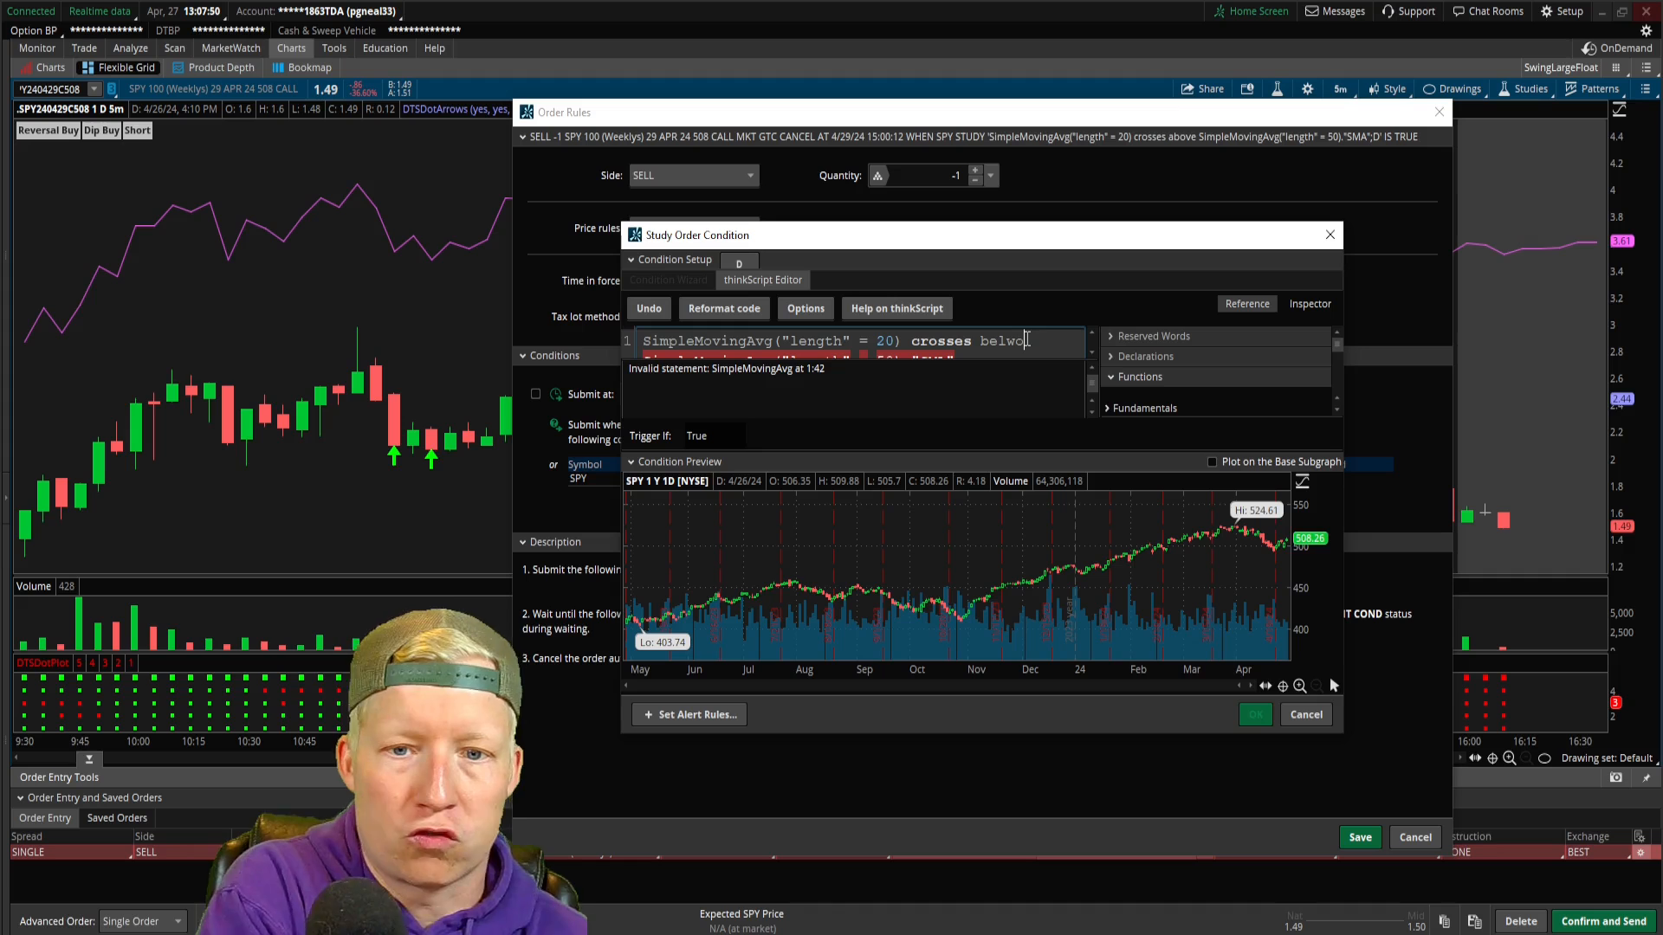
pyautogui.press('Backspace')
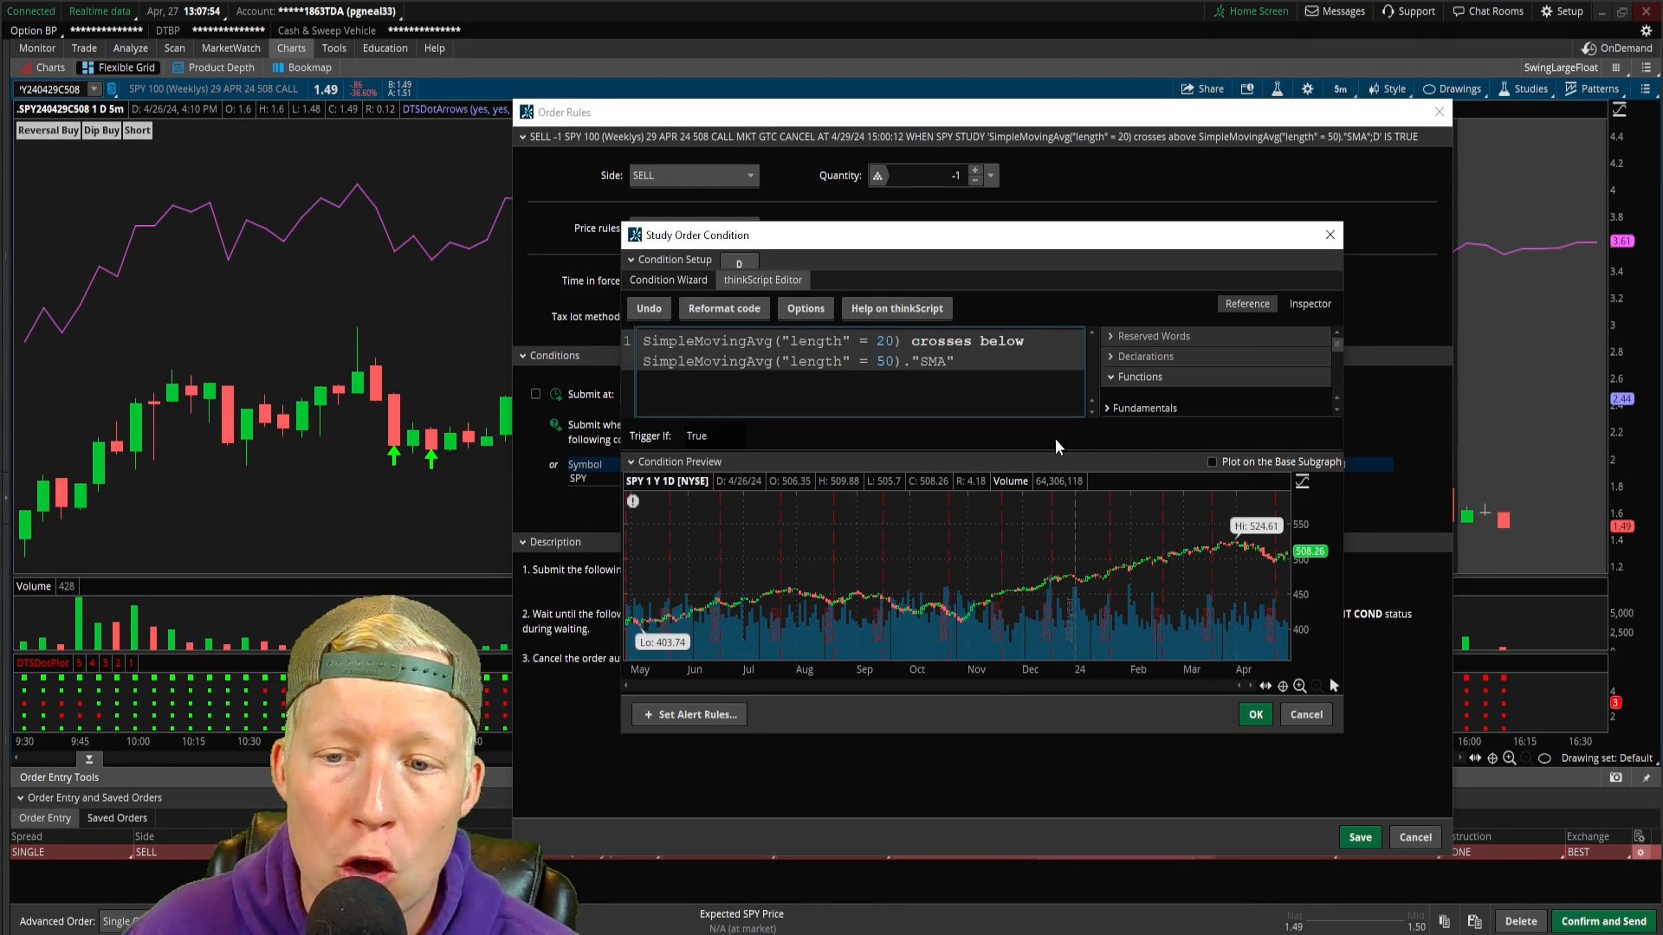
pyautogui.click(1254, 713)
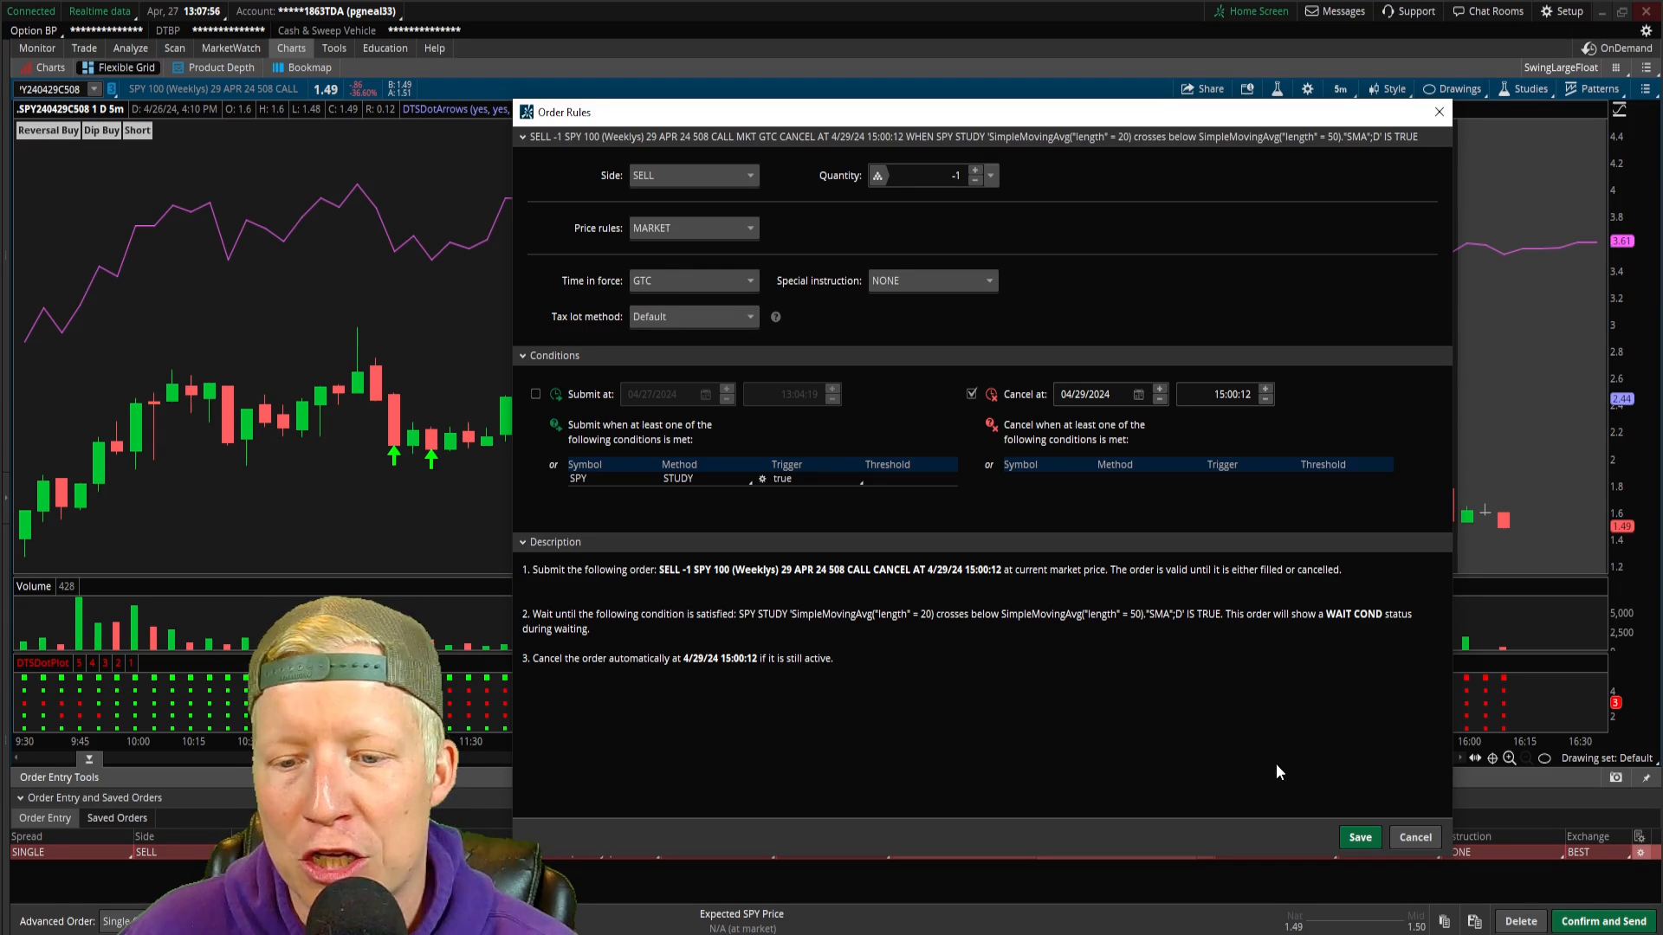
pyautogui.click(1357, 837)
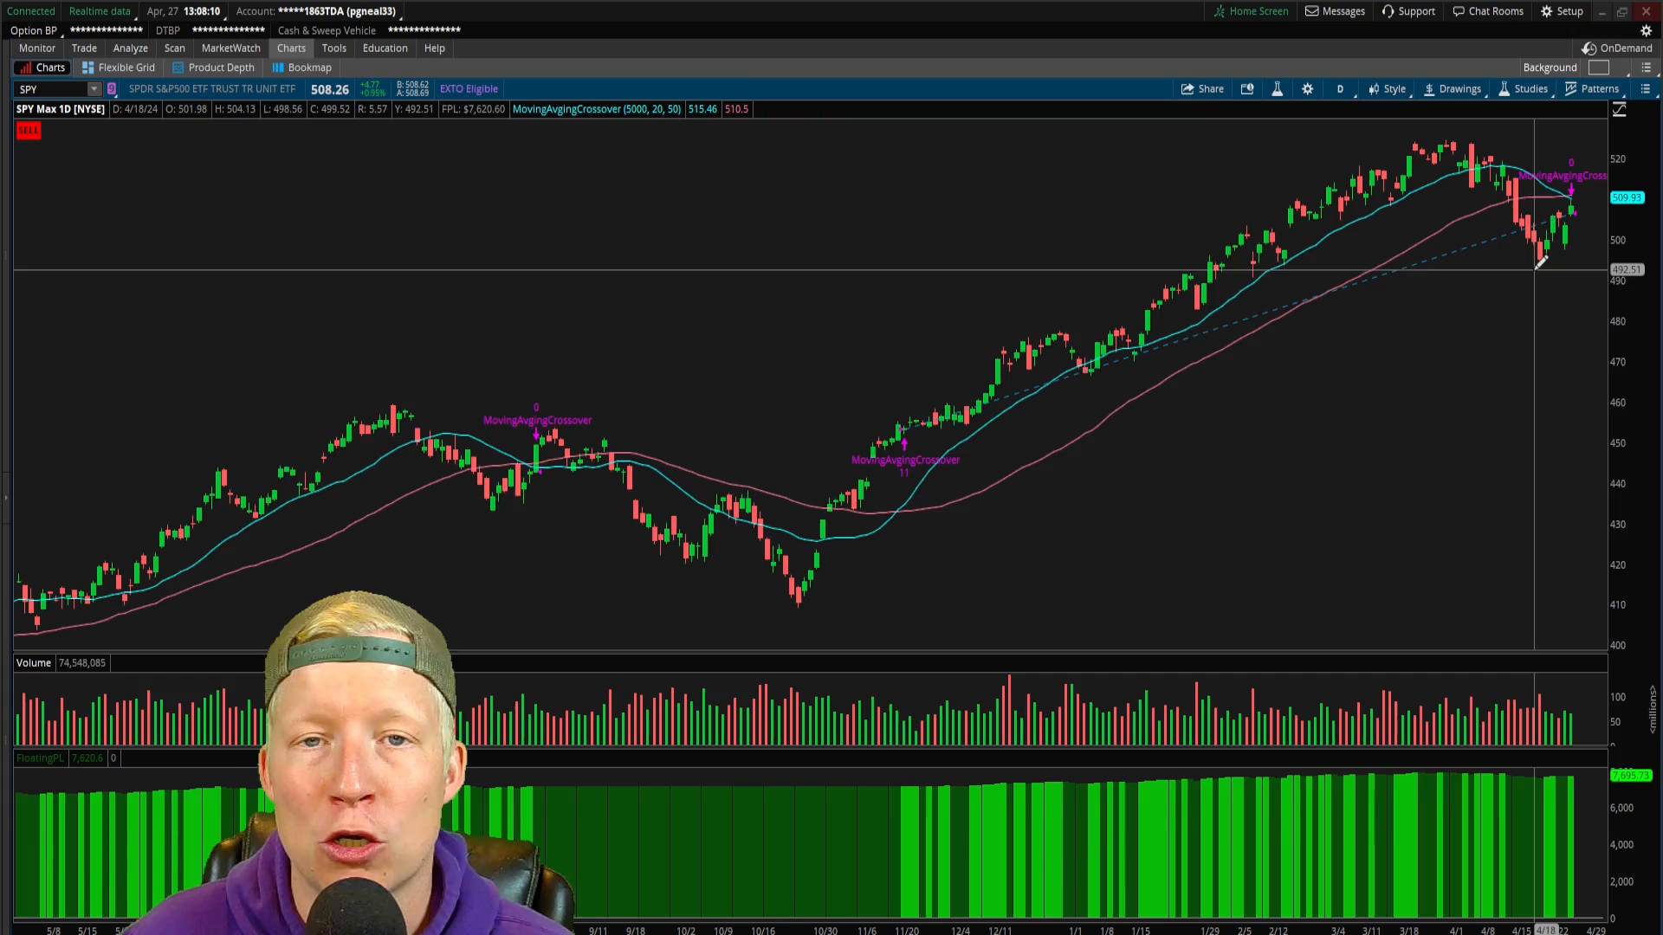
pyautogui.moveTo(1489, 274)
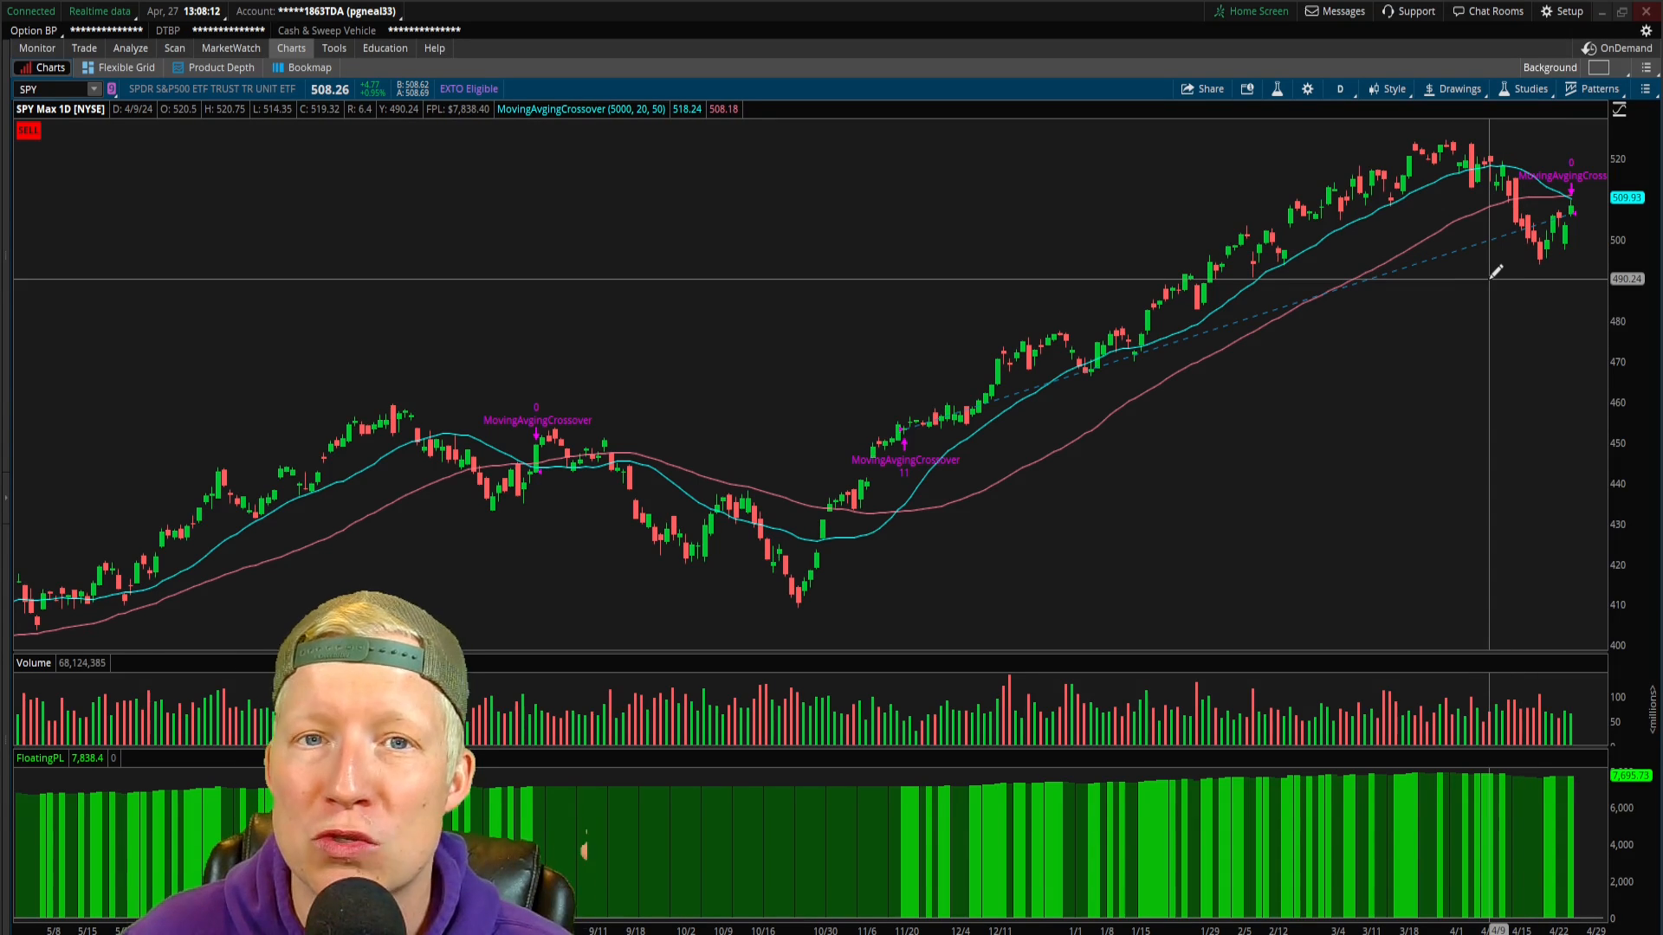
pyautogui.moveTo(844, 361)
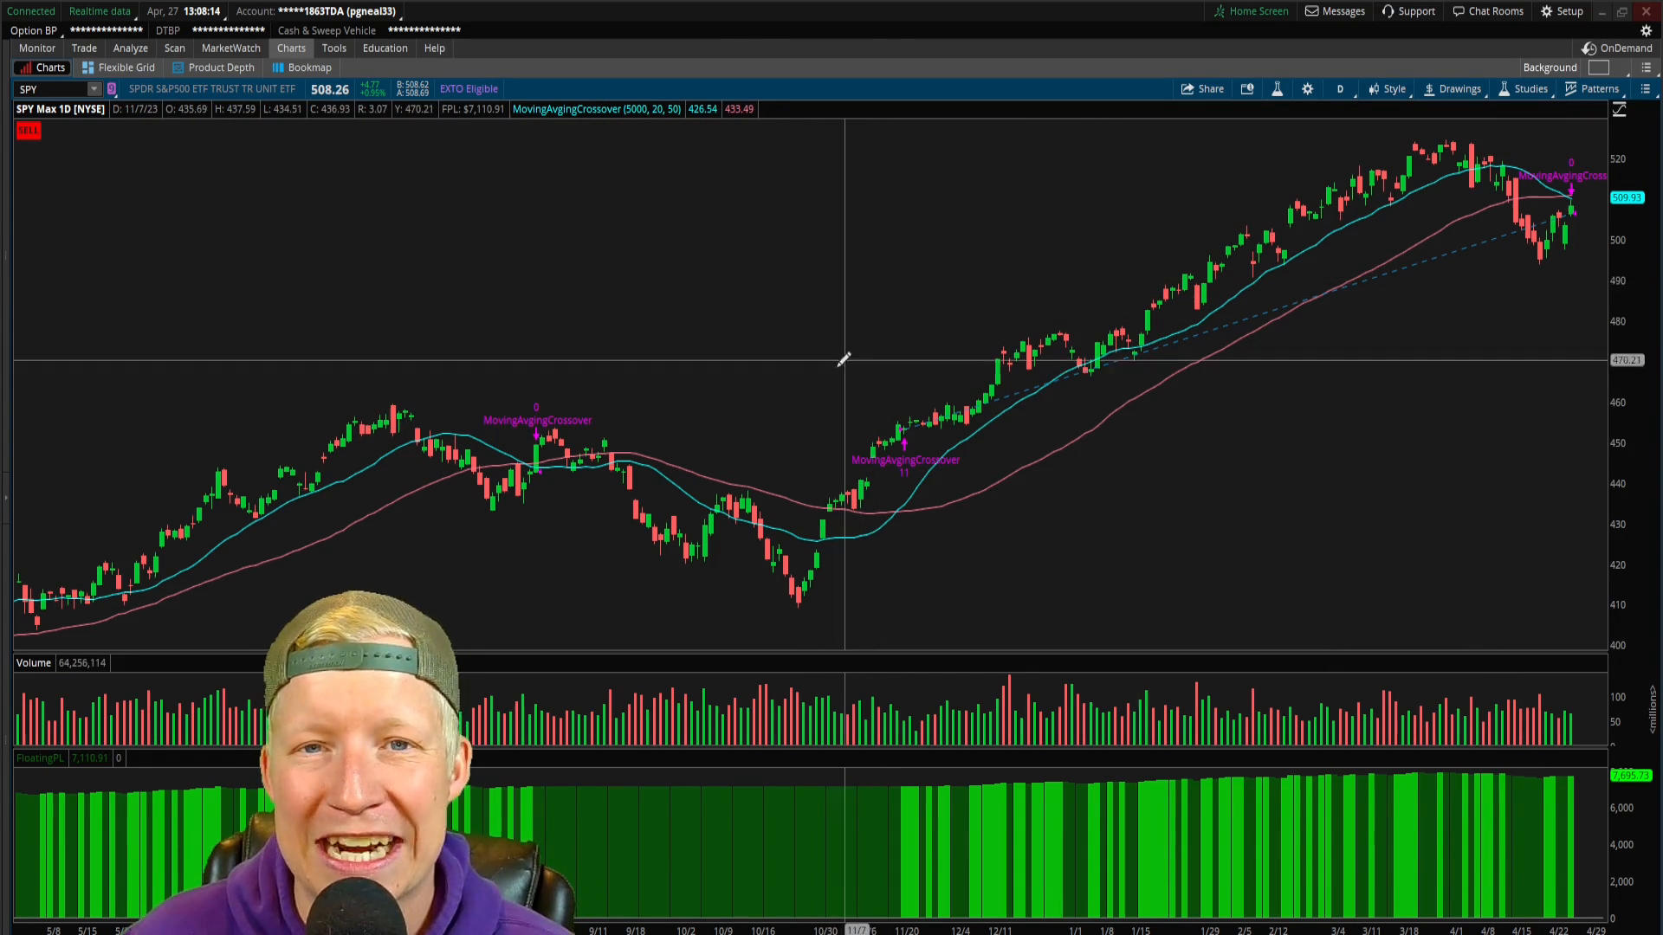
pyautogui.moveTo(821, 349)
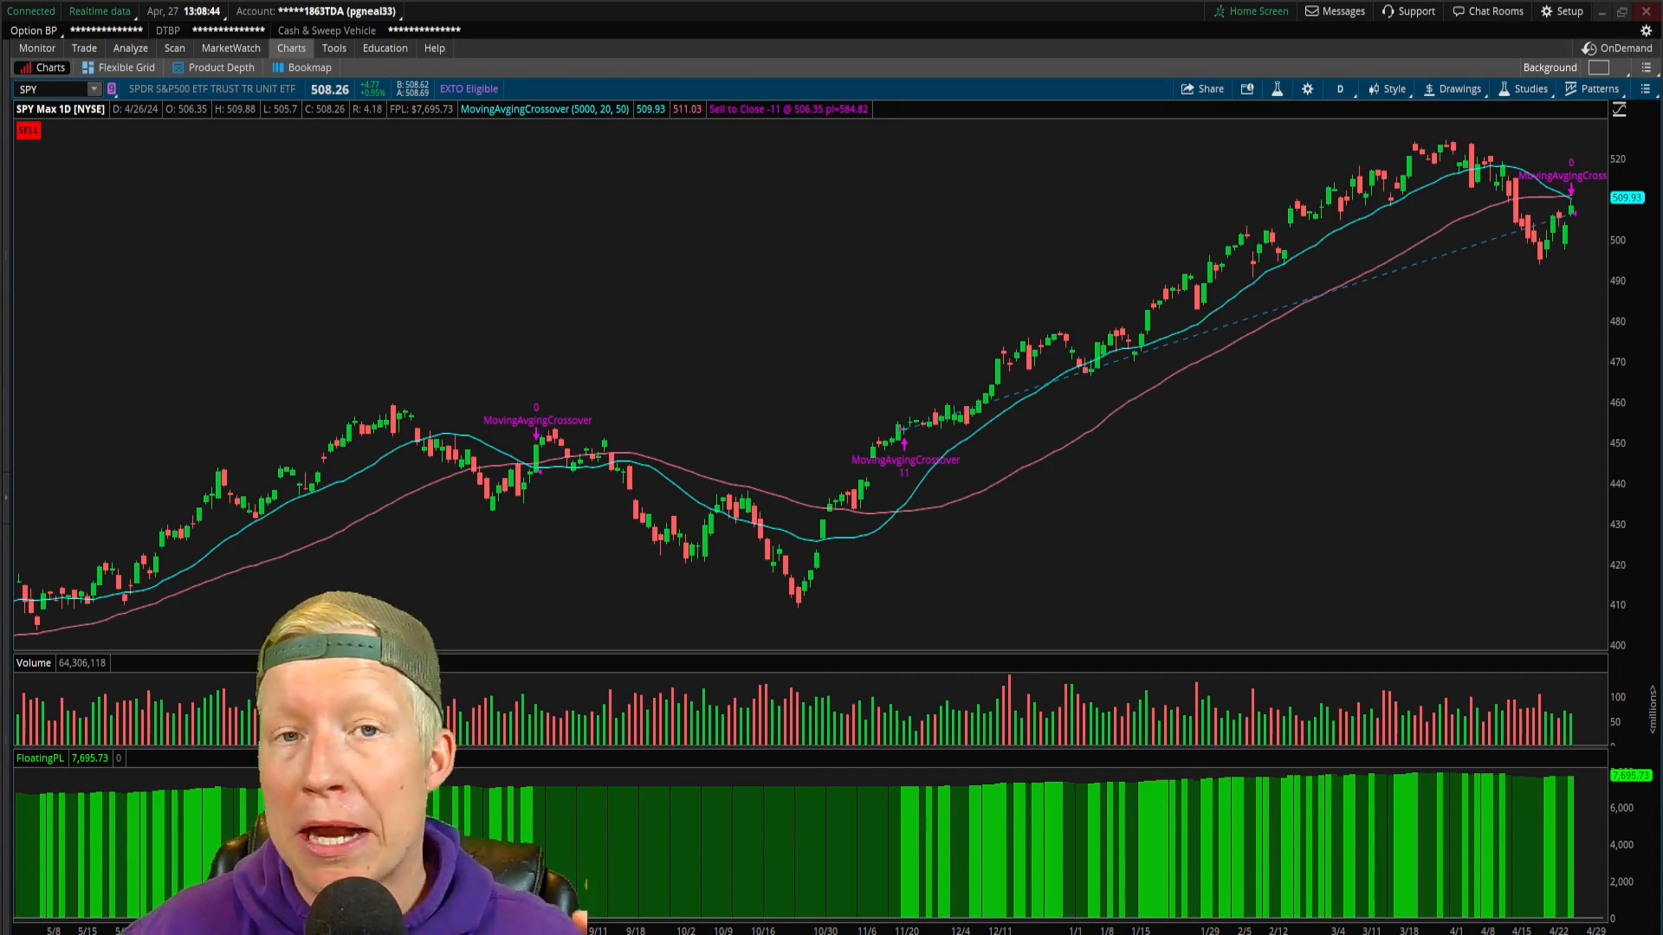
pyautogui.moveTo(1357, 139)
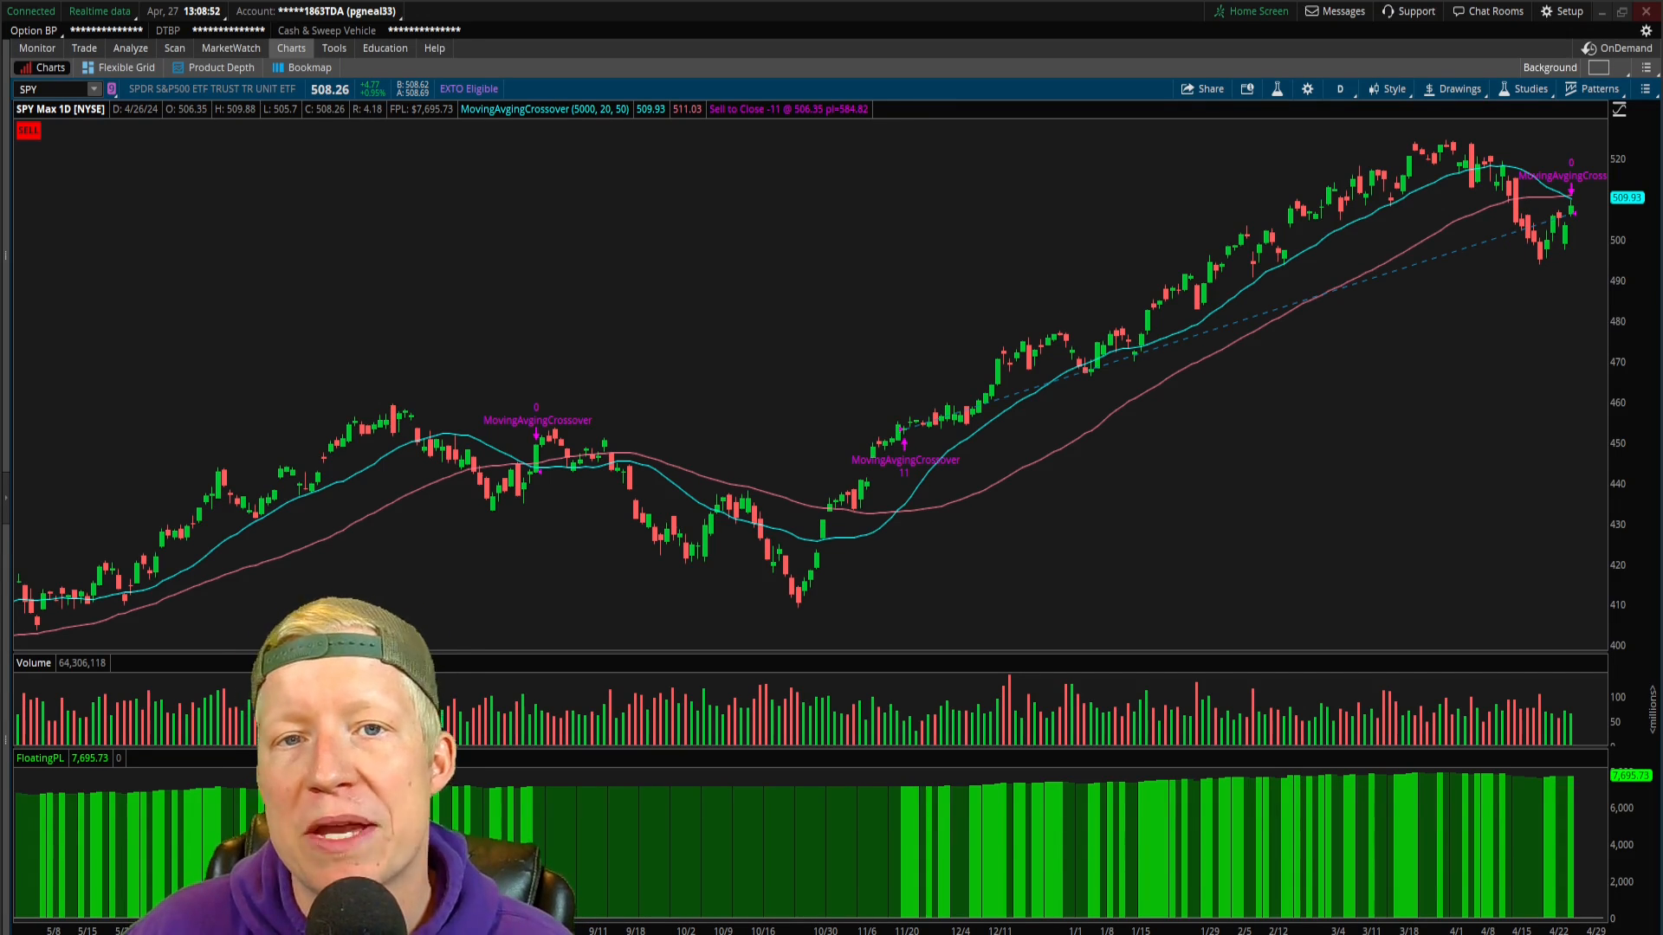
pyautogui.moveTo(999, 363)
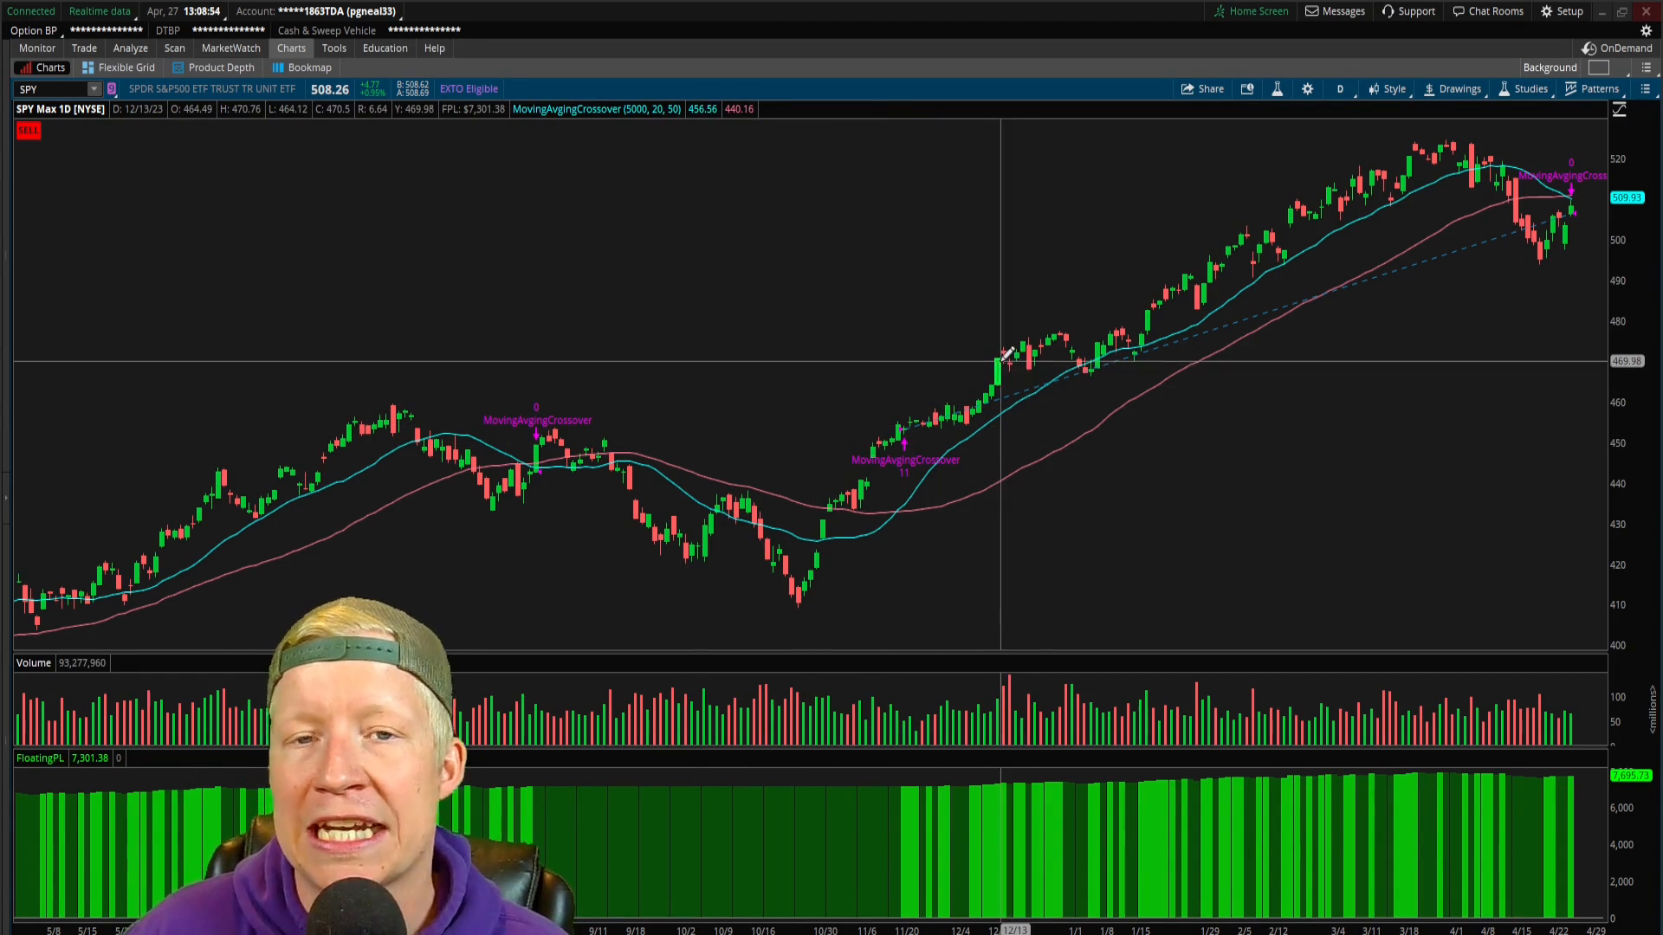
pyautogui.moveTo(1008, 350)
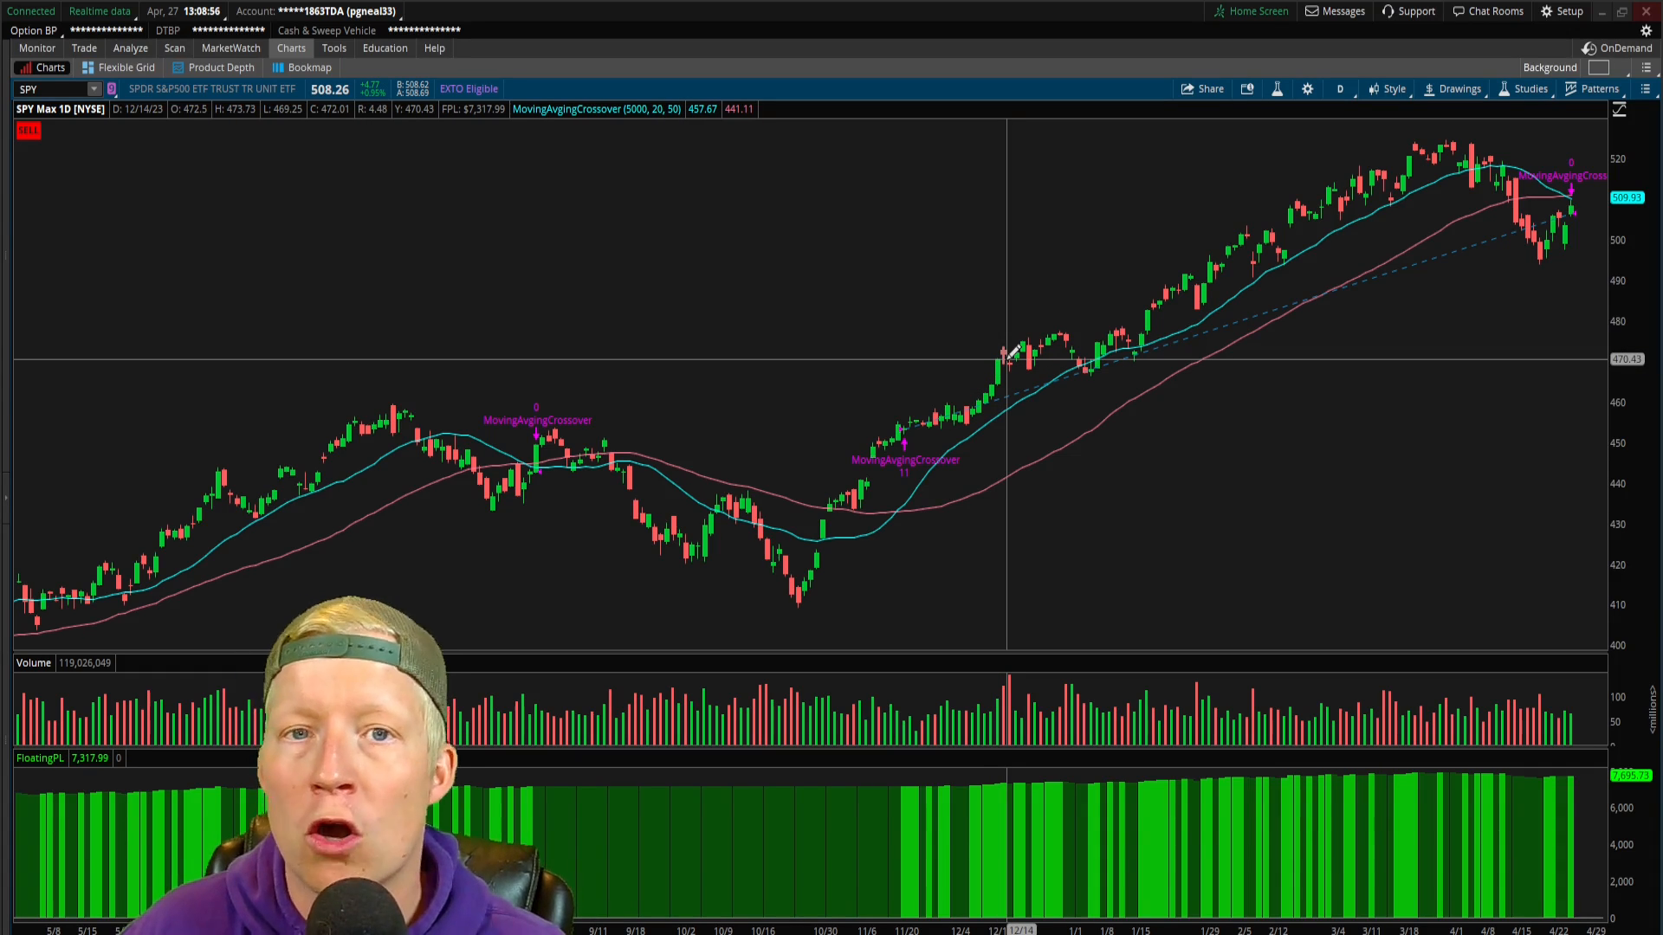
pyautogui.moveTo(1278, 211)
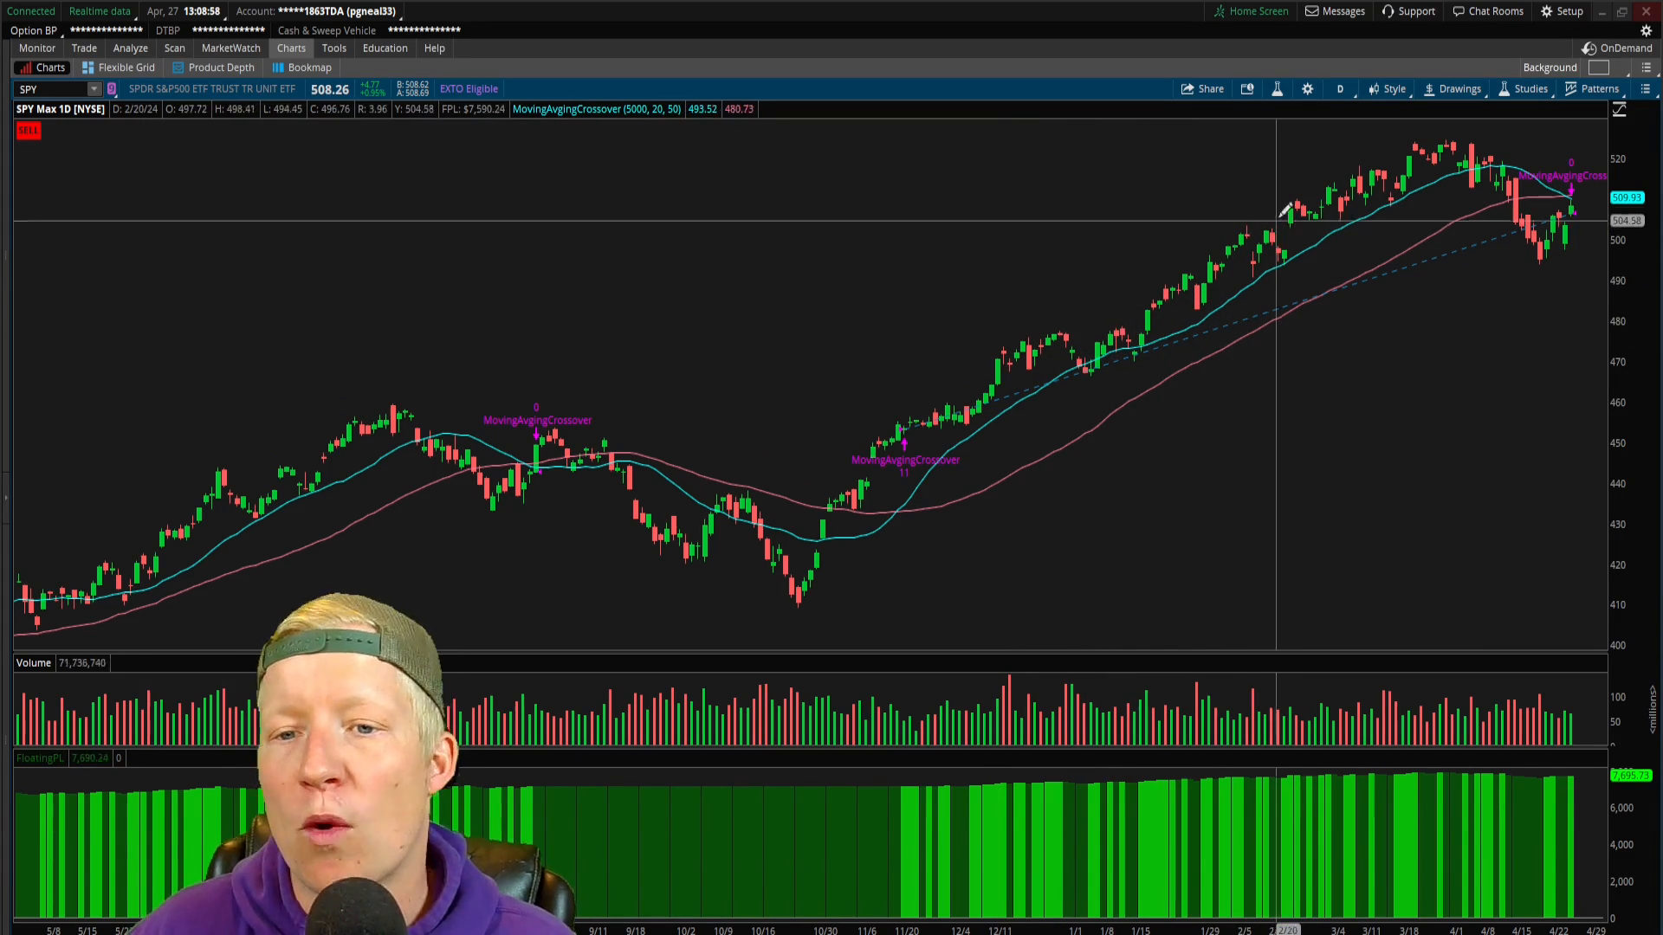
pyautogui.moveTo(1528, 185)
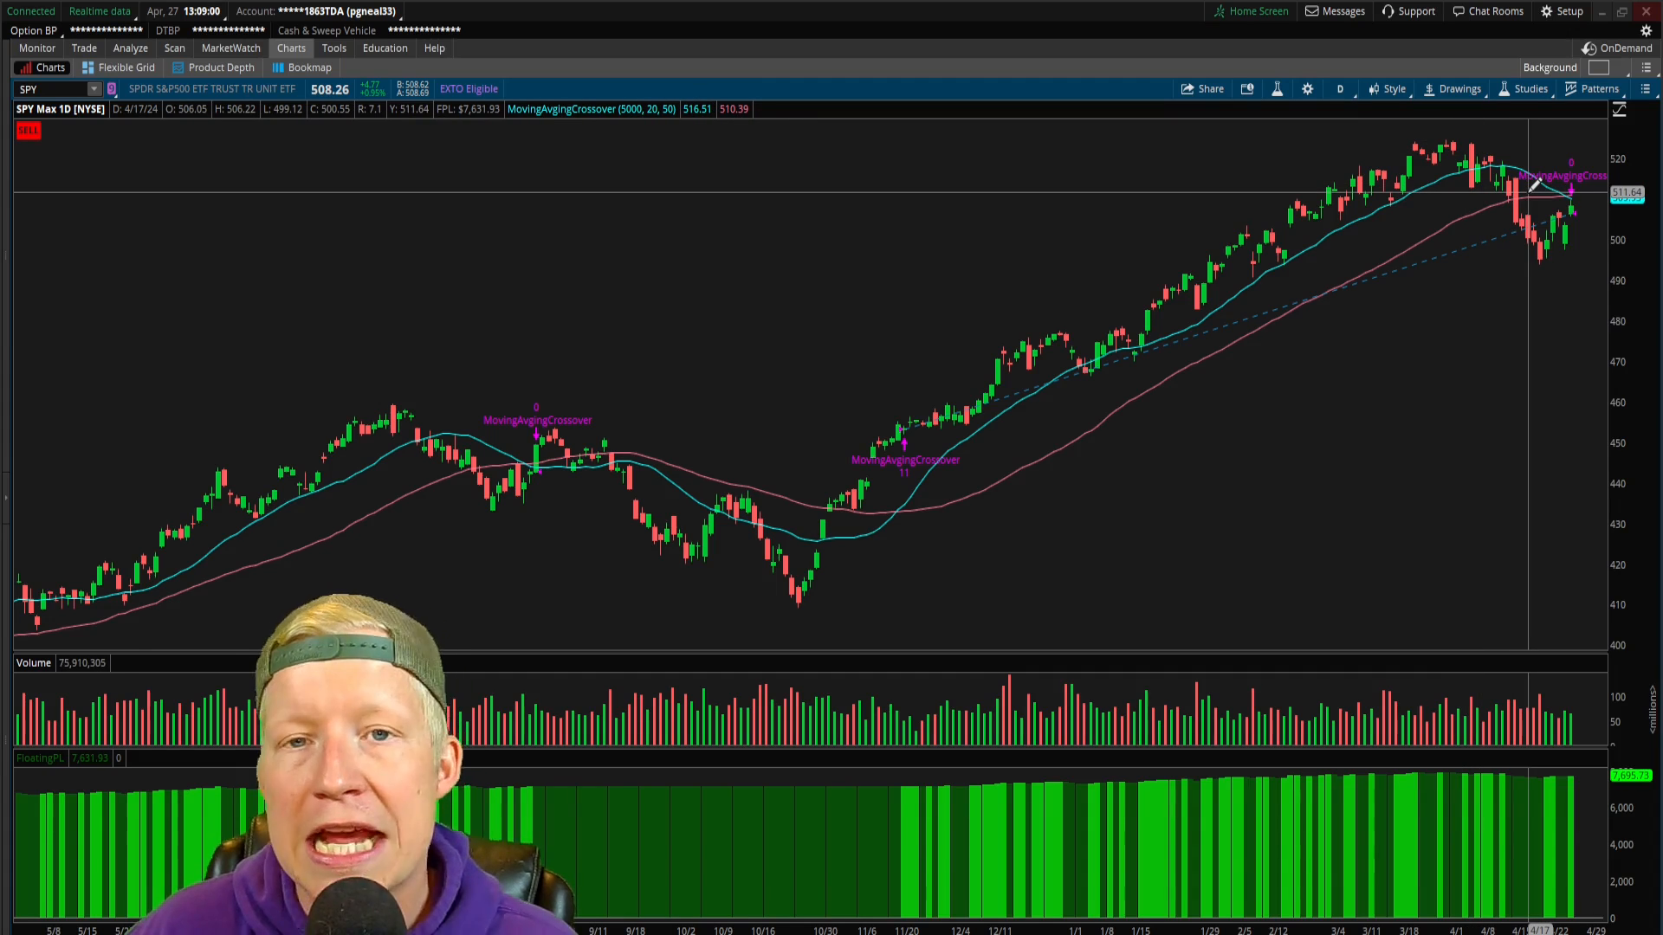
pyautogui.moveTo(1522, 219)
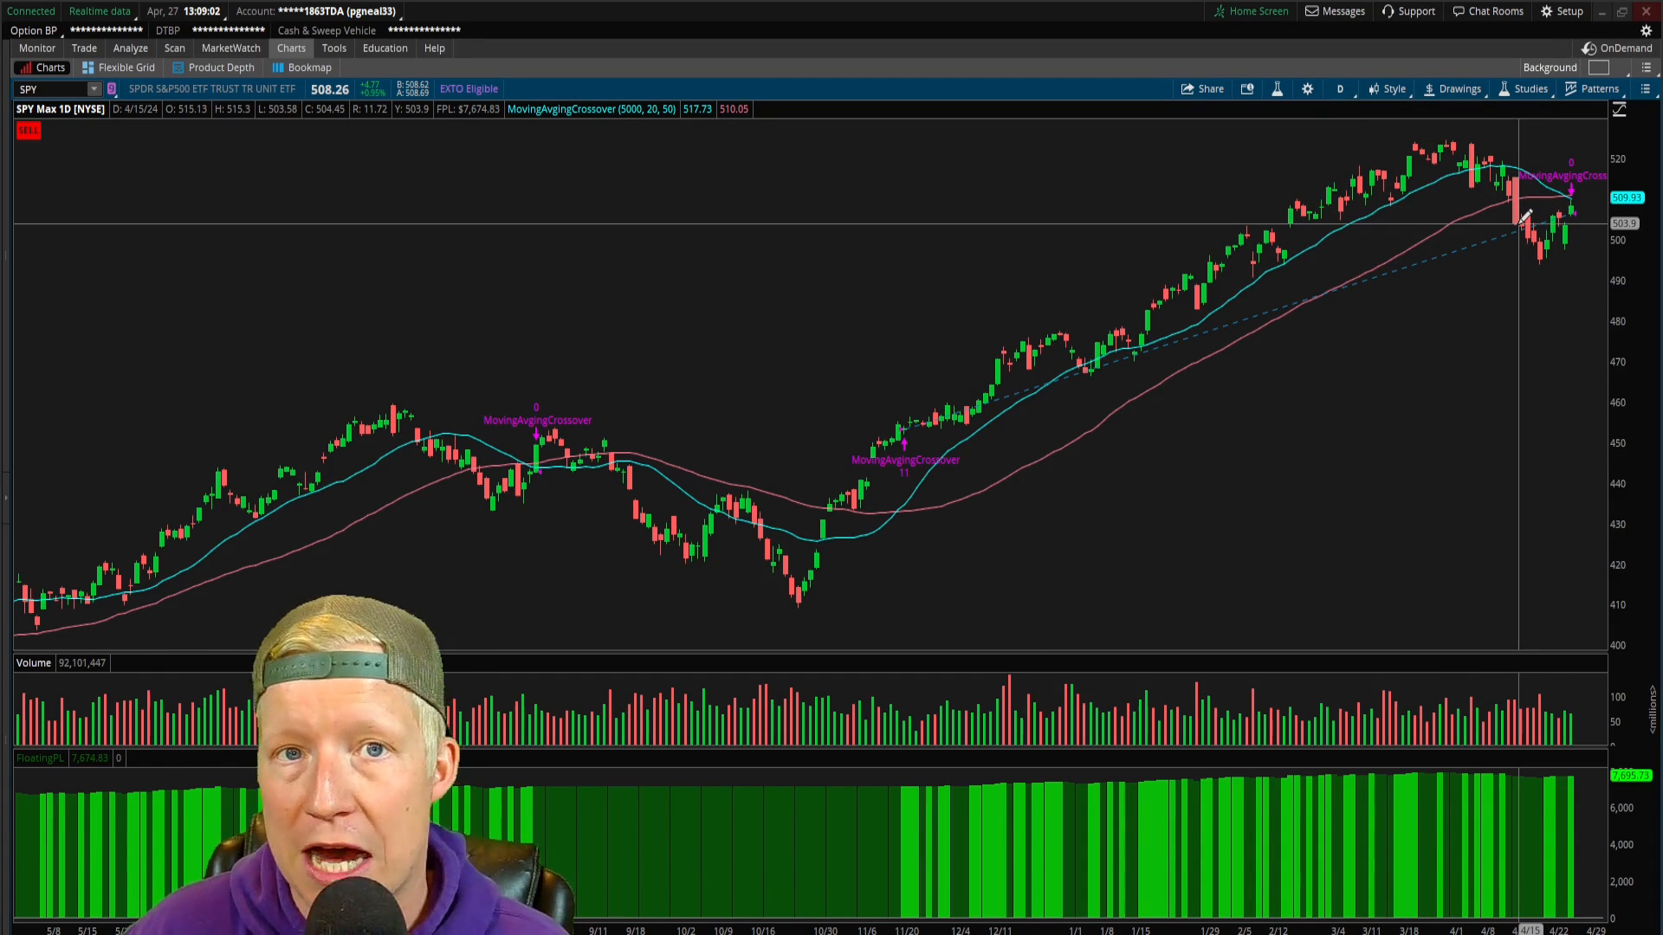